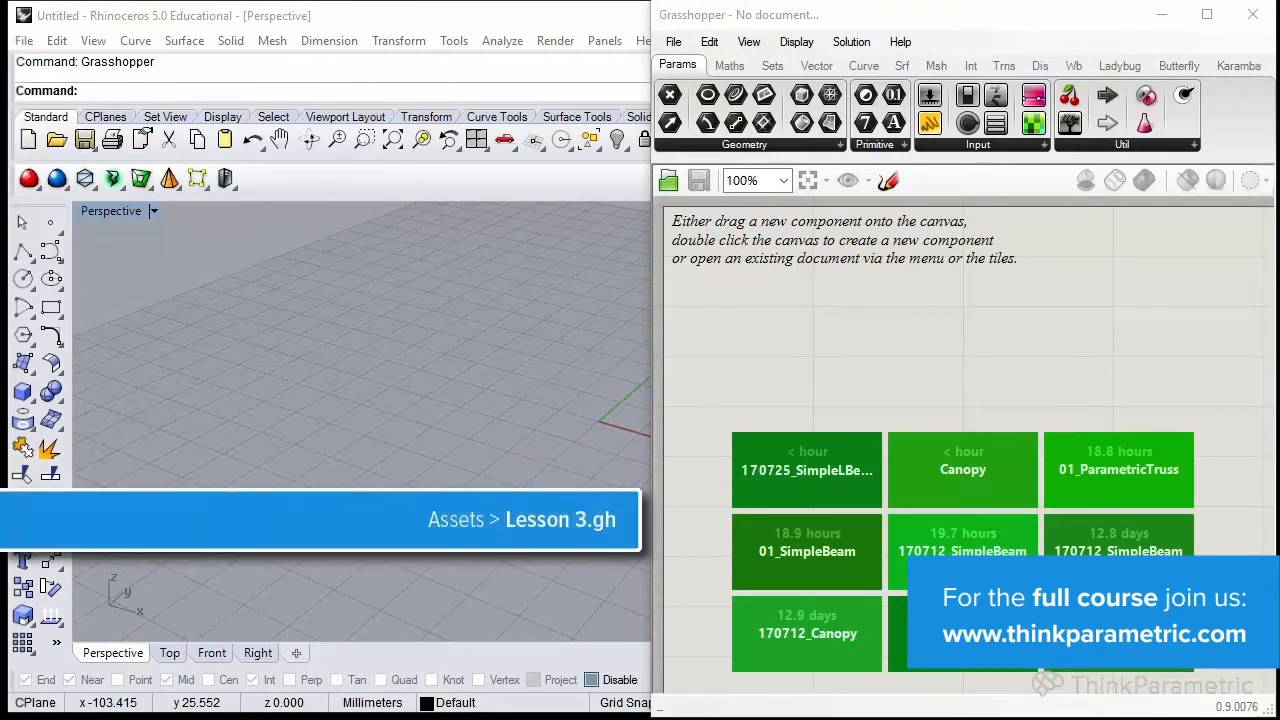
pyautogui.moveTo(314, 168)
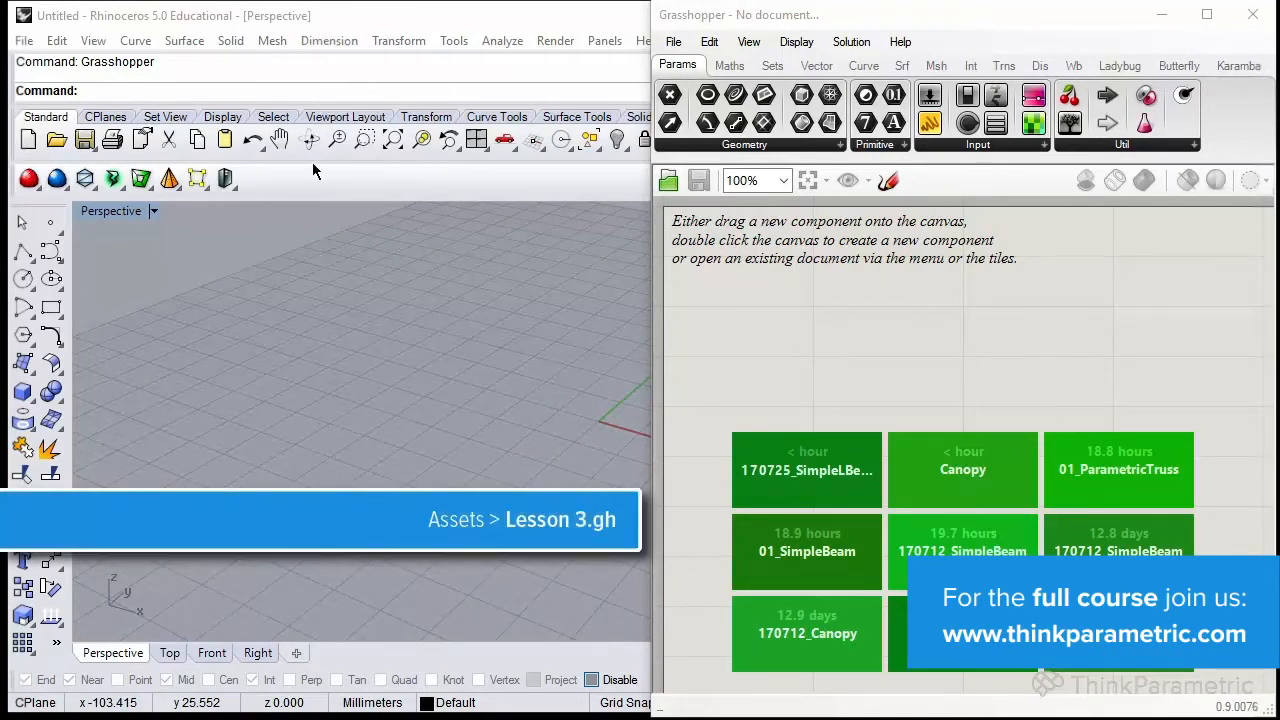
pyautogui.moveTo(348, 704)
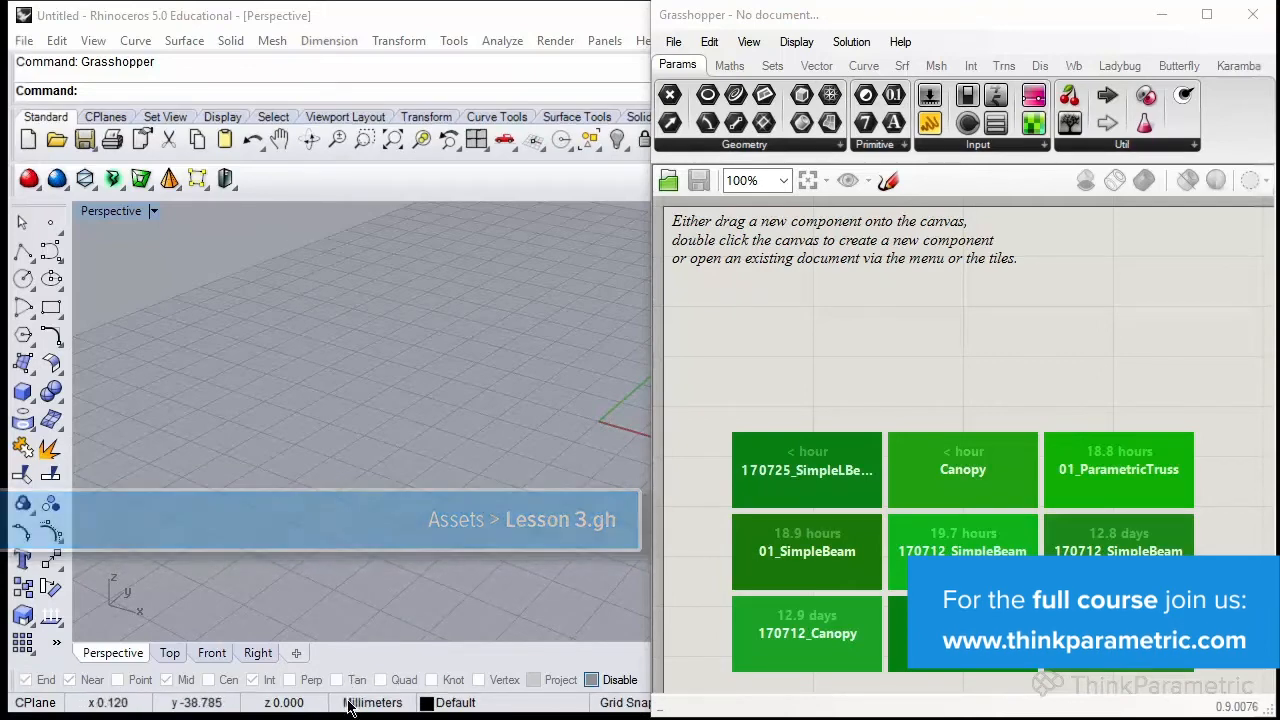
# Change the Rhino document's model units from millimeters to meters via Unit Settings.
pyautogui.click(372, 702)
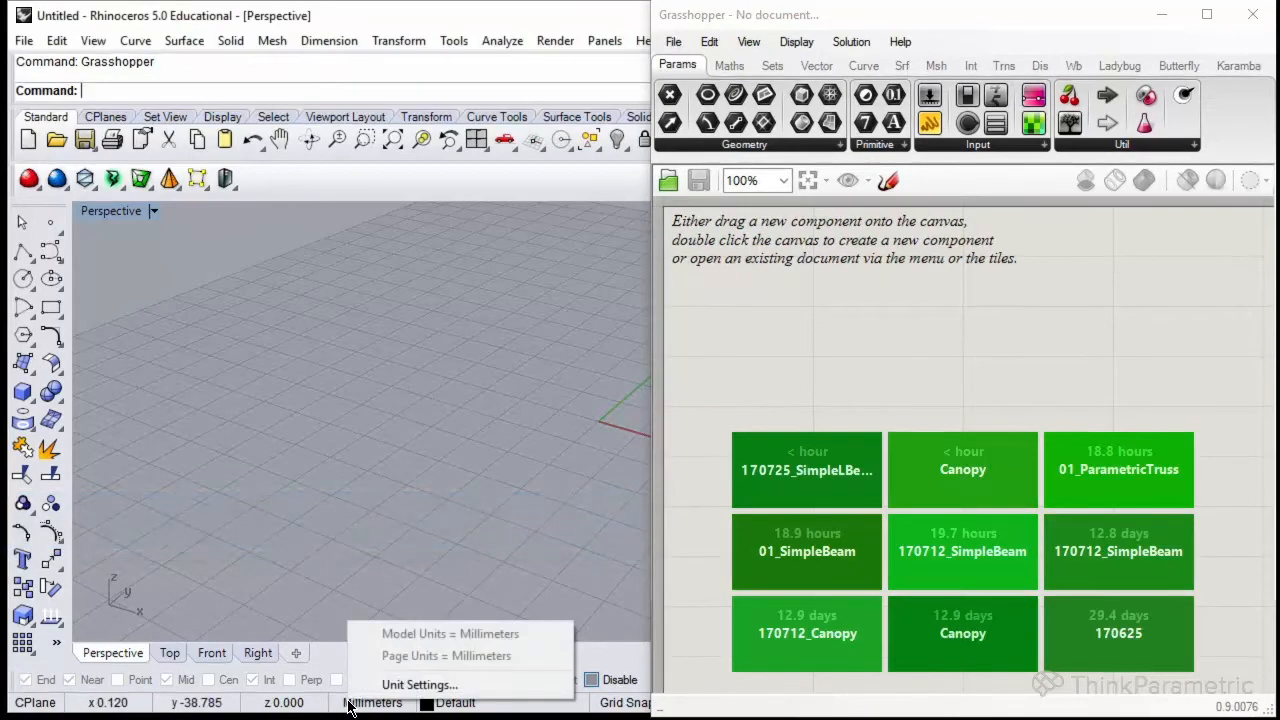
pyautogui.click(420, 684)
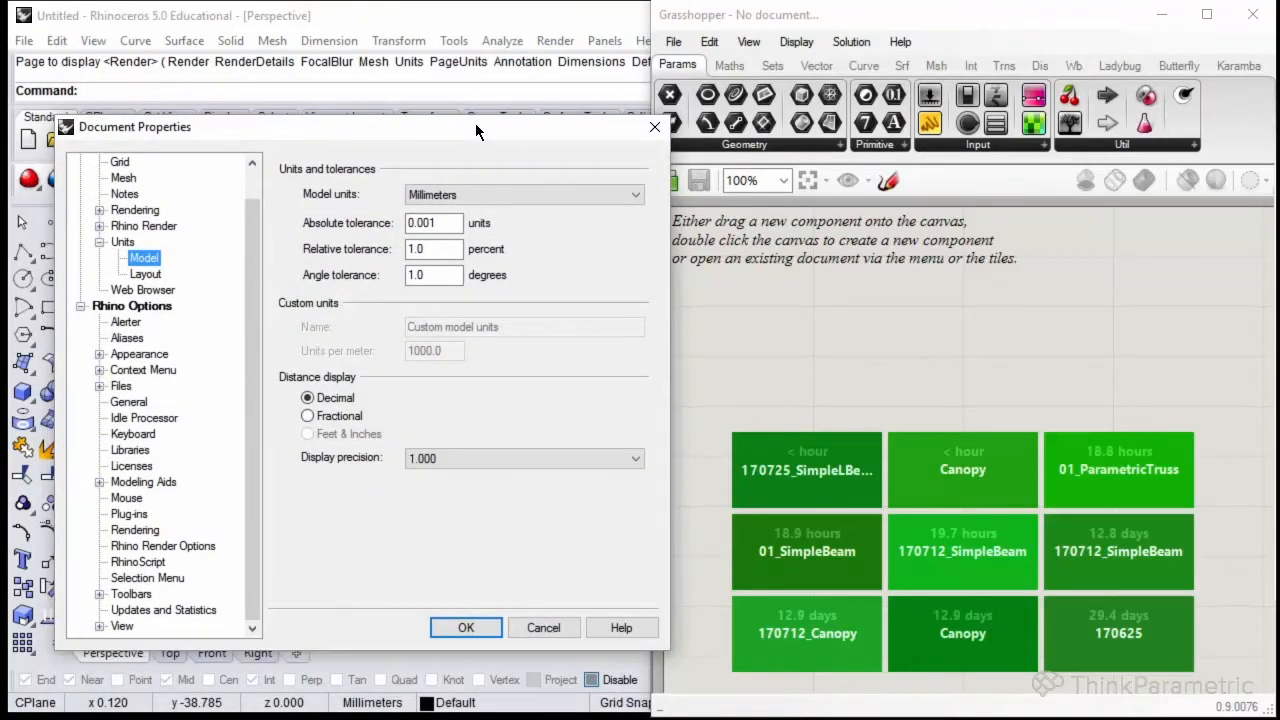
pyautogui.moveTo(476, 156)
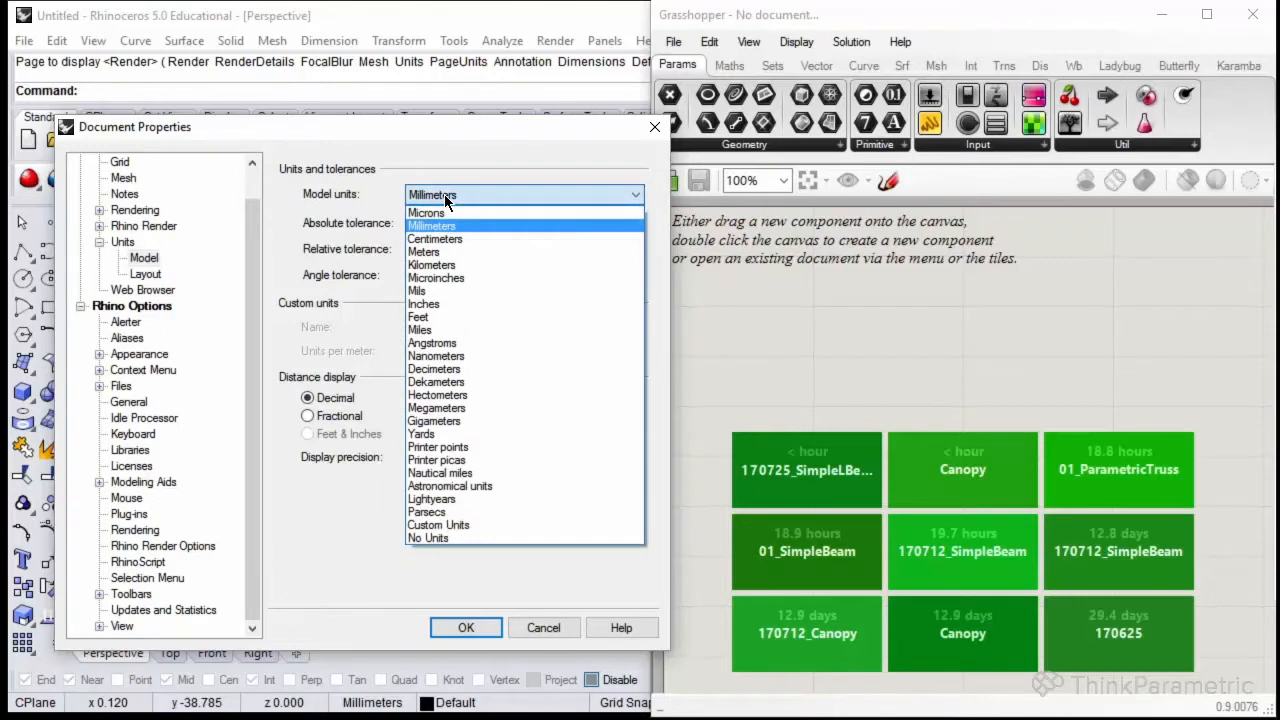
pyautogui.click(424, 252)
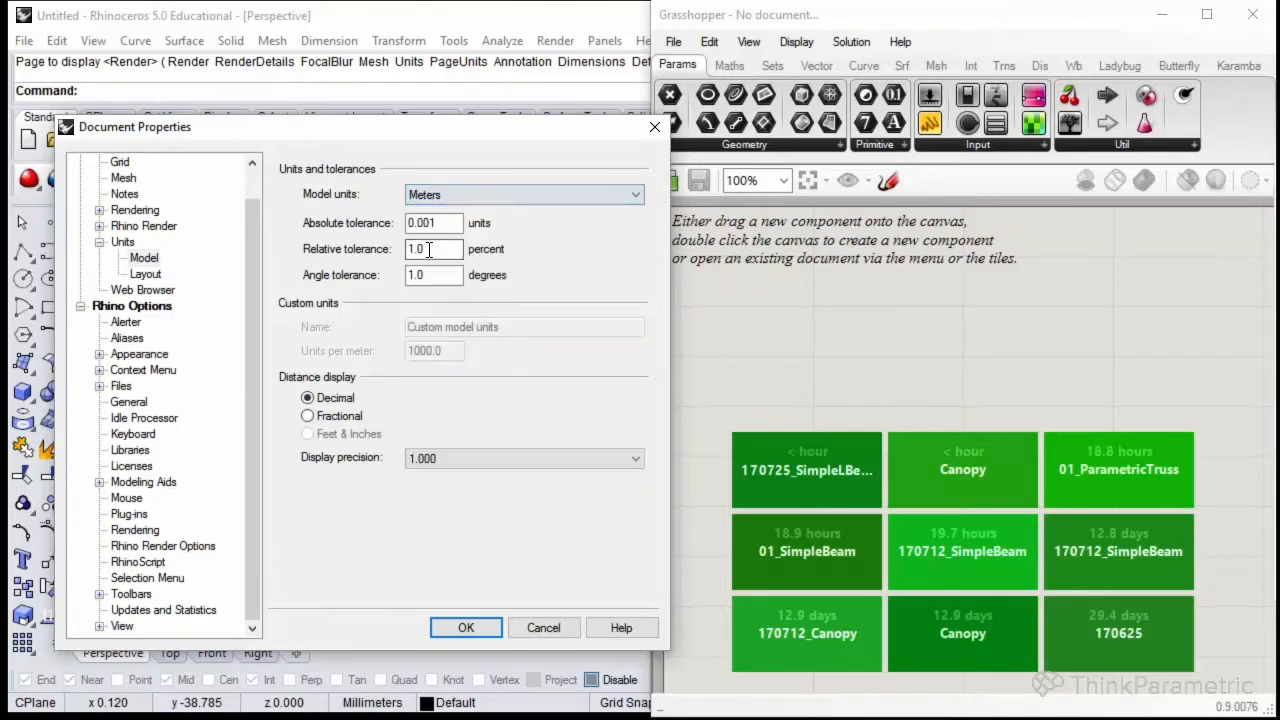
pyautogui.moveTo(464, 628)
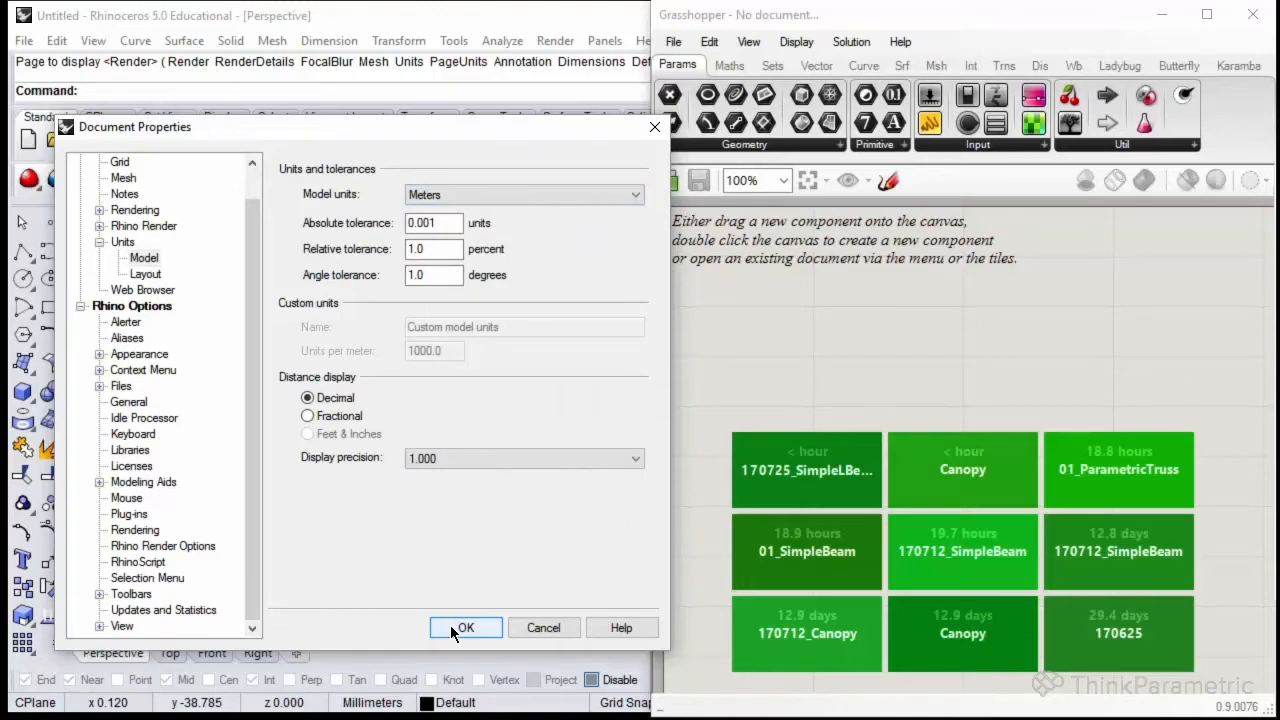
pyautogui.click(464, 628)
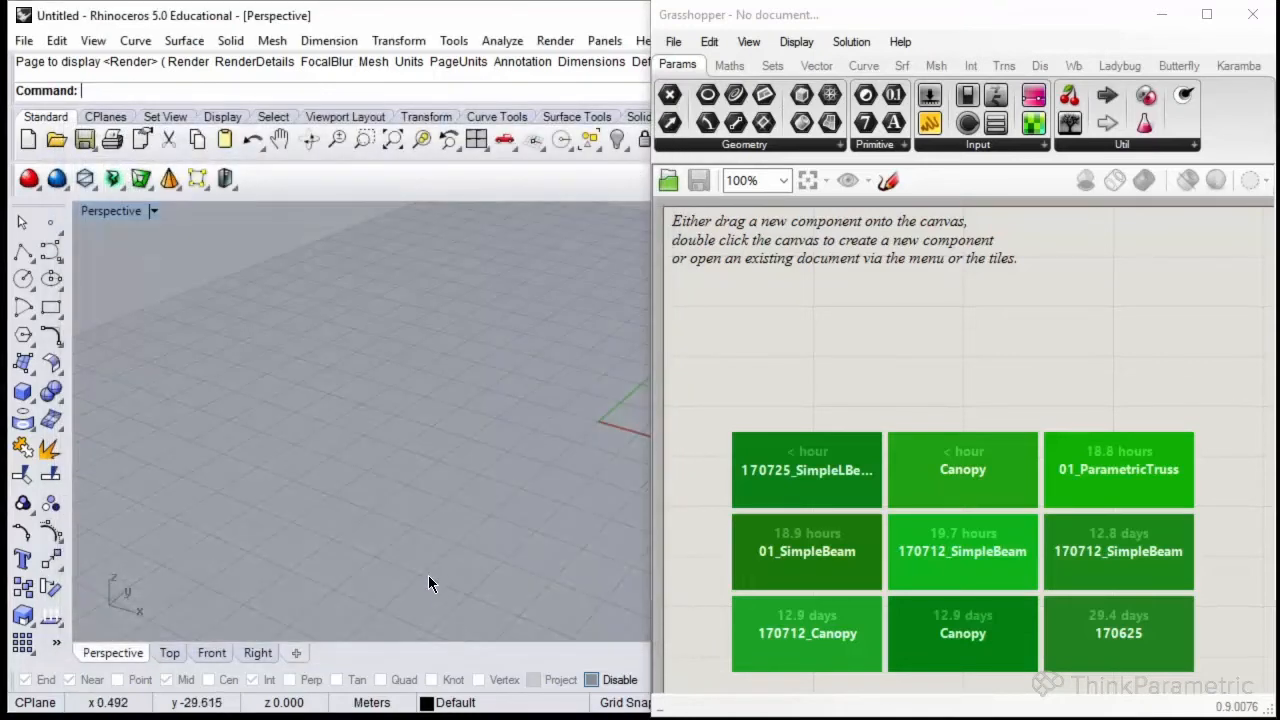
pyautogui.moveTo(590, 364)
pyautogui.write('constru')
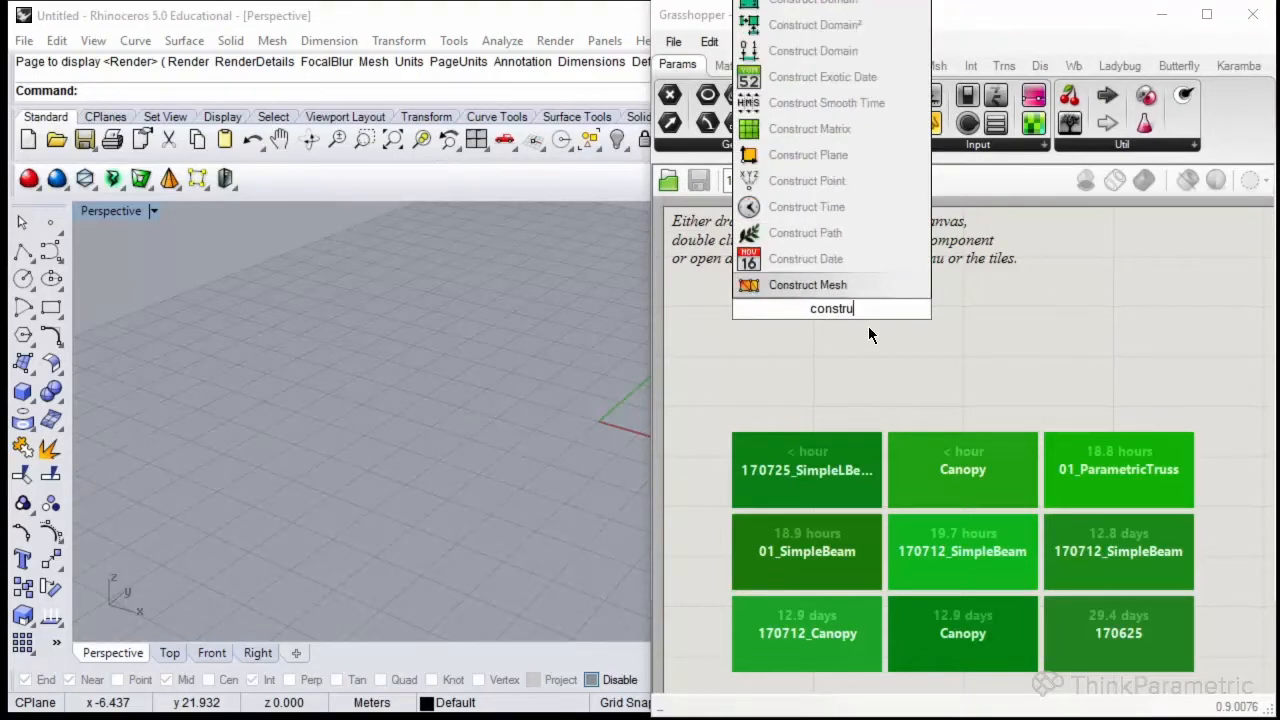
pyautogui.moveTo(808, 180)
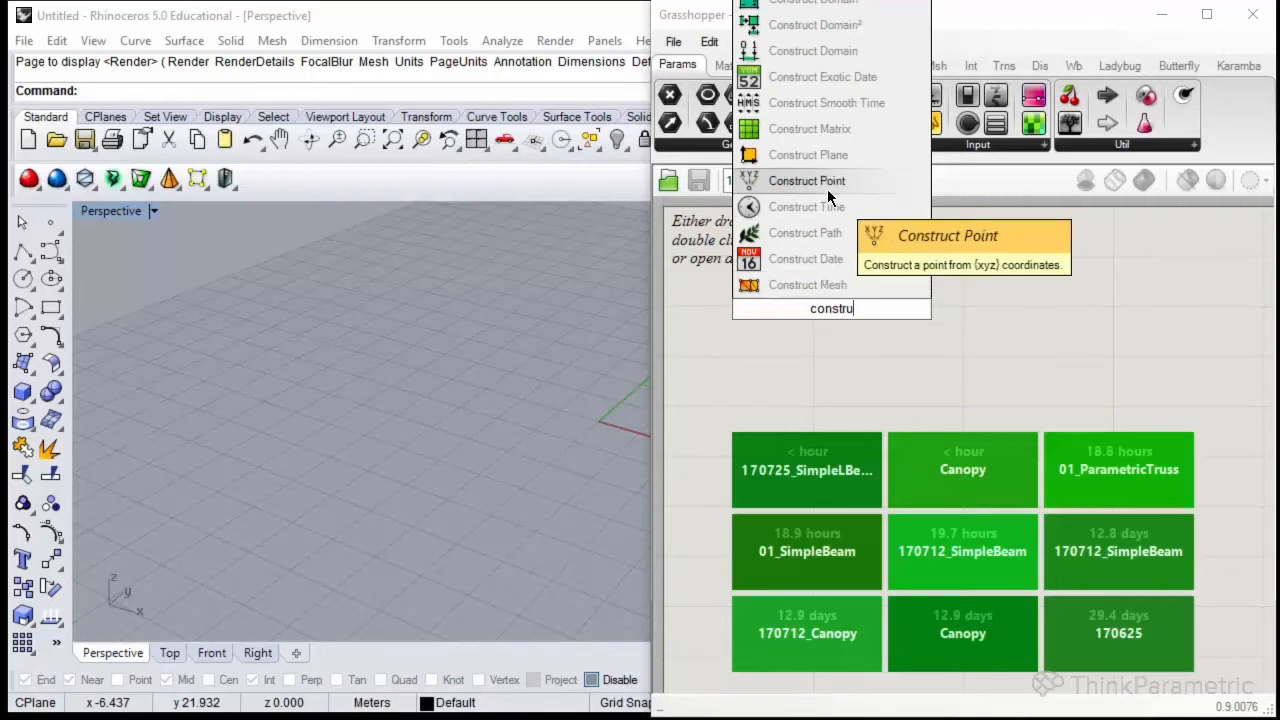
# Place three Construct Point components stacked vertically on the canvas.
pyautogui.click(806, 180)
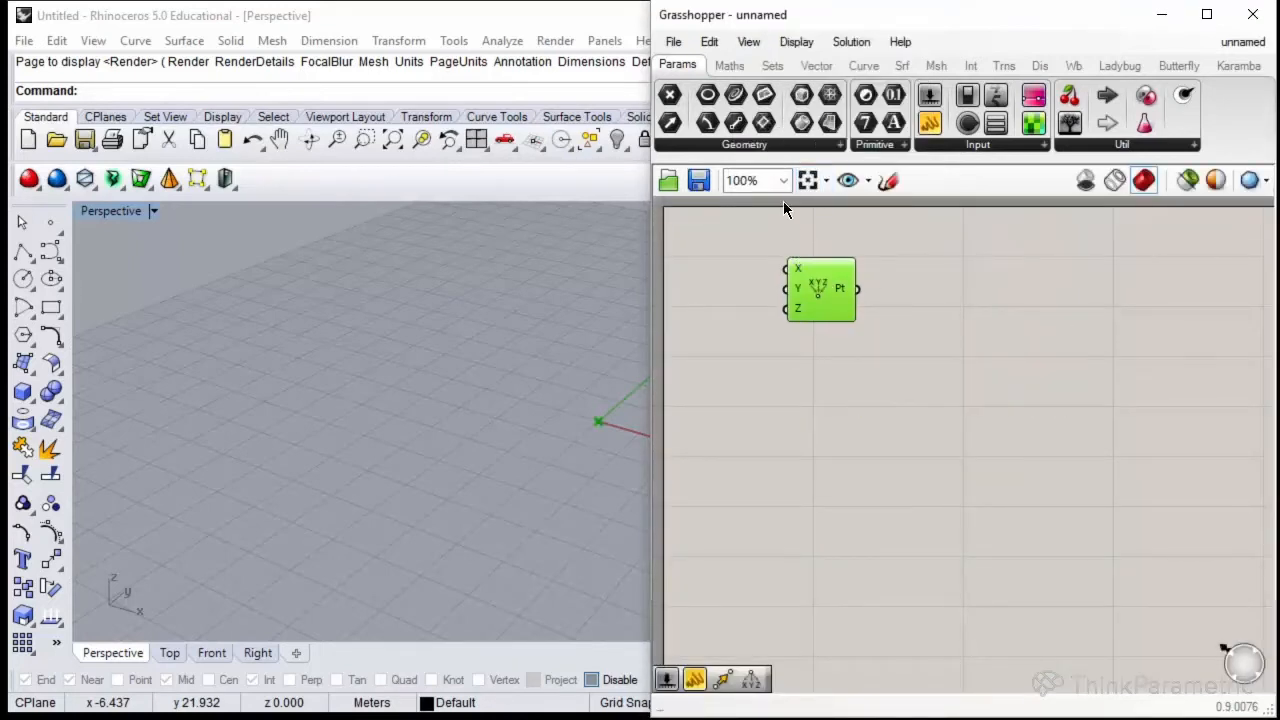
pyautogui.click(816, 64)
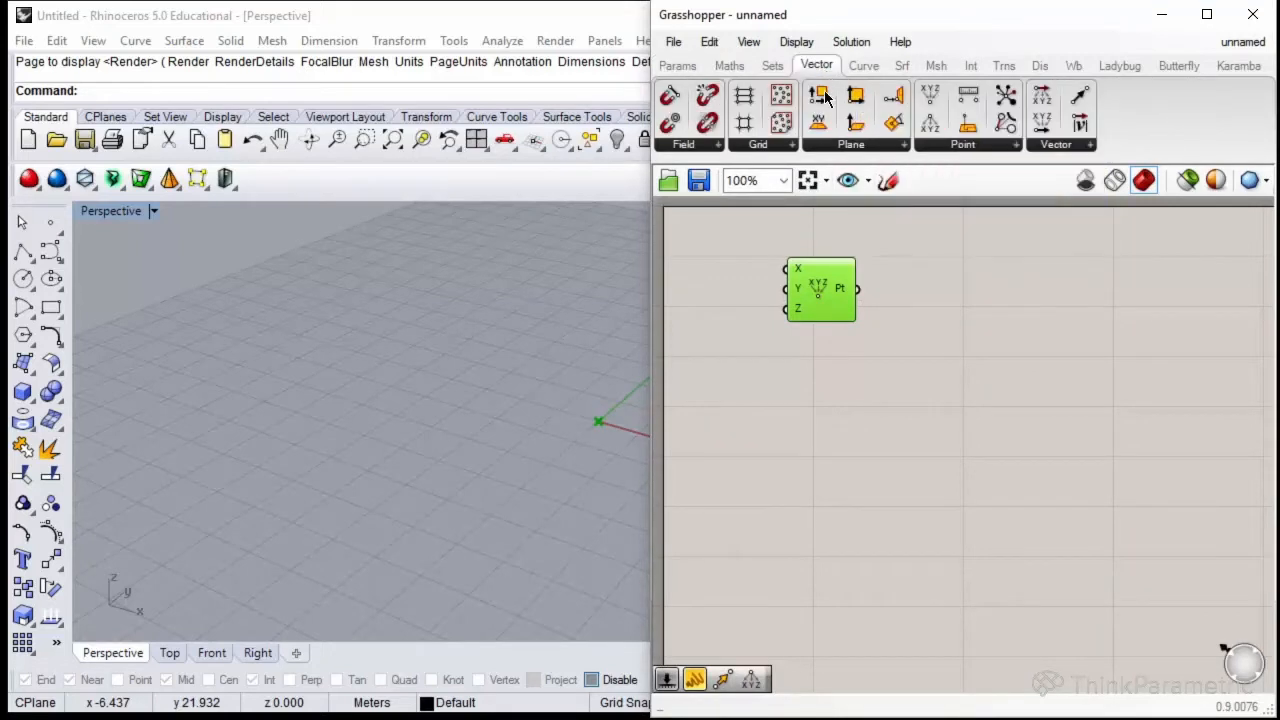
pyautogui.click(962, 144)
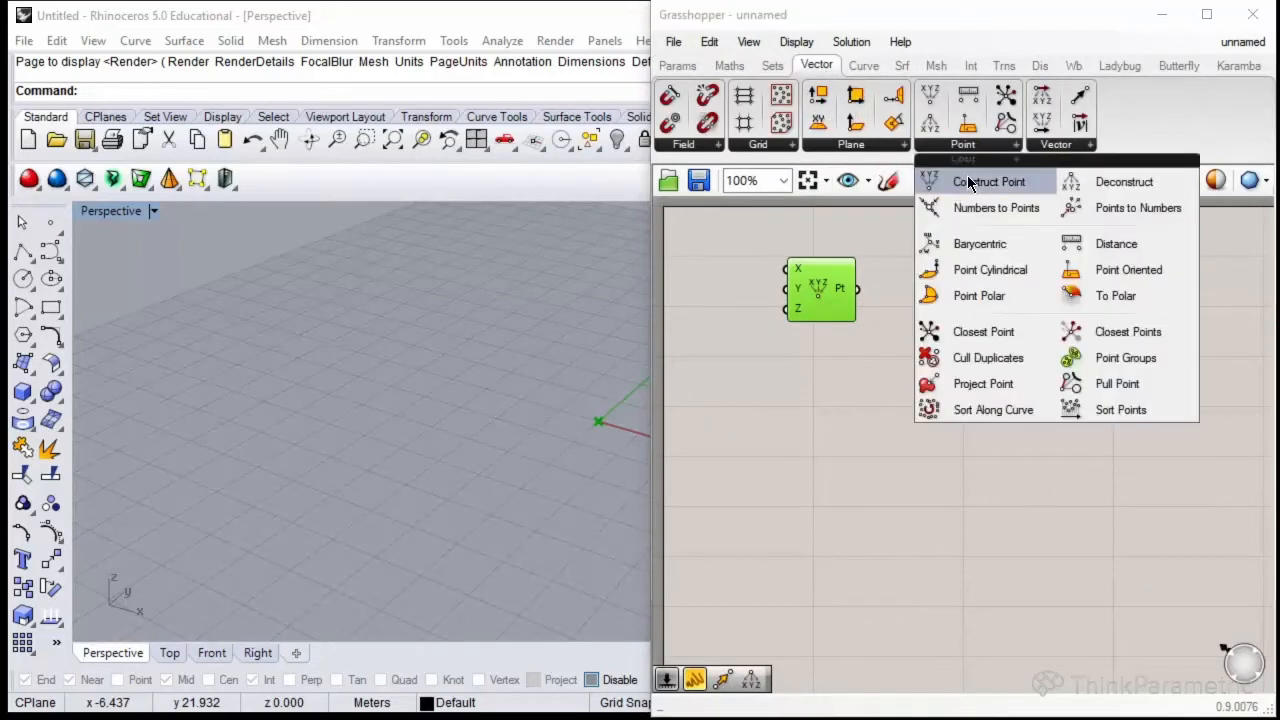
pyautogui.click(988, 180)
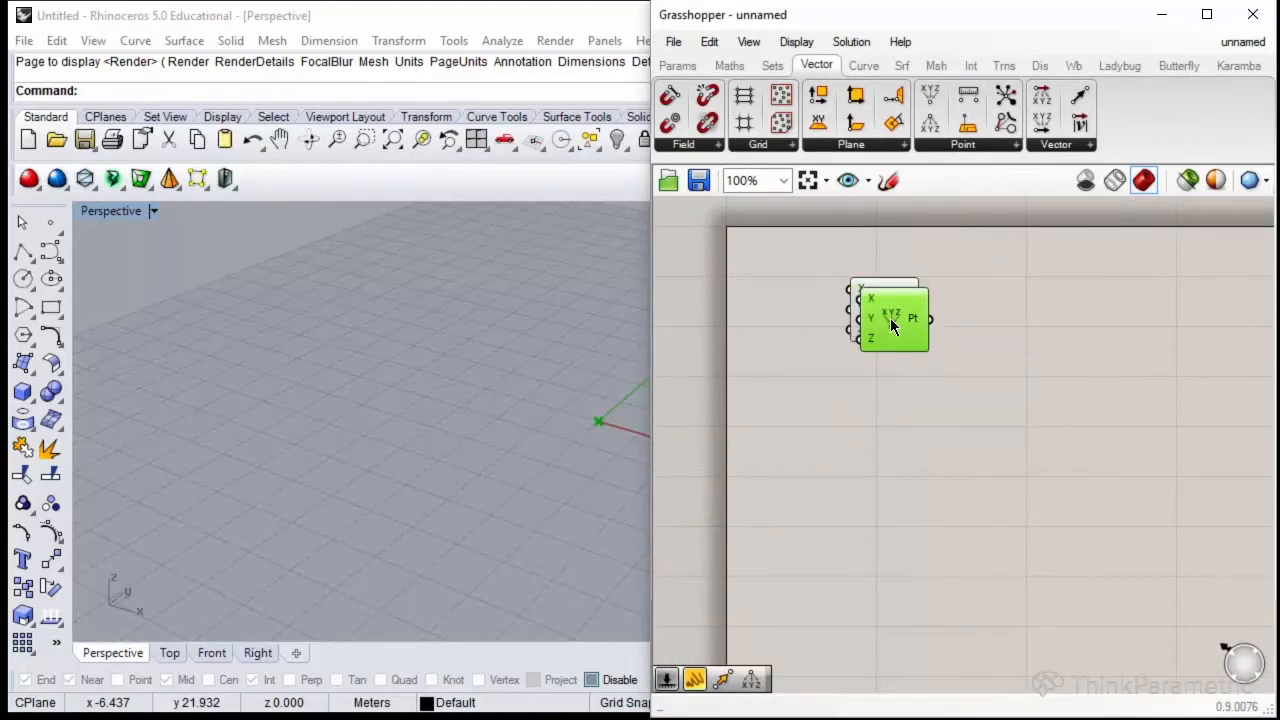
pyautogui.moveTo(892, 318); pyautogui.dragTo(880, 390)
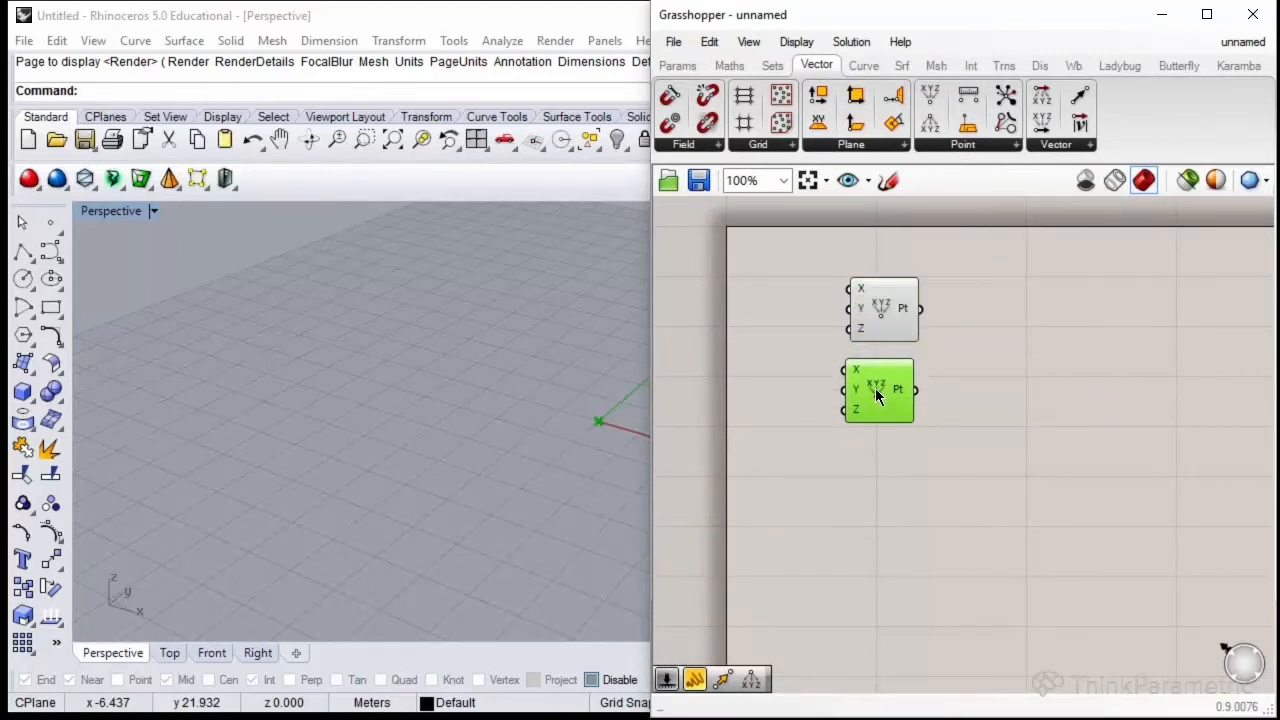
pyautogui.moveTo(878, 390); pyautogui.dragTo(888, 470)
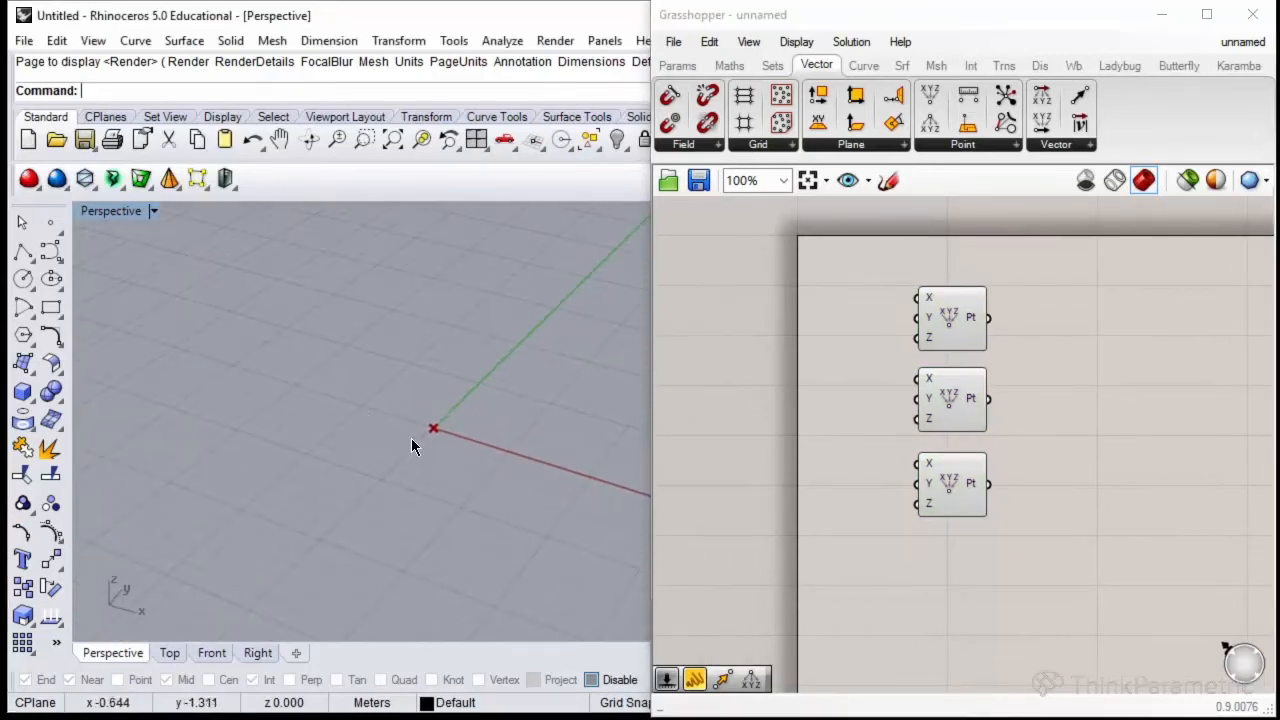
pyautogui.moveTo(844, 336)
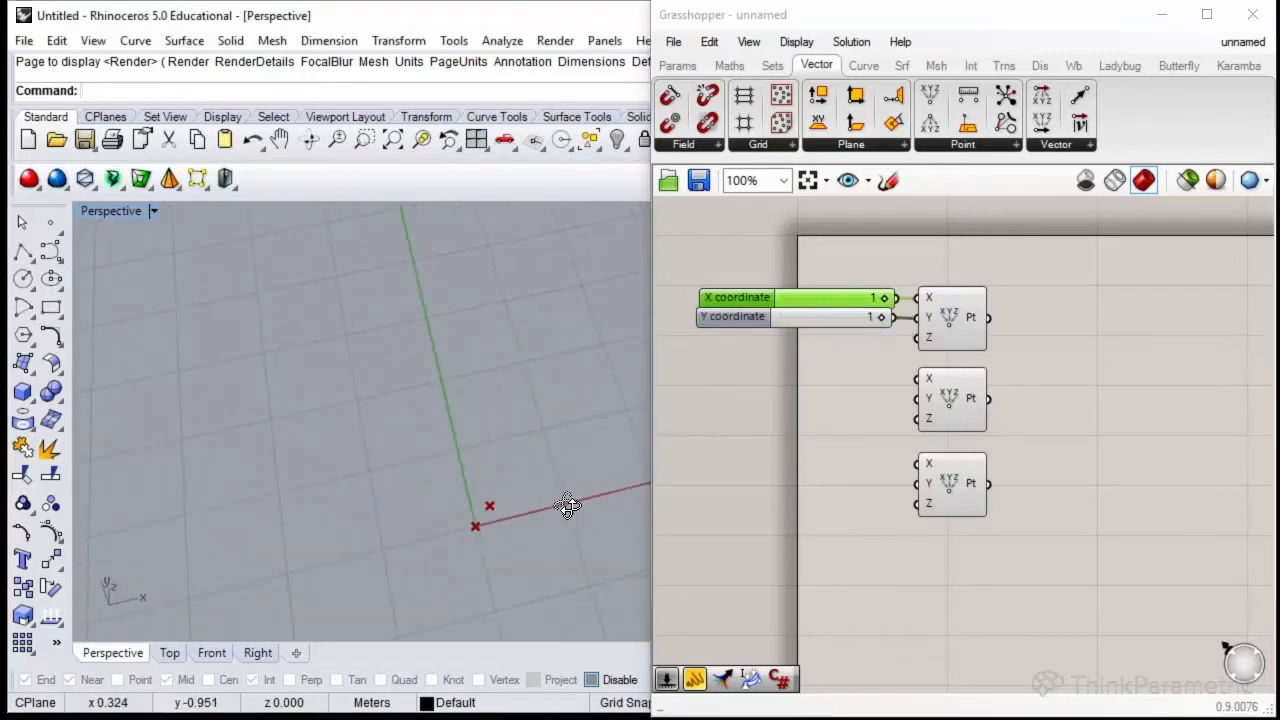
# Feed the points with sliders: first at 1,1, second X=5, third Y=5.
pyautogui.moveTo(568, 504); pyautogui.dragTo(548, 520)
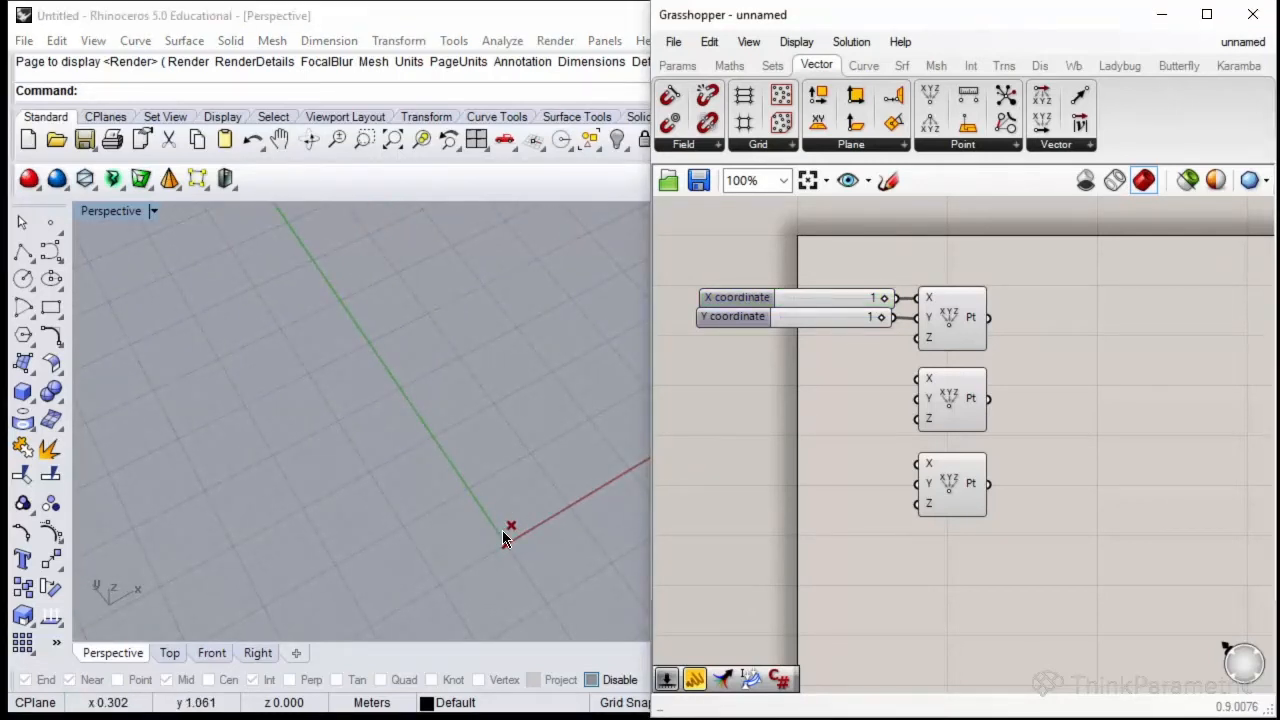
pyautogui.moveTo(940, 398)
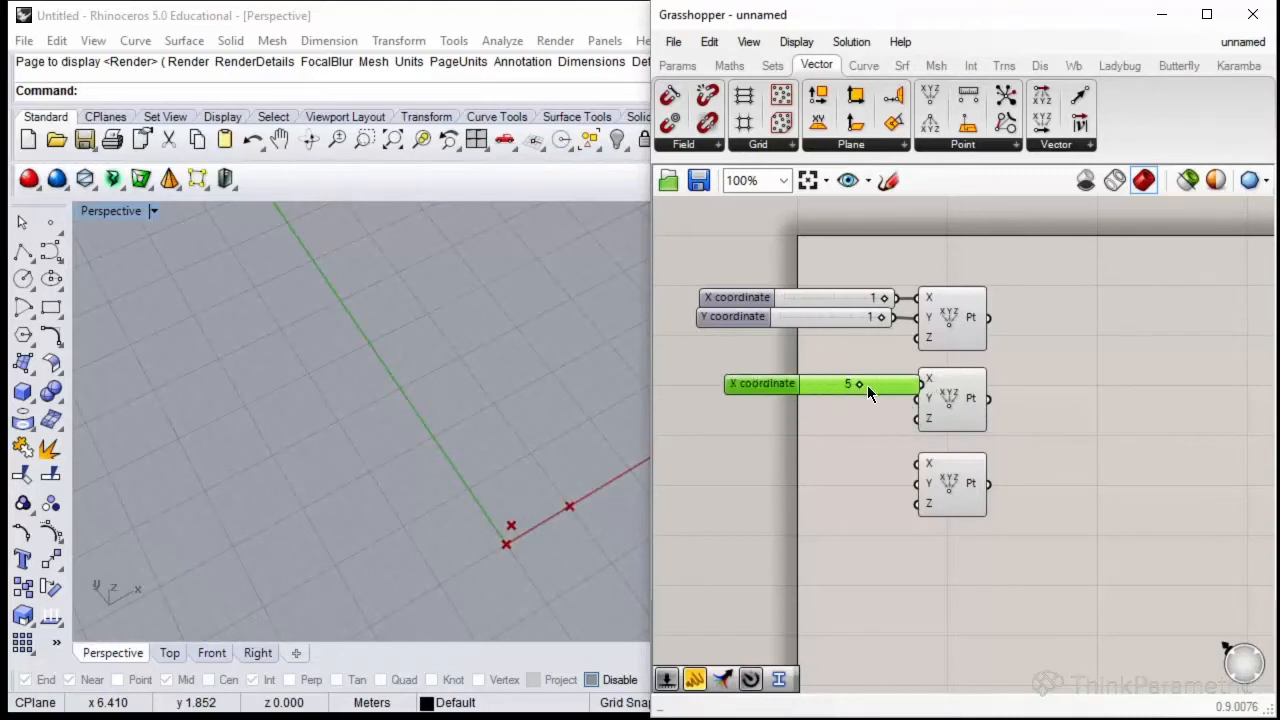
pyautogui.moveTo(856, 384)
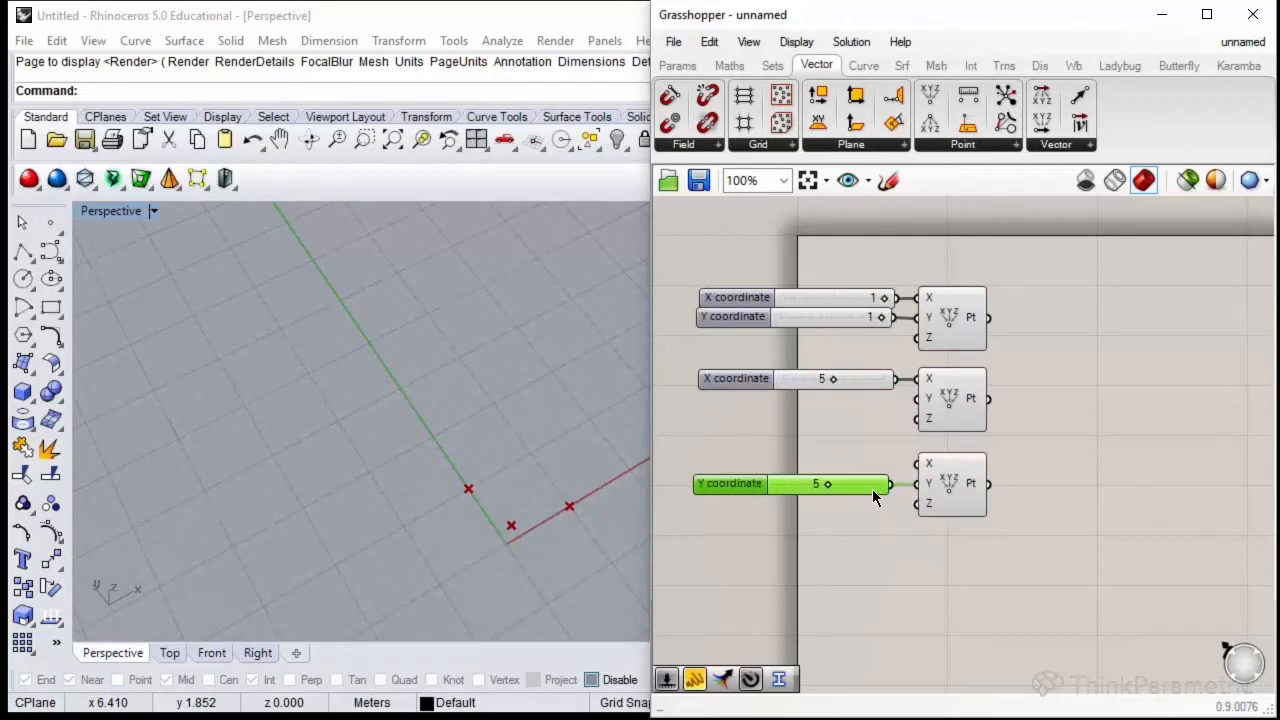
pyautogui.moveTo(900, 498)
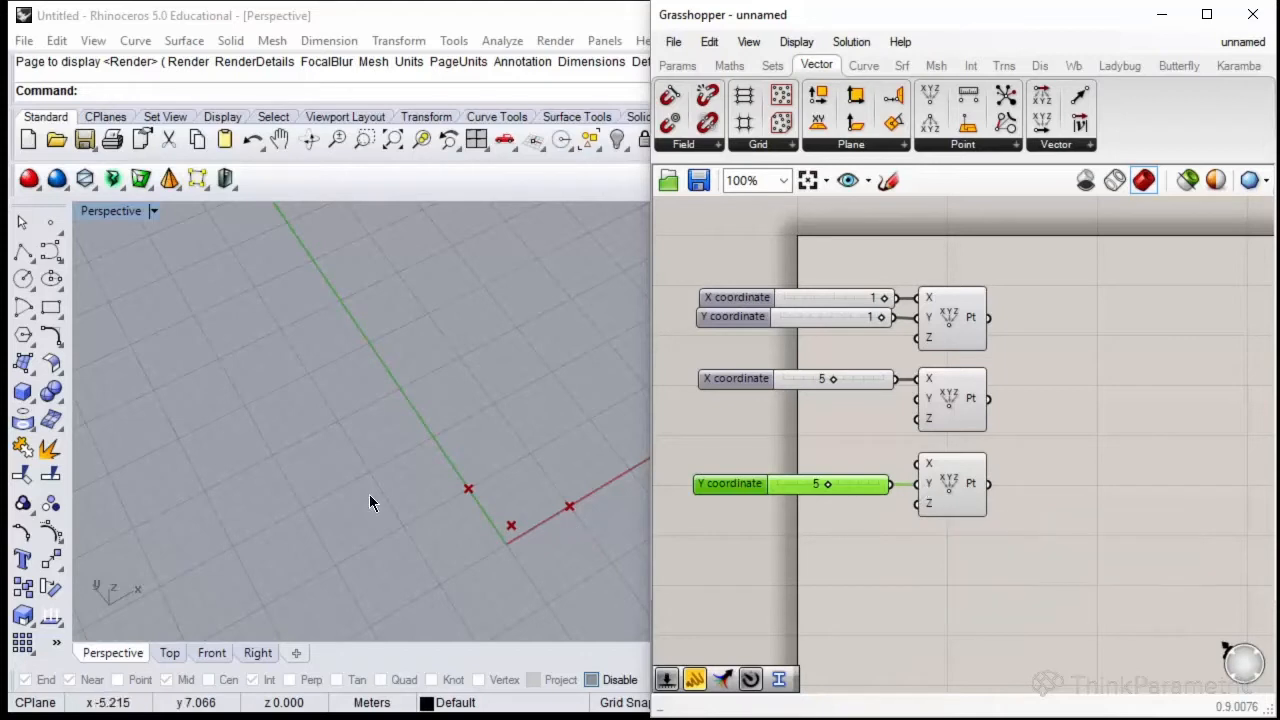
pyautogui.moveTo(370, 500); pyautogui.dragTo(584, 384)
pyautogui.write('m')
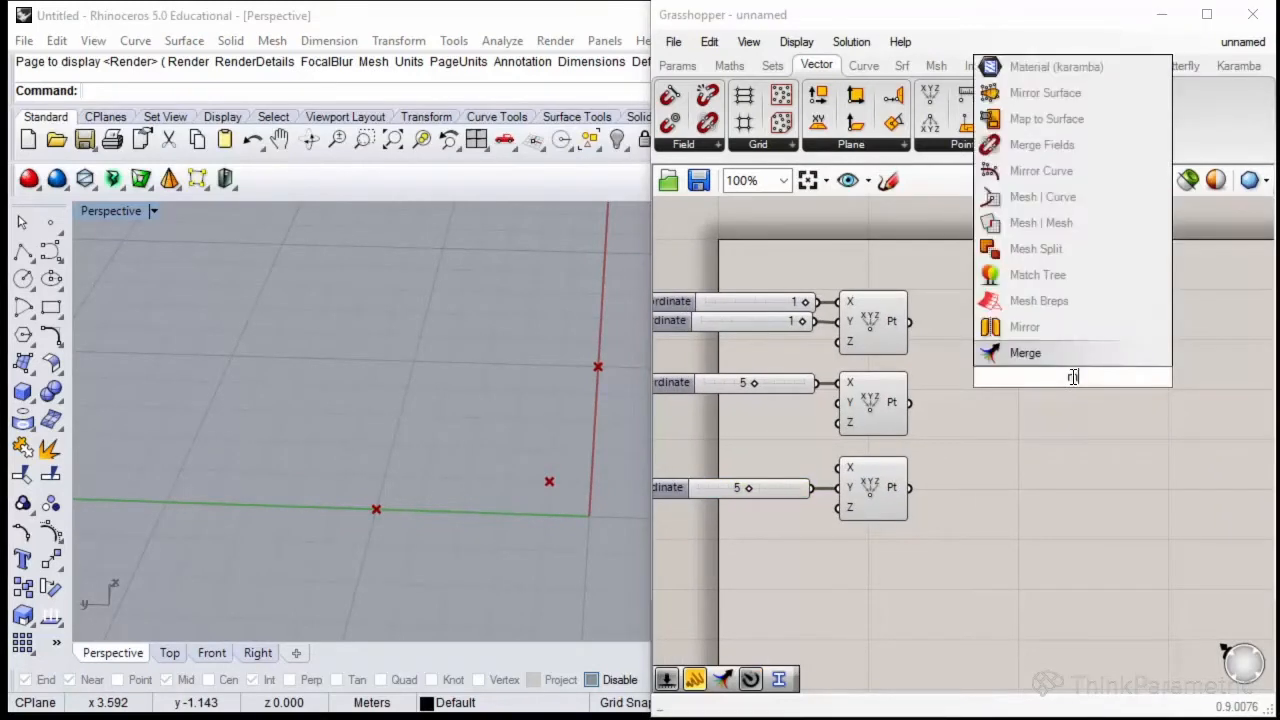
# Merge the three points into one list and draw a PolyLine through them.
pyautogui.click(1024, 352)
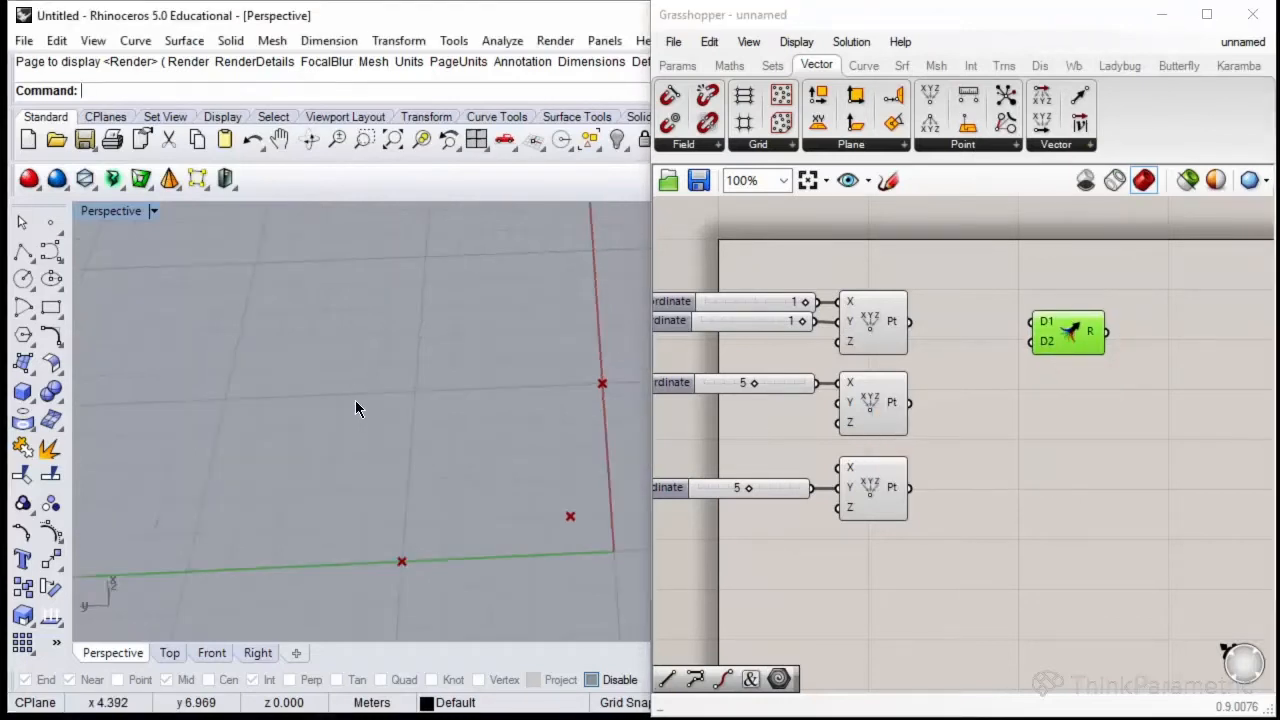
pyautogui.click(872, 320)
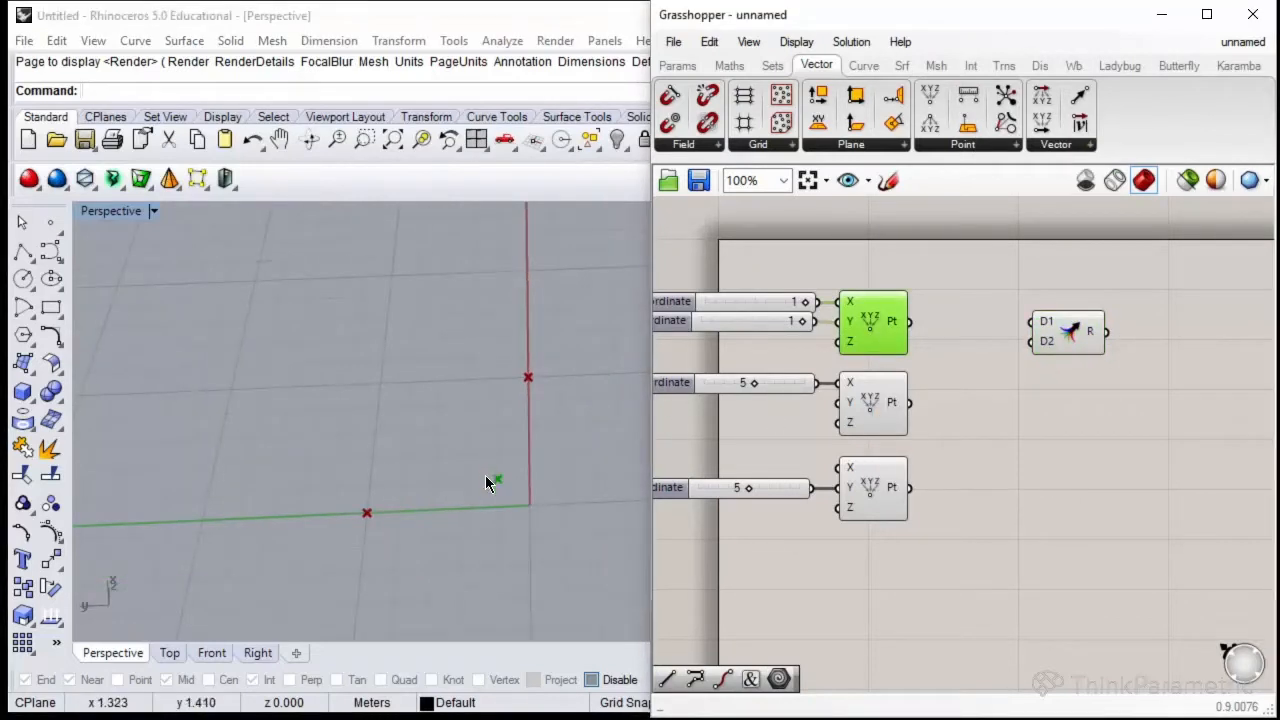
pyautogui.click(872, 402)
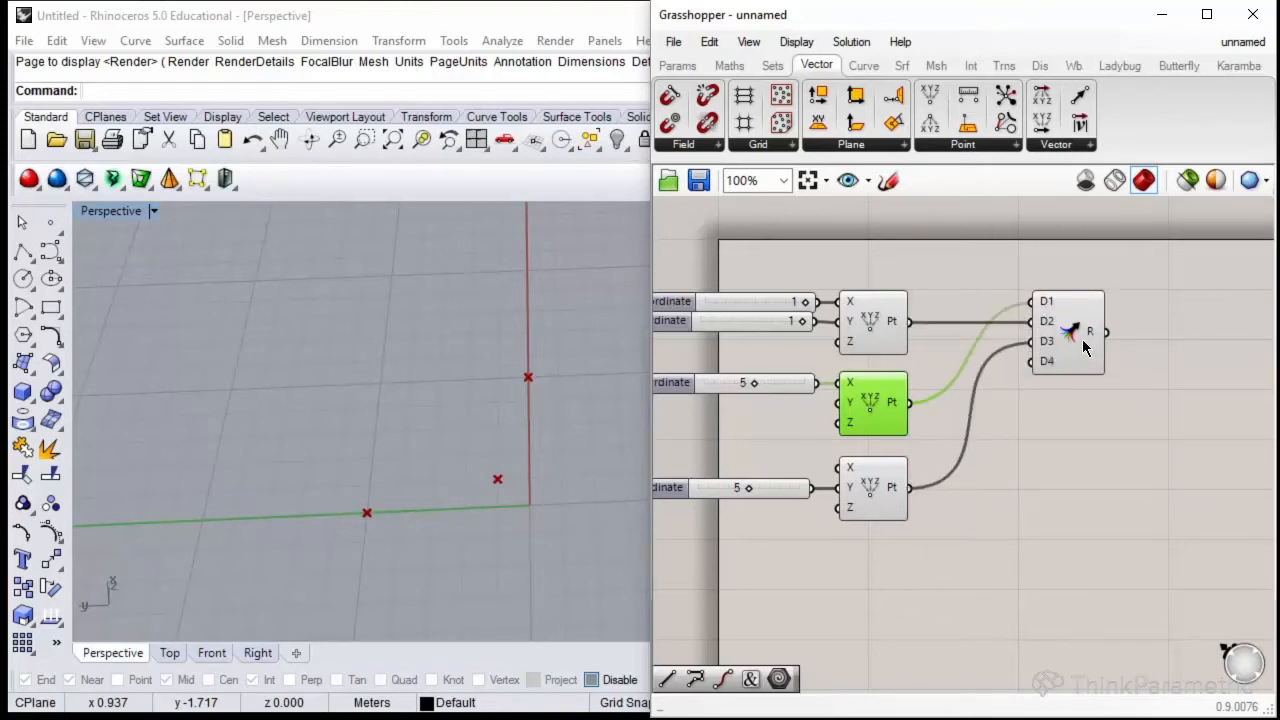
pyautogui.moveTo(1088, 332)
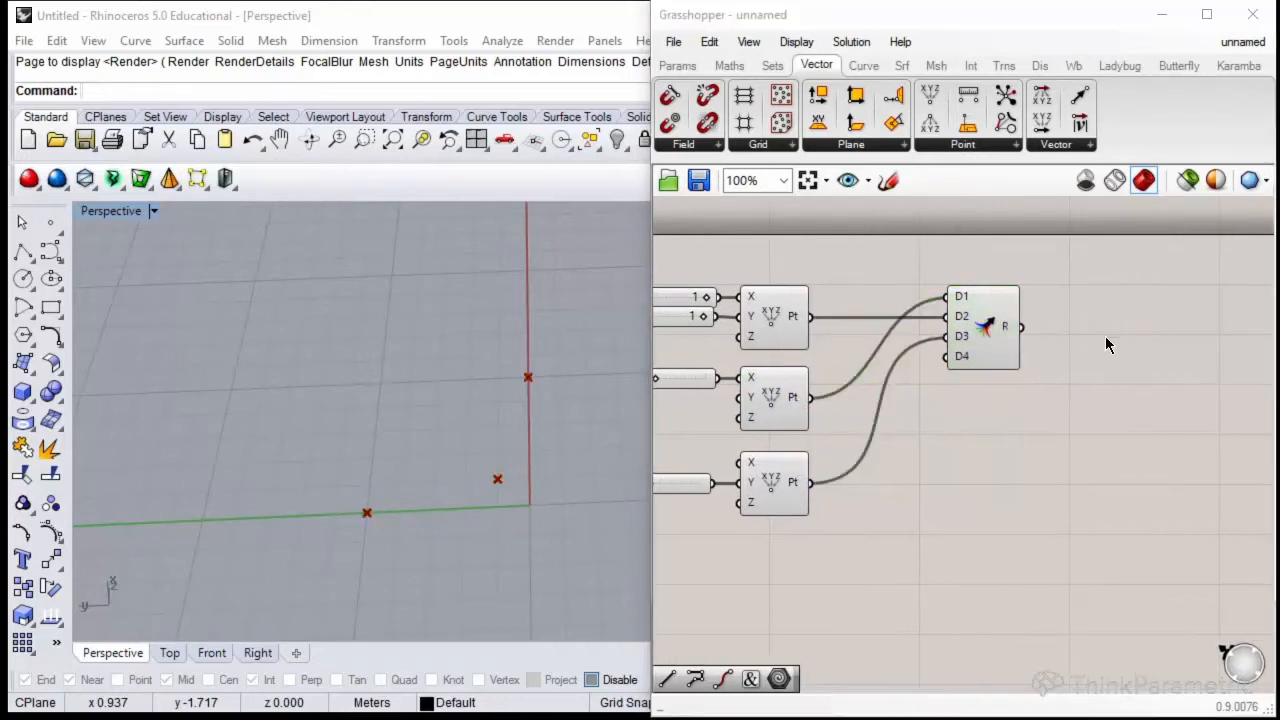
pyautogui.doubleClick(1104, 344)
pyautogui.write('polyli')
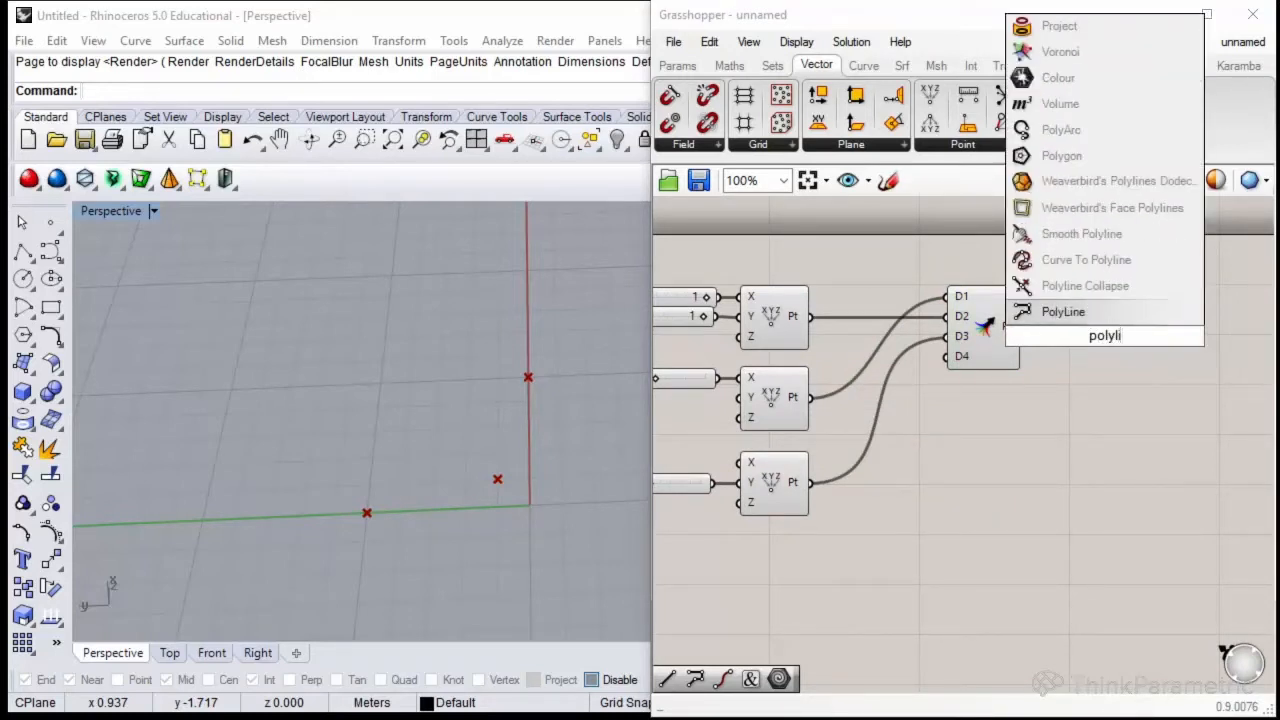
pyautogui.click(1064, 312)
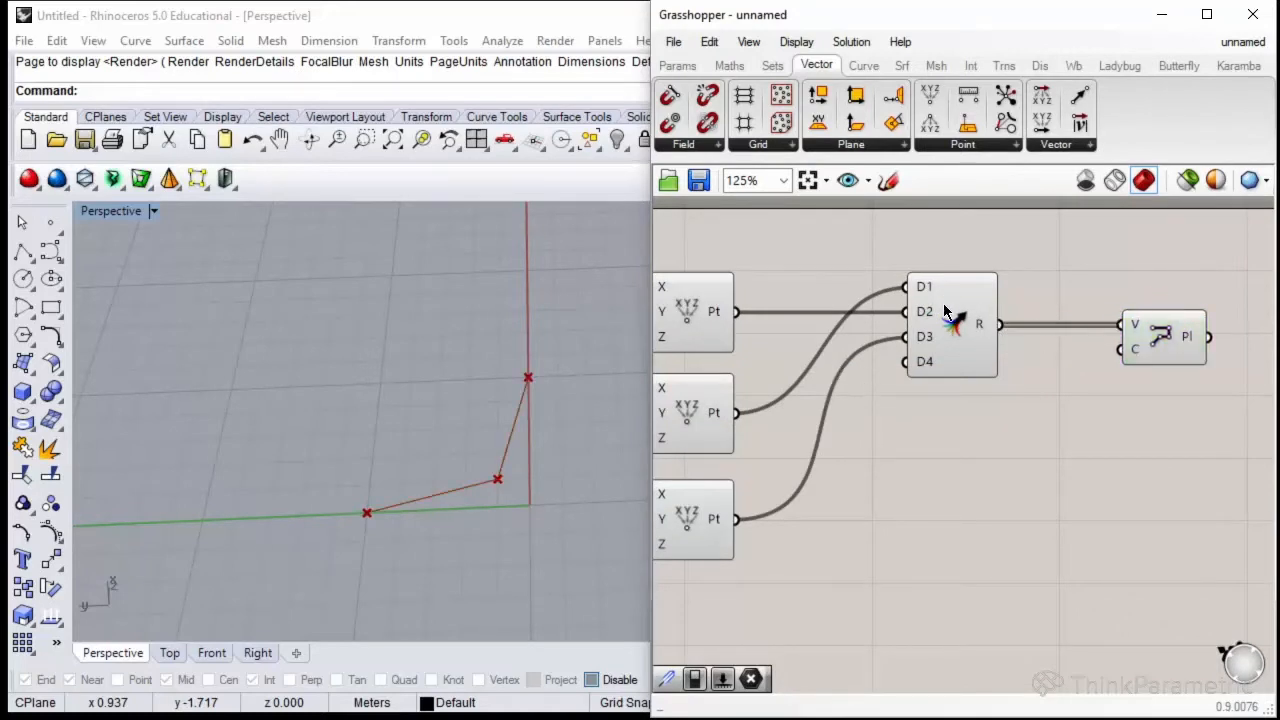
pyautogui.moveTo(1030, 450)
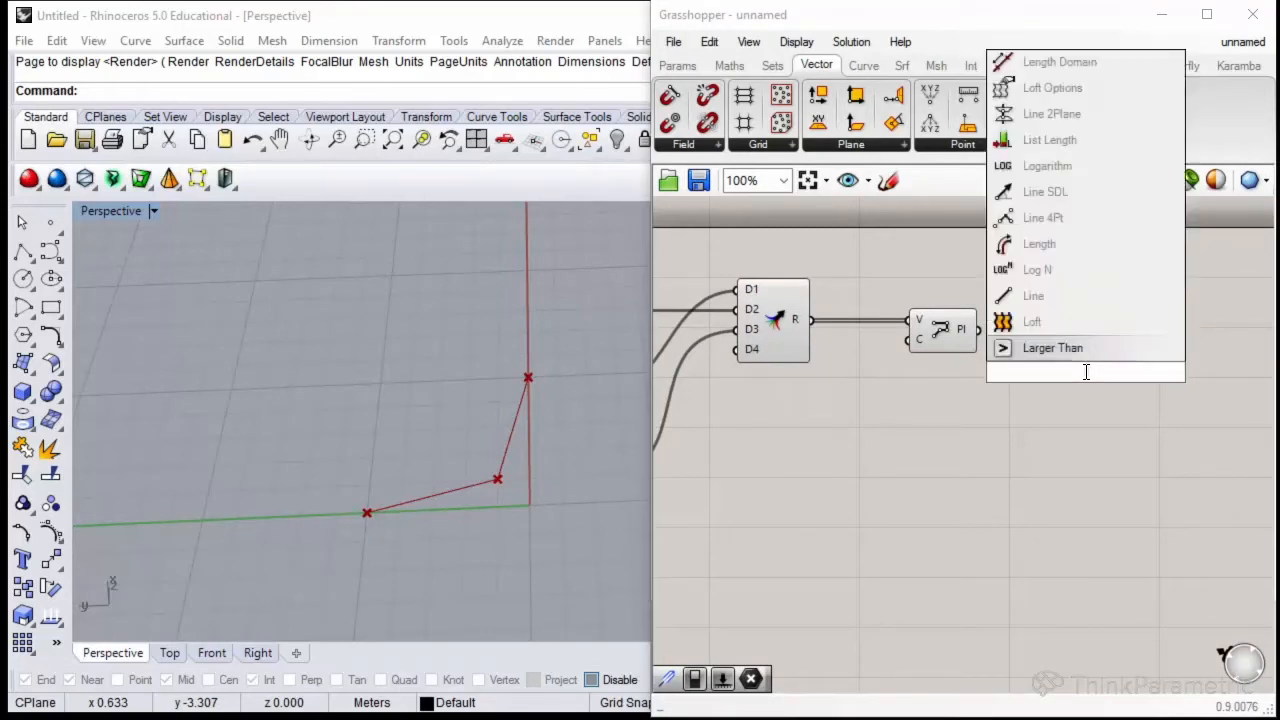
# Place a Karamba Line to Beam component beside the PolyLine component.
pyautogui.write('line to')
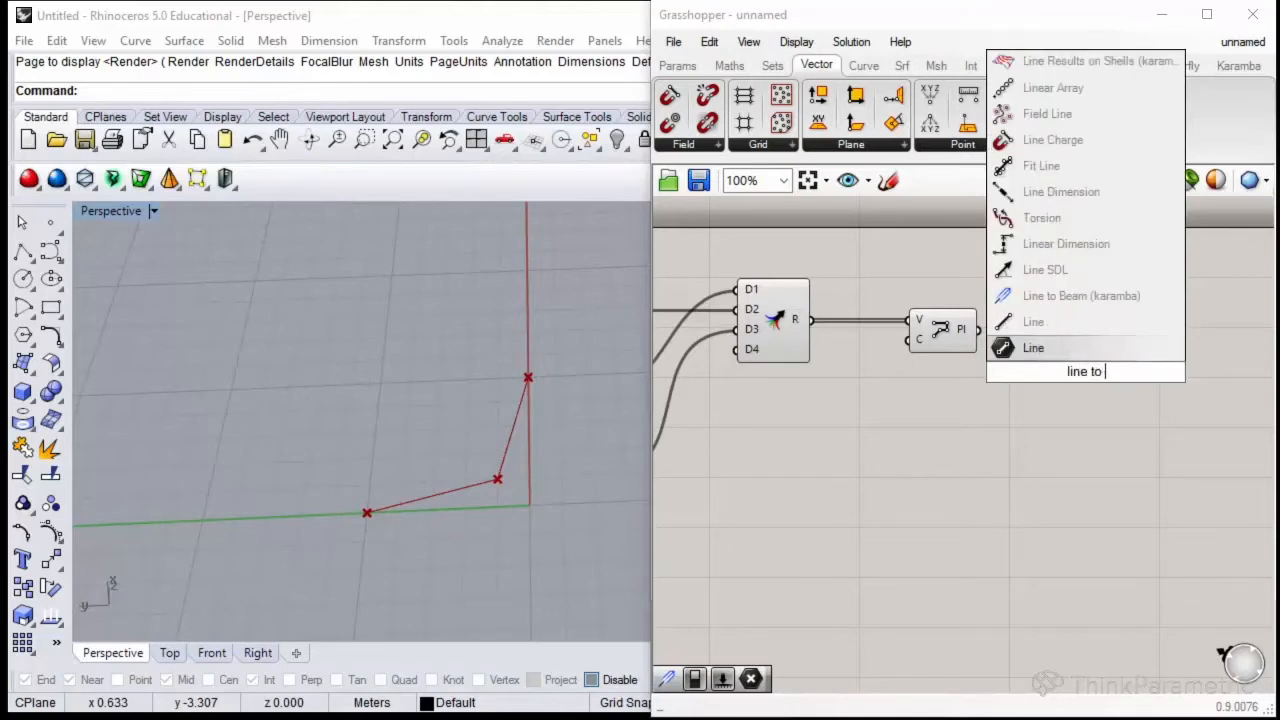
pyautogui.moveTo(1080, 296)
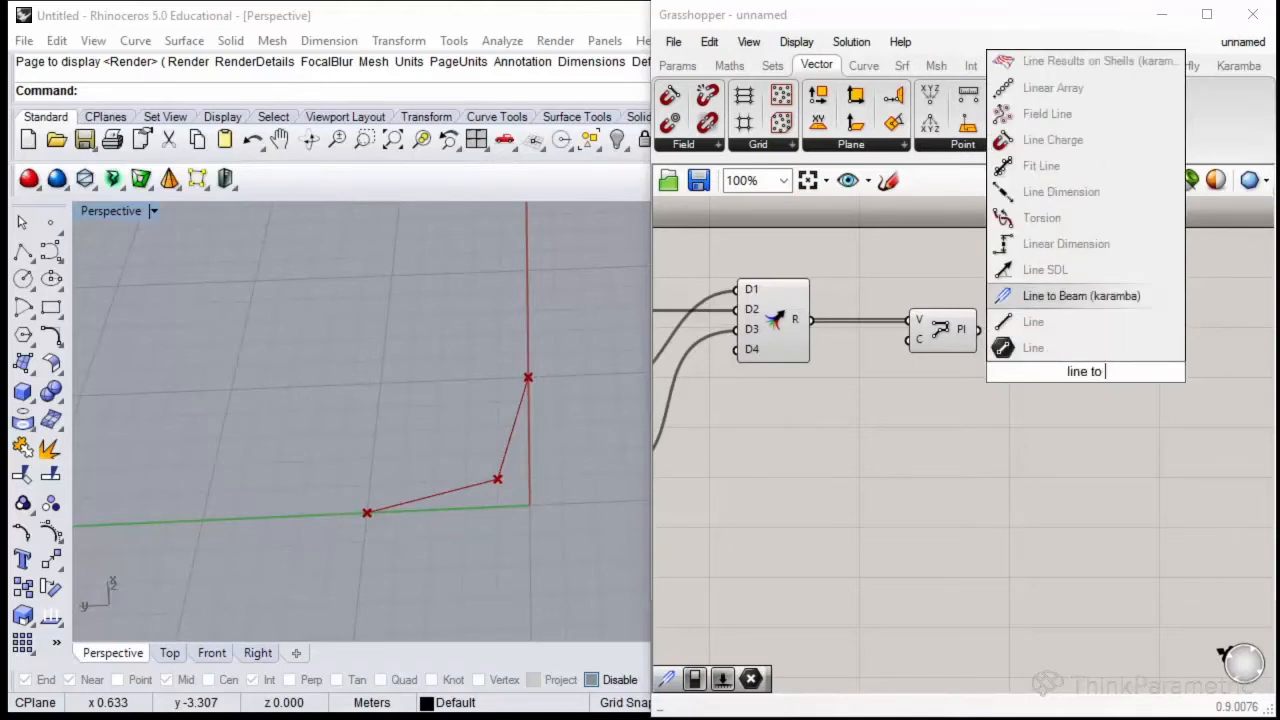
pyautogui.click(1080, 296)
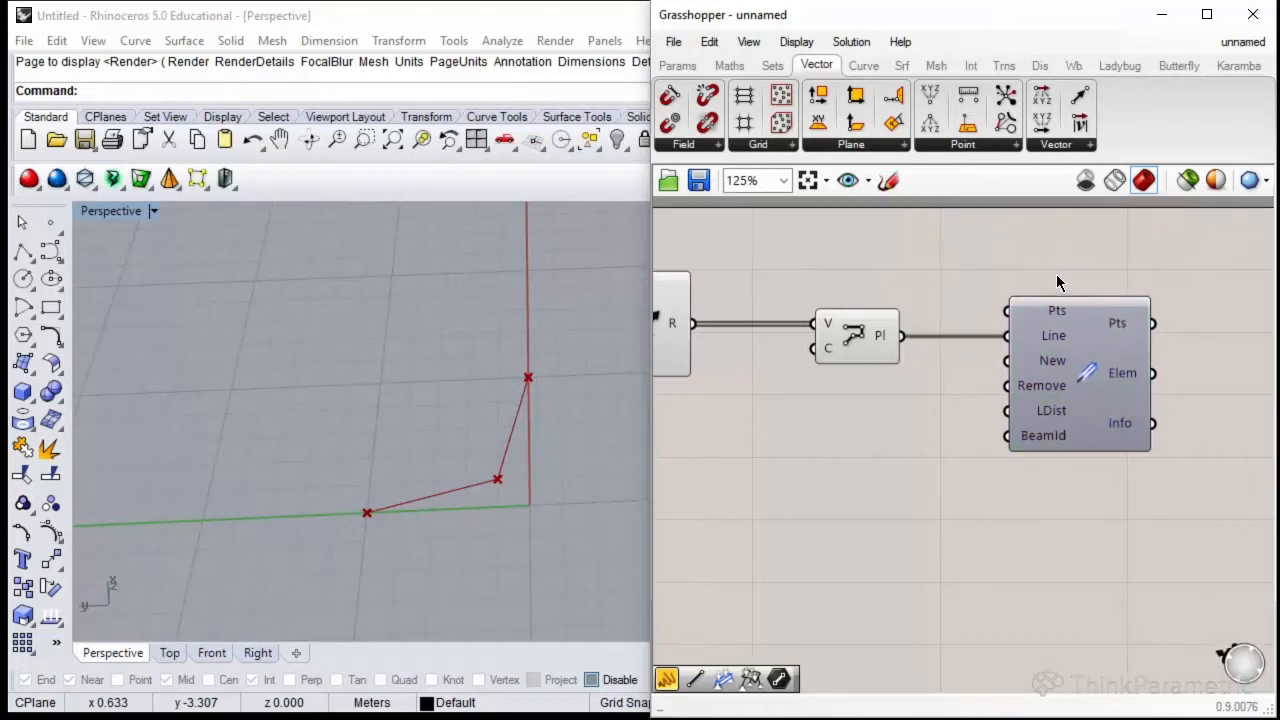
pyautogui.moveTo(978, 288)
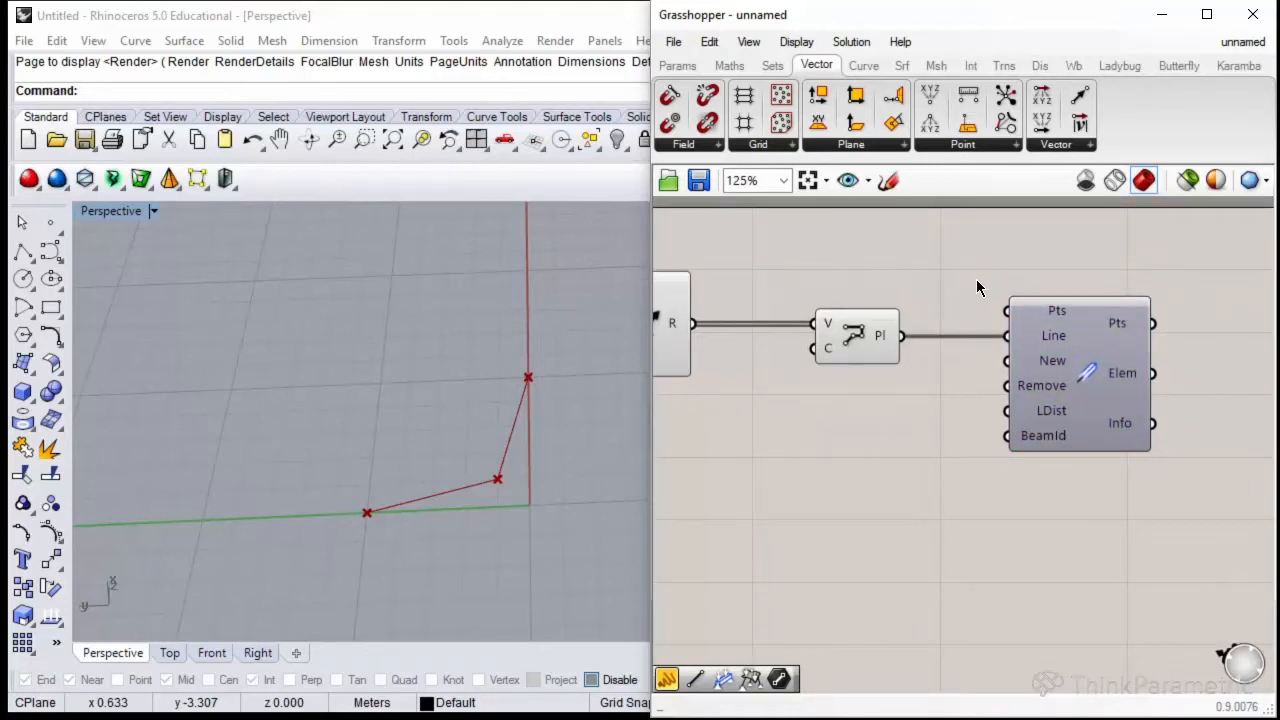
pyautogui.moveTo(1044, 354)
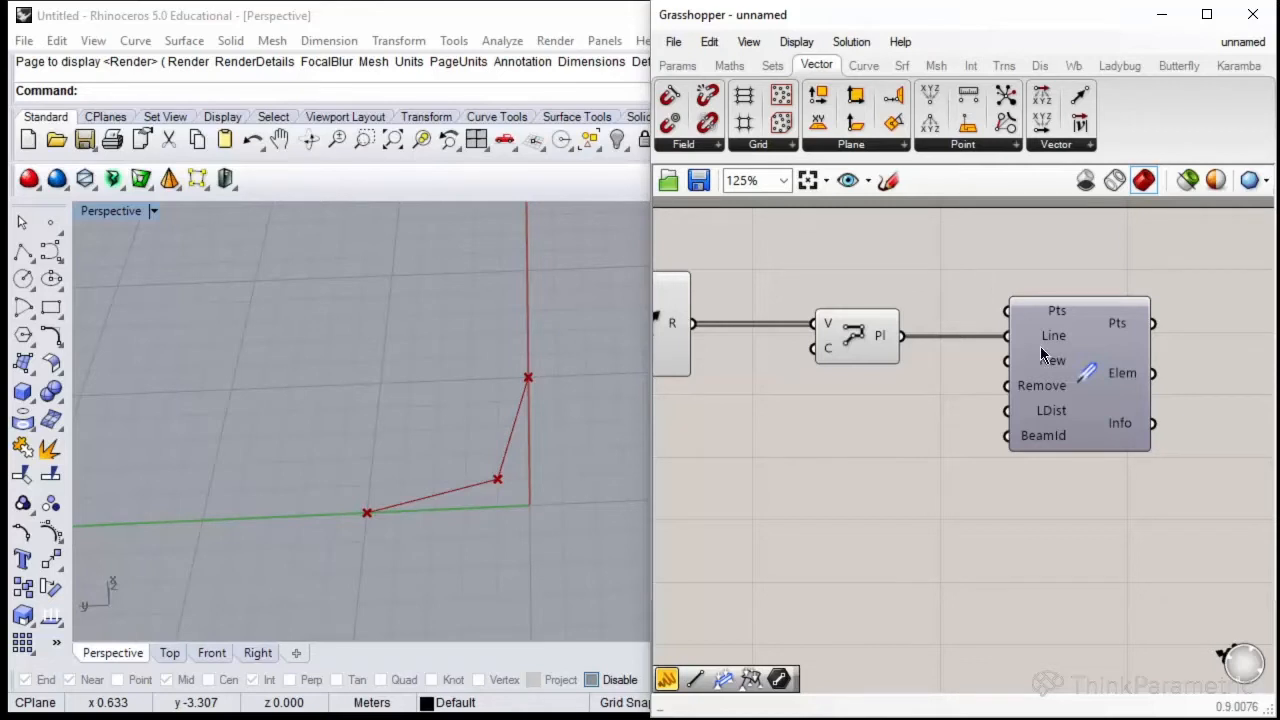
pyautogui.moveTo(1058, 348)
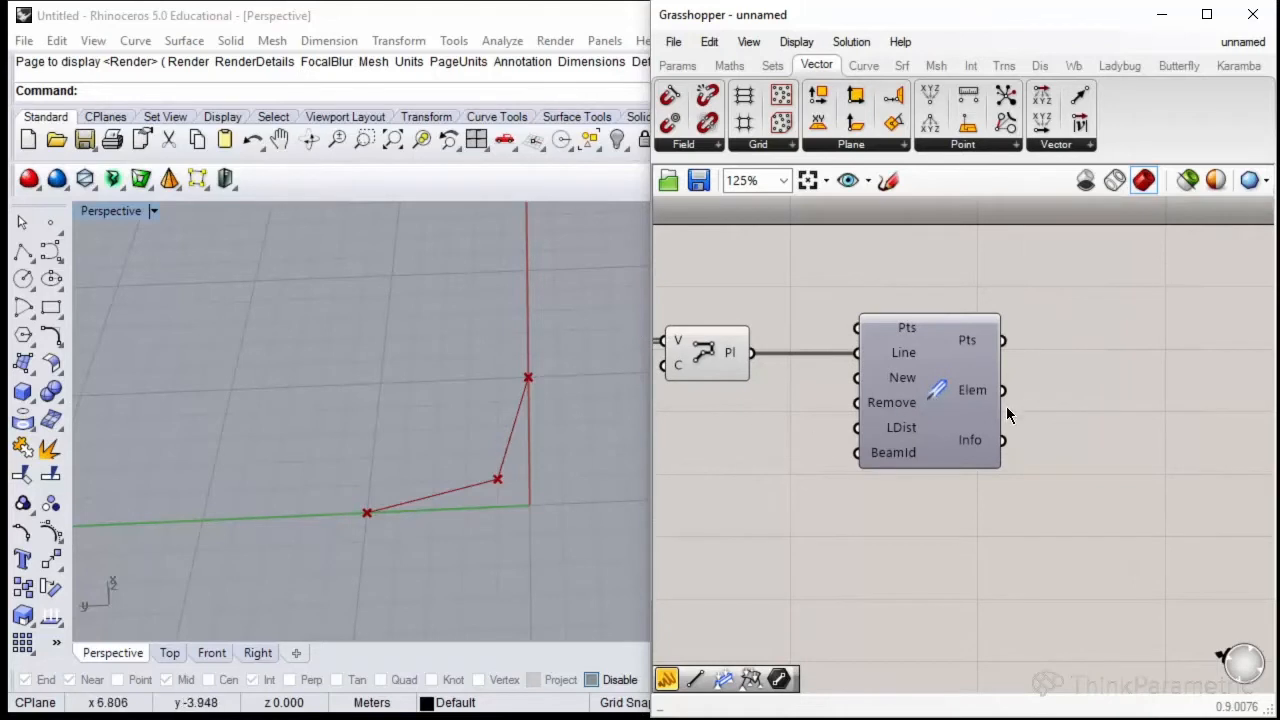
pyautogui.moveTo(976, 396)
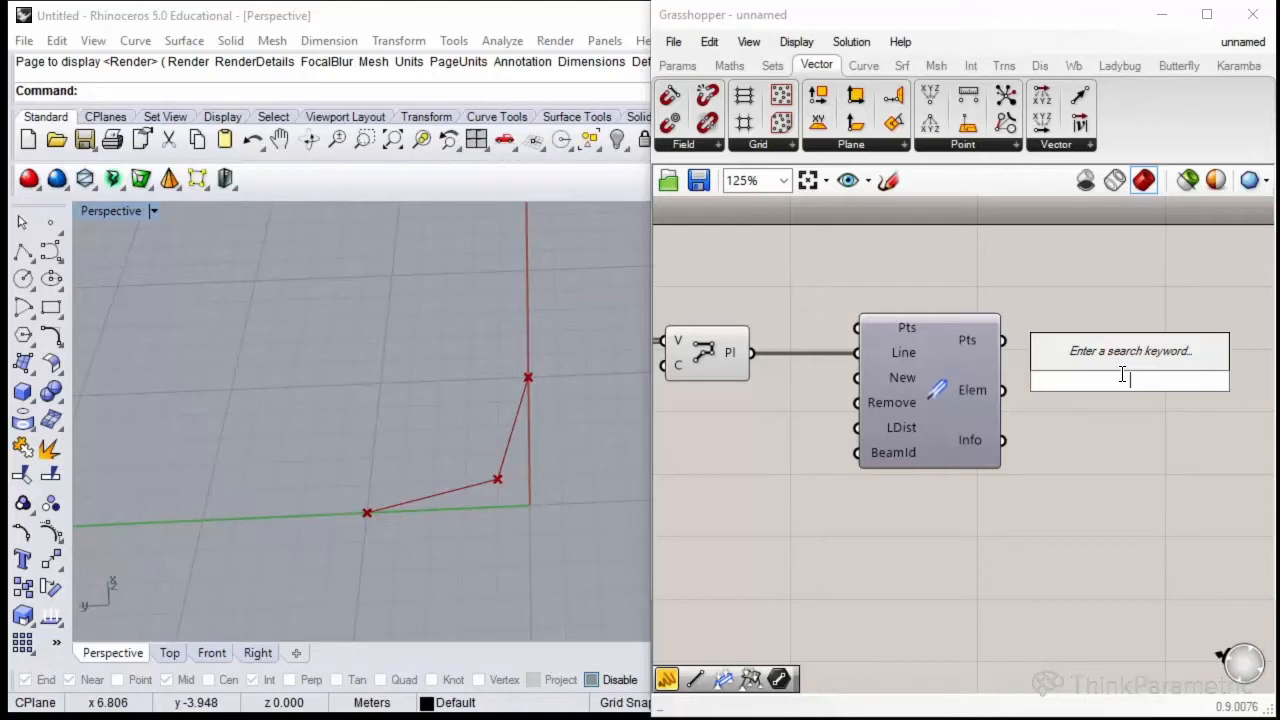
# Place Assemble Model (karamba) and wire Line to Beam's Elem output into it.
pyautogui.write('ass')
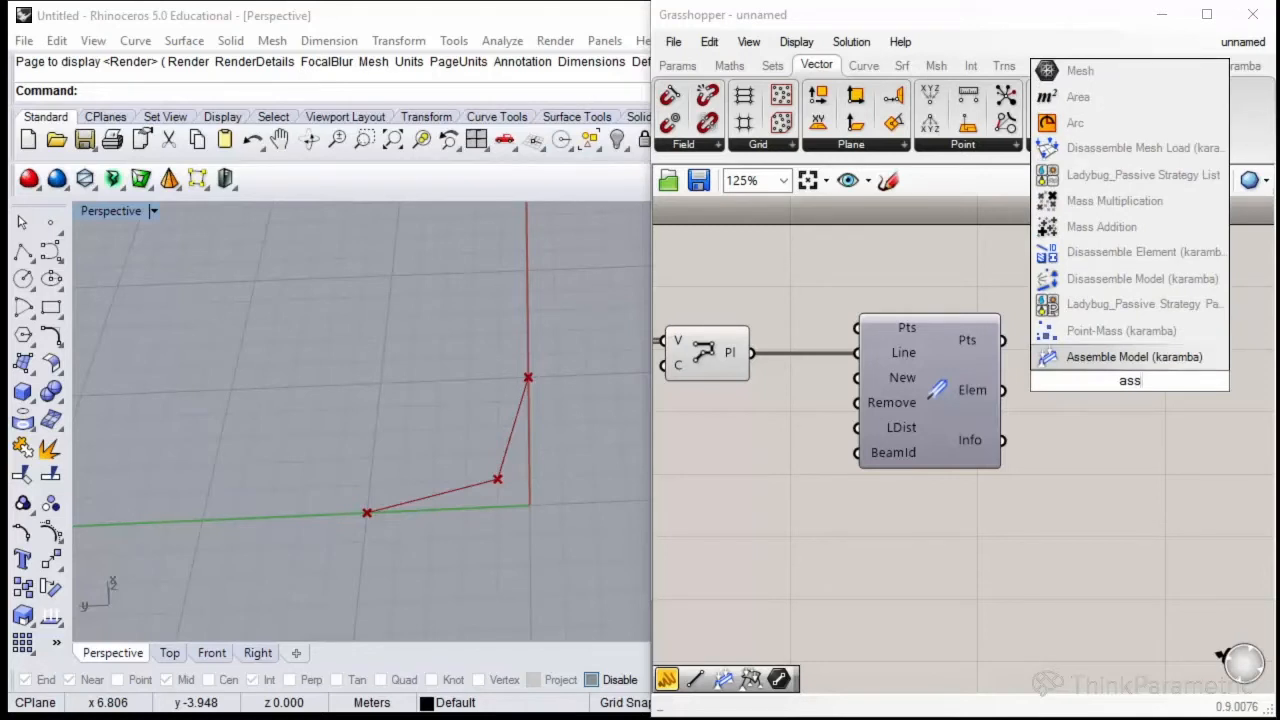
pyautogui.click(1134, 356)
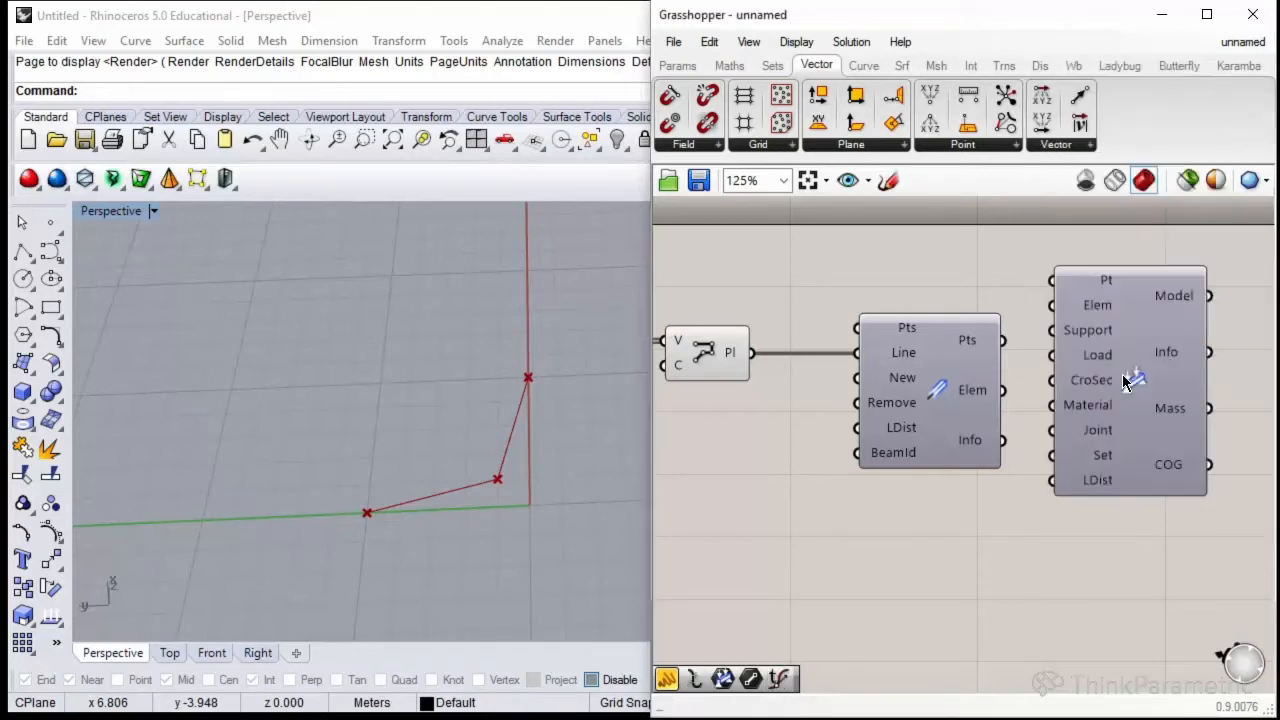
pyautogui.click(1238, 64)
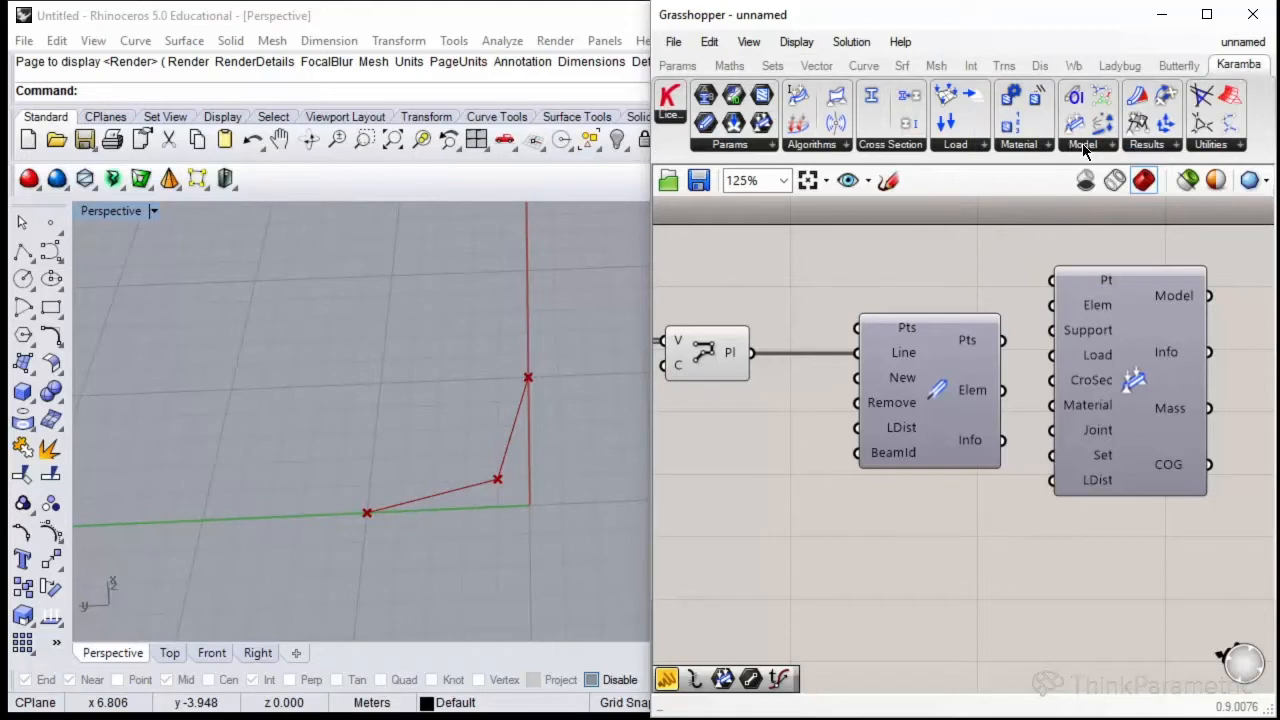
pyautogui.click(1082, 144)
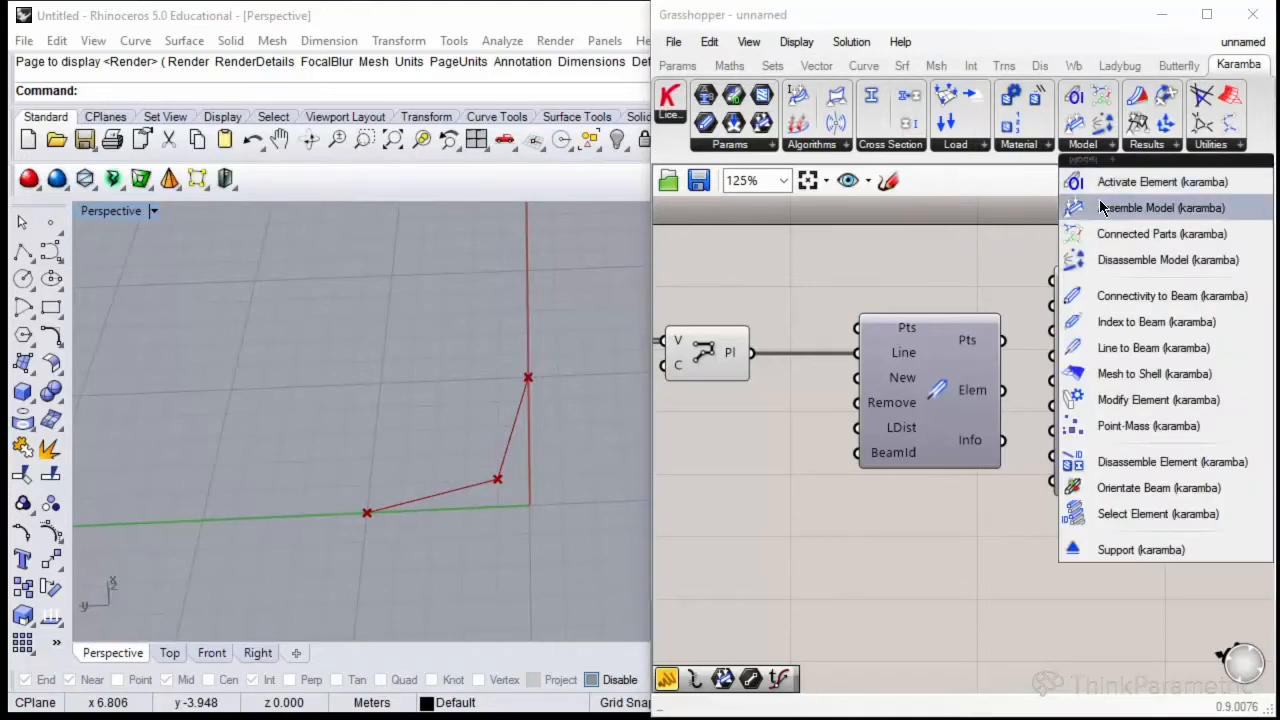
pyautogui.click(1160, 206)
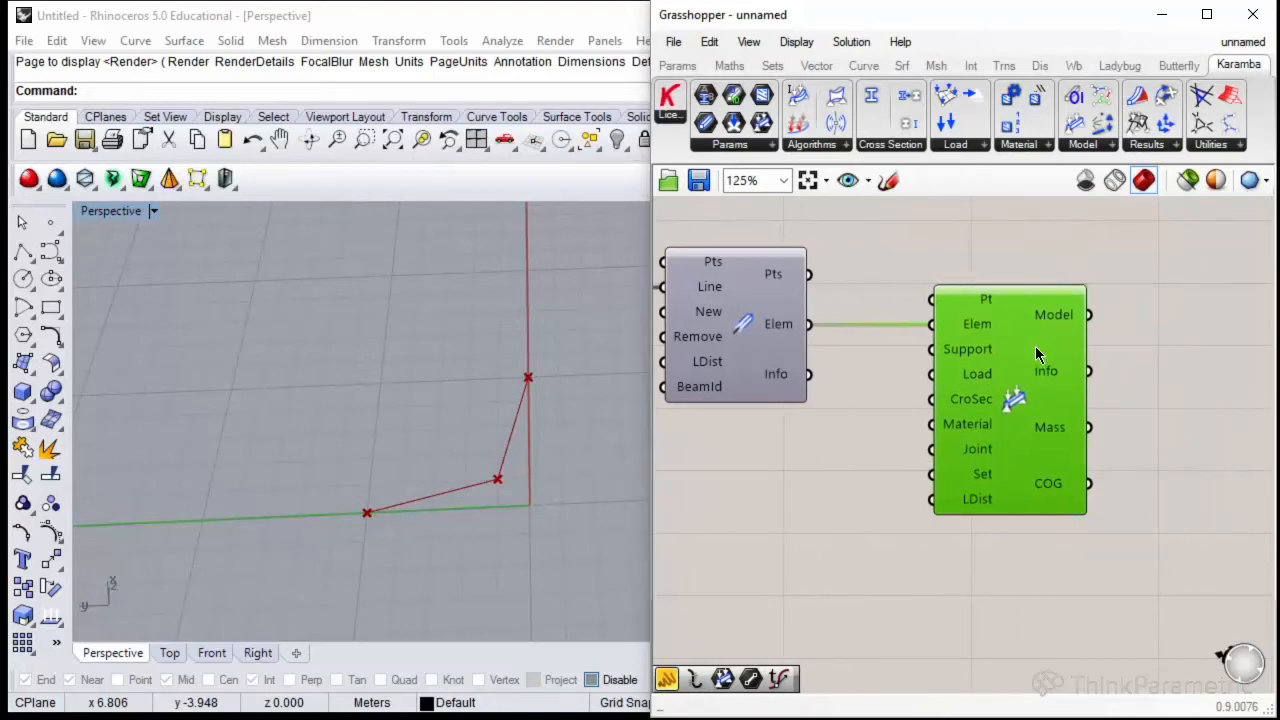
pyautogui.moveTo(1030, 348)
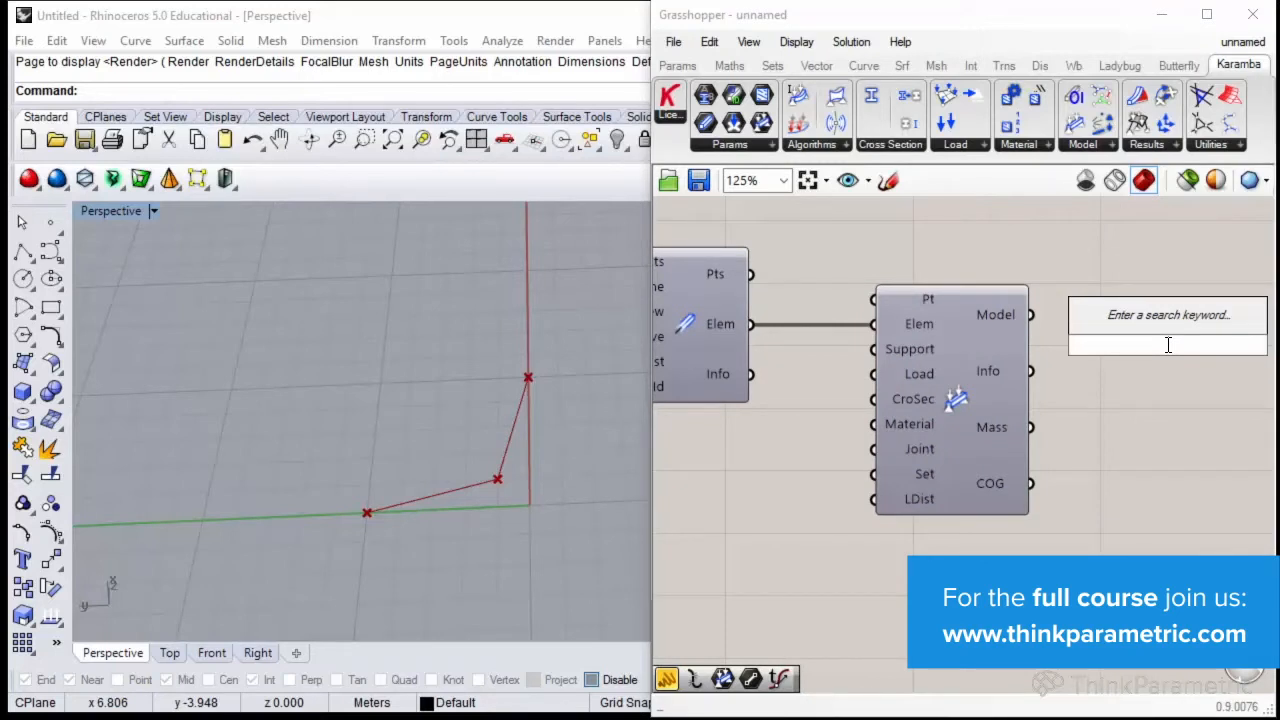
# Attach a Beam View component to the assembled model and inspect the beams in Rhino.
pyautogui.write('beam')
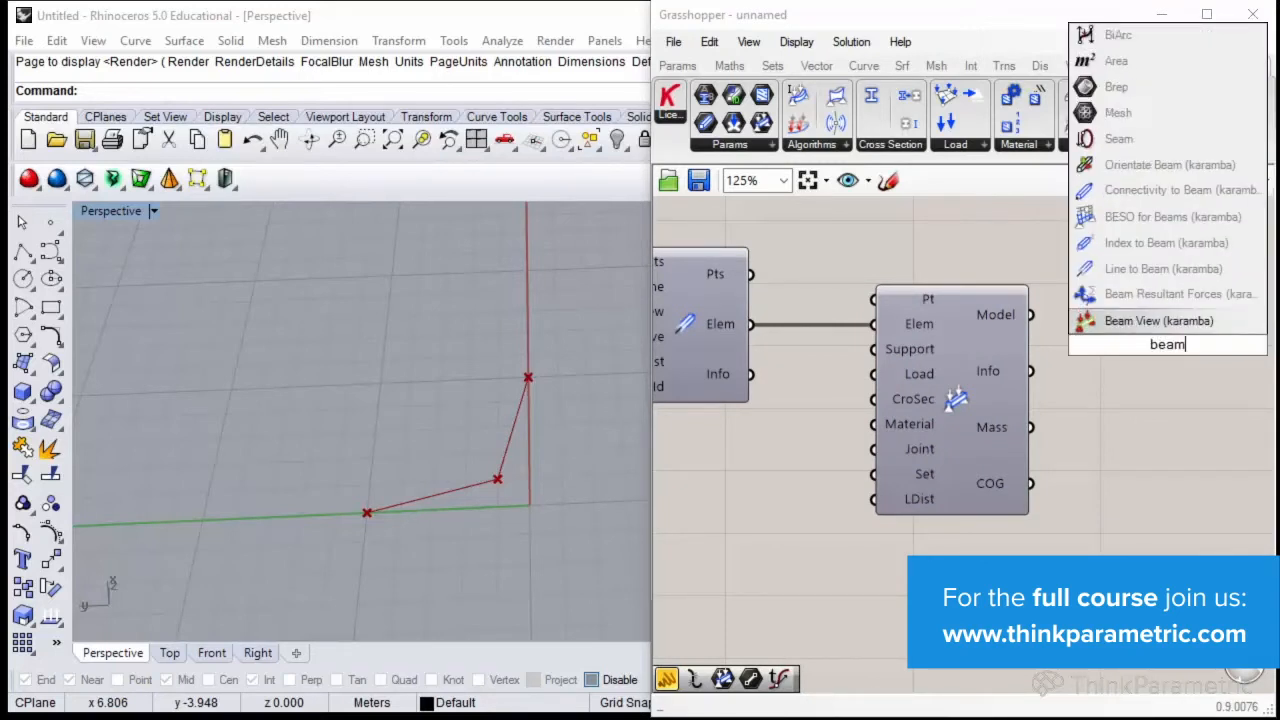
pyautogui.click(1160, 320)
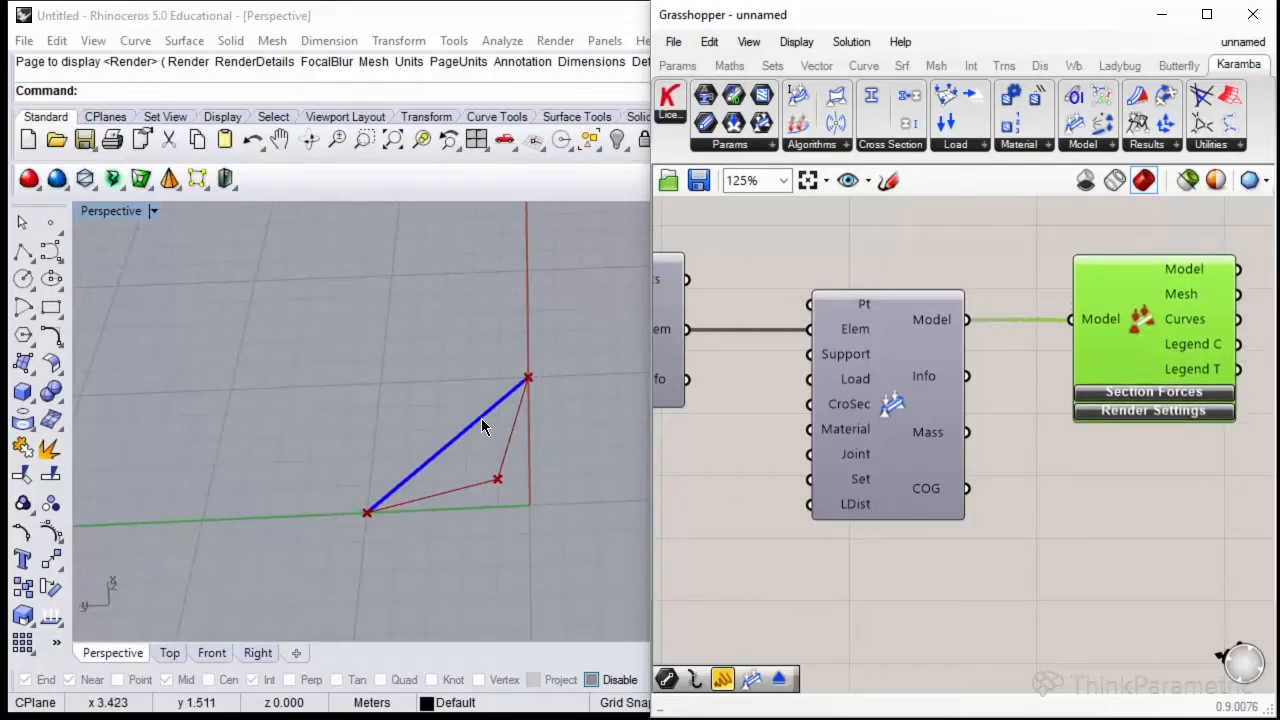
pyautogui.moveTo(404, 504)
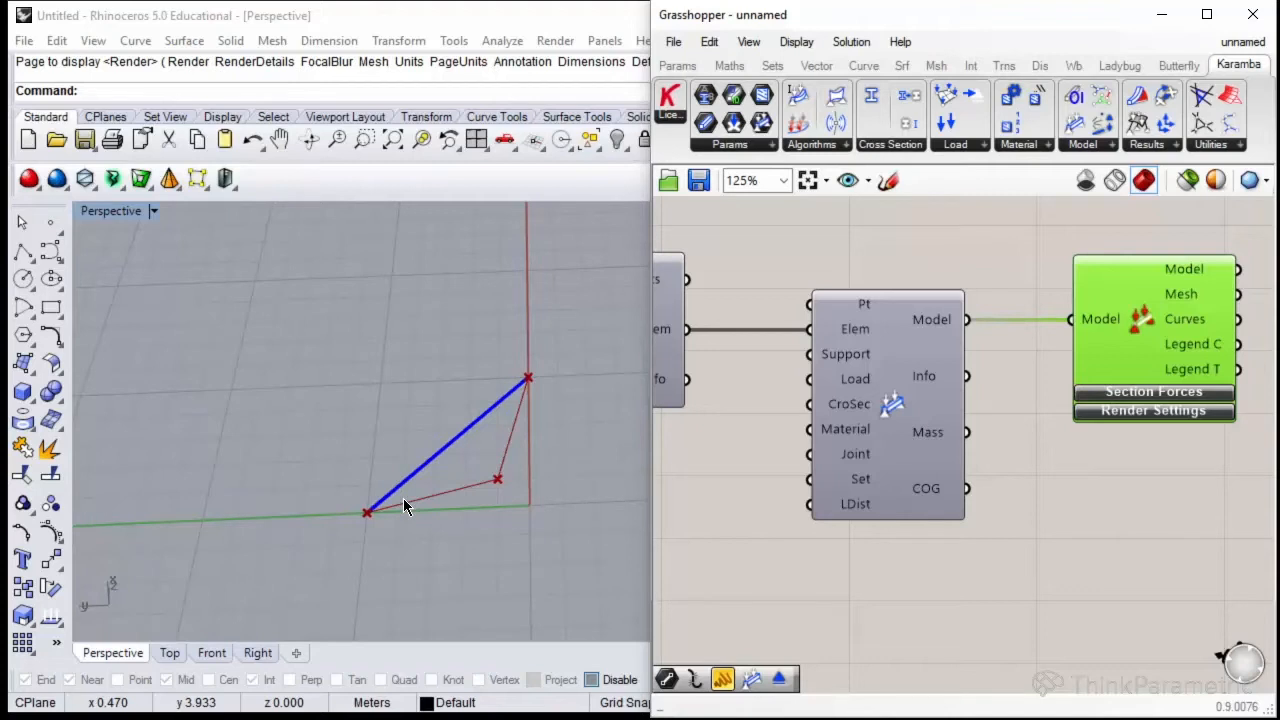
pyautogui.moveTo(556, 472)
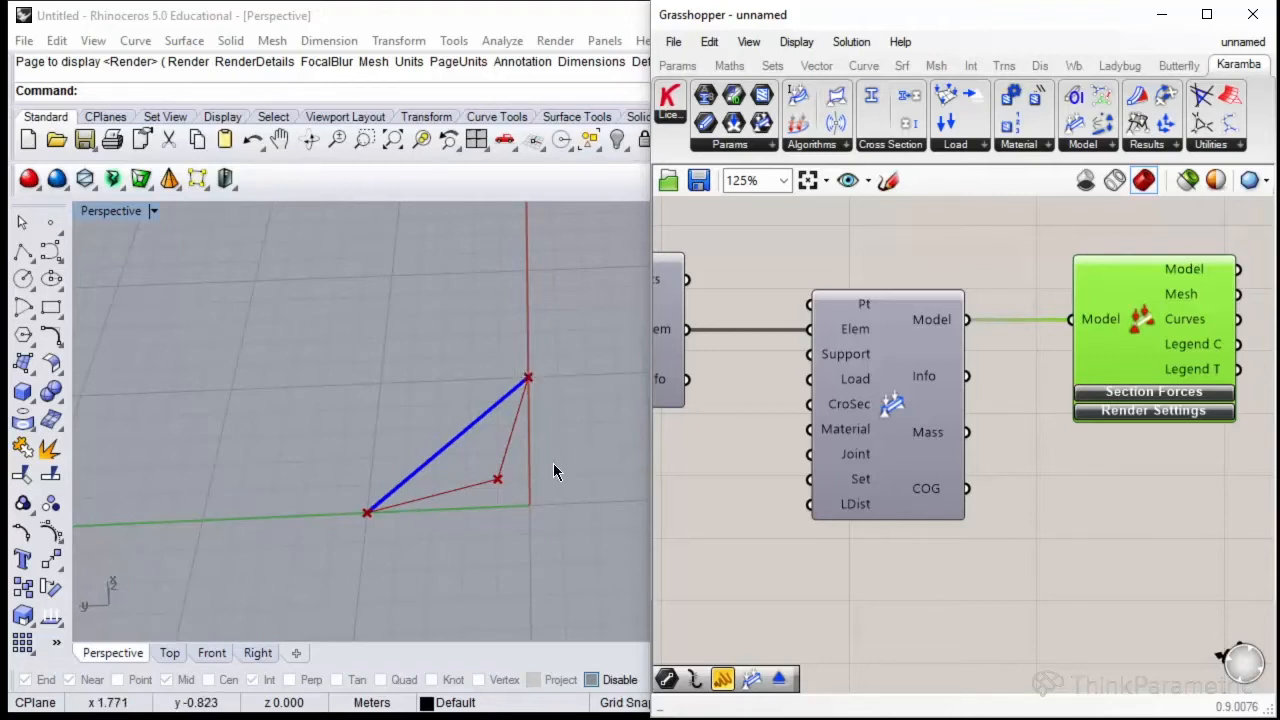
pyautogui.moveTo(540, 378)
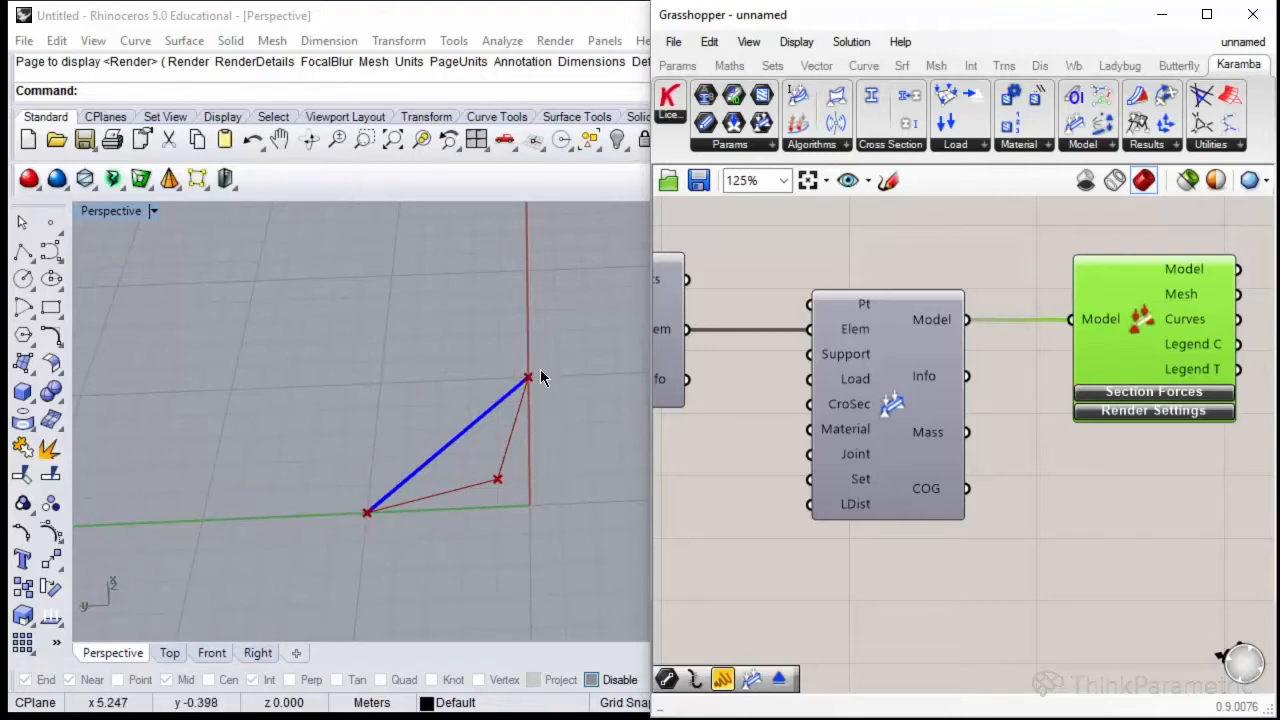
pyautogui.moveTo(500, 450)
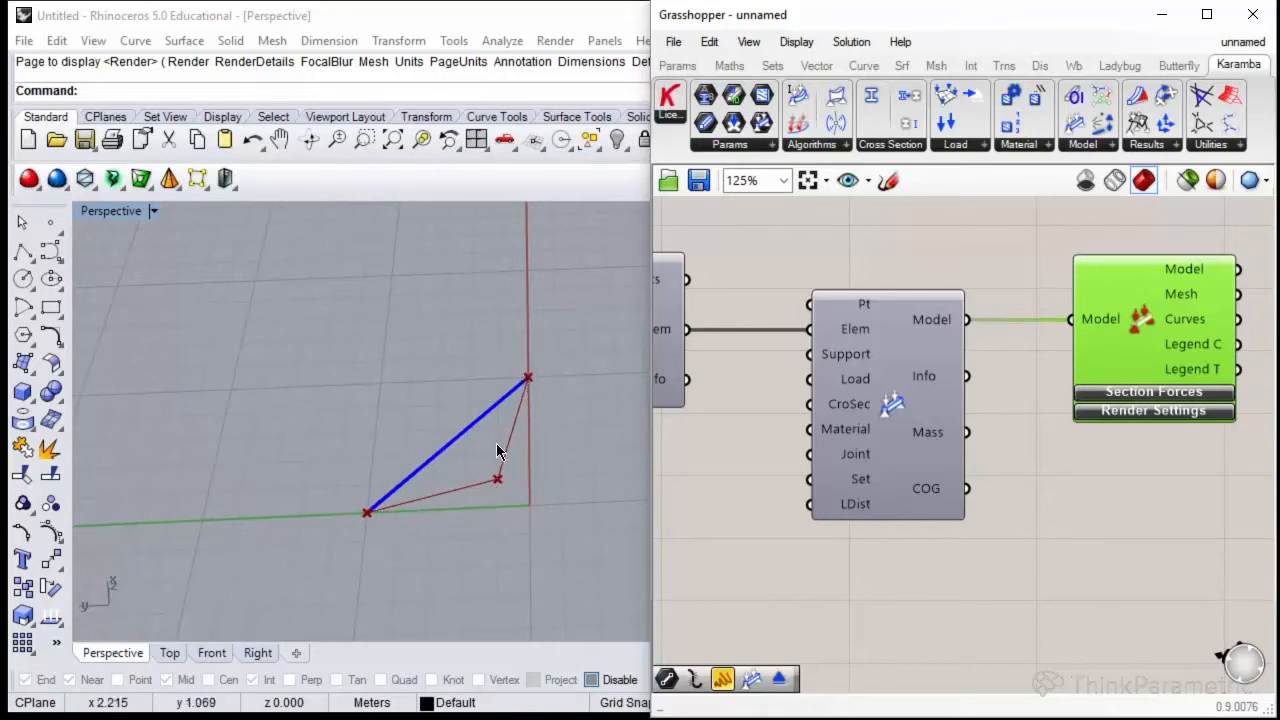
pyautogui.moveTo(500, 450); pyautogui.dragTo(470, 382)
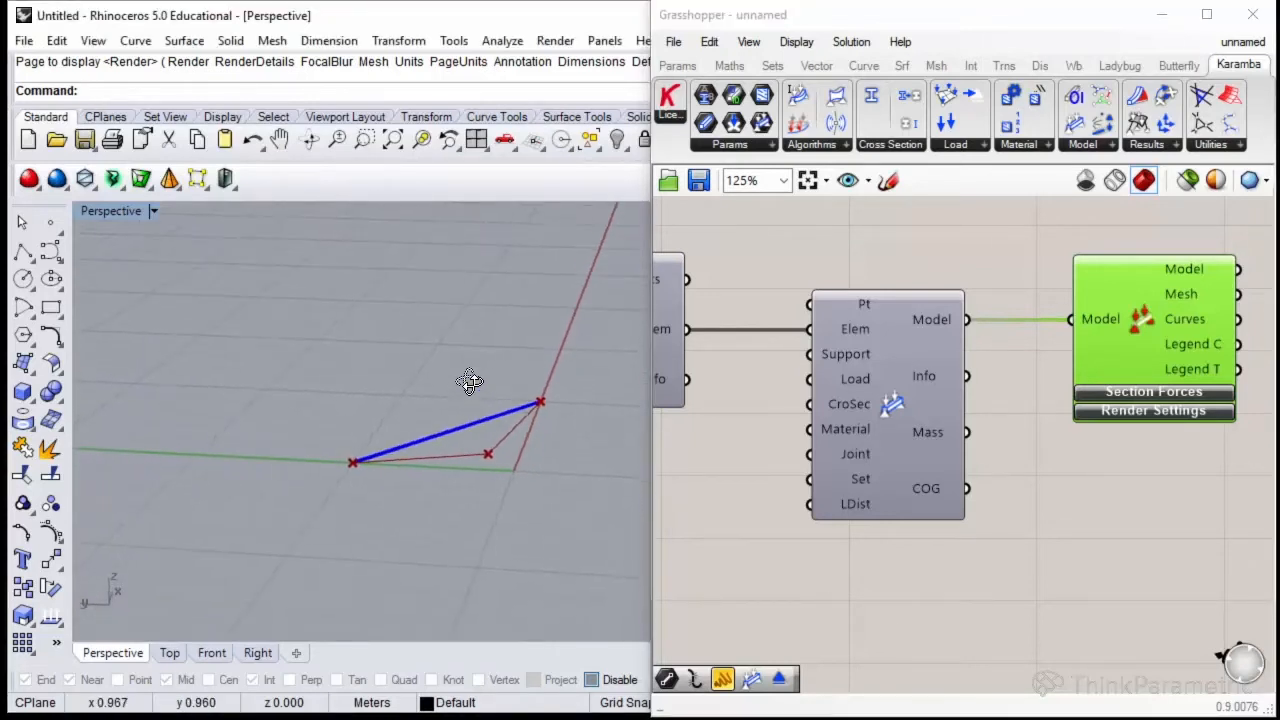
pyautogui.scroll(-3)
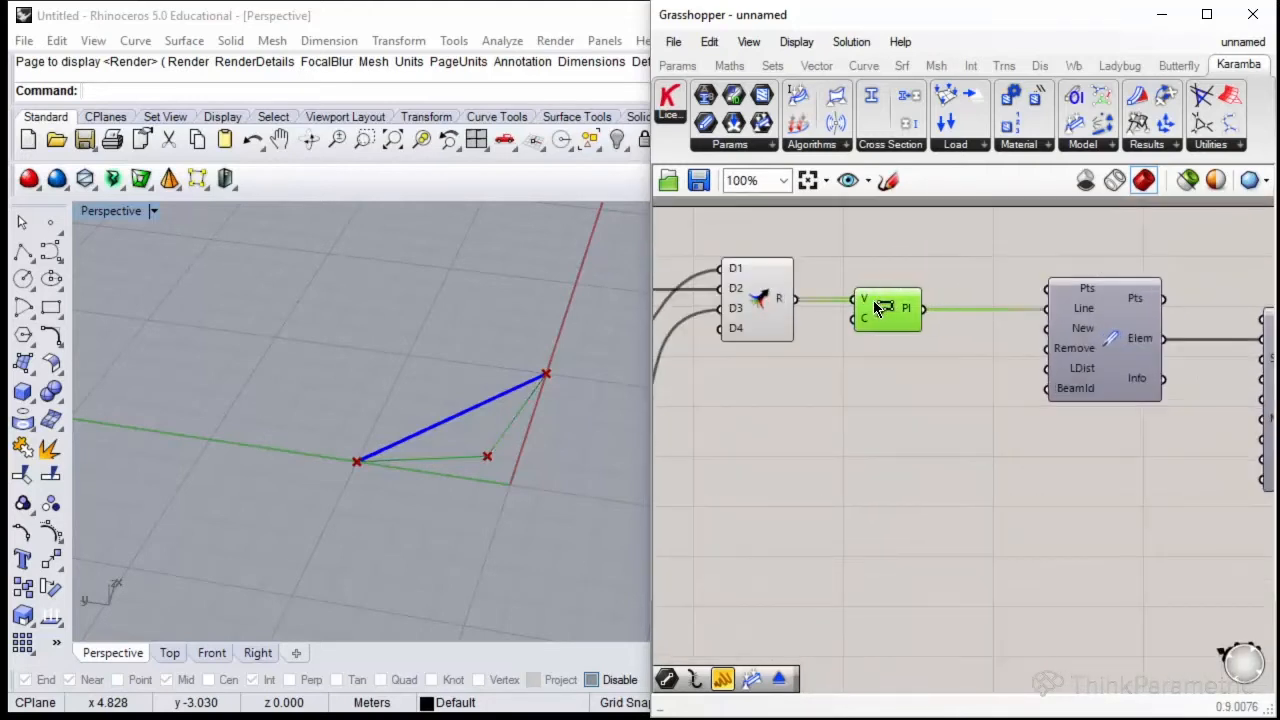
# Explode the polyline into segments and route them through a Line parameter into Line to Beam.
pyautogui.doubleClick(884, 308)
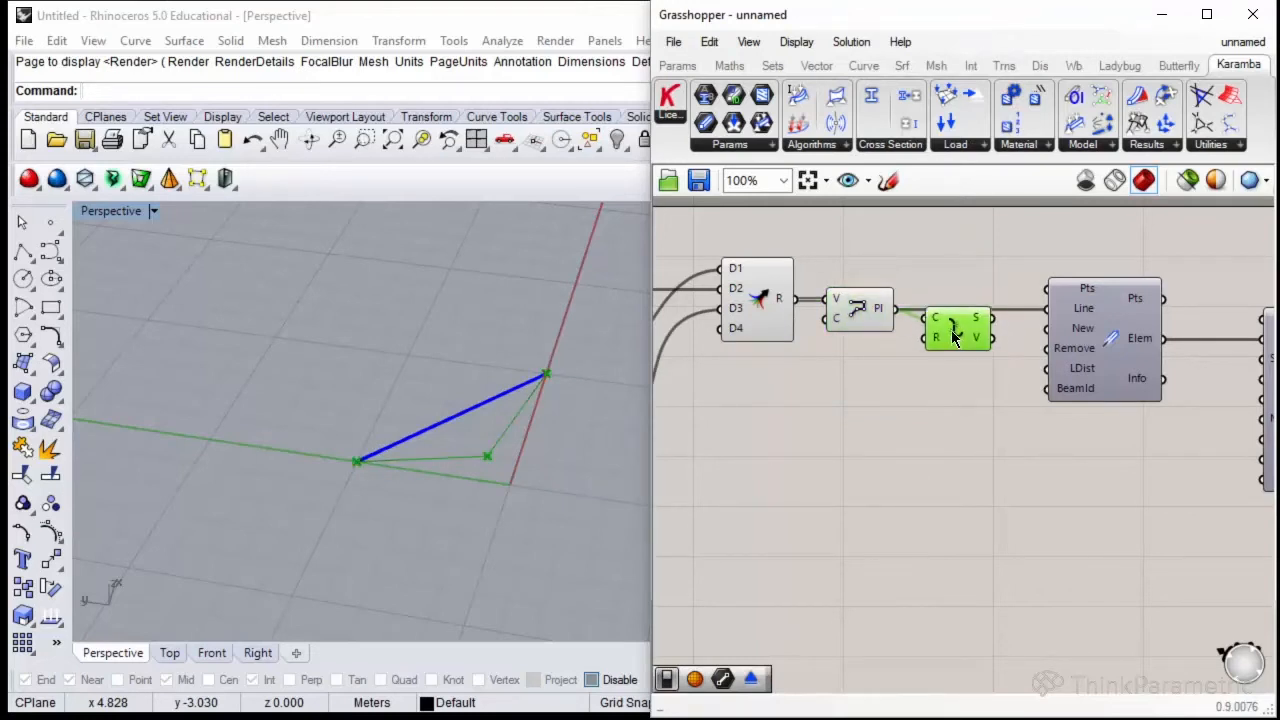
pyautogui.click(950, 324)
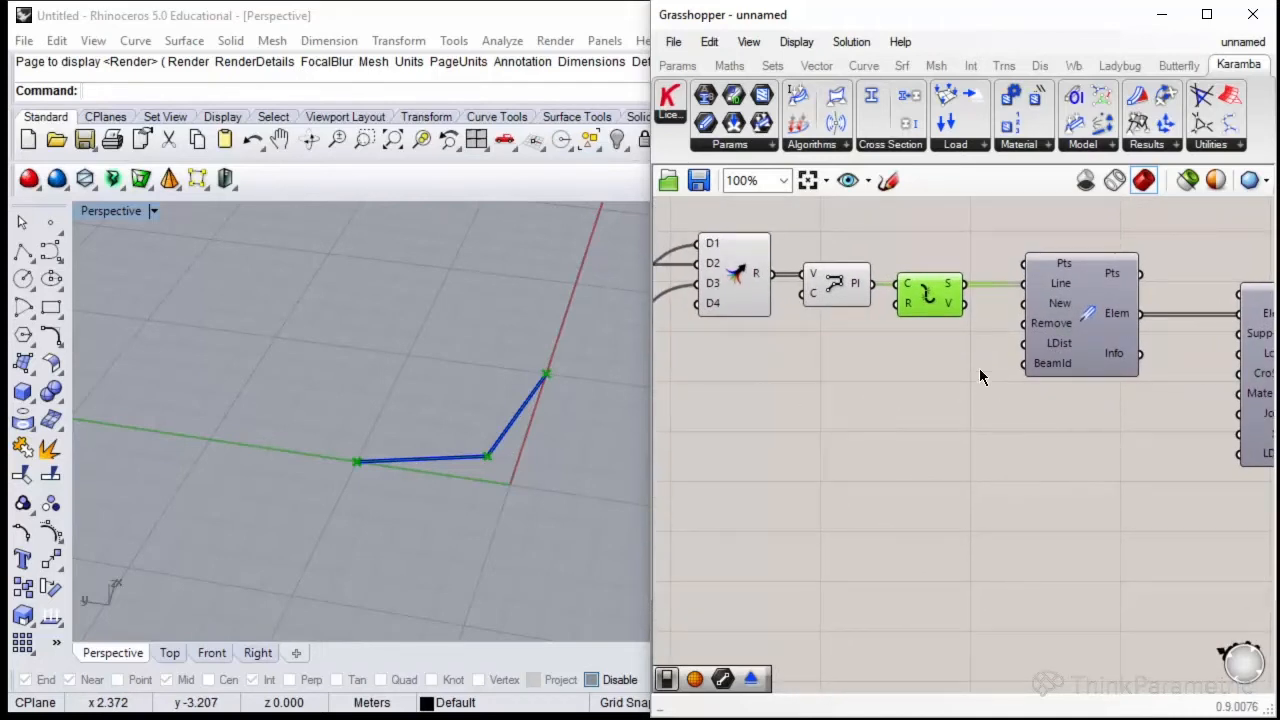
pyautogui.moveTo(930, 372)
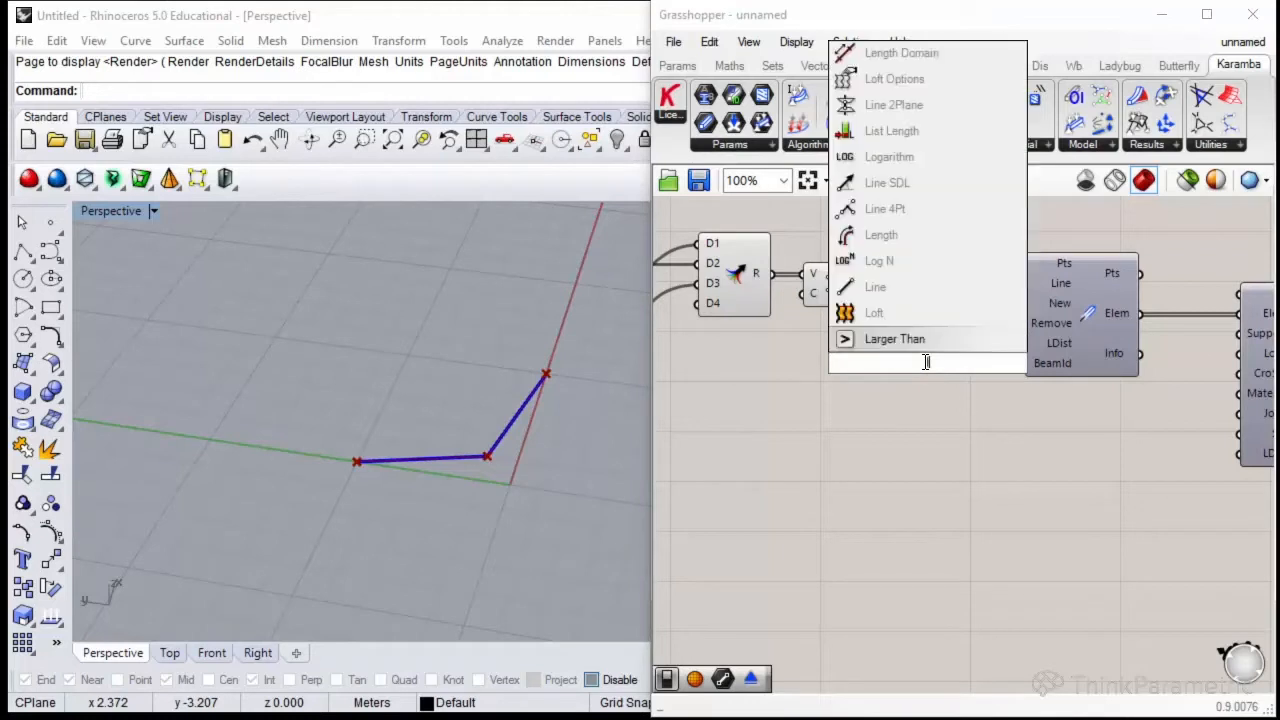
pyautogui.write('line')
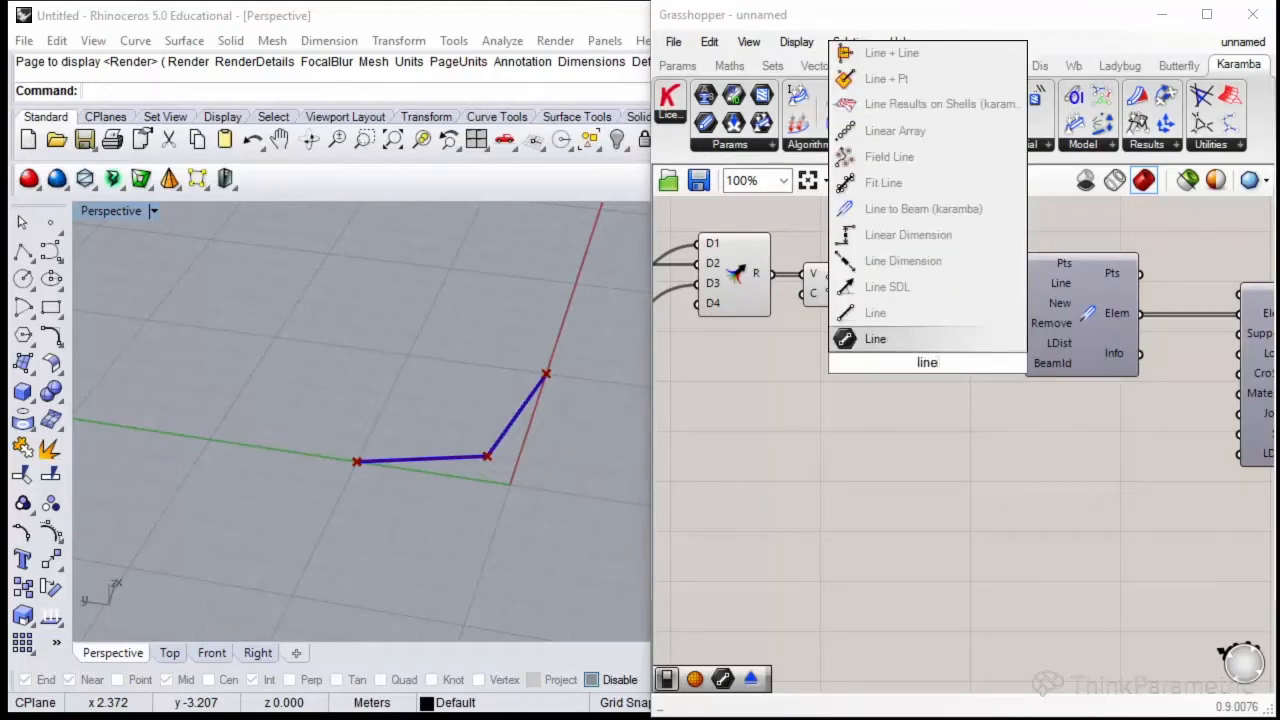
pyautogui.click(876, 340)
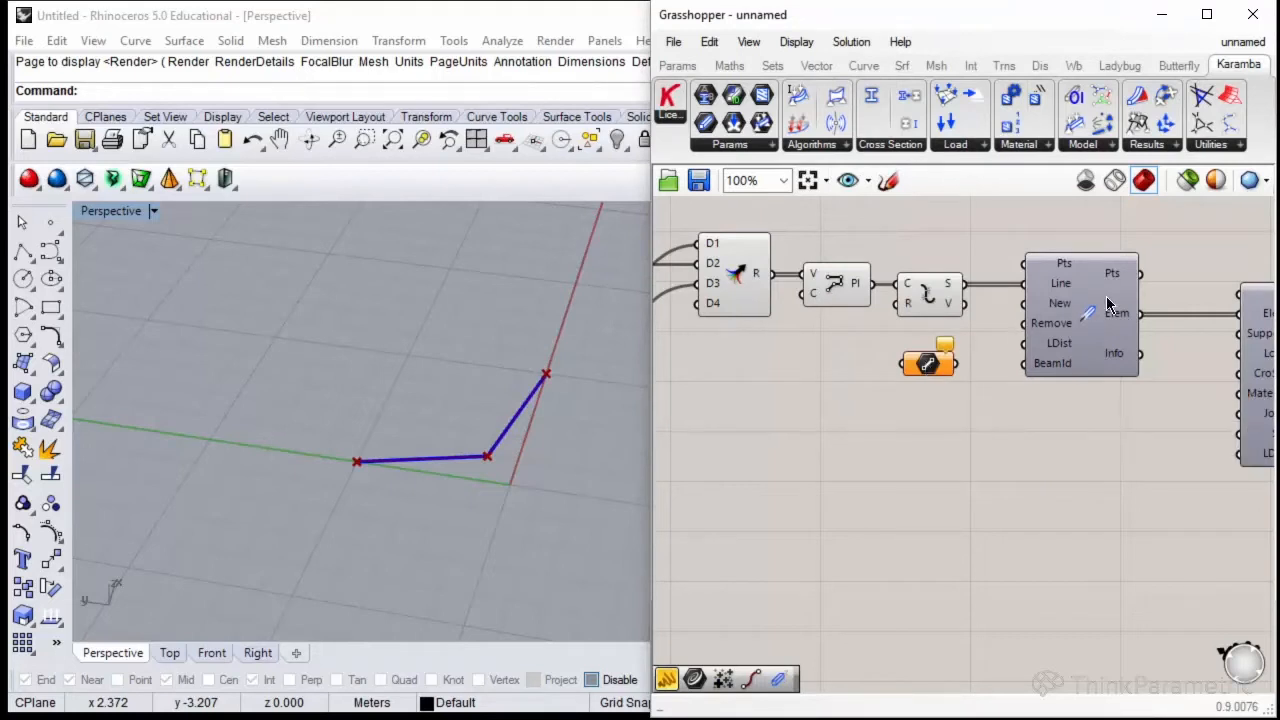
pyautogui.scroll(3)
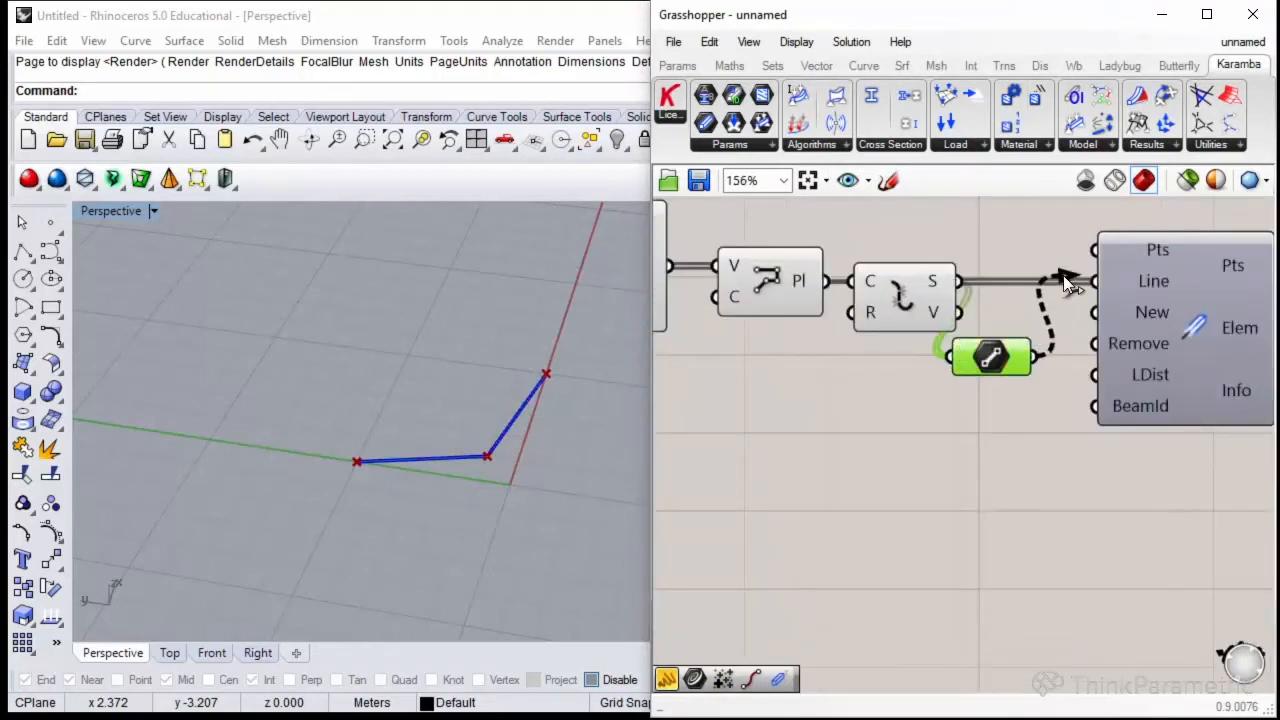
pyautogui.moveTo(990, 356); pyautogui.dragTo(1030, 280)
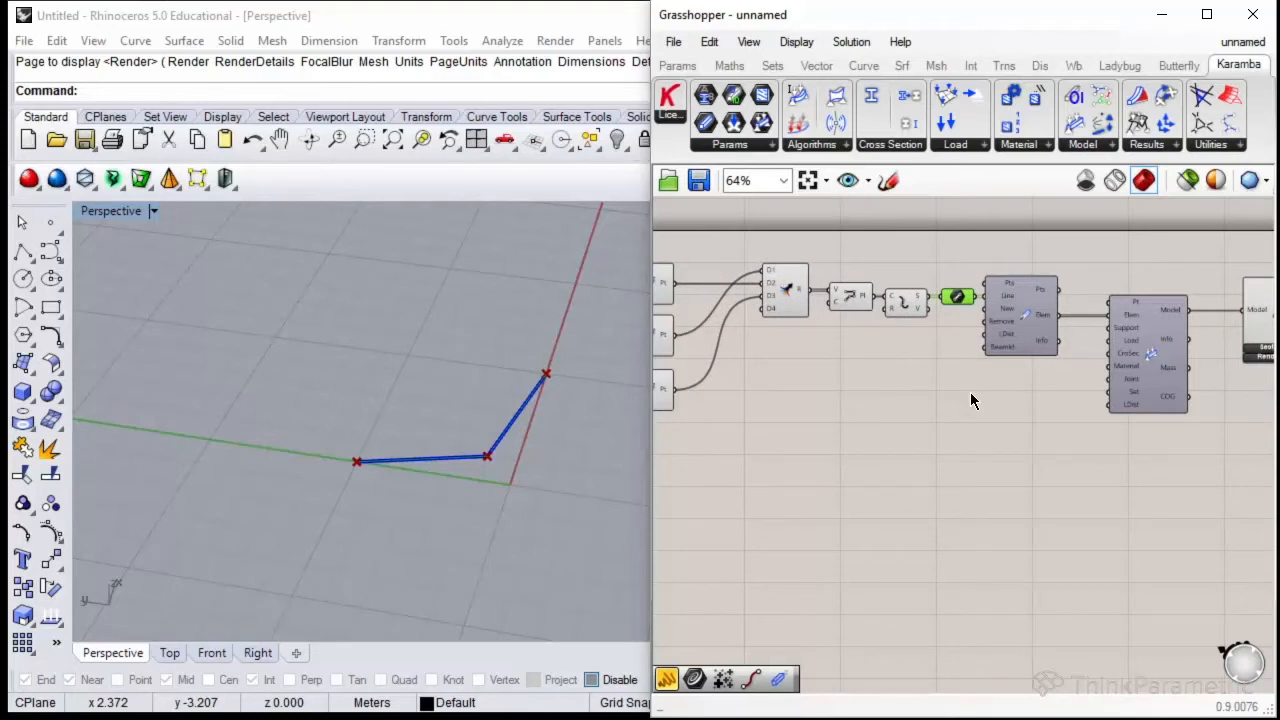
# Place a Support (karamba) component below Line to Beam.
pyautogui.doubleClick(970, 400)
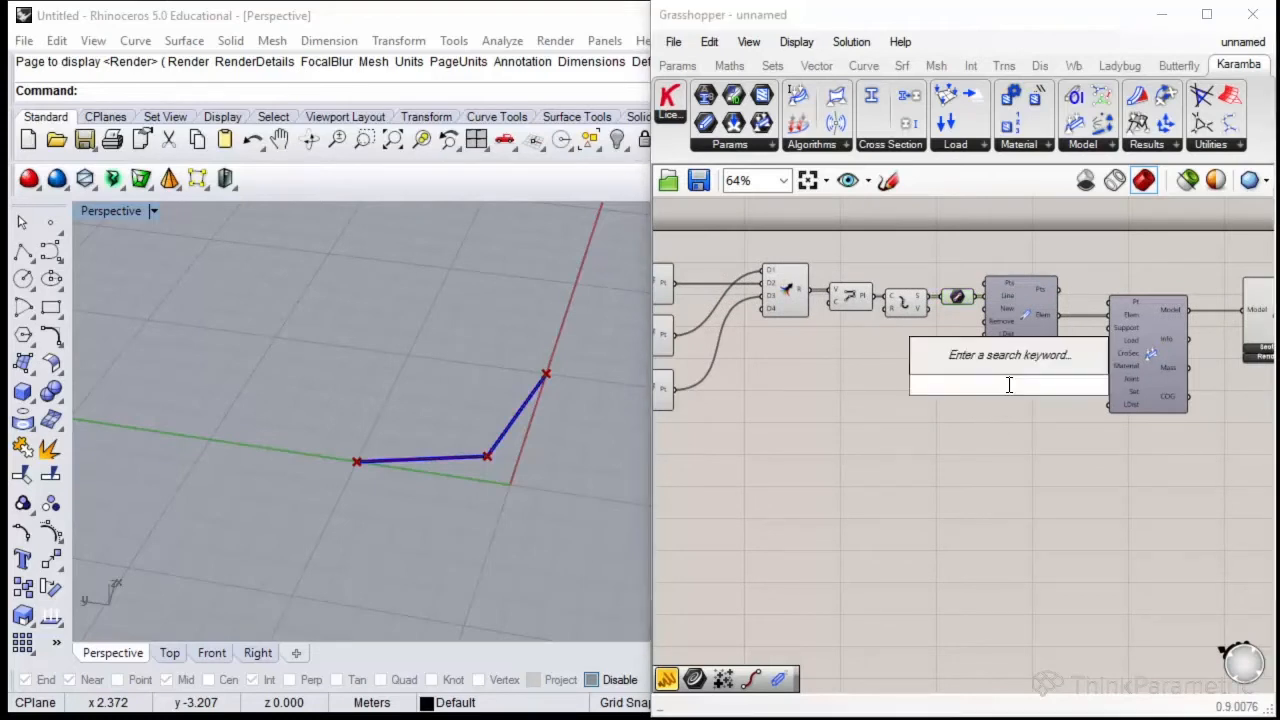
pyautogui.write('sup')
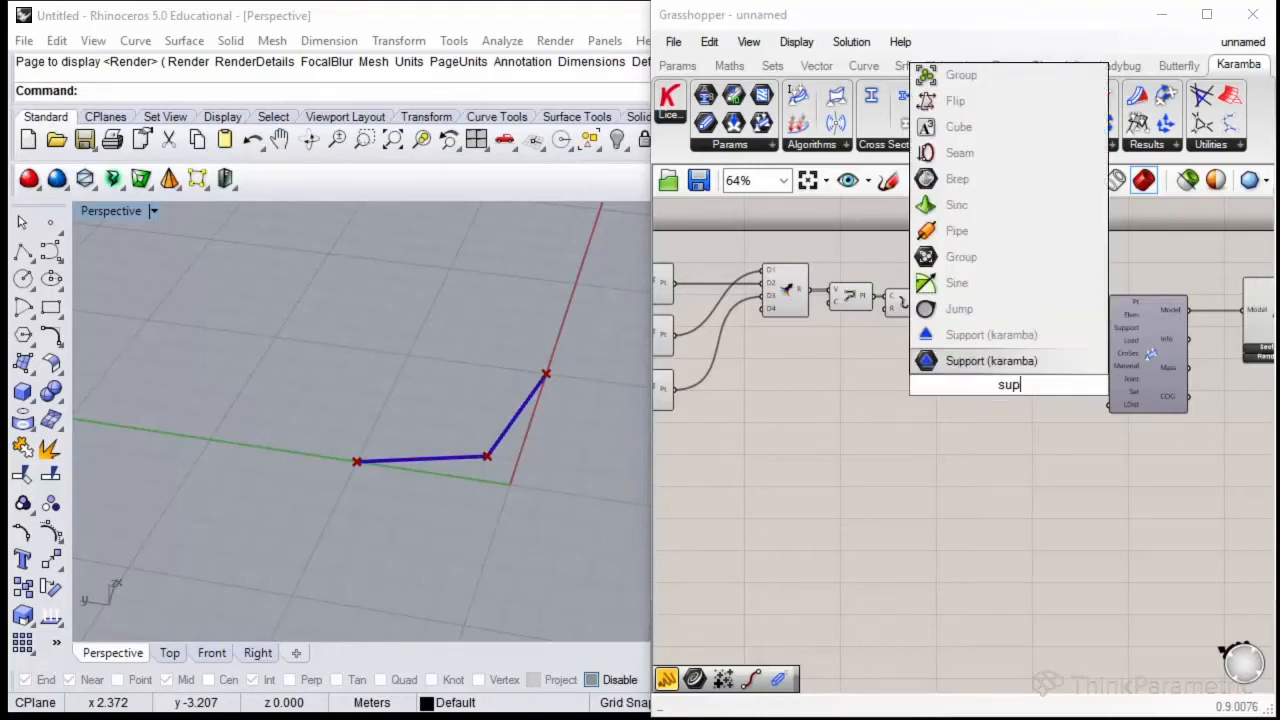
pyautogui.moveTo(990, 334)
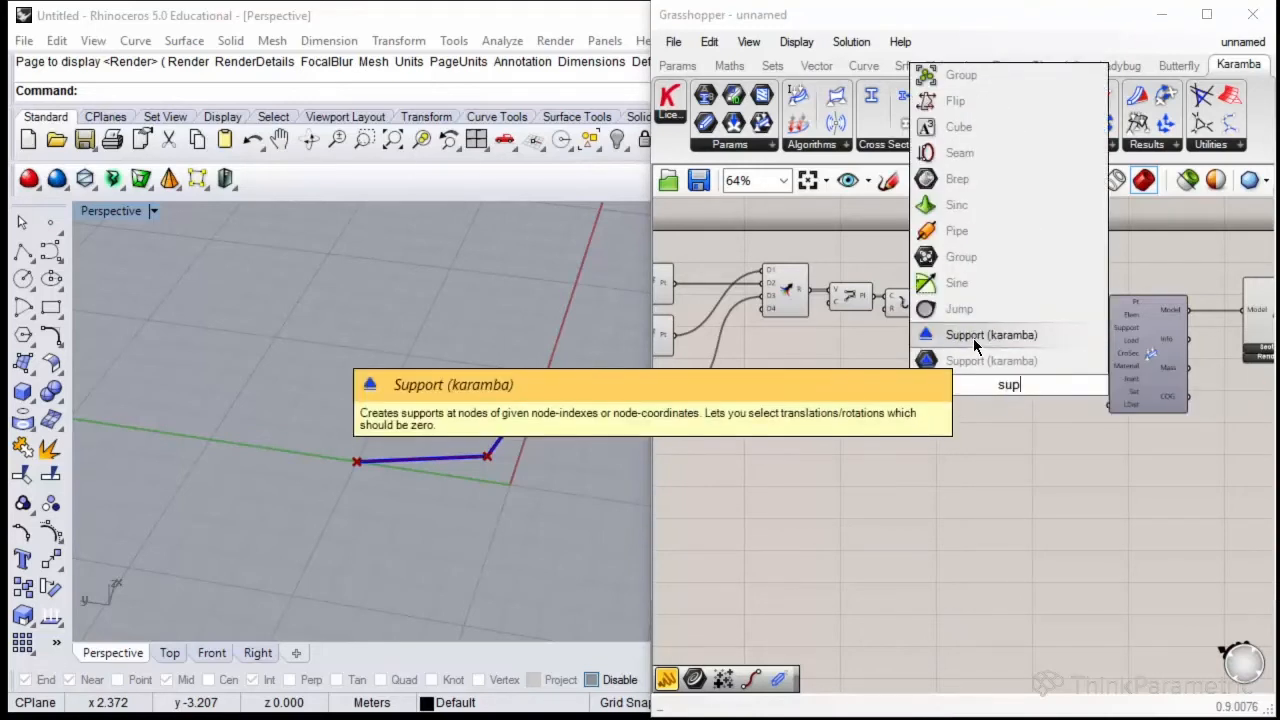
pyautogui.click(990, 334)
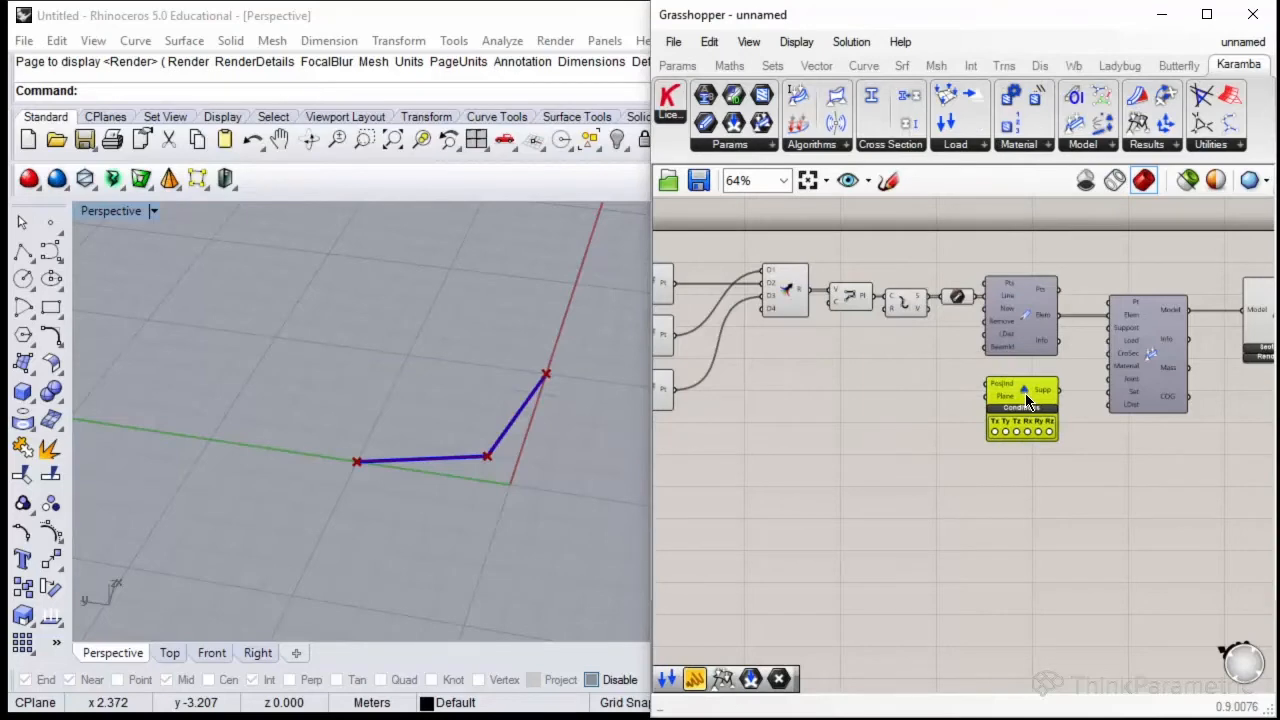
pyautogui.click(1108, 144)
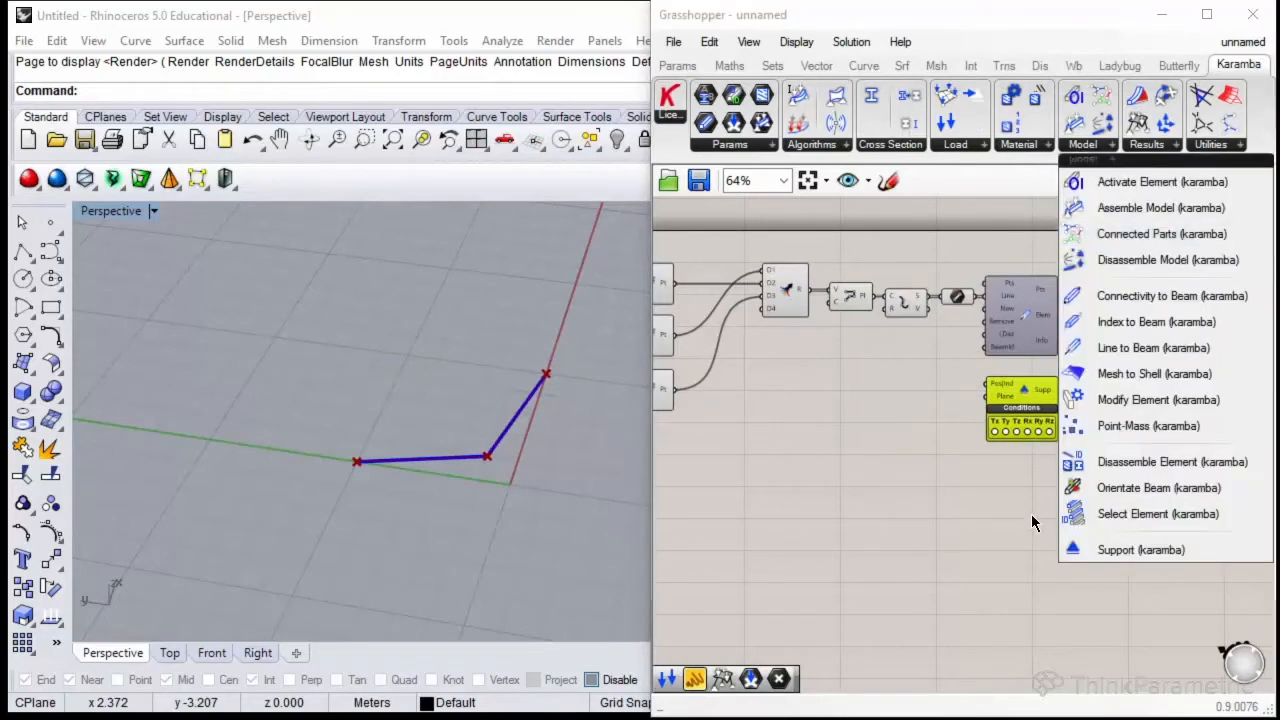
pyautogui.click(1160, 206)
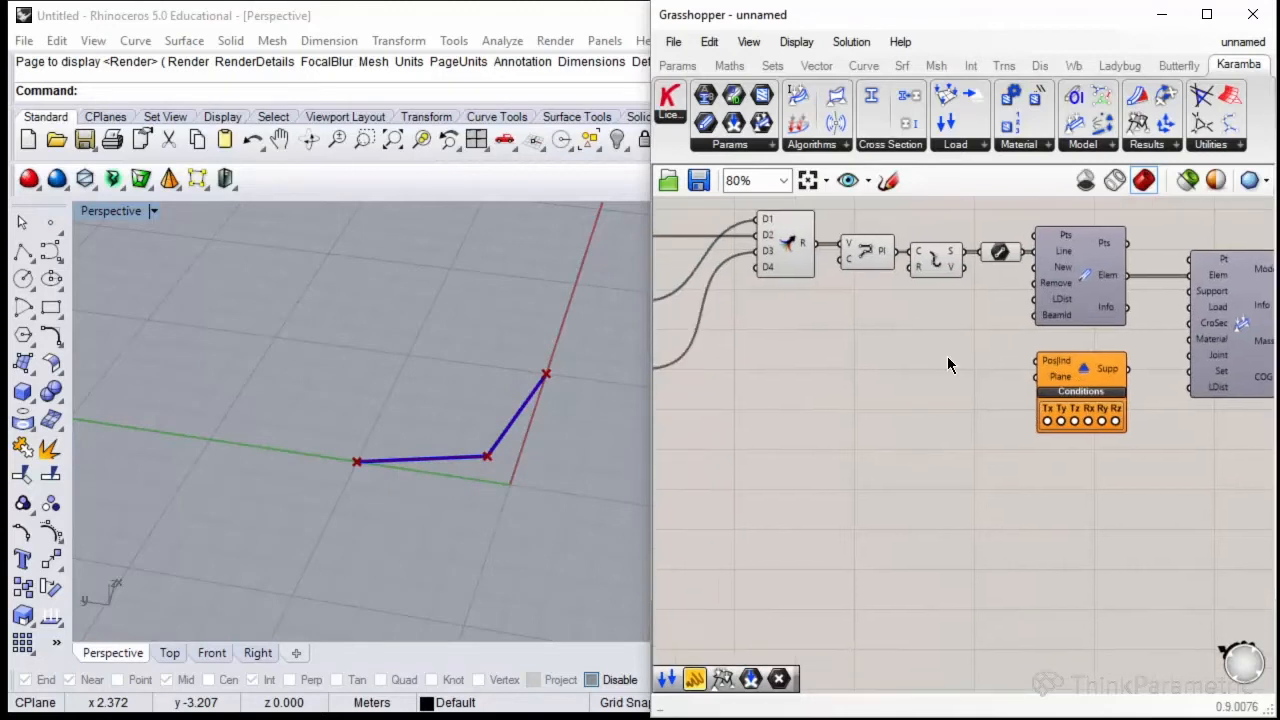
pyautogui.moveTo(1046, 376)
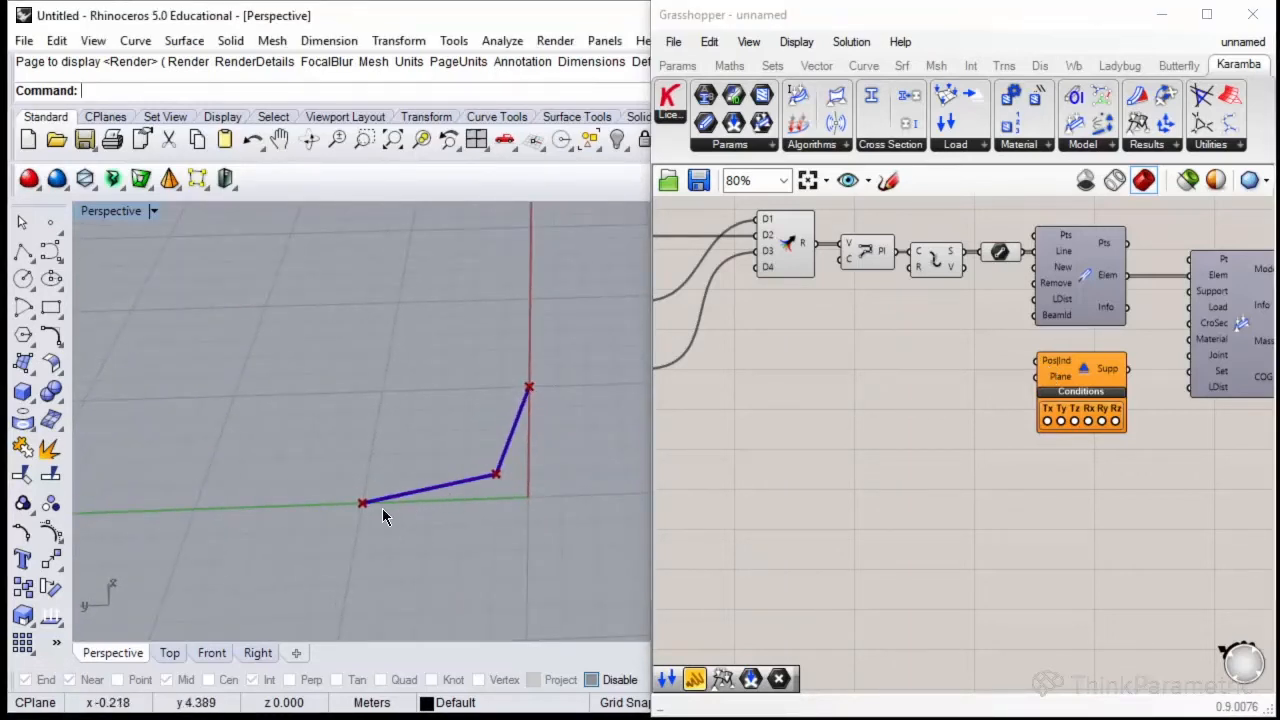
pyautogui.moveTo(530, 404)
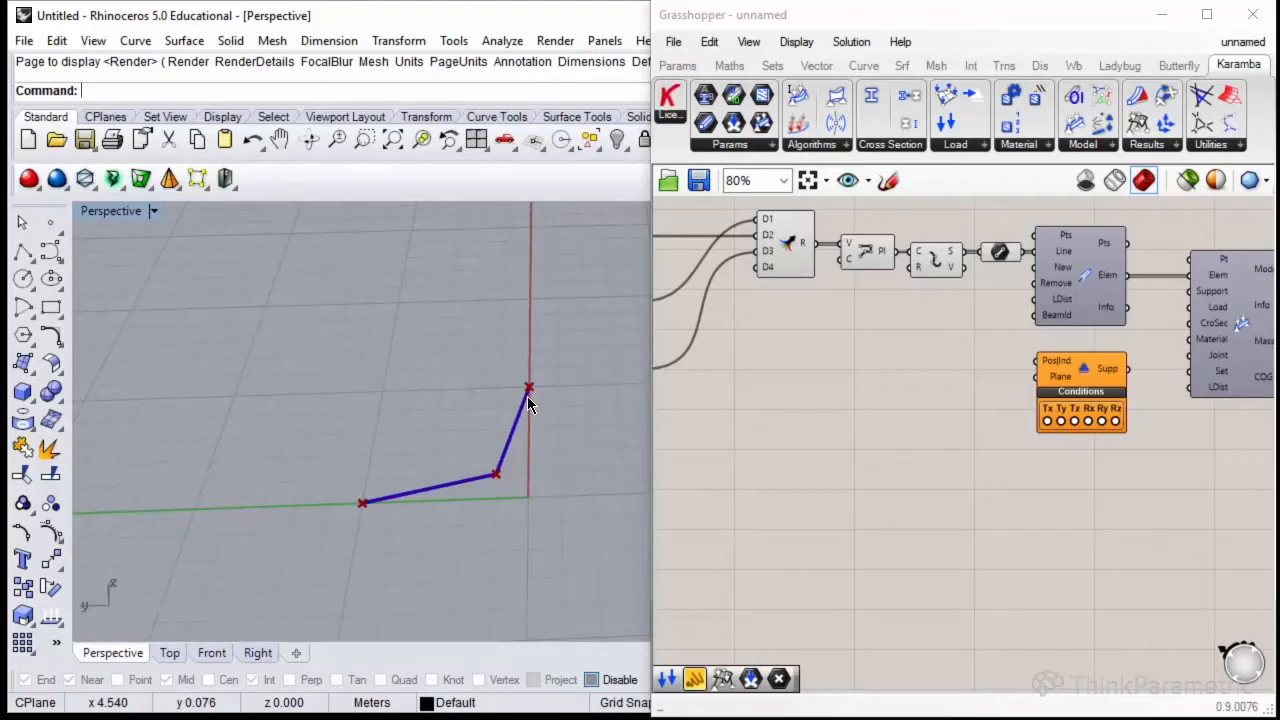
pyautogui.moveTo(490, 496)
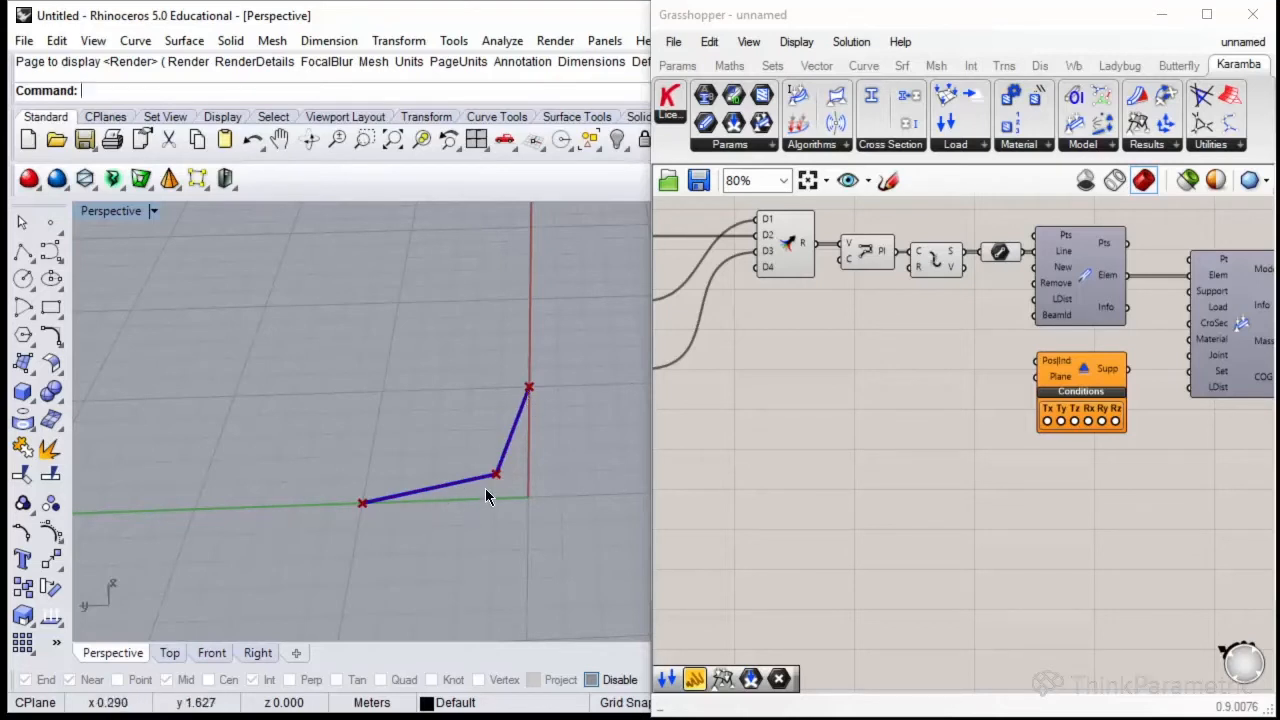
pyautogui.moveTo(756, 428)
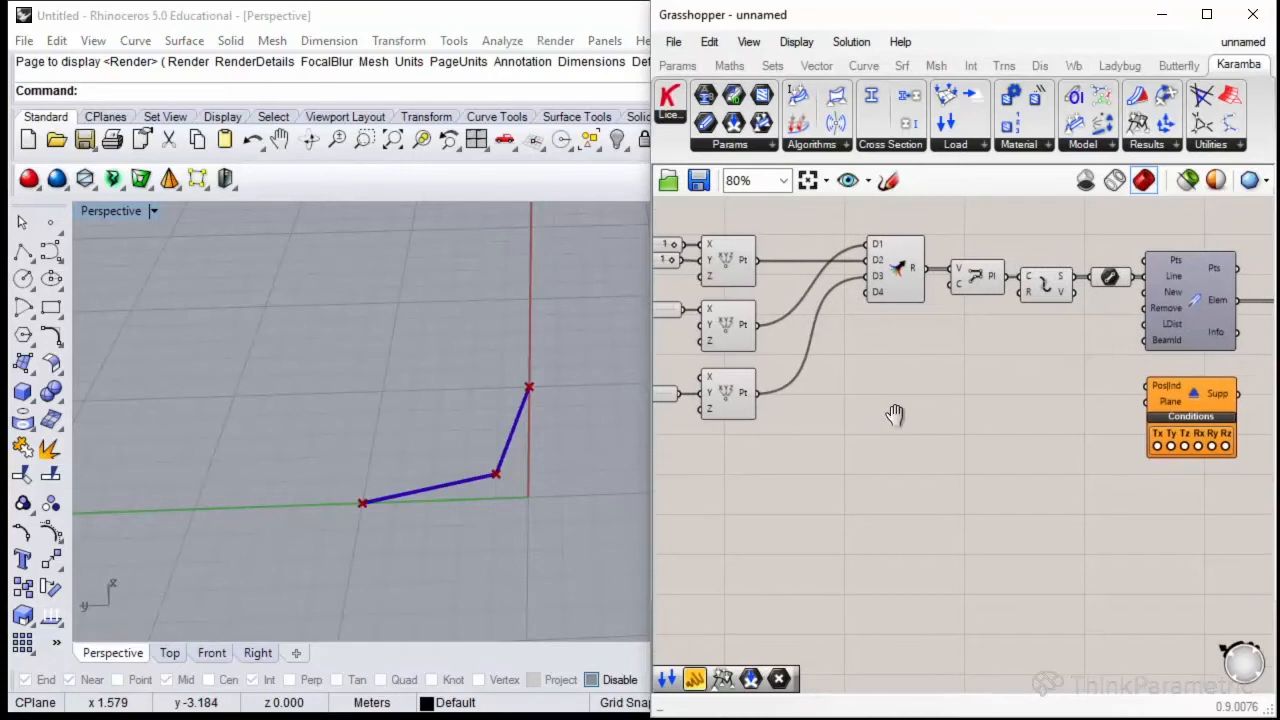
# Support the first point with all six DOFs fixed and feed it into Assemble Model.
pyautogui.click(728, 260)
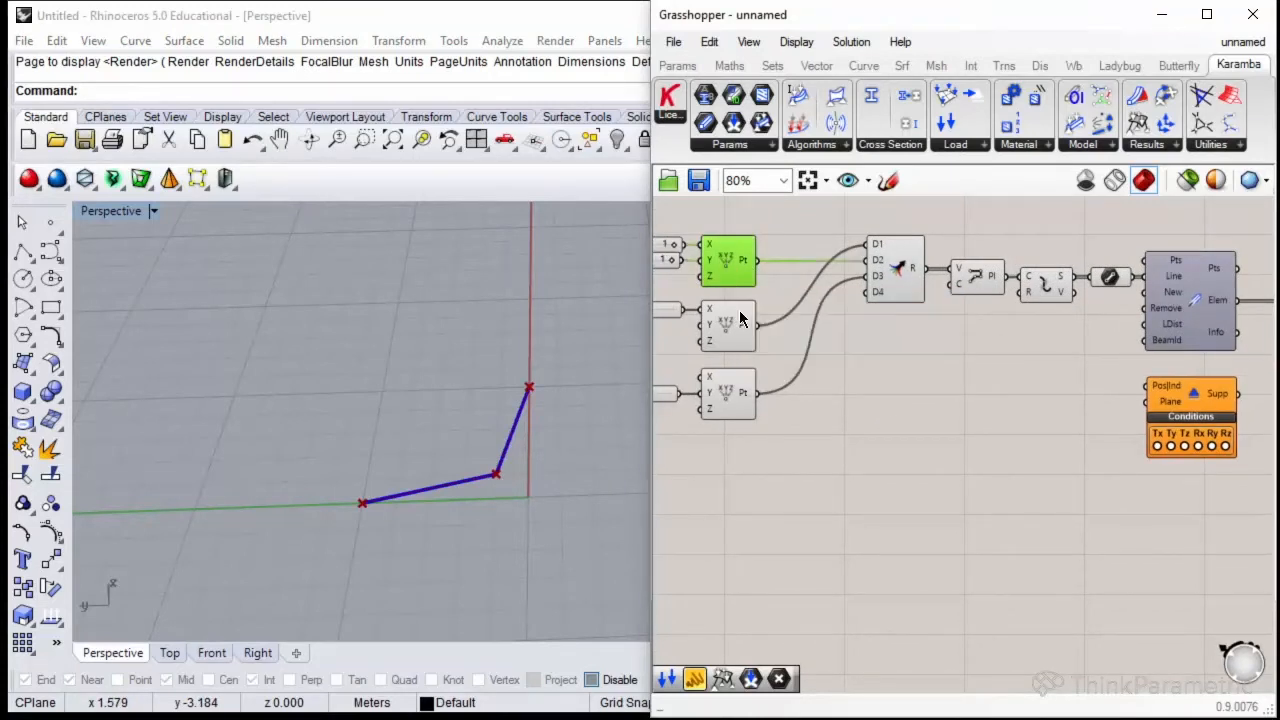
pyautogui.moveTo(838, 292)
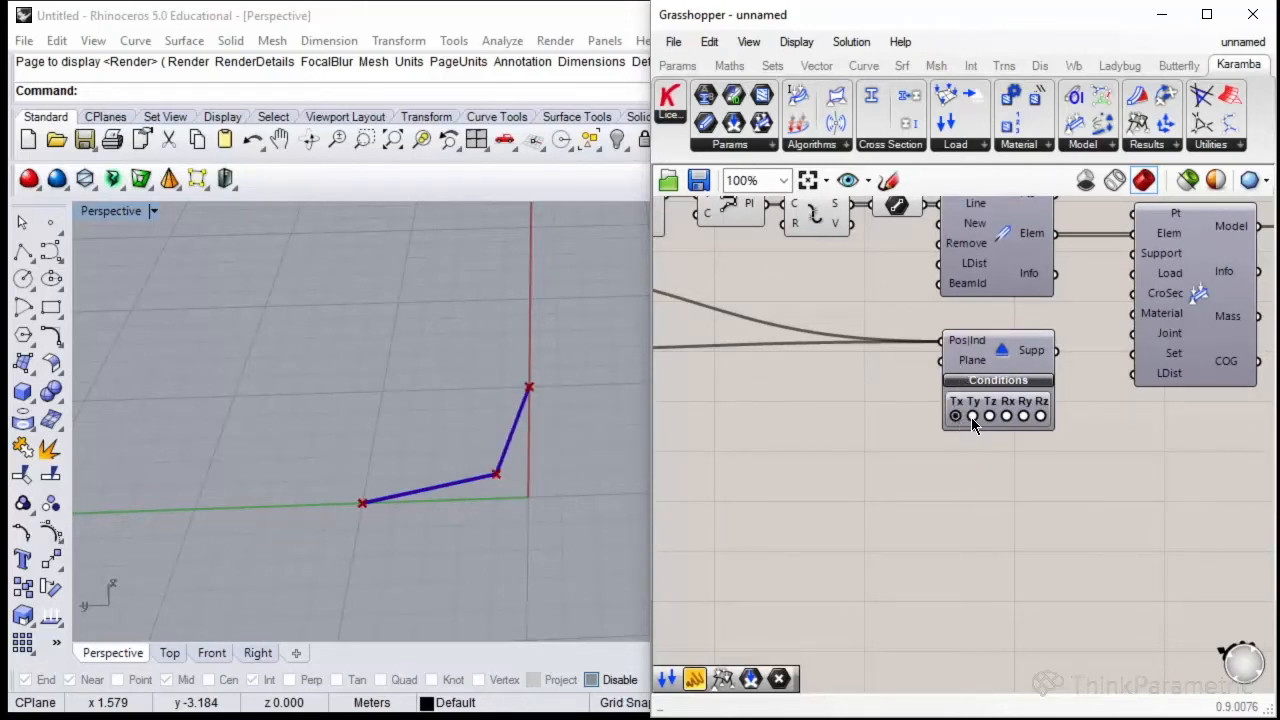
pyautogui.click(972, 416)
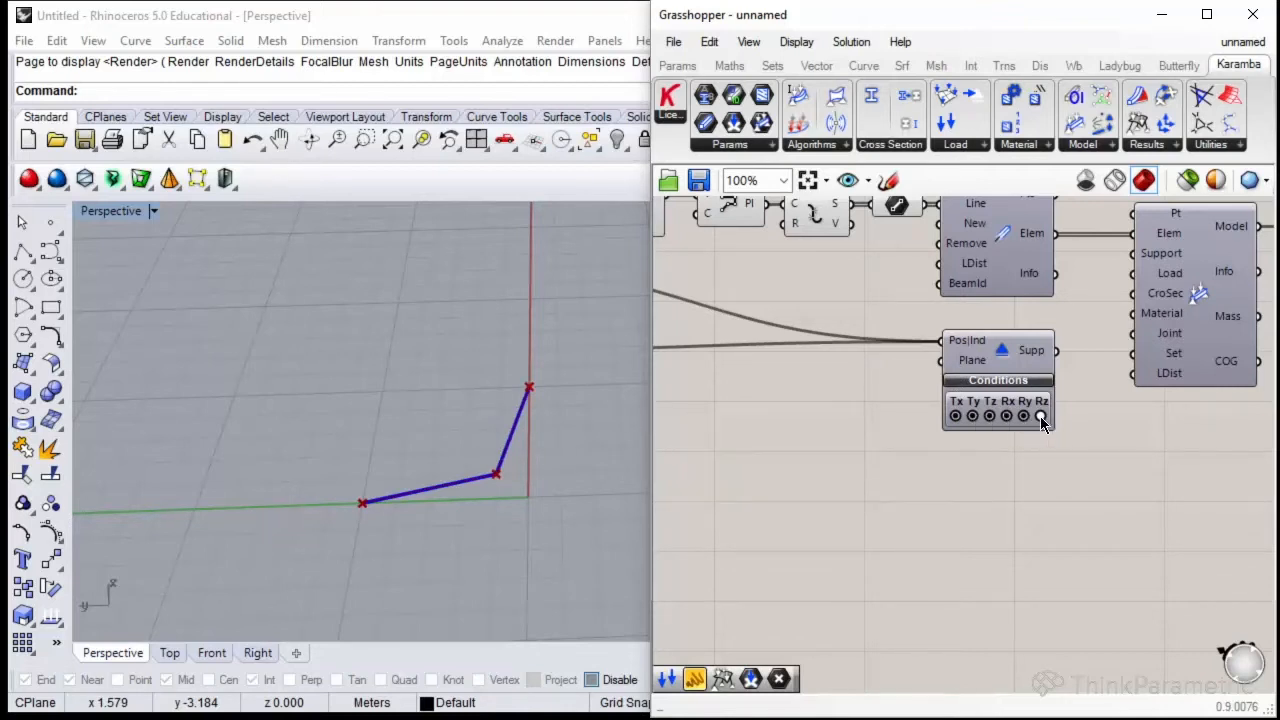
pyautogui.click(1040, 416)
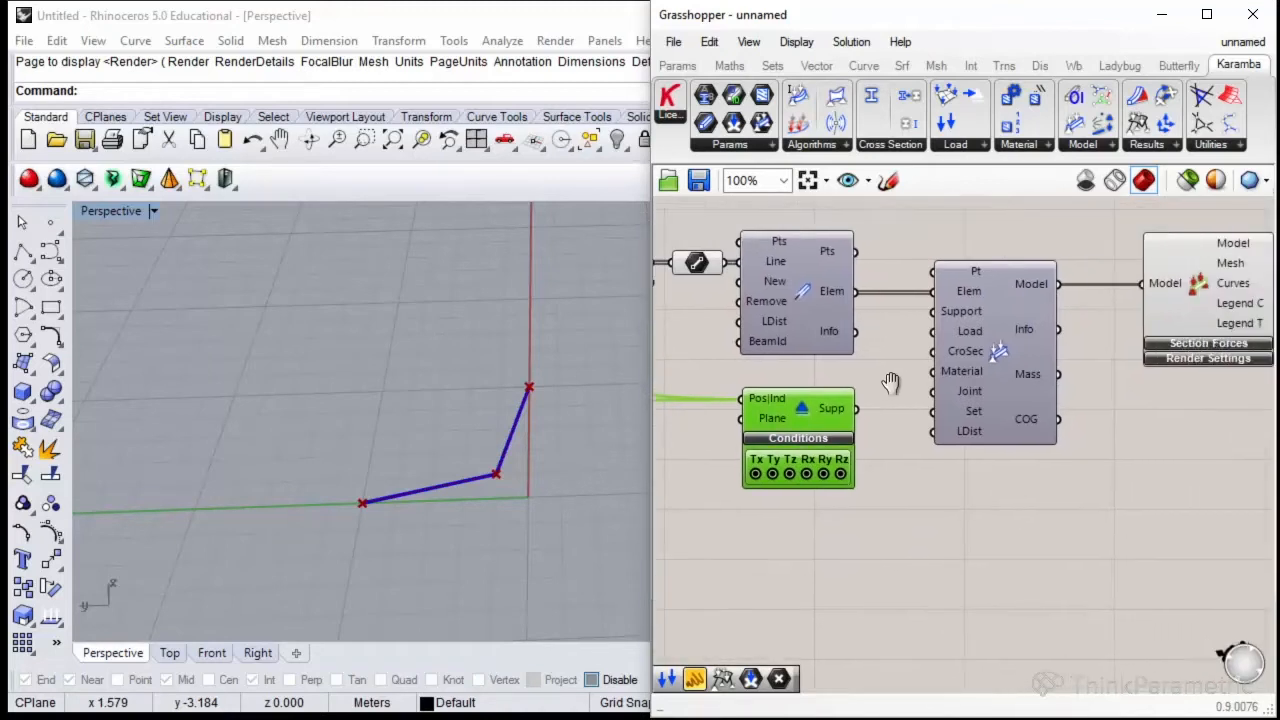
pyautogui.moveTo(762, 418)
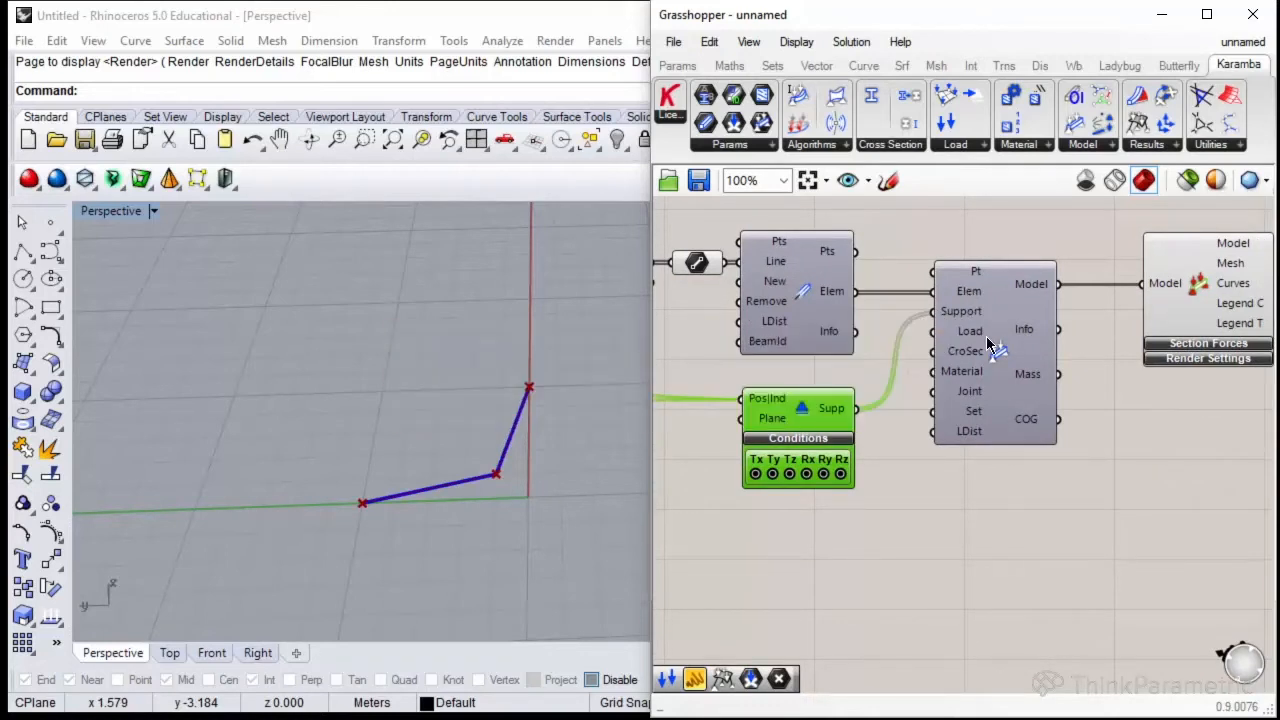
pyautogui.moveTo(968, 390)
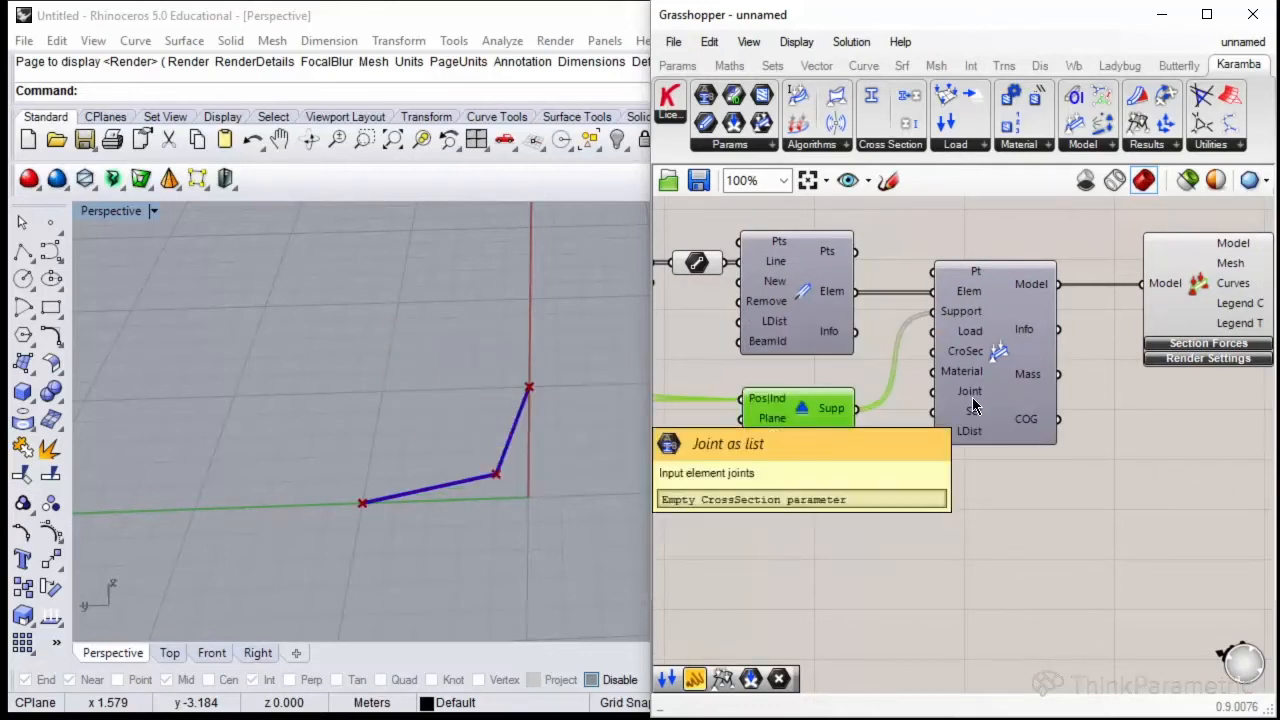
pyautogui.scroll(-3)
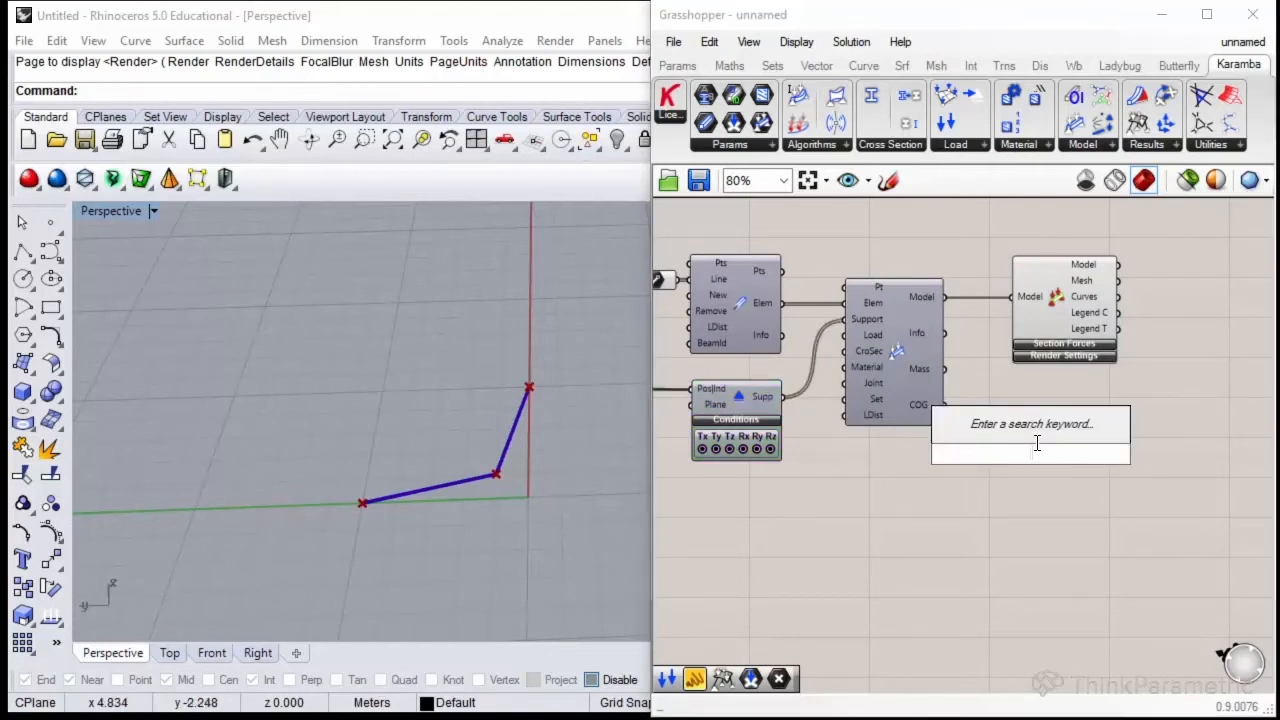
# Add a Karamba Model View fed by the assembled model.
pyautogui.write('mo')
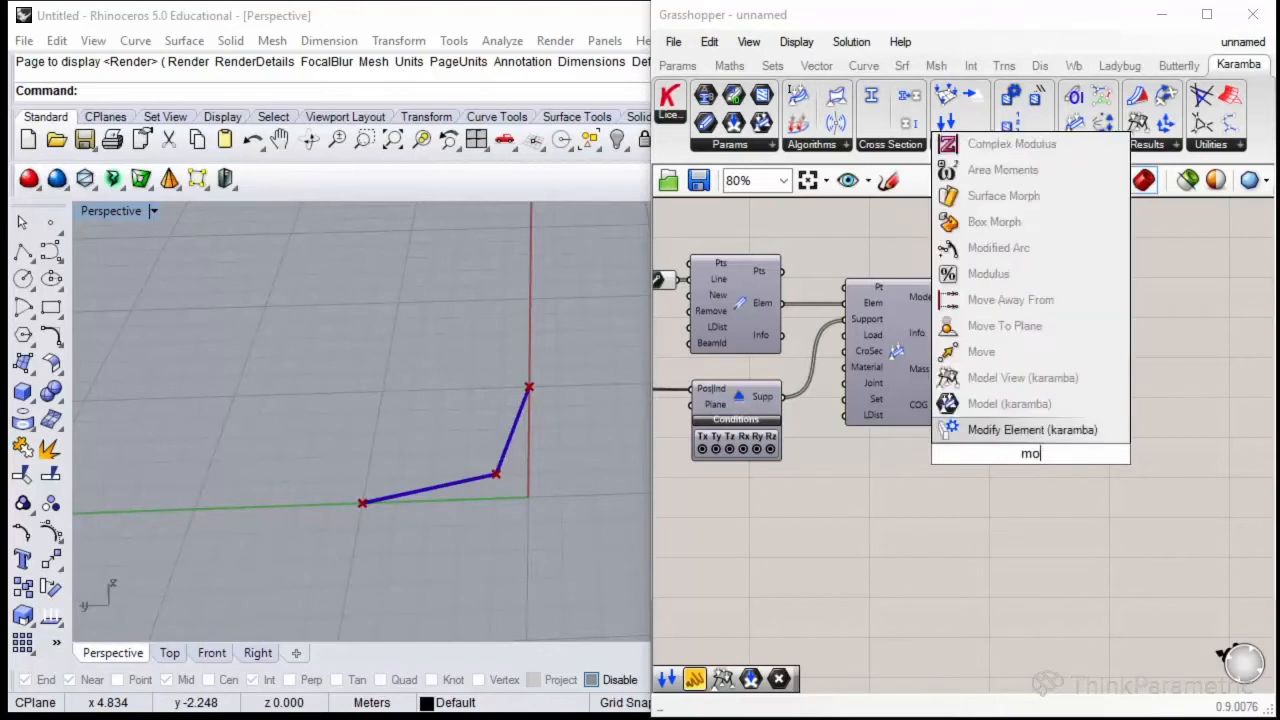
pyautogui.click(1024, 376)
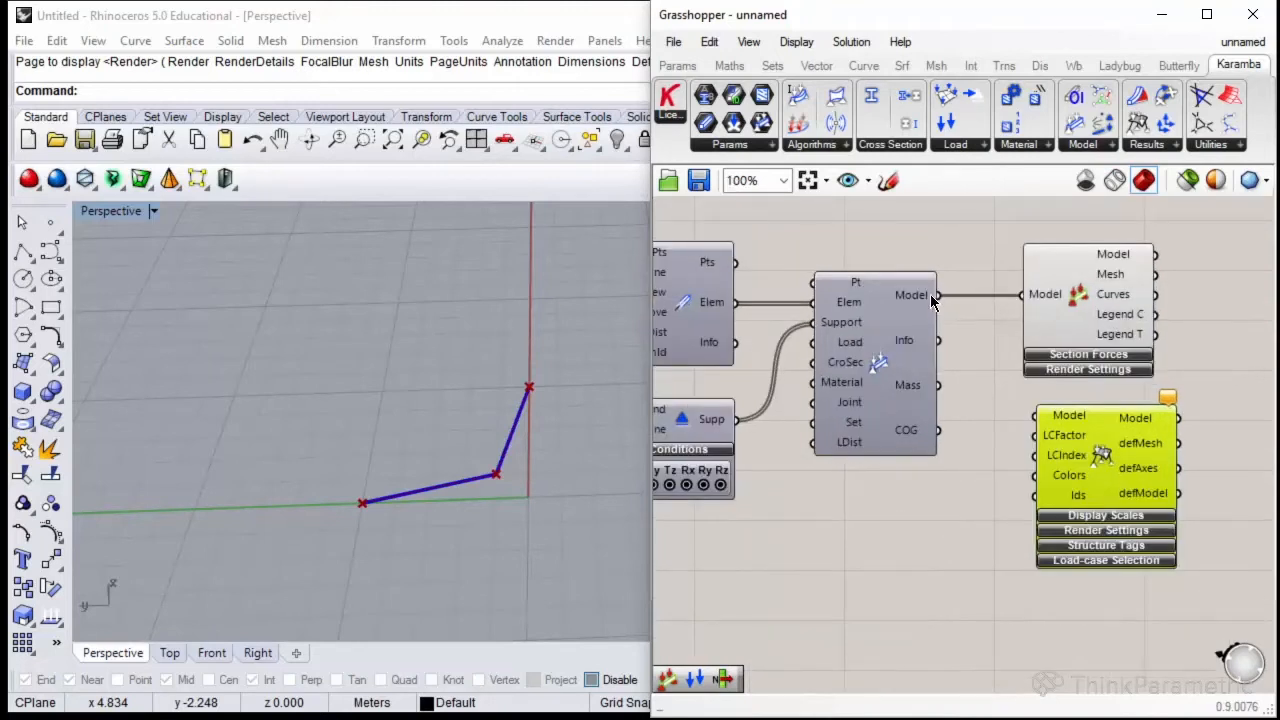
pyautogui.moveTo(936, 296); pyautogui.dragTo(1036, 414)
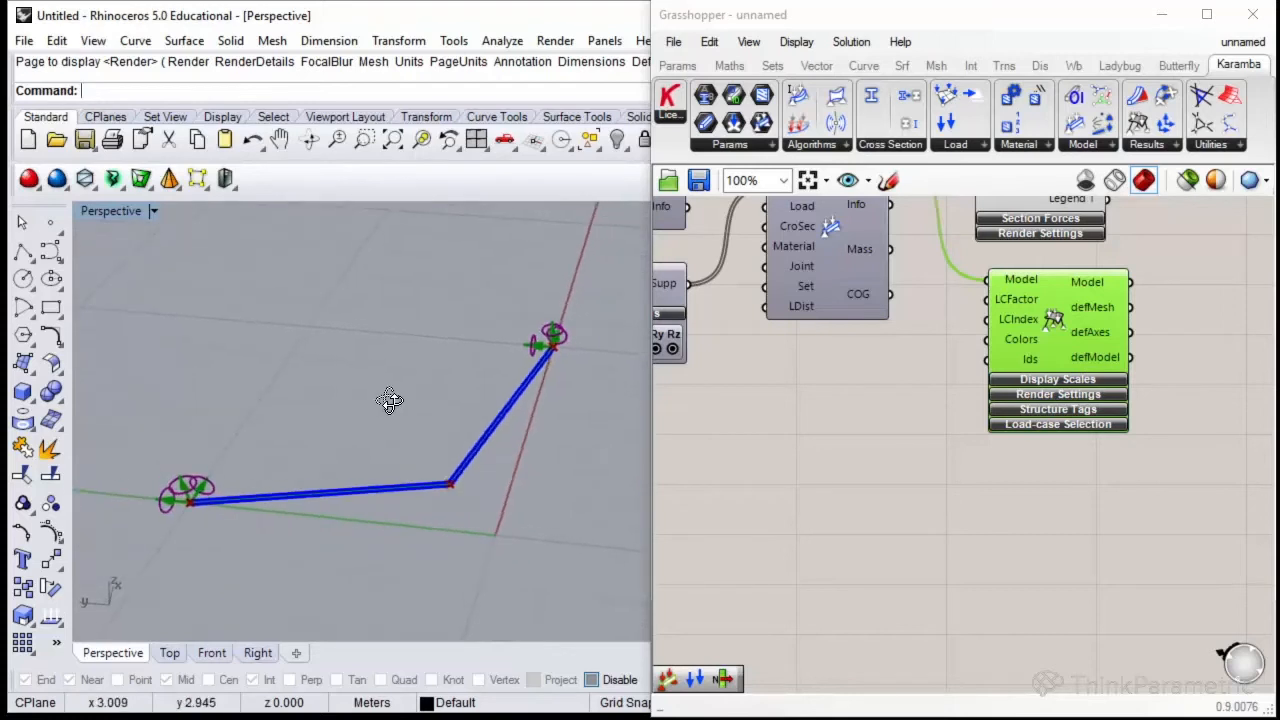
# In Display Scales, tune the Supports slider so support symbols show at a moderate size.
pyautogui.click(1056, 380)
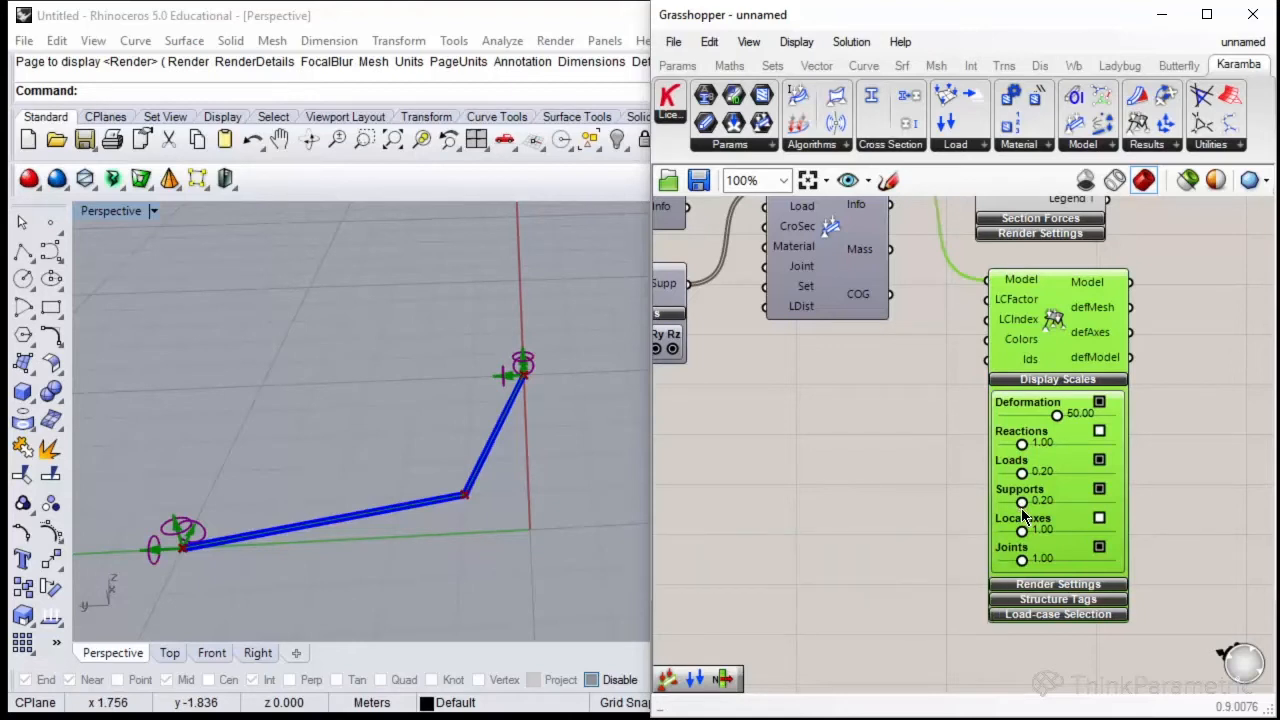
pyautogui.moveTo(1022, 500); pyautogui.dragTo(1058, 500)
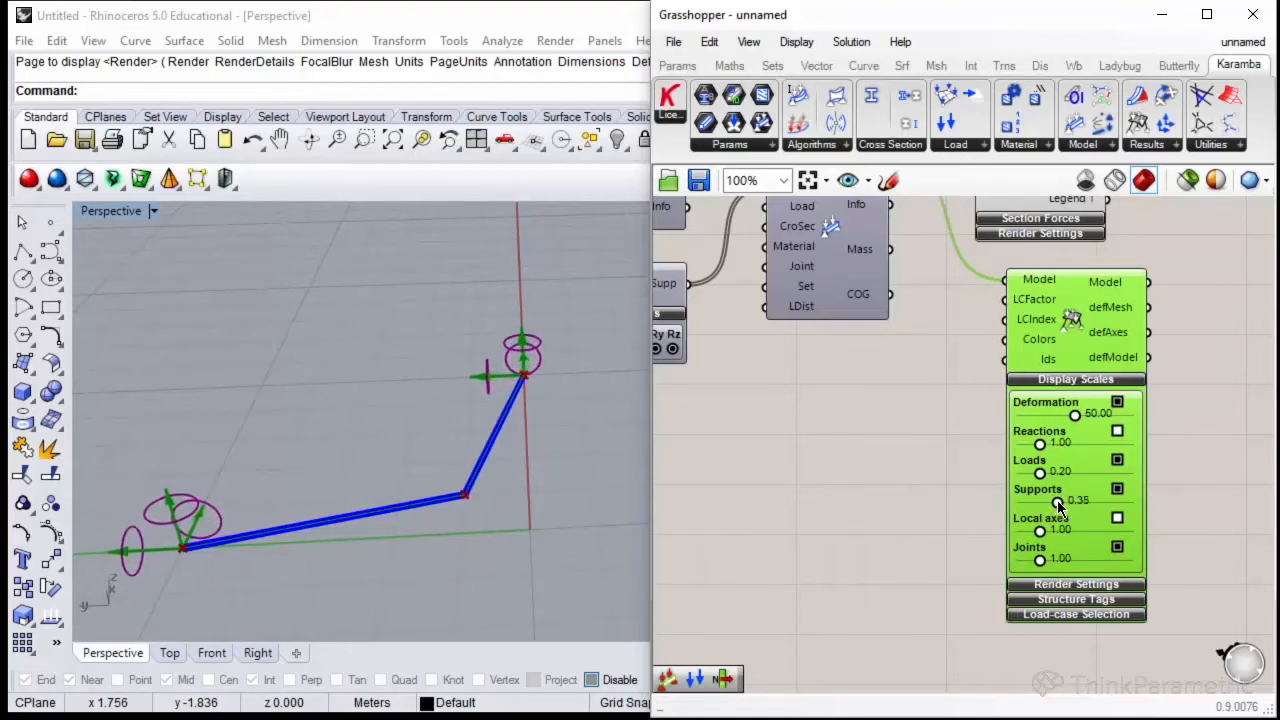
pyautogui.moveTo(1058, 504); pyautogui.dragTo(1044, 504)
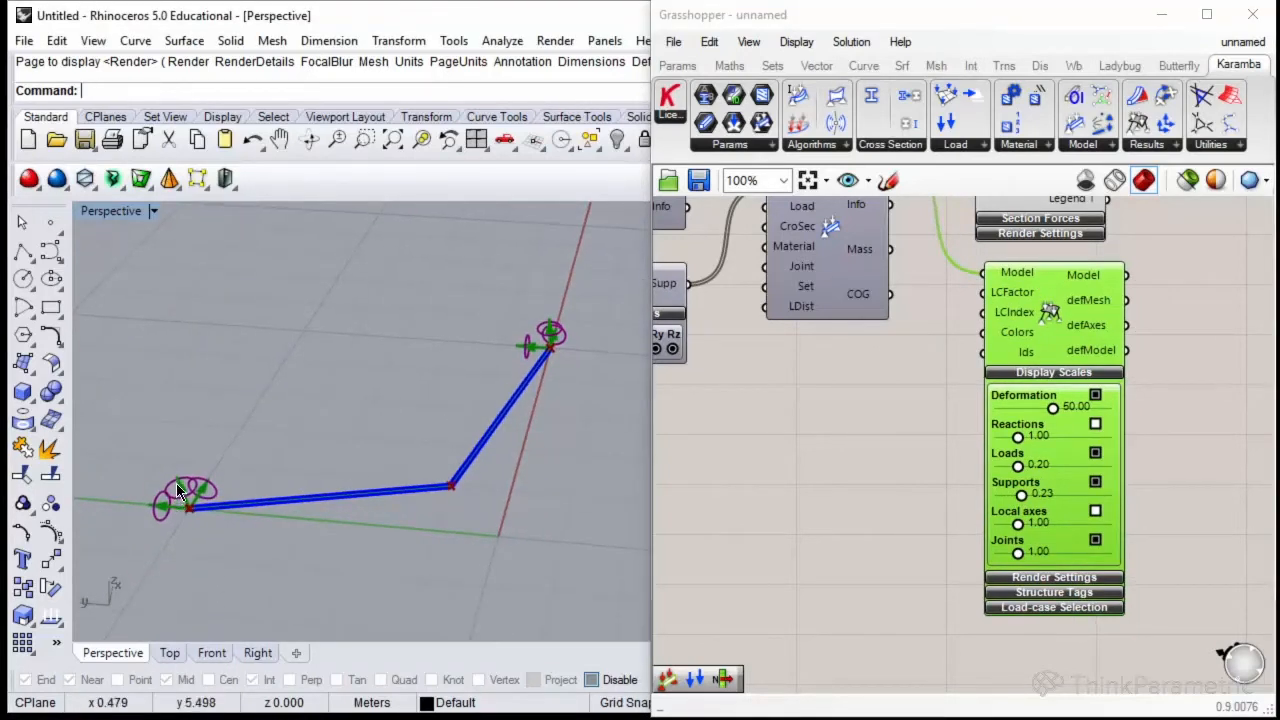
pyautogui.moveTo(500, 304)
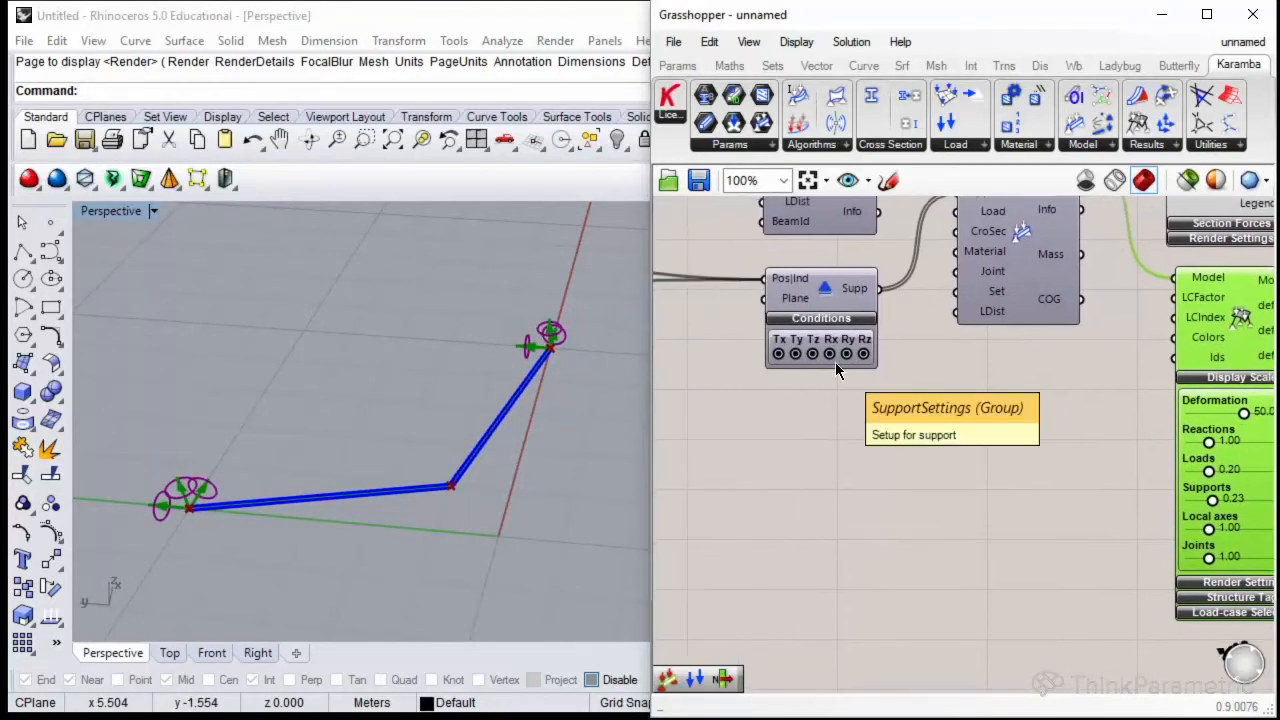
# Turn off the Rx condition on the Support so rotation about x is free.
pyautogui.click(828, 352)
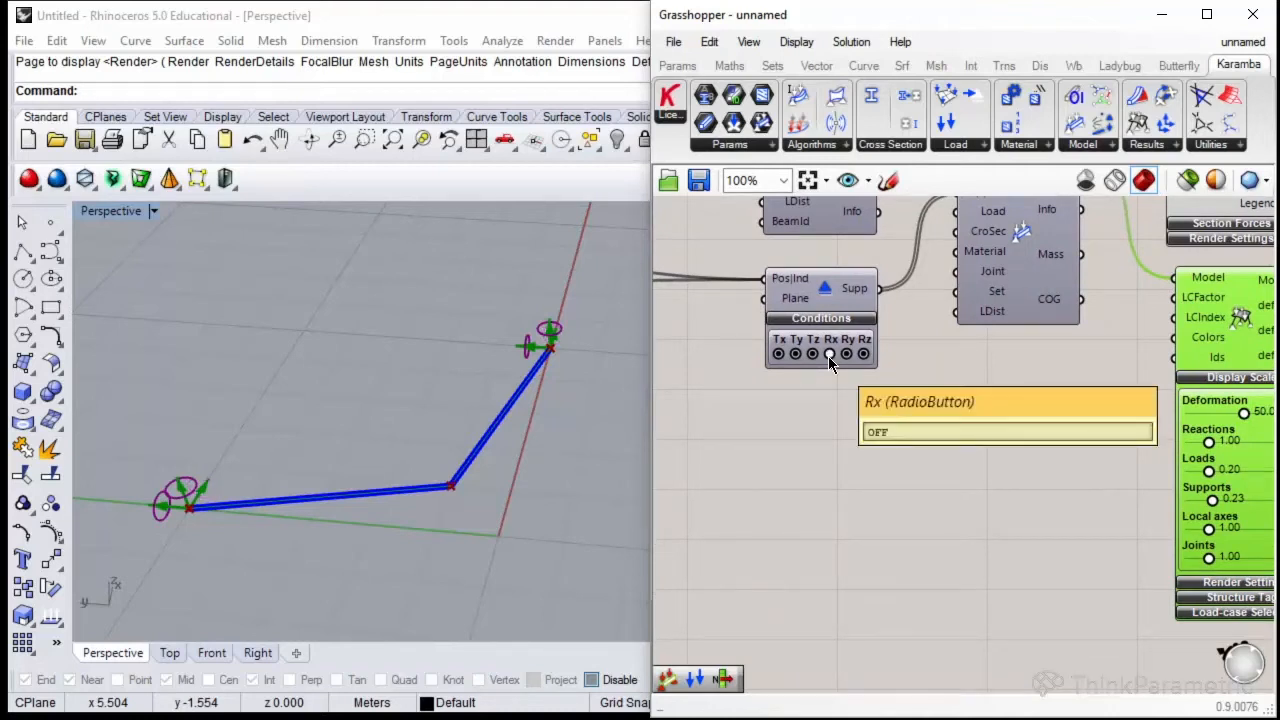
pyautogui.scroll(-3)
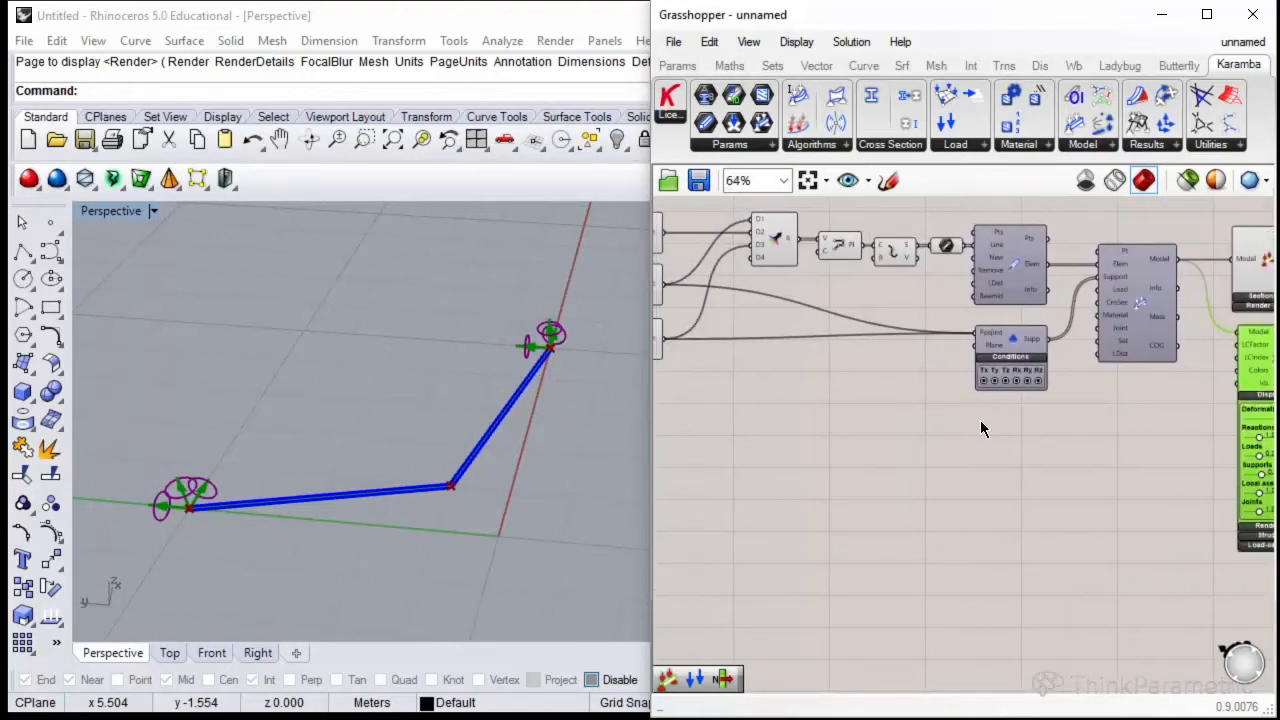
pyautogui.moveTo(1000, 432)
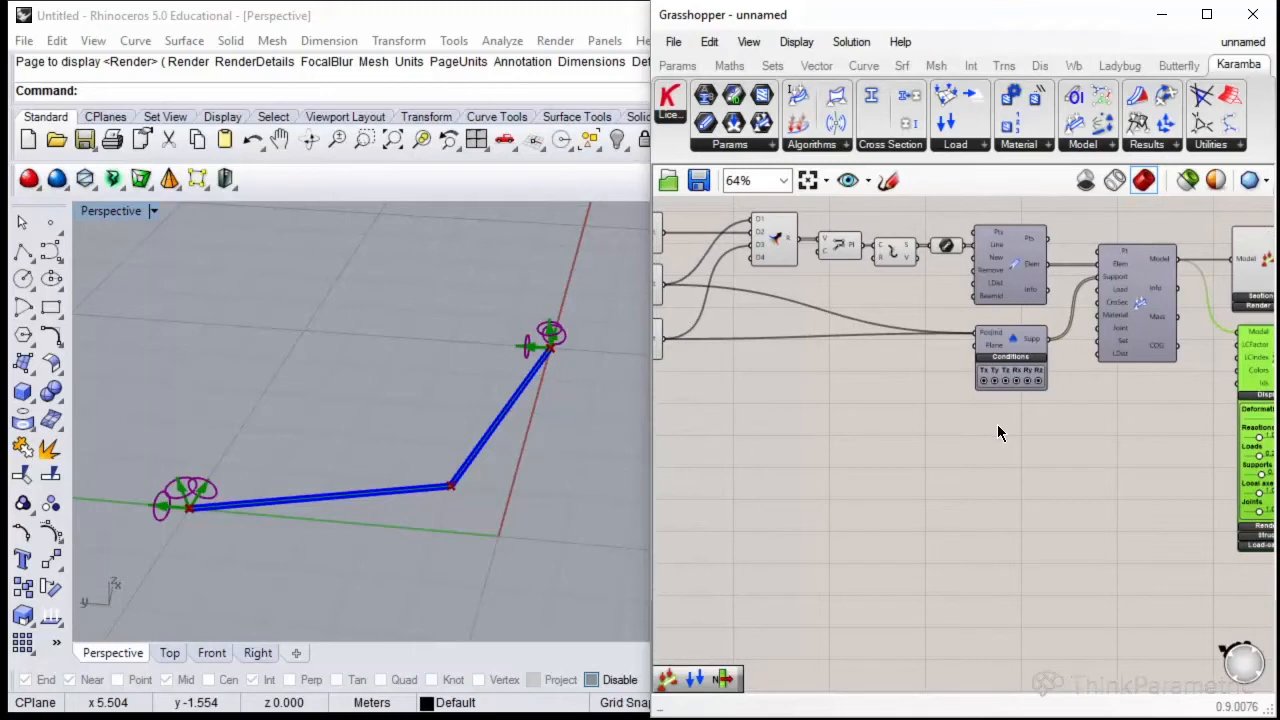
# Place a Karamba Loads component beside the model and set its type to Point.
pyautogui.scroll(3)
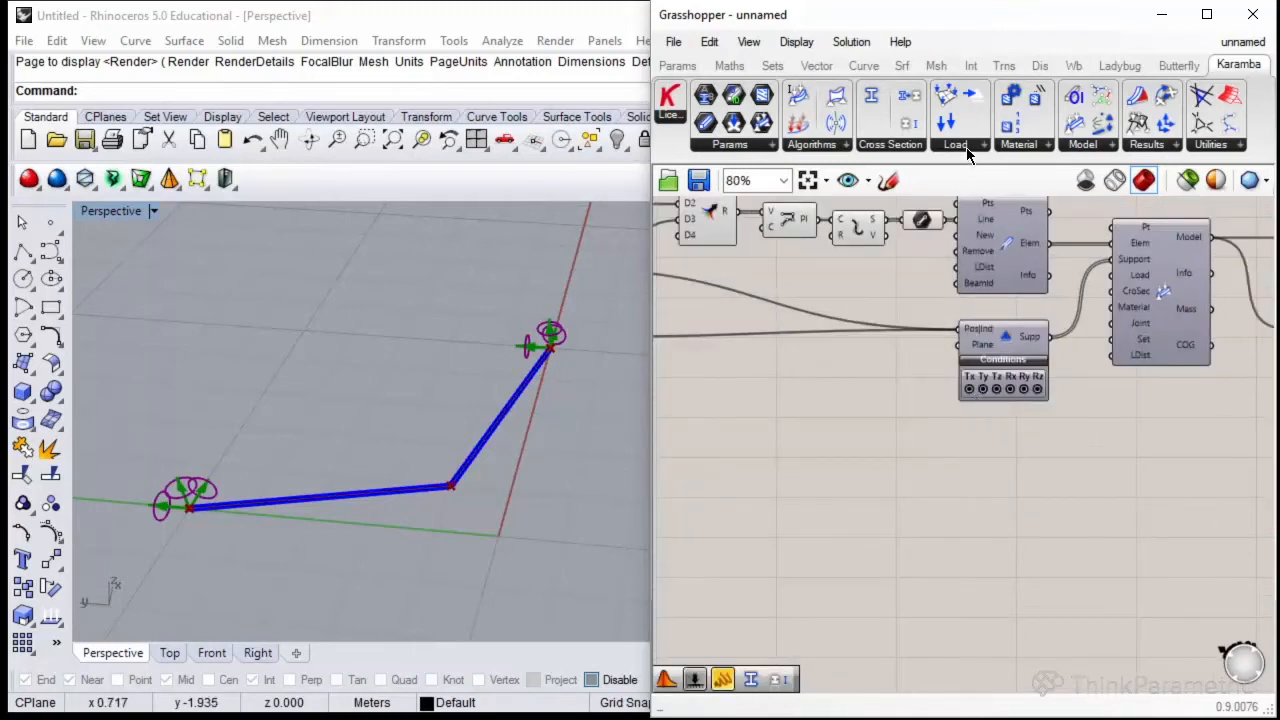
pyautogui.click(952, 144)
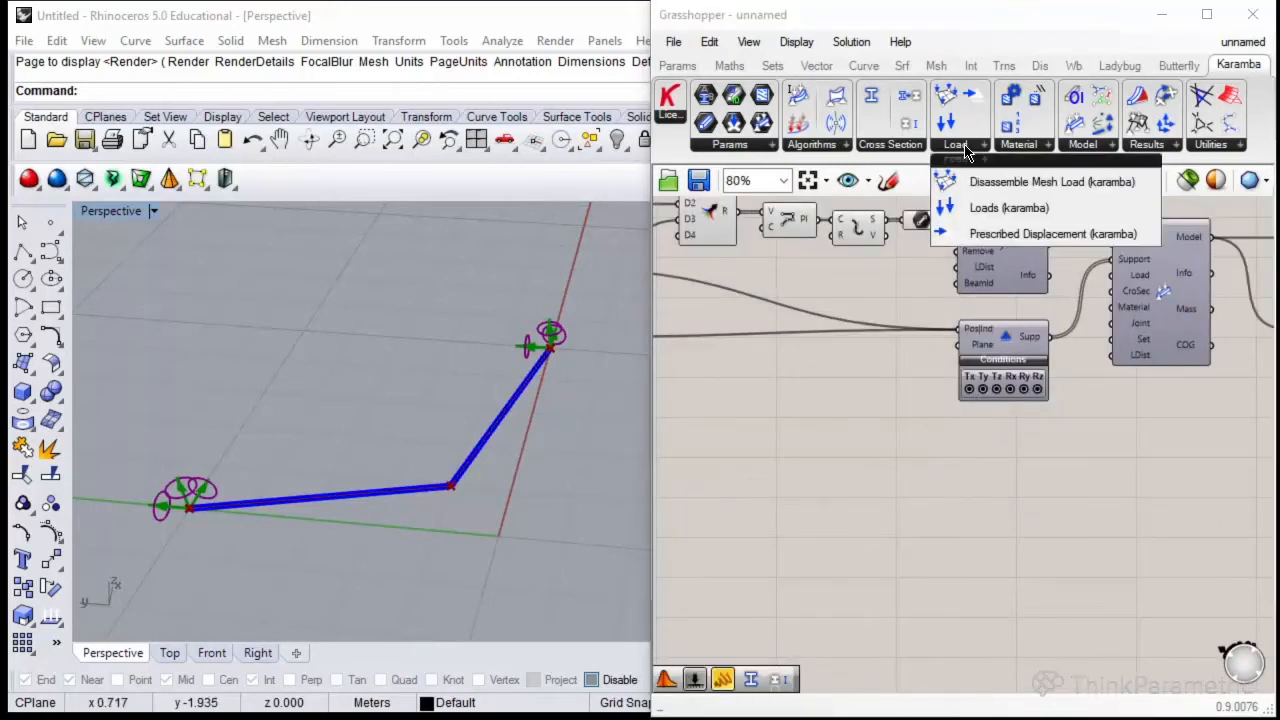
pyautogui.moveTo(1008, 206)
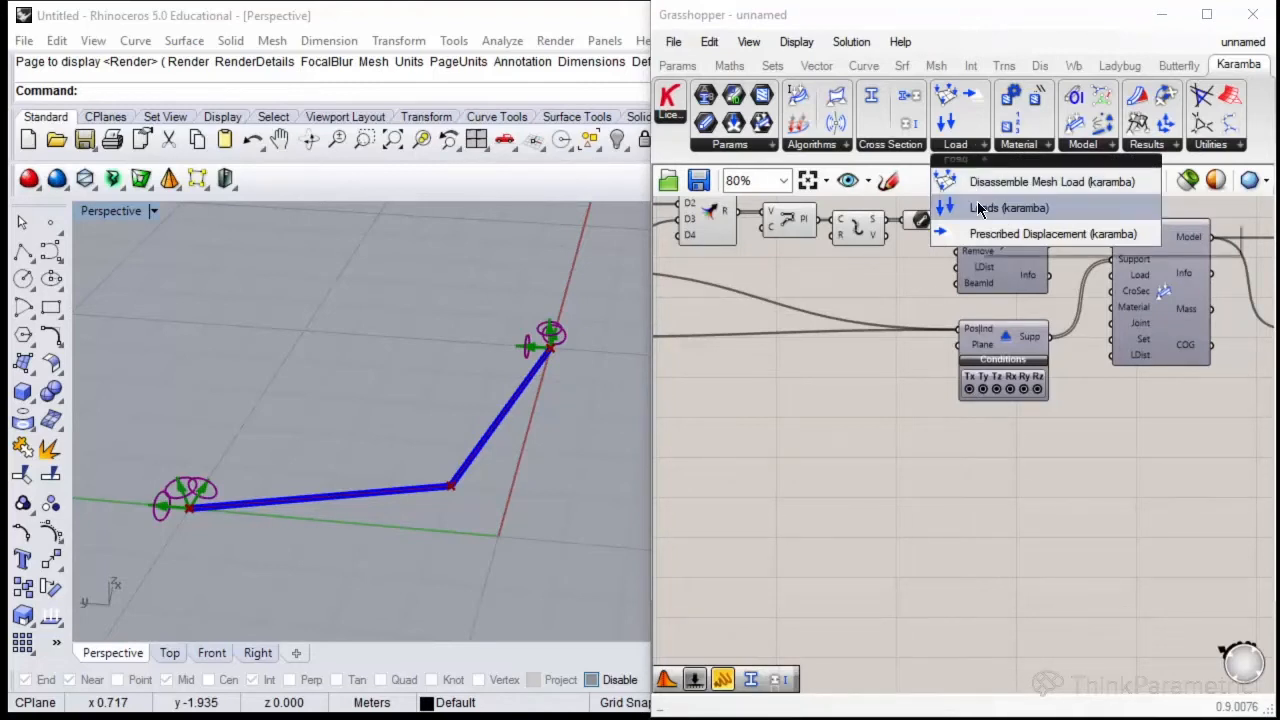
pyautogui.click(1008, 206)
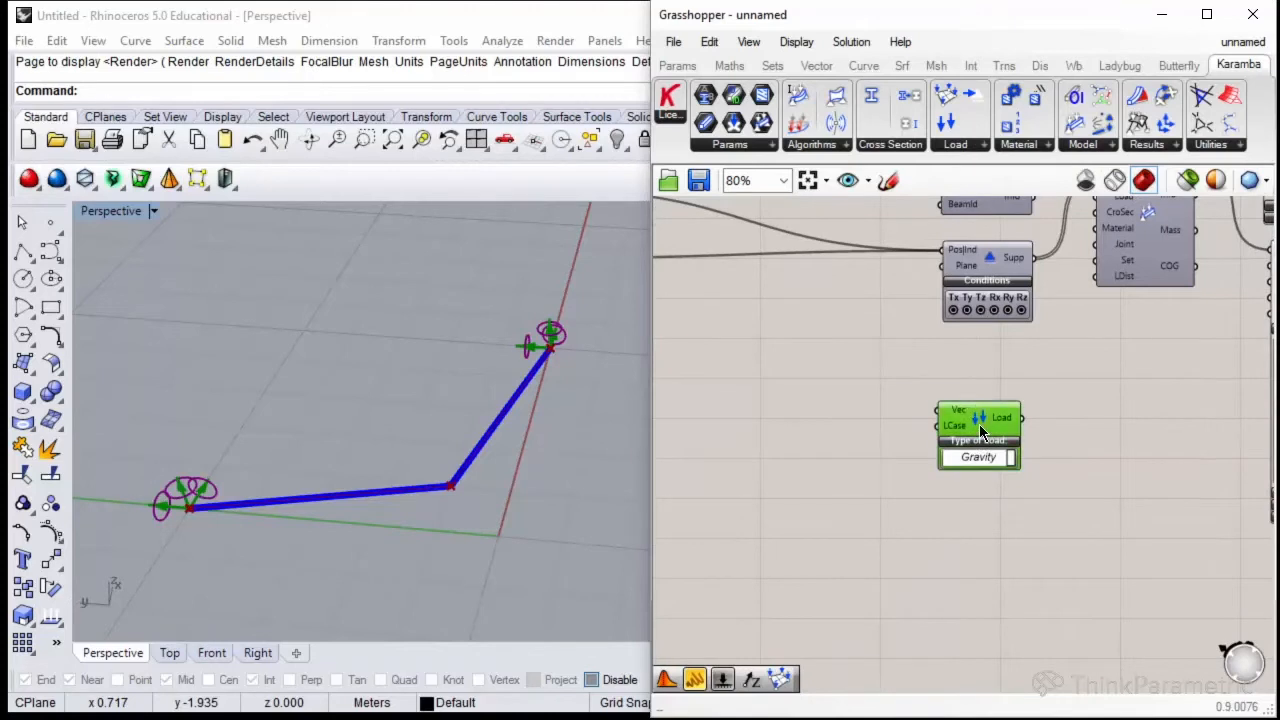
pyautogui.moveTo(980, 436); pyautogui.dragTo(980, 400)
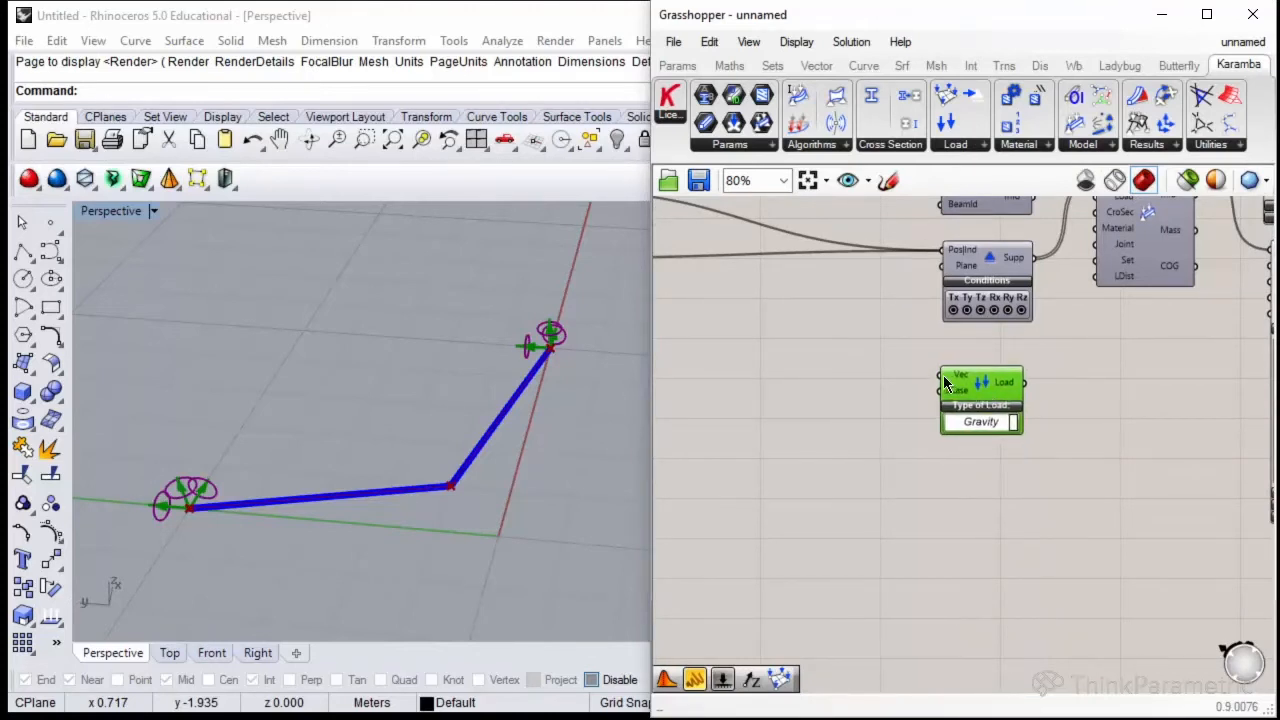
pyautogui.click(980, 420)
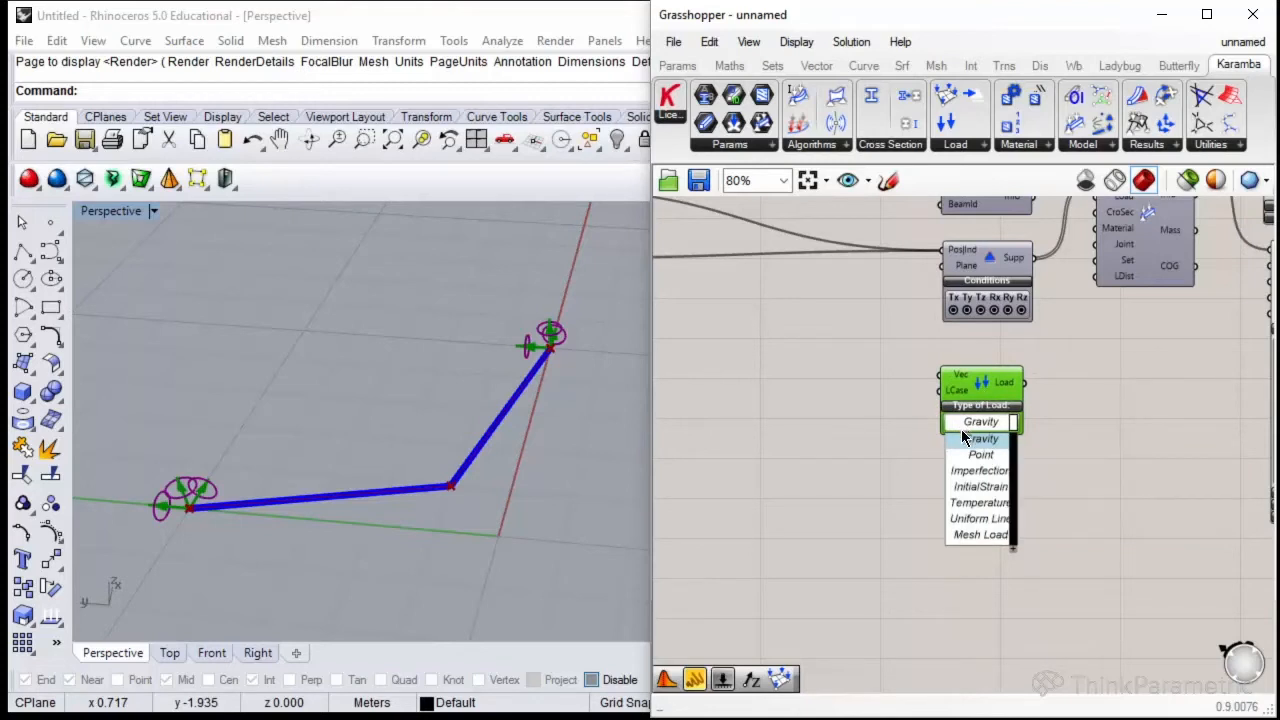
pyautogui.moveTo(980, 456)
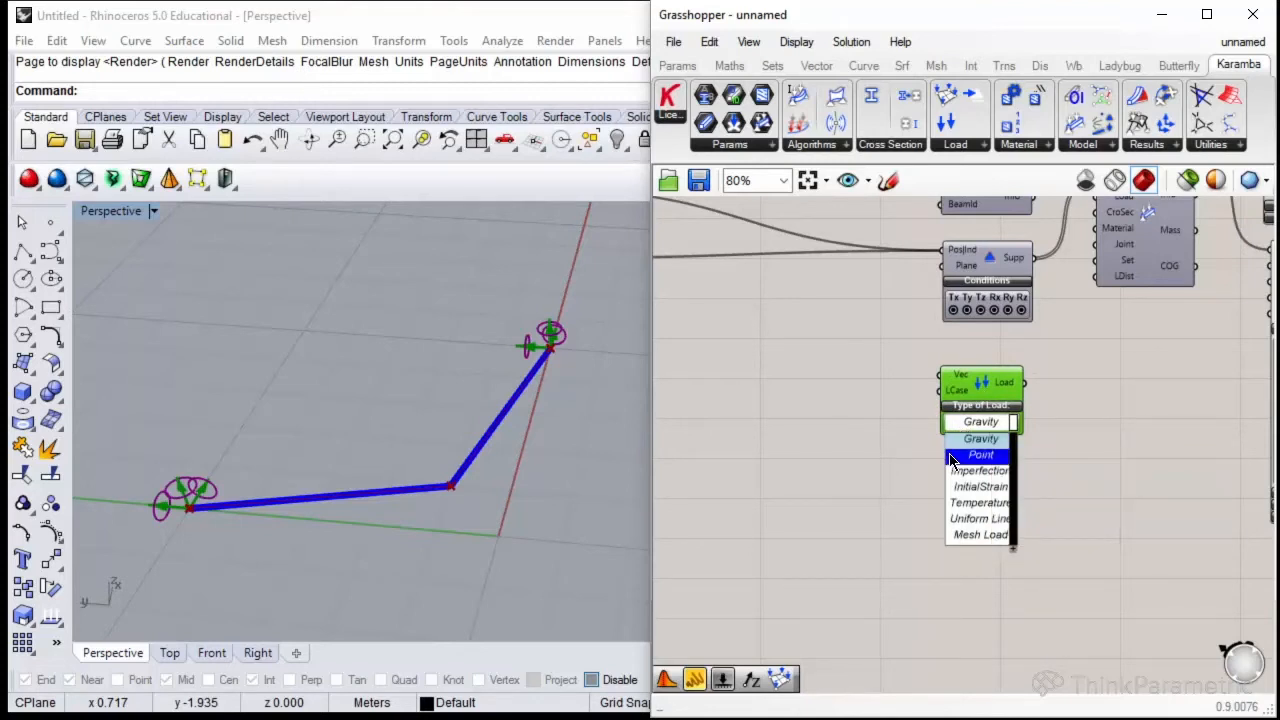
pyautogui.click(980, 456)
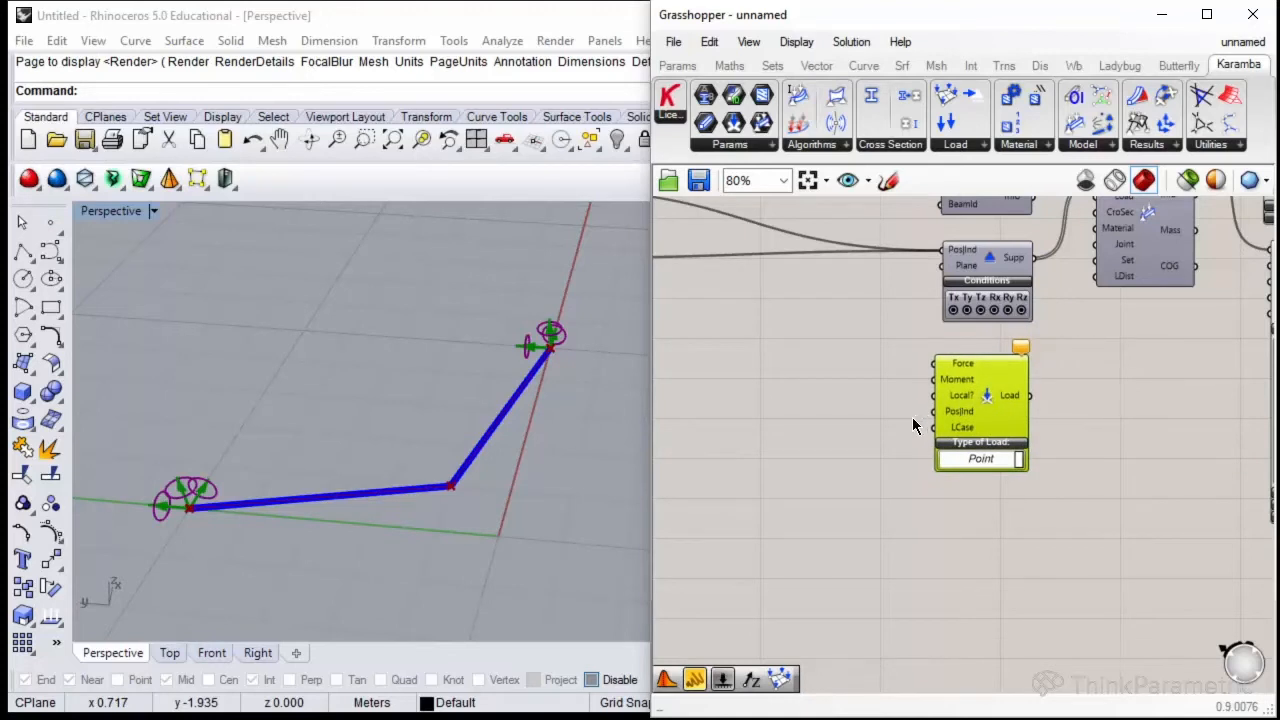
pyautogui.moveTo(452, 500)
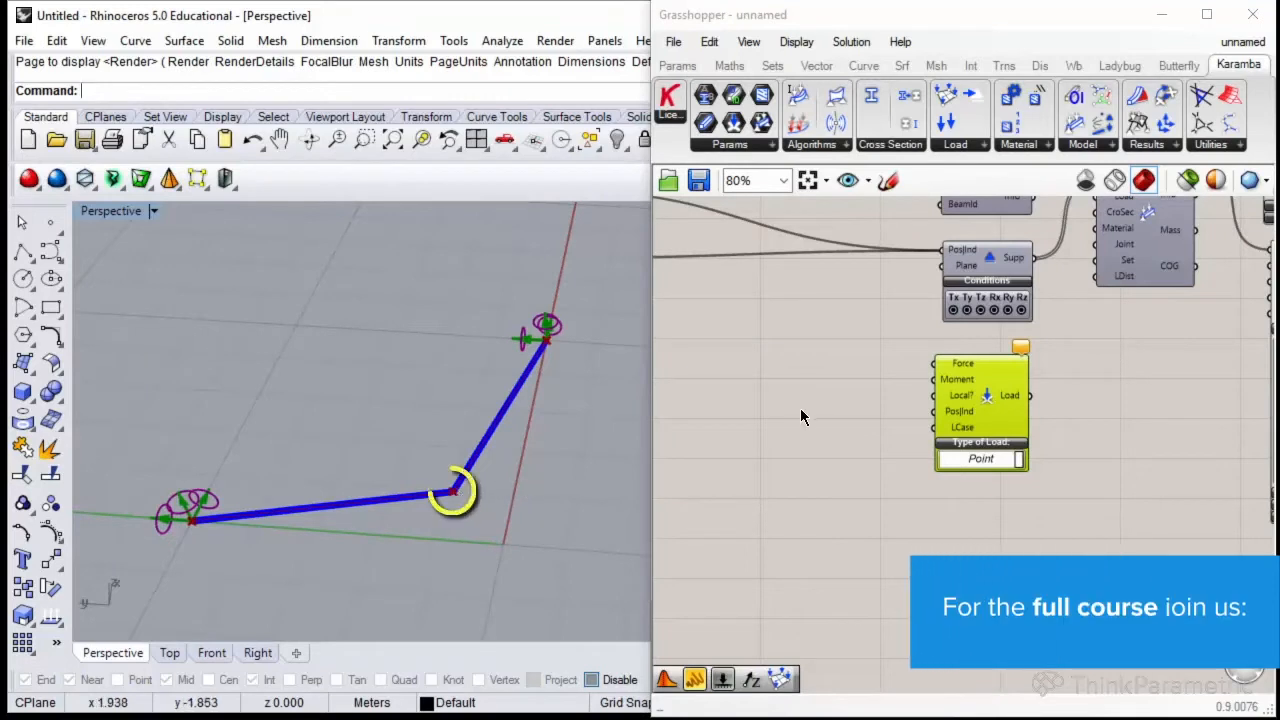
# Add a Unit Z vector and a number for the force magnitude of the point load.
pyautogui.doubleClick(800, 414)
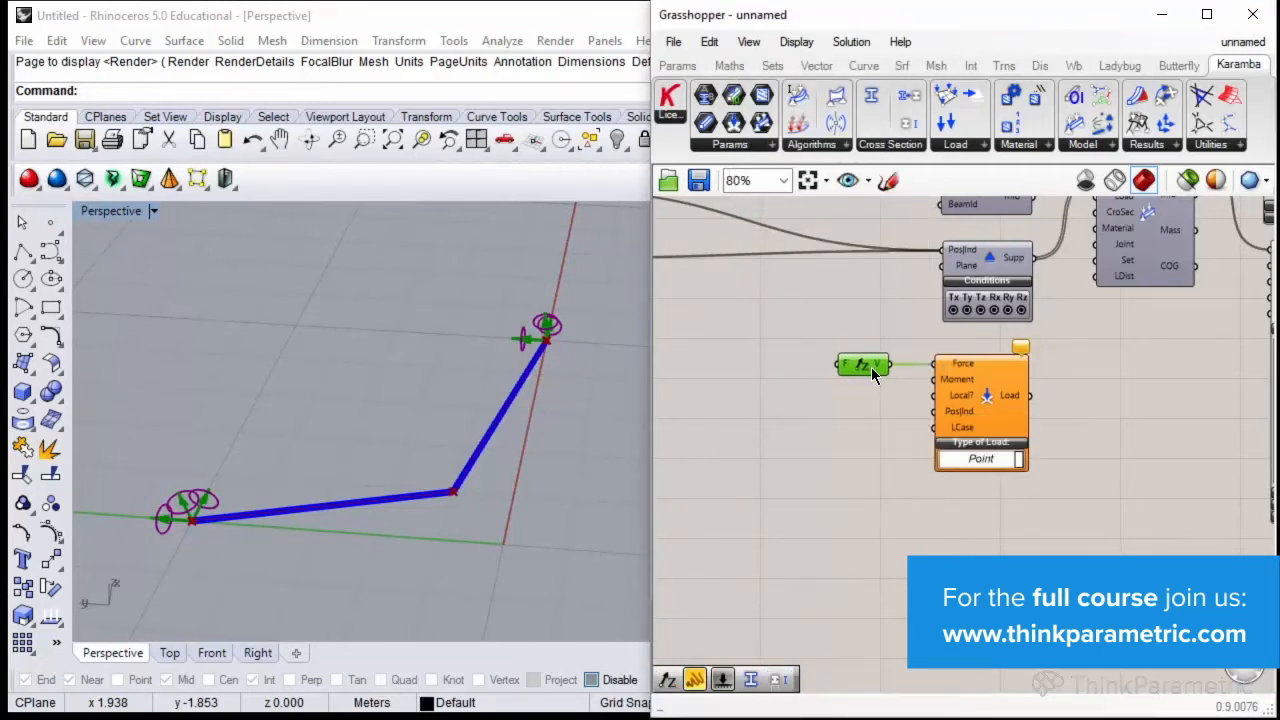
pyautogui.doubleClick(876, 364)
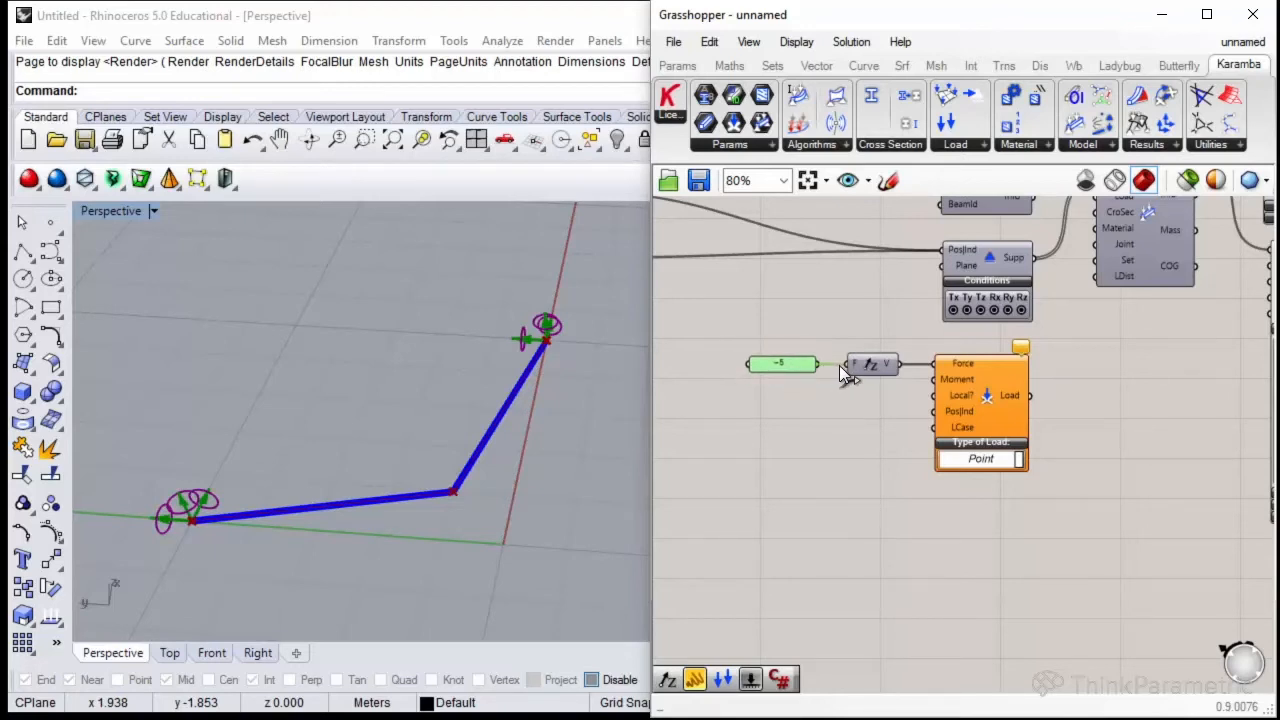
pyautogui.moveTo(884, 388)
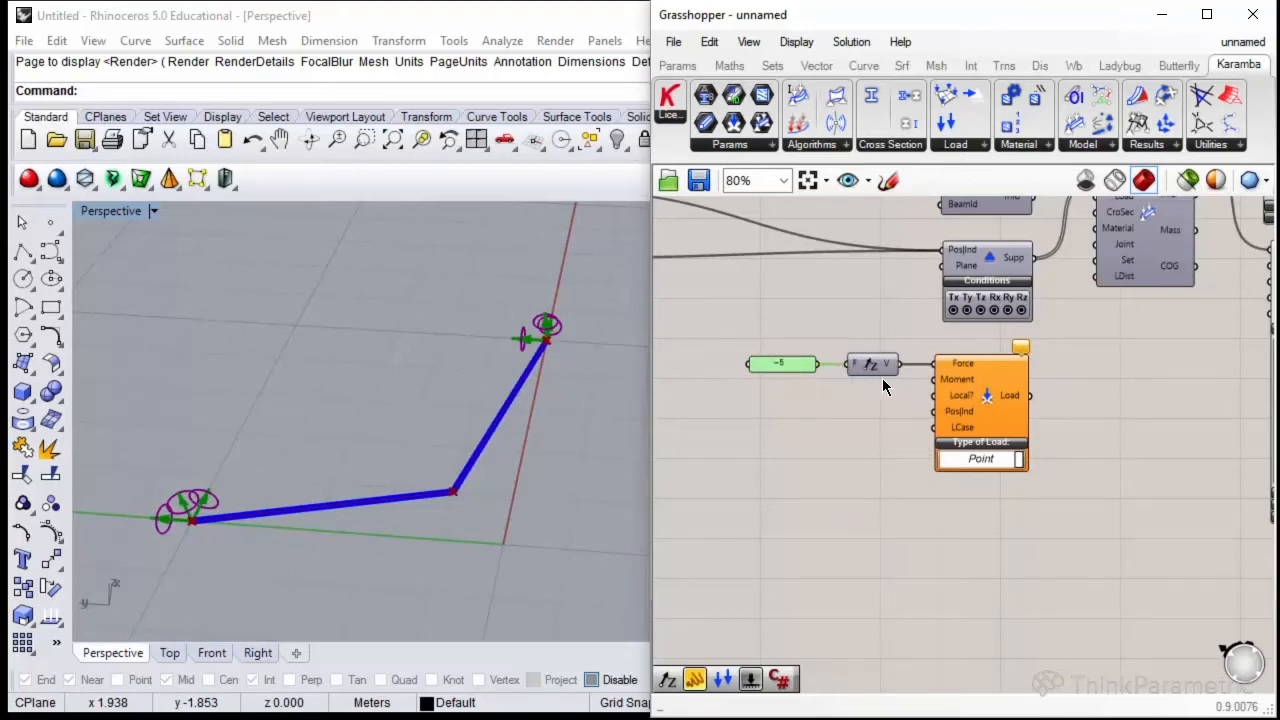
pyautogui.moveTo(956, 380)
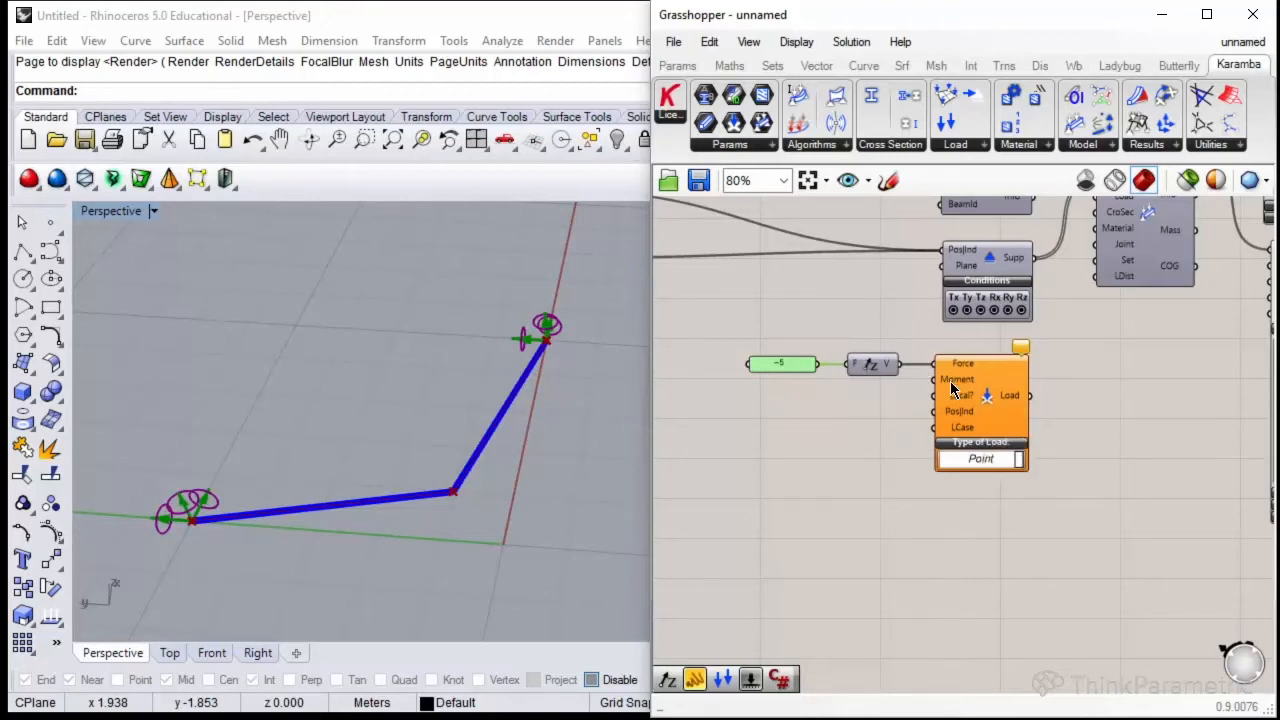
pyautogui.moveTo(960, 396)
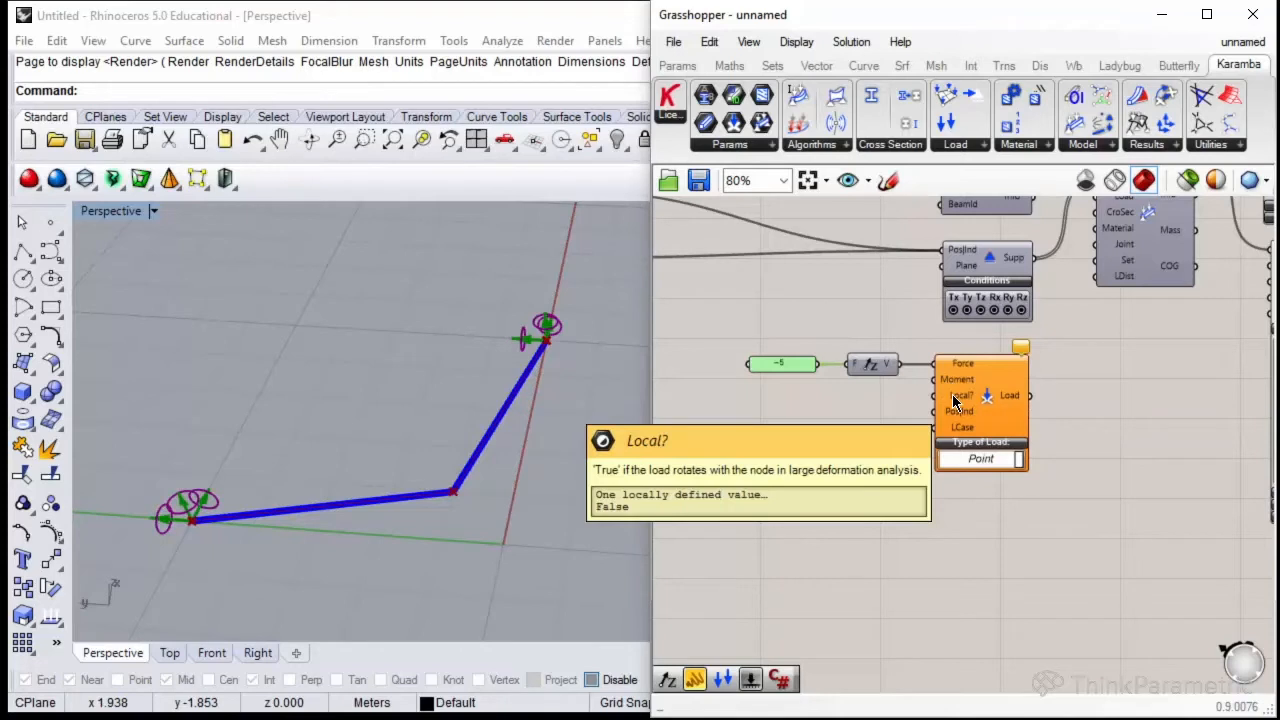
pyautogui.moveTo(910, 400)
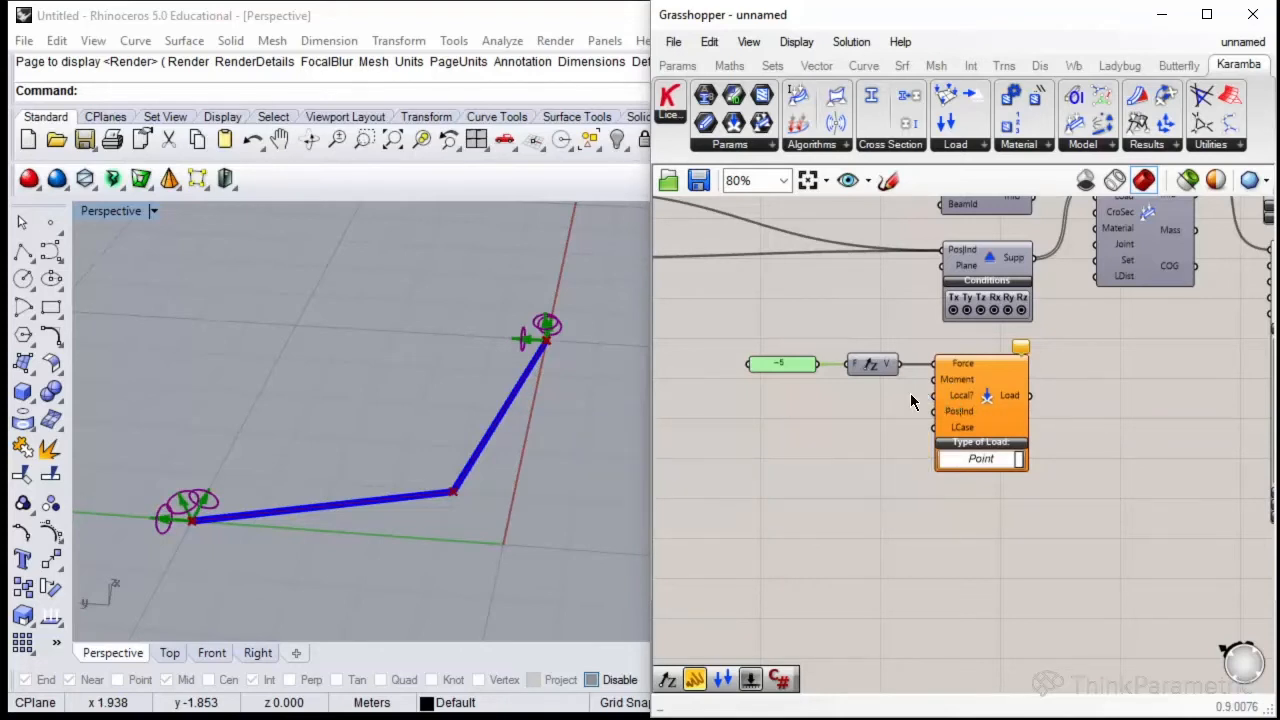
pyautogui.moveTo(1080, 400)
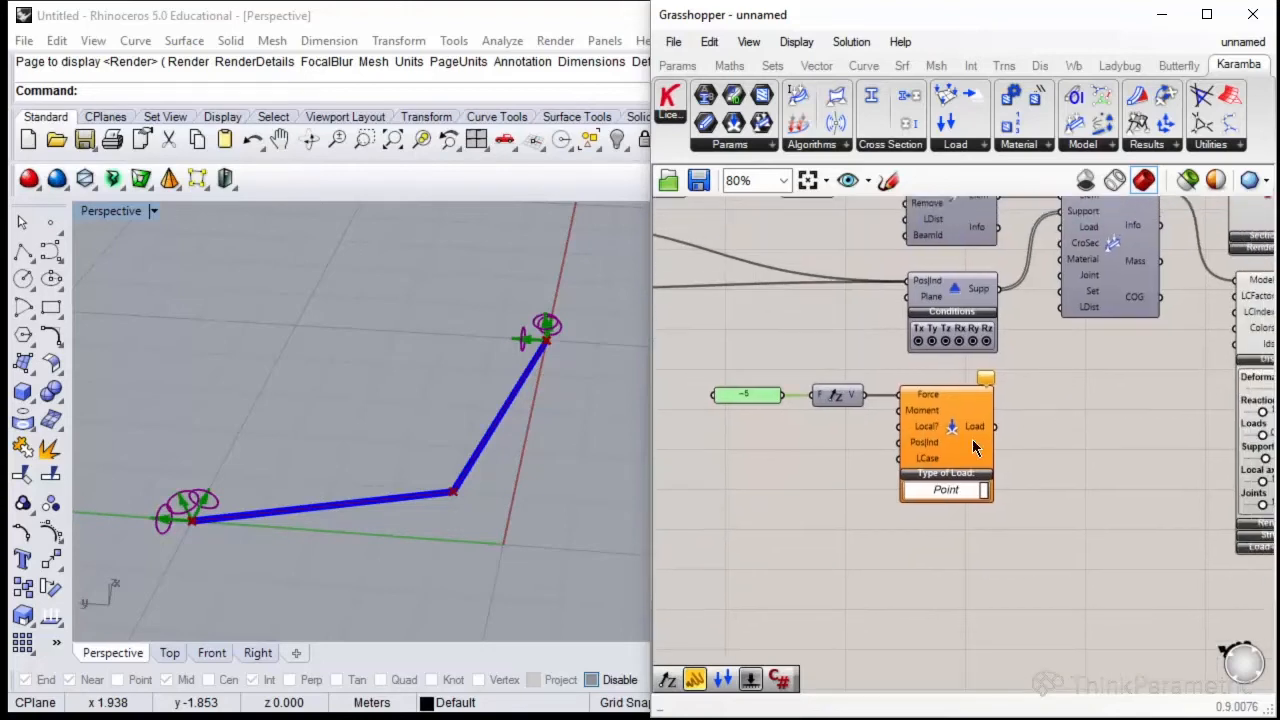
pyautogui.moveTo(928, 452)
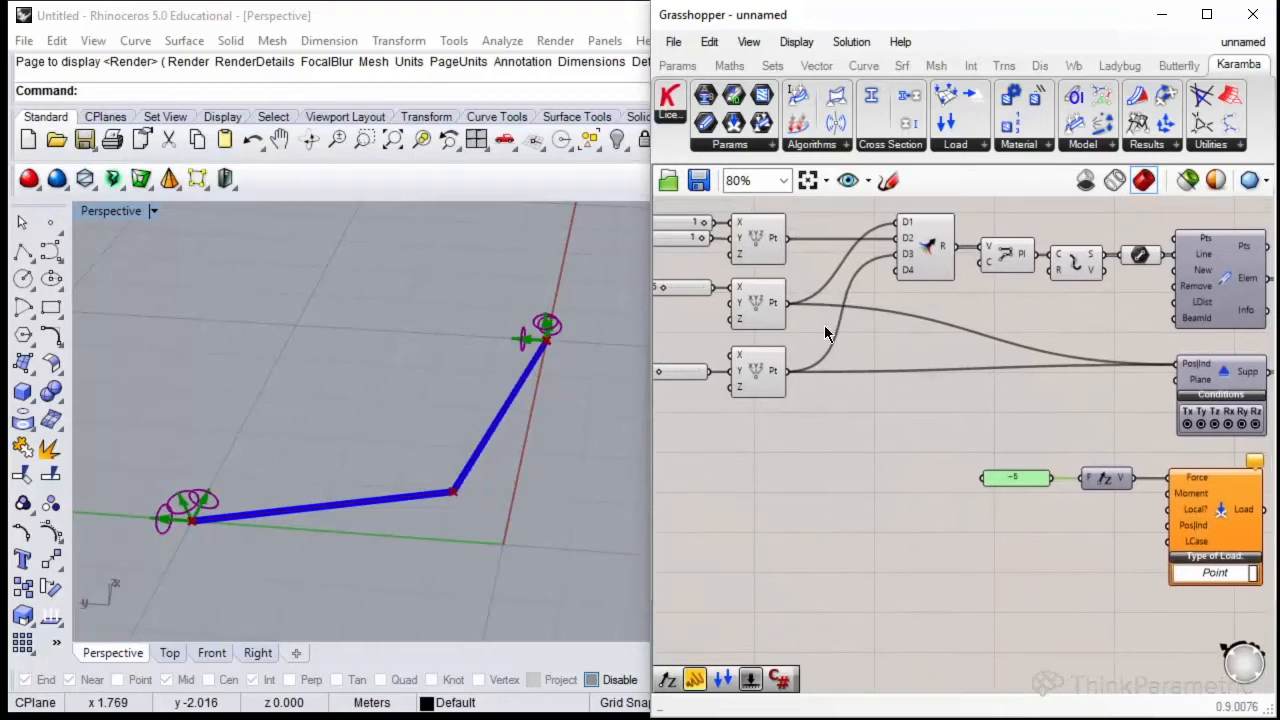
pyautogui.moveTo(784, 250)
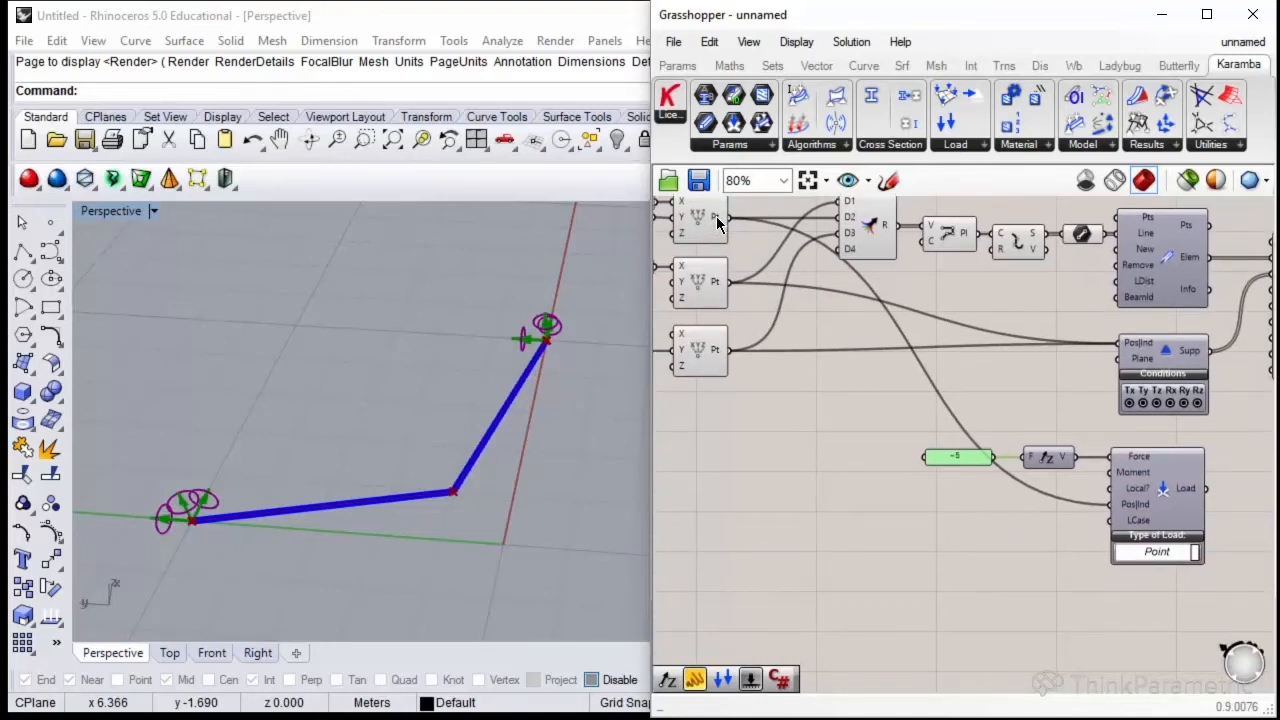
pyautogui.moveTo(1124, 508)
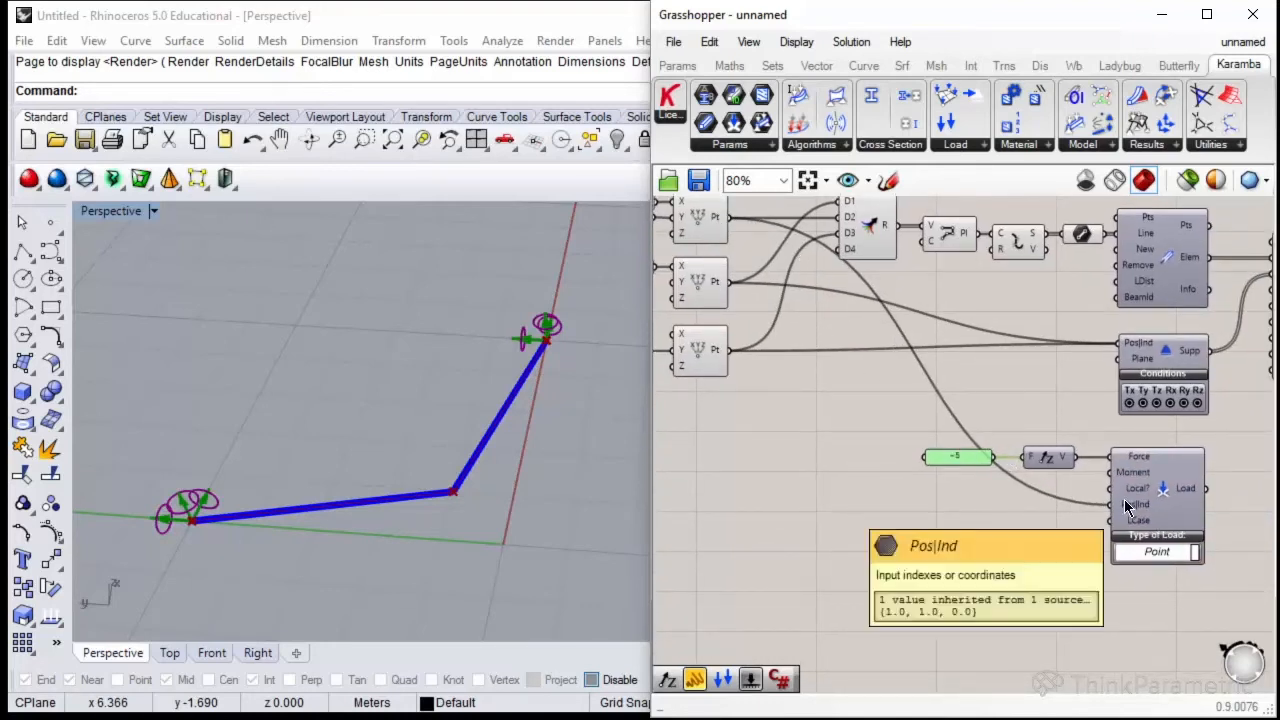
pyautogui.moveTo(890, 238)
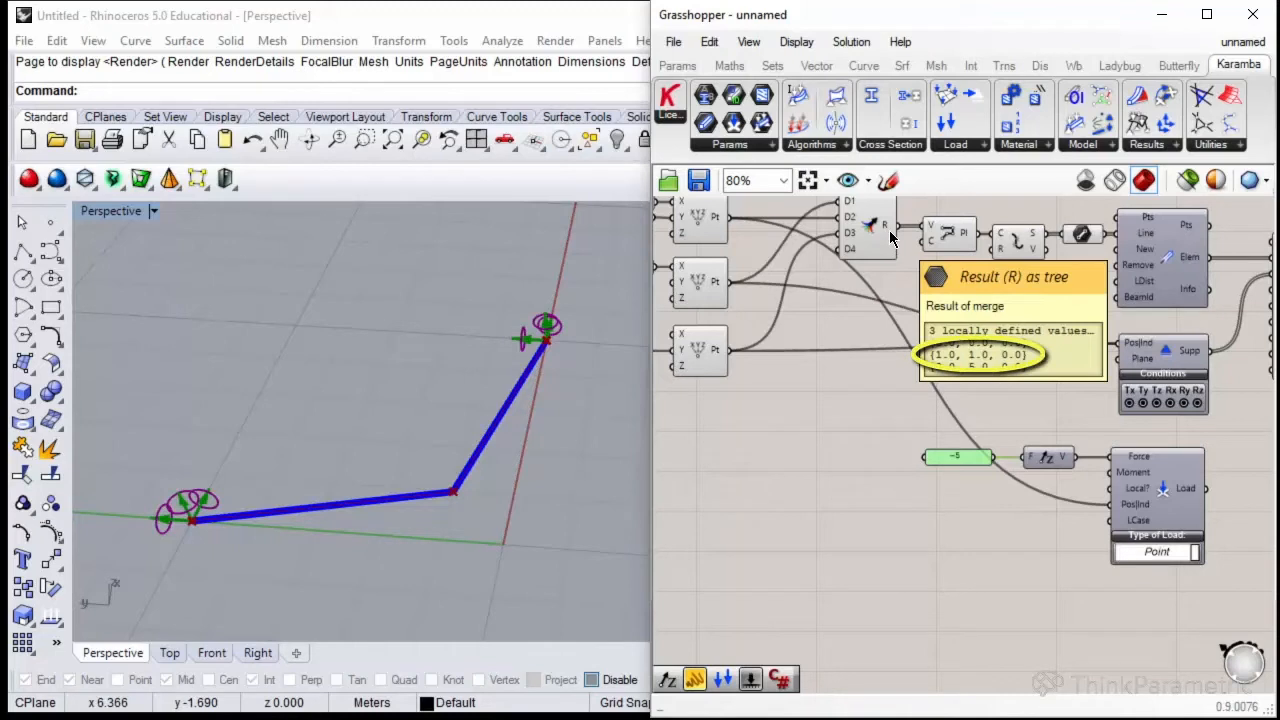
pyautogui.moveTo(1184, 230)
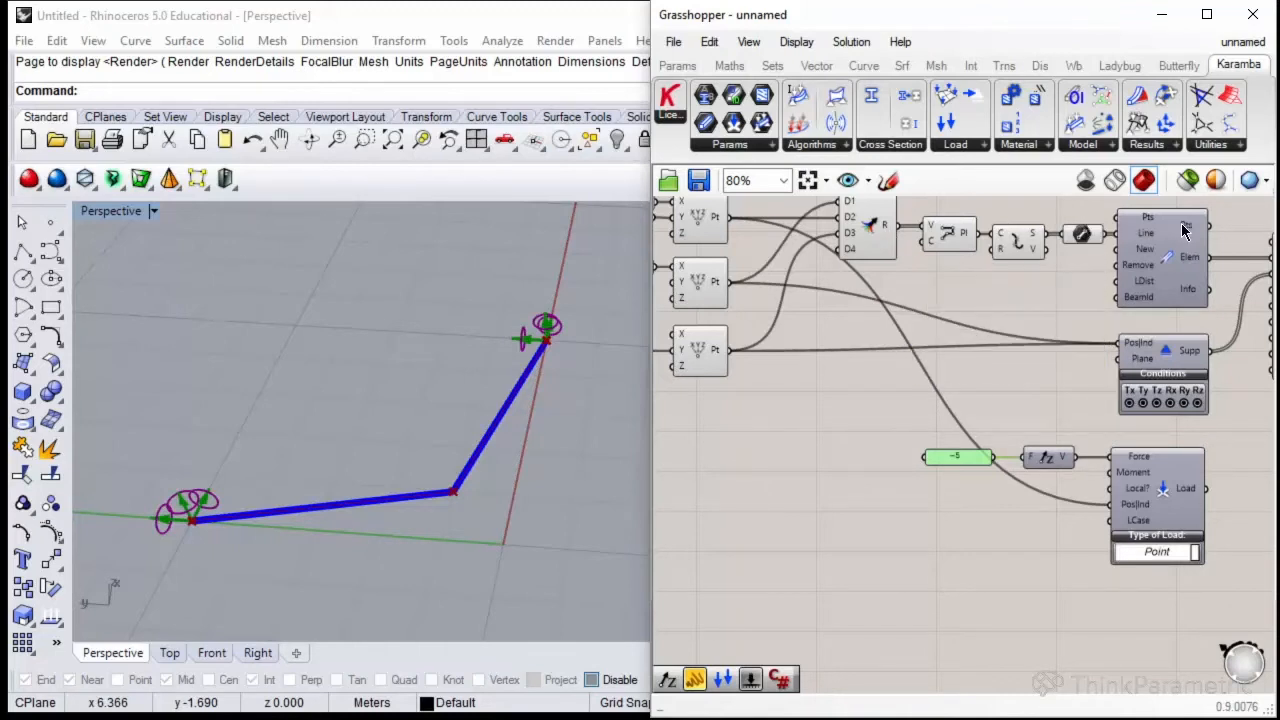
pyautogui.moveTo(1190, 236)
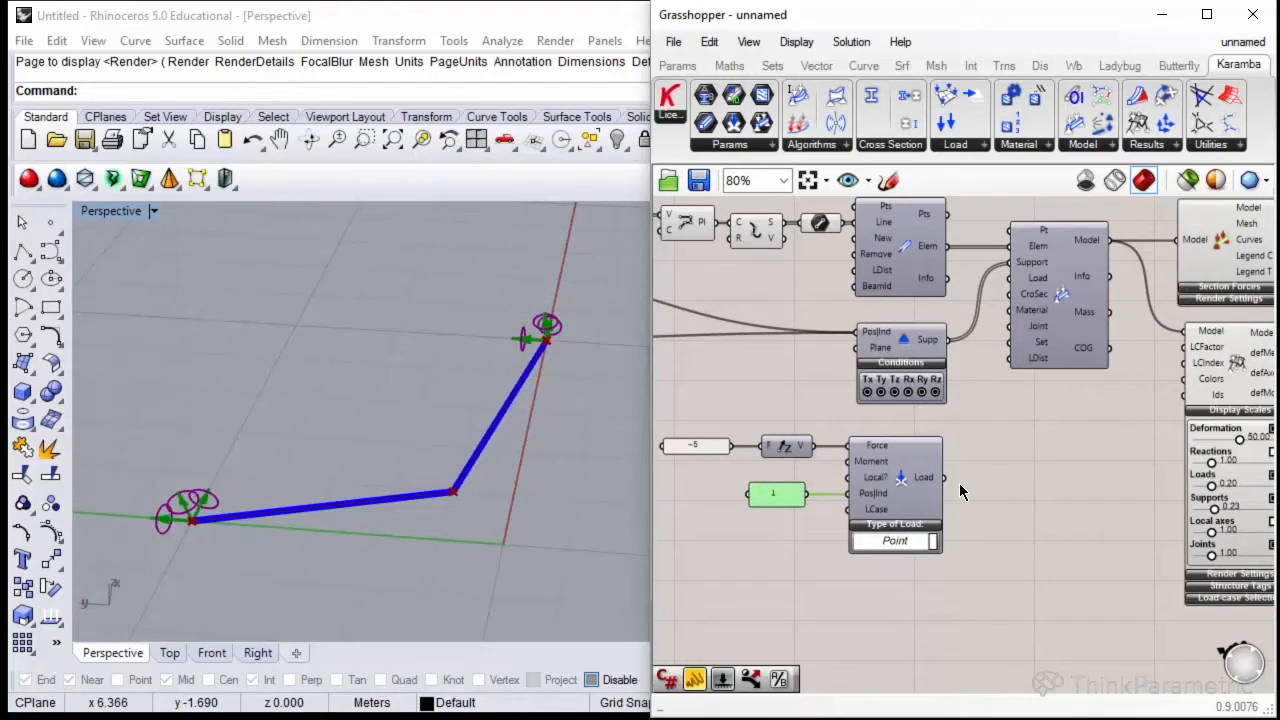
pyautogui.moveTo(920, 480)
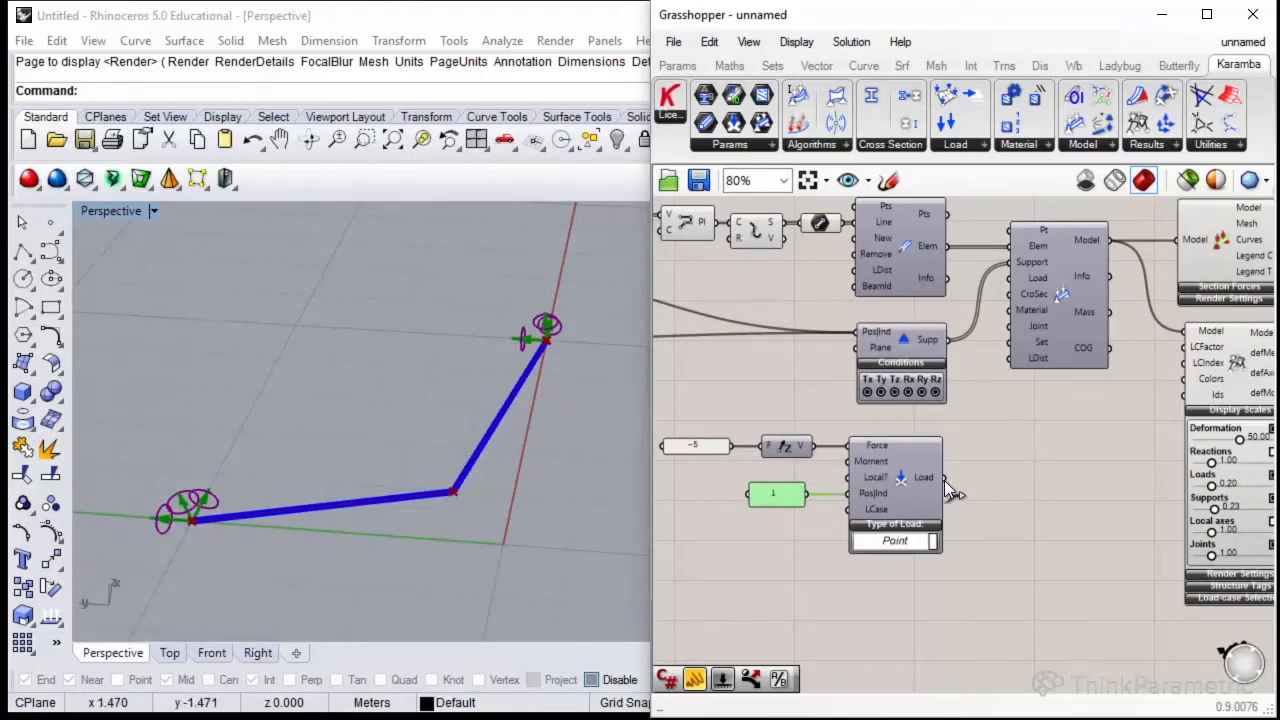
# Wire the point load into Assemble Model and enlarge the load arrow with the Loads slider.
pyautogui.moveTo(944, 476); pyautogui.dragTo(984, 300)
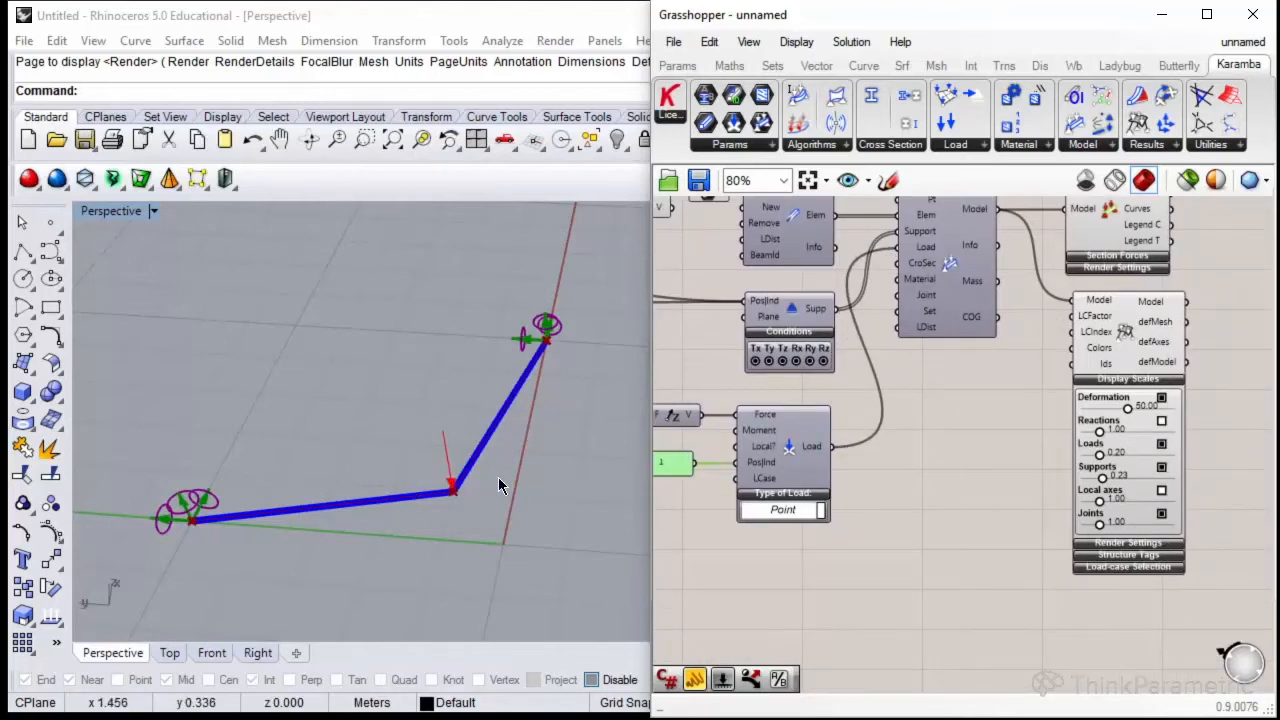
pyautogui.moveTo(464, 404)
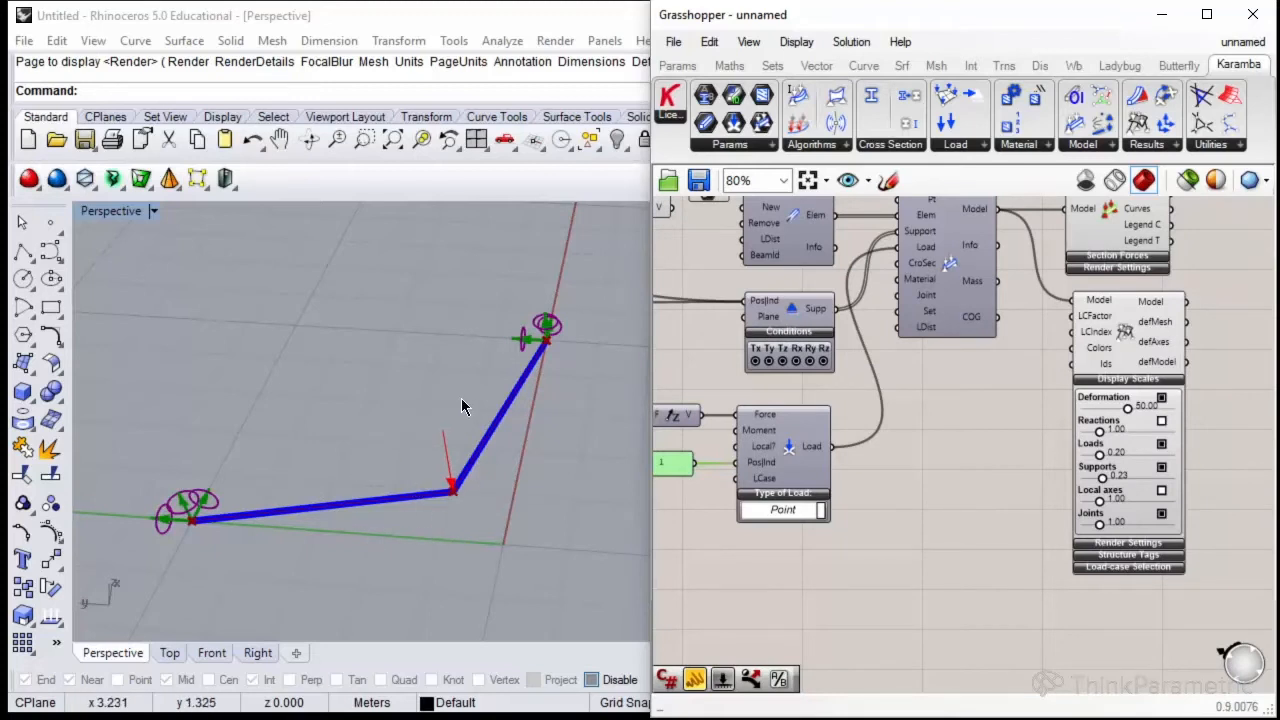
pyautogui.moveTo(1122, 440)
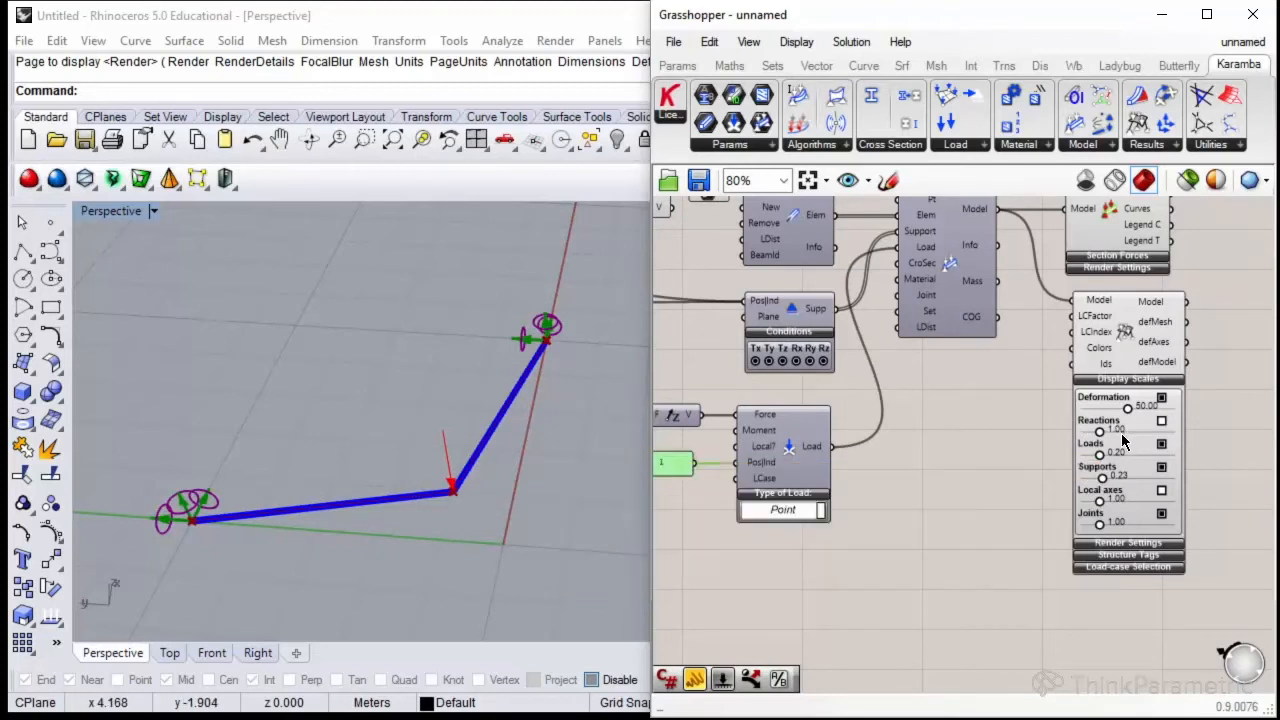
pyautogui.moveTo(1100, 456); pyautogui.dragTo(1108, 456)
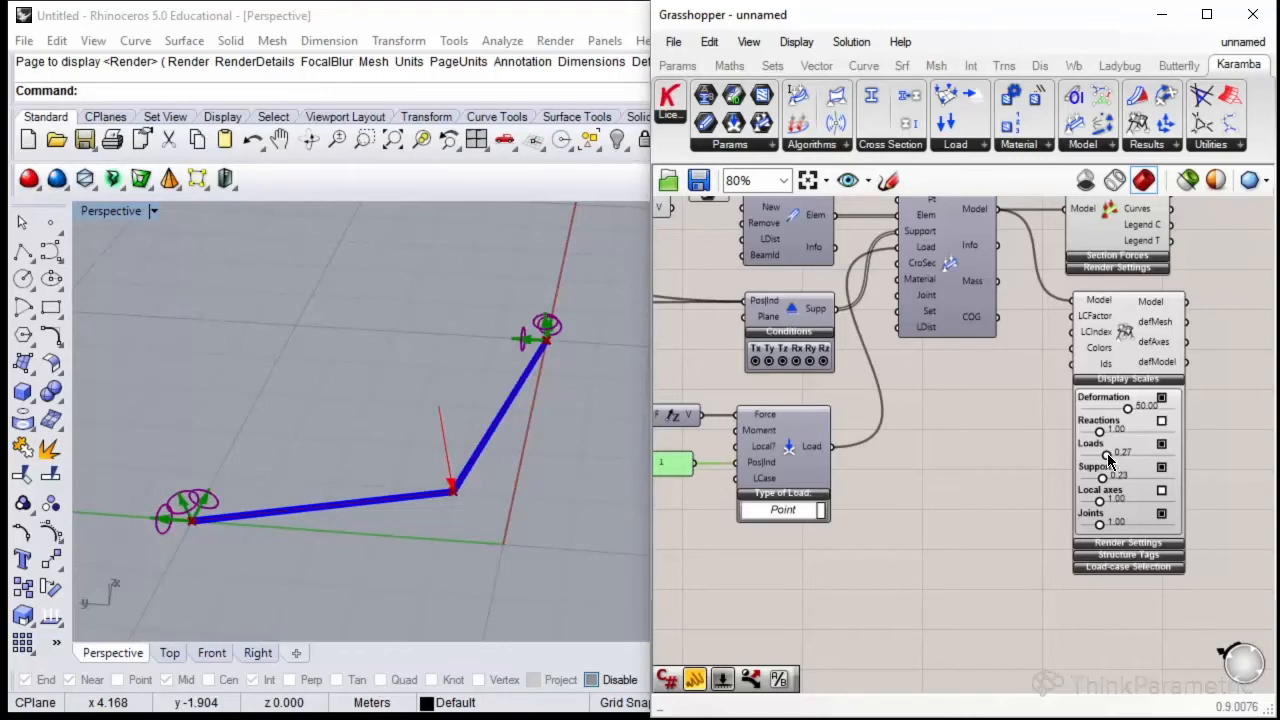
pyautogui.moveTo(1100, 452); pyautogui.dragTo(1120, 452)
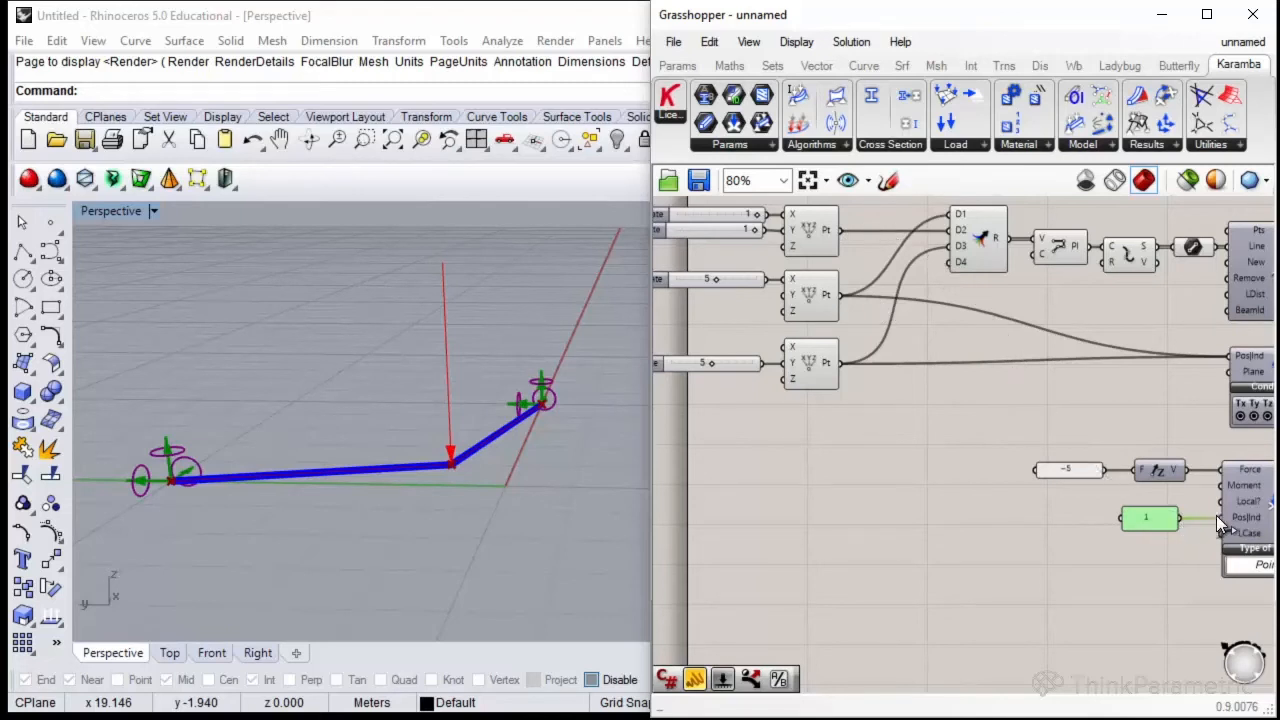
pyautogui.moveTo(1190, 528)
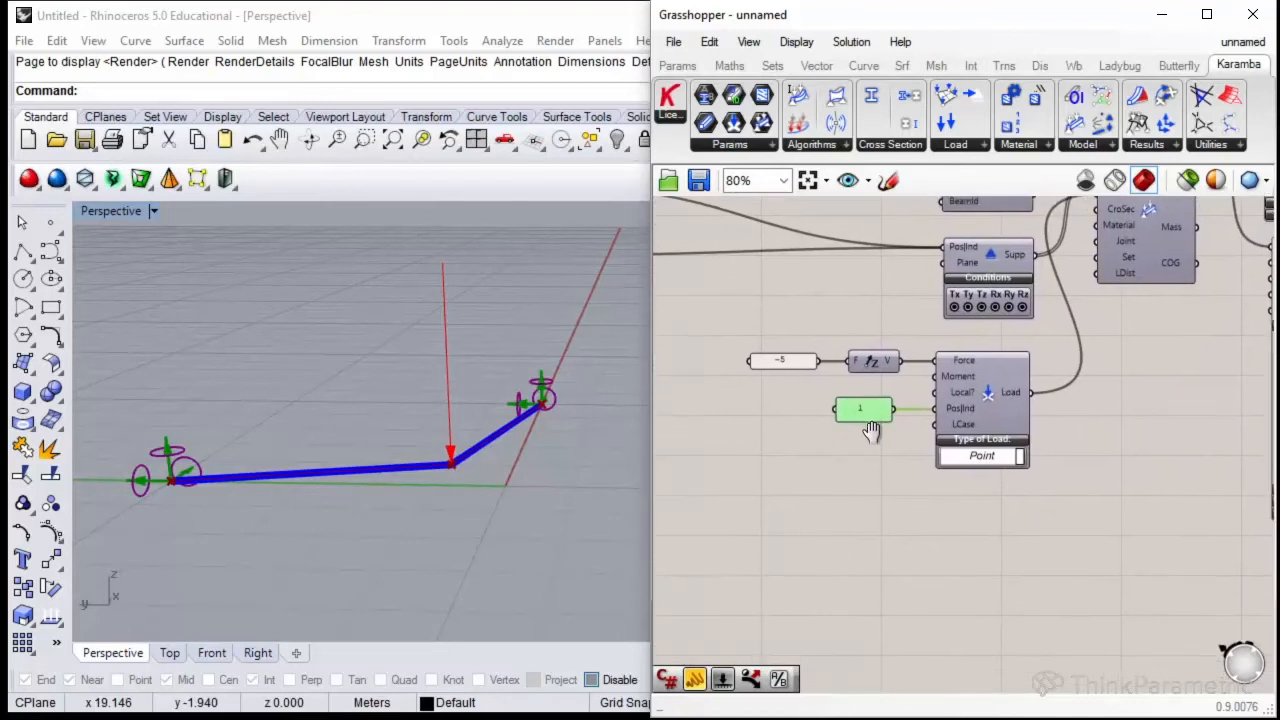
pyautogui.moveTo(952, 560)
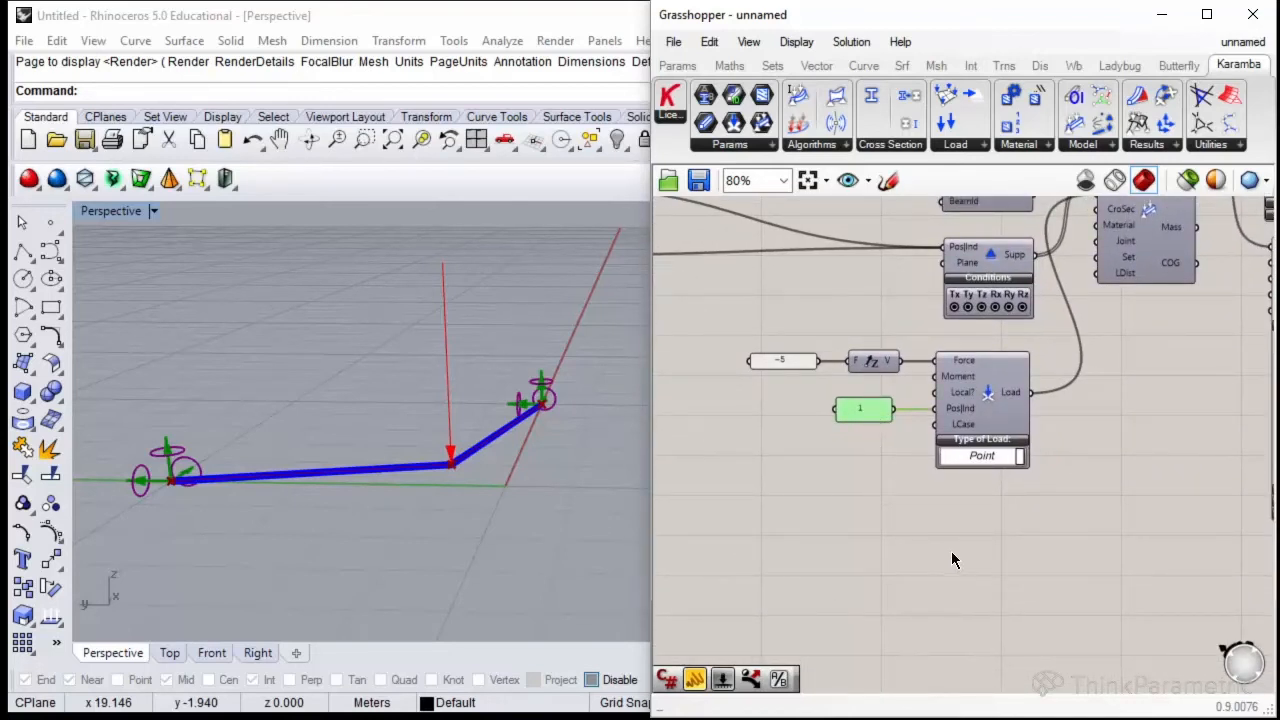
pyautogui.moveTo(952, 590)
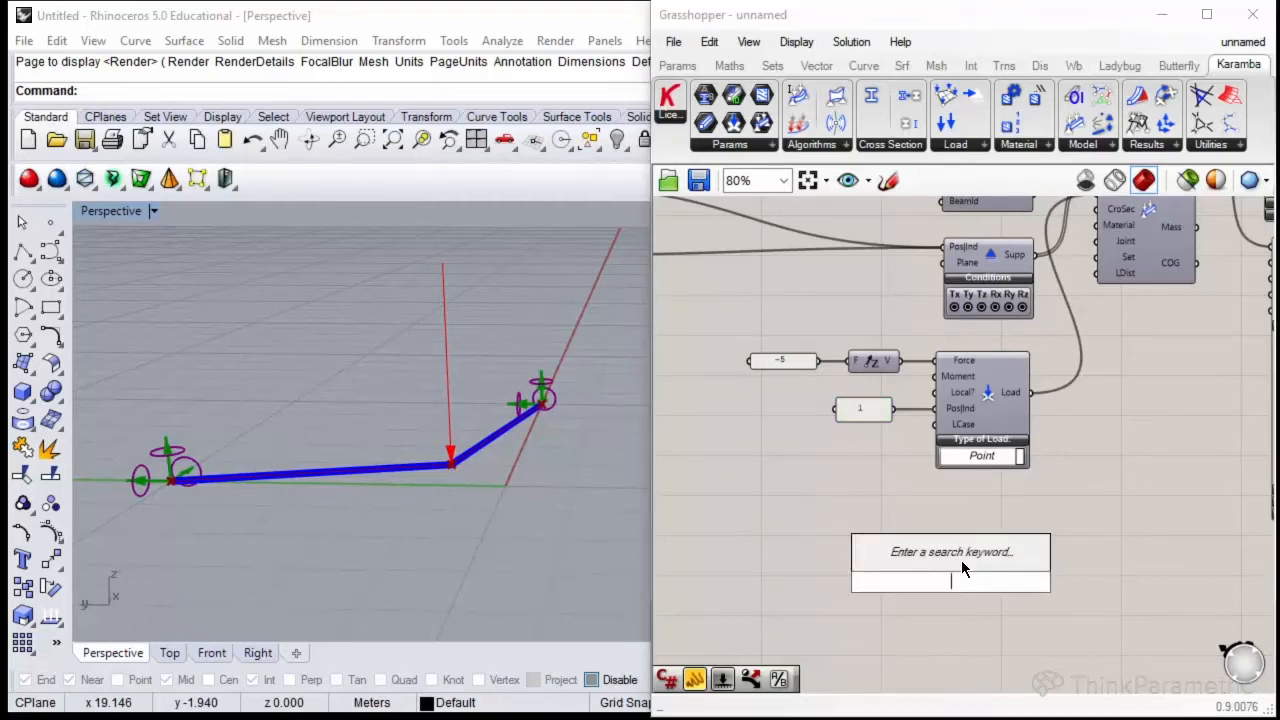
# Place a Karamba Cross Section Range Selector on the canvas.
pyautogui.write('cr')
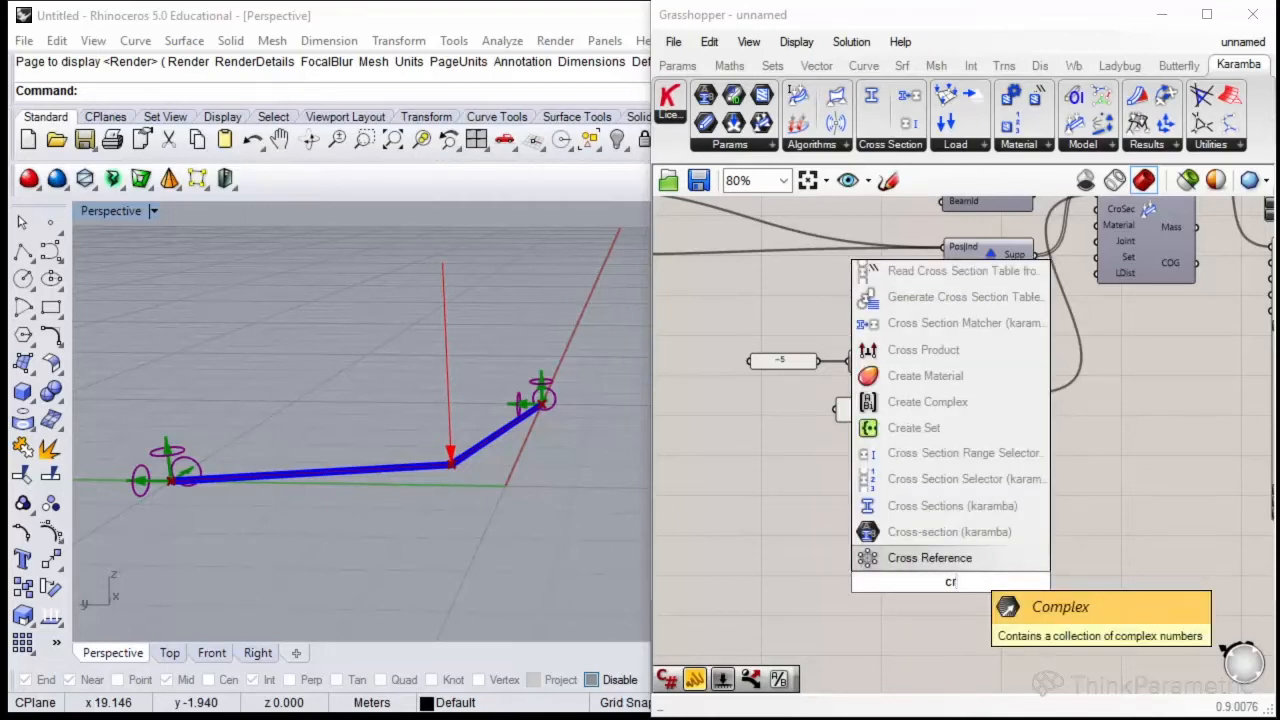
pyautogui.moveTo(950, 452)
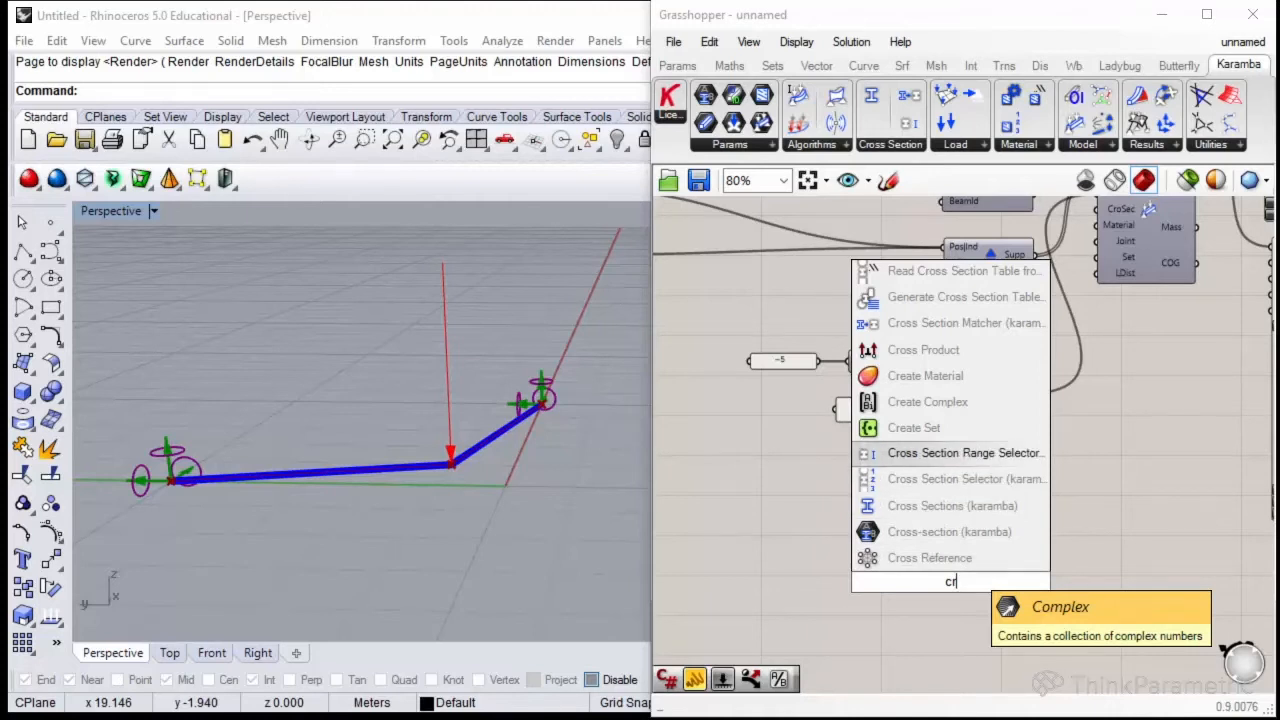
pyautogui.click(964, 452)
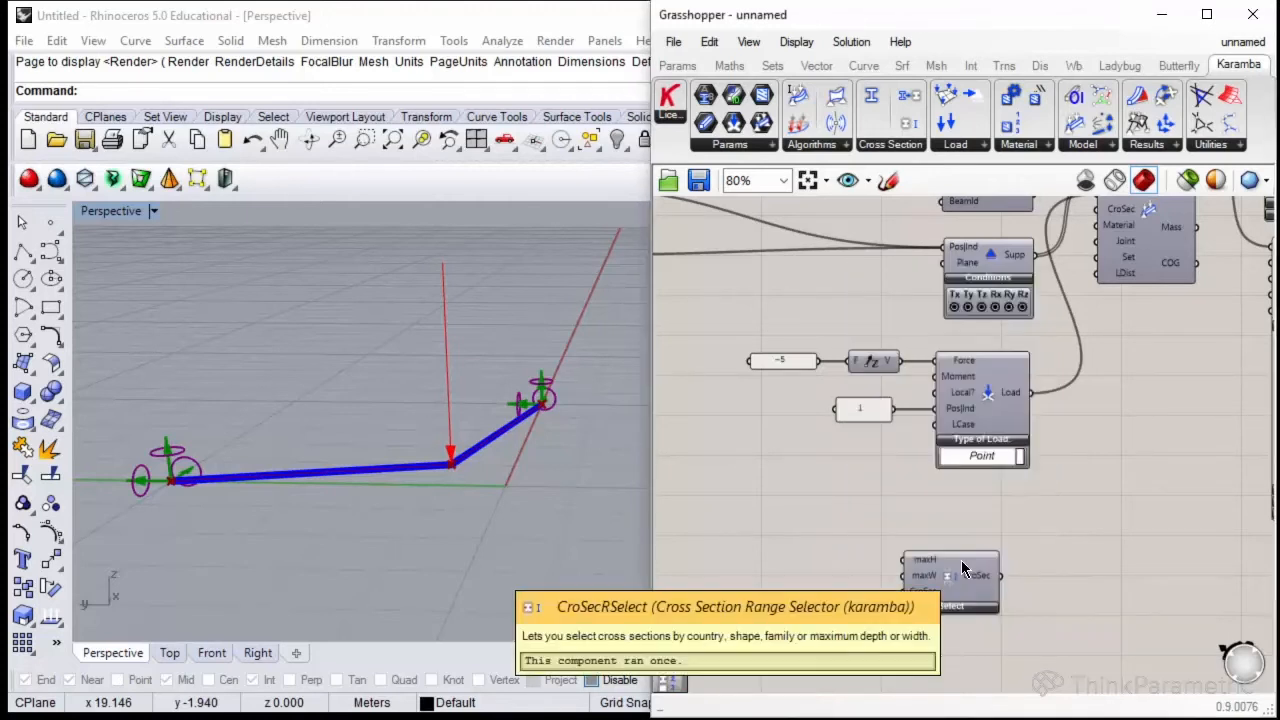
pyautogui.click(890, 144)
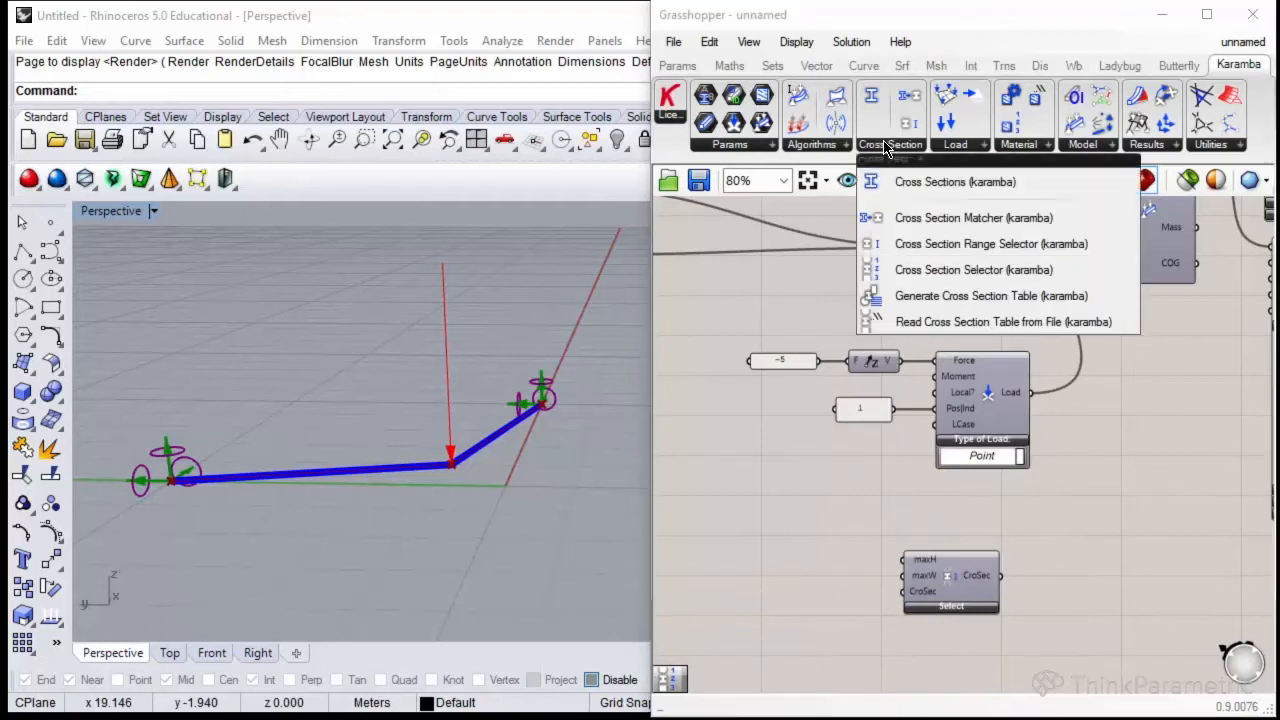
pyautogui.moveTo(880, 148)
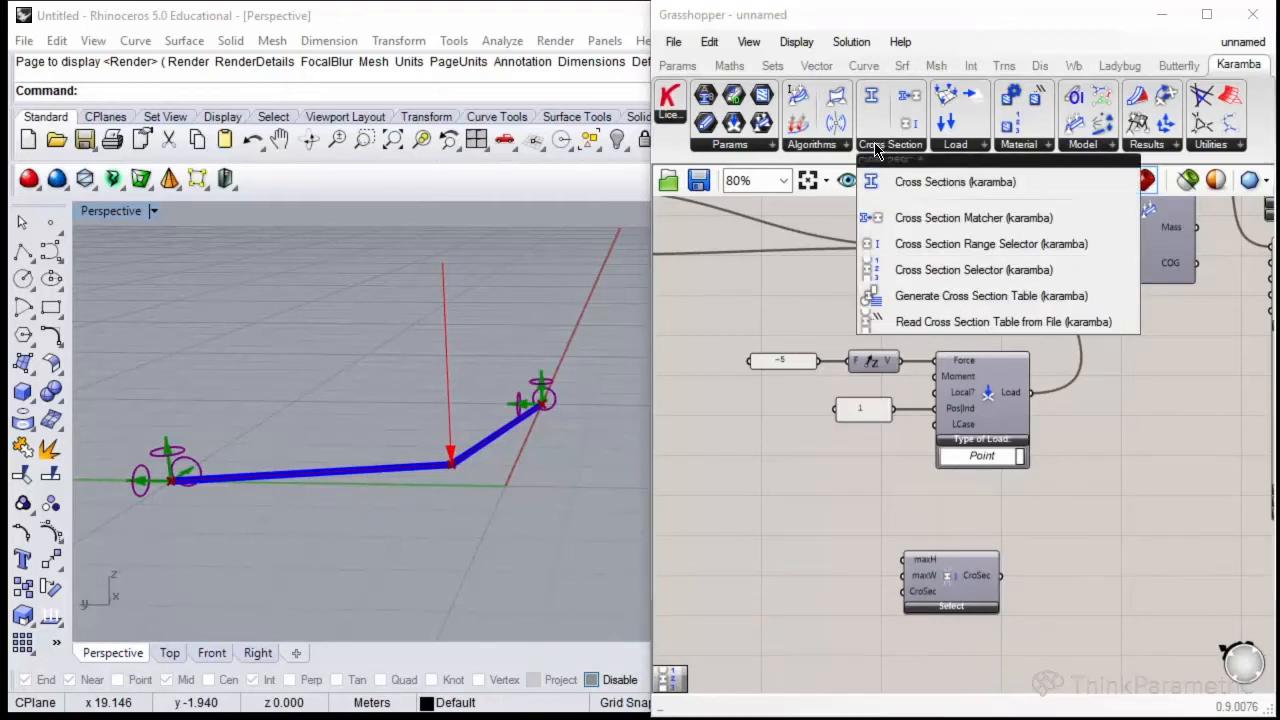
pyautogui.moveTo(910, 244)
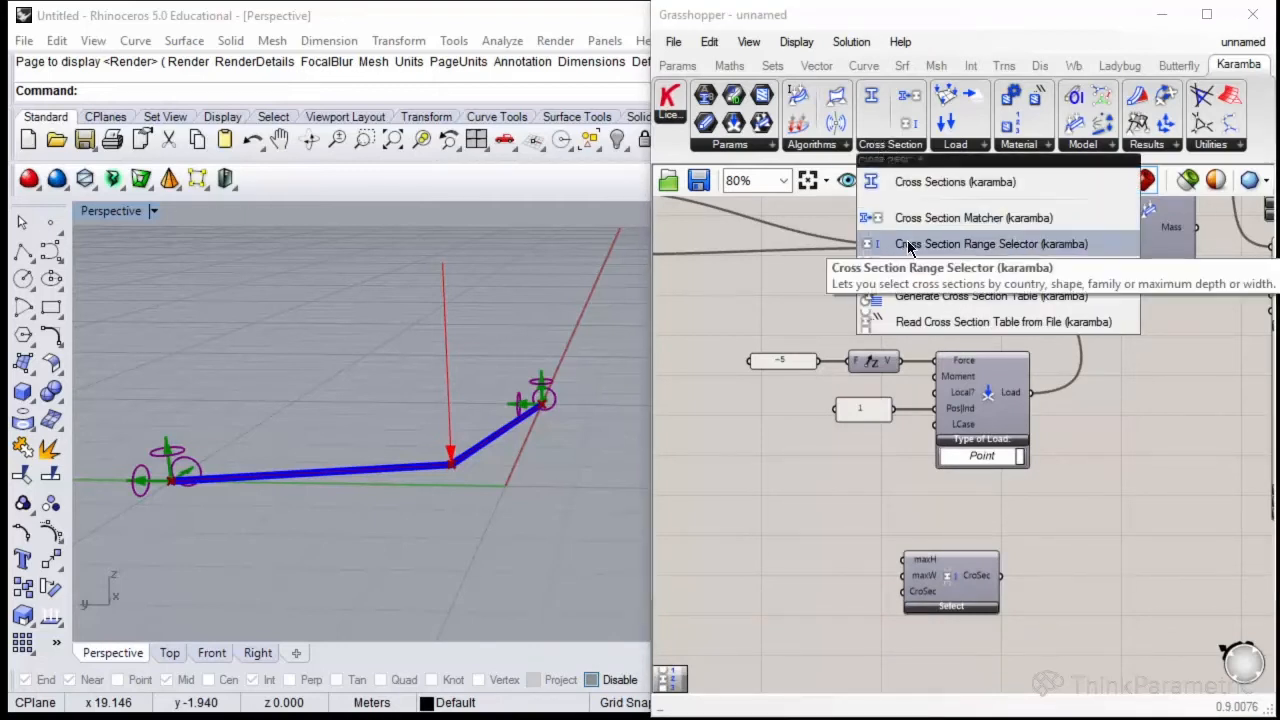
pyautogui.click(950, 580)
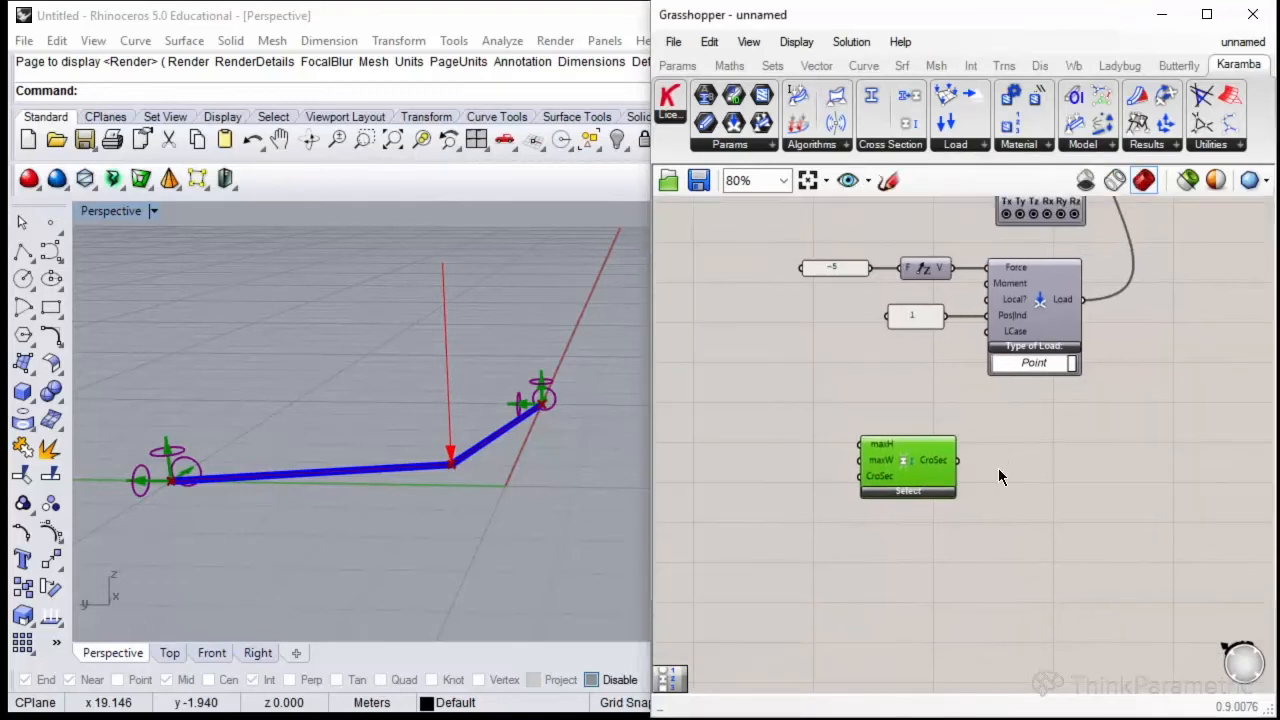
# Filter the range selector to EU country, I shape and the HEA family.
pyautogui.click(908, 490)
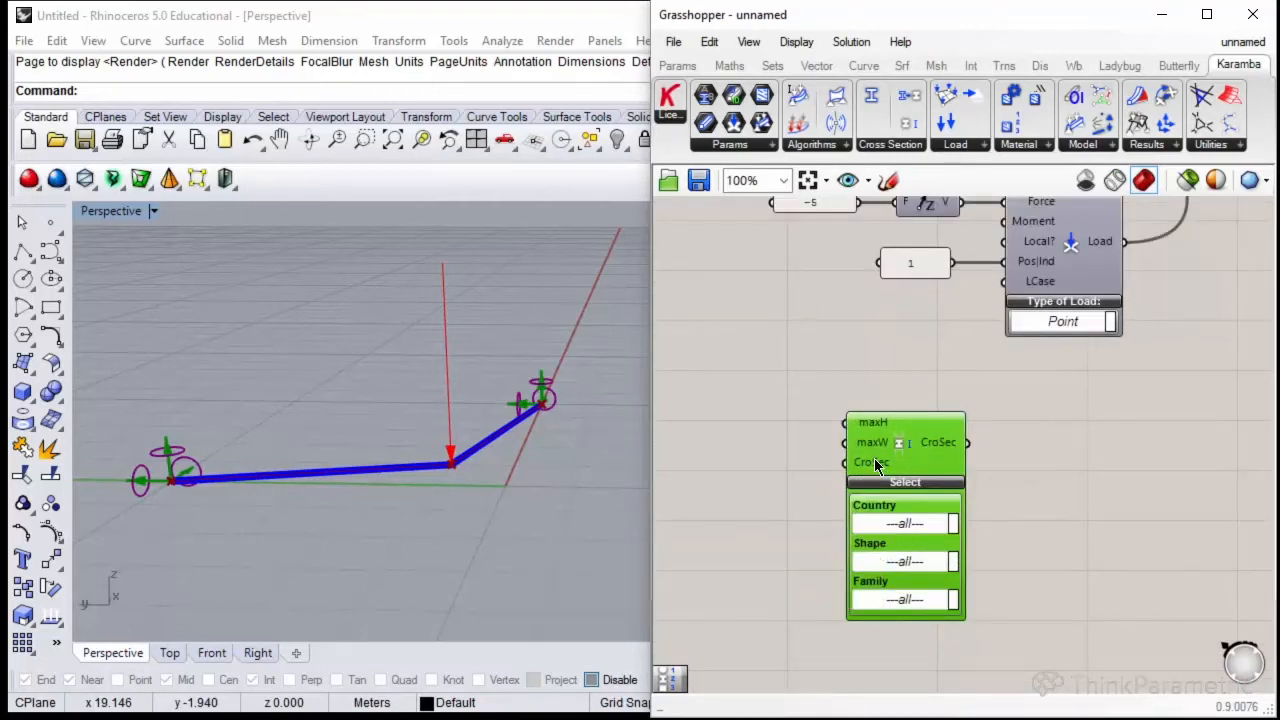
pyautogui.moveTo(890, 530)
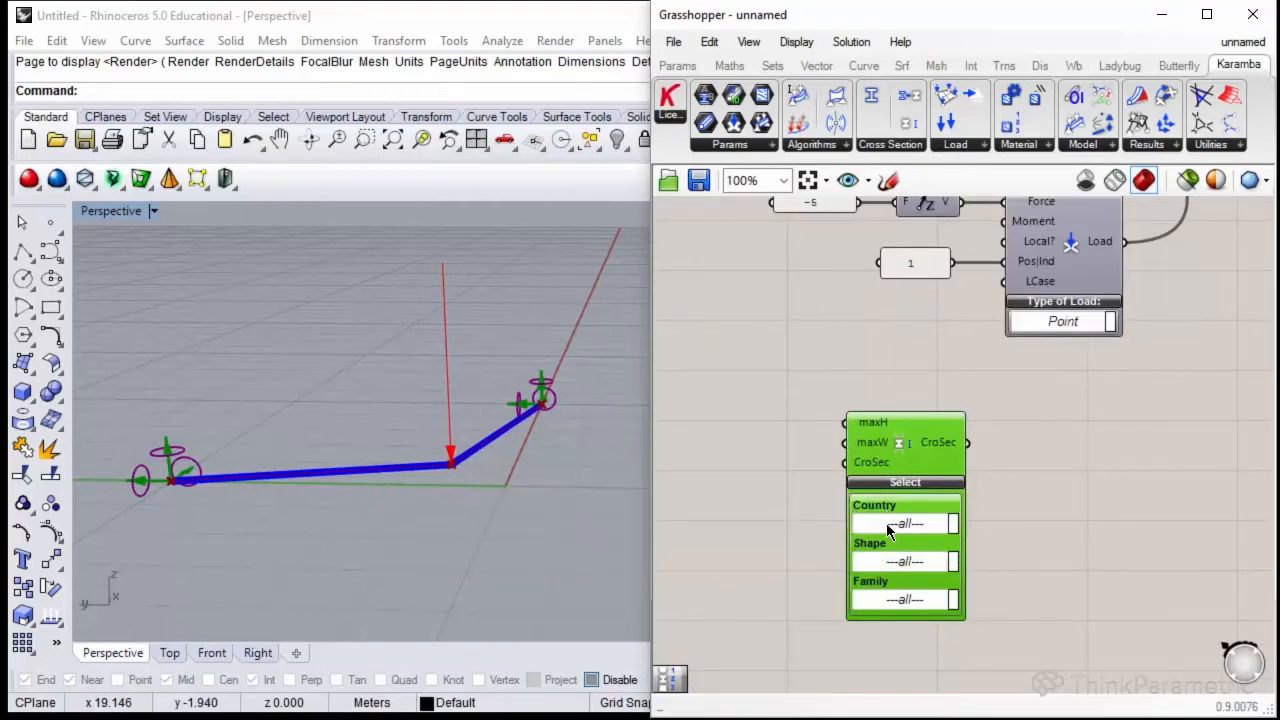
pyautogui.moveTo(900, 560)
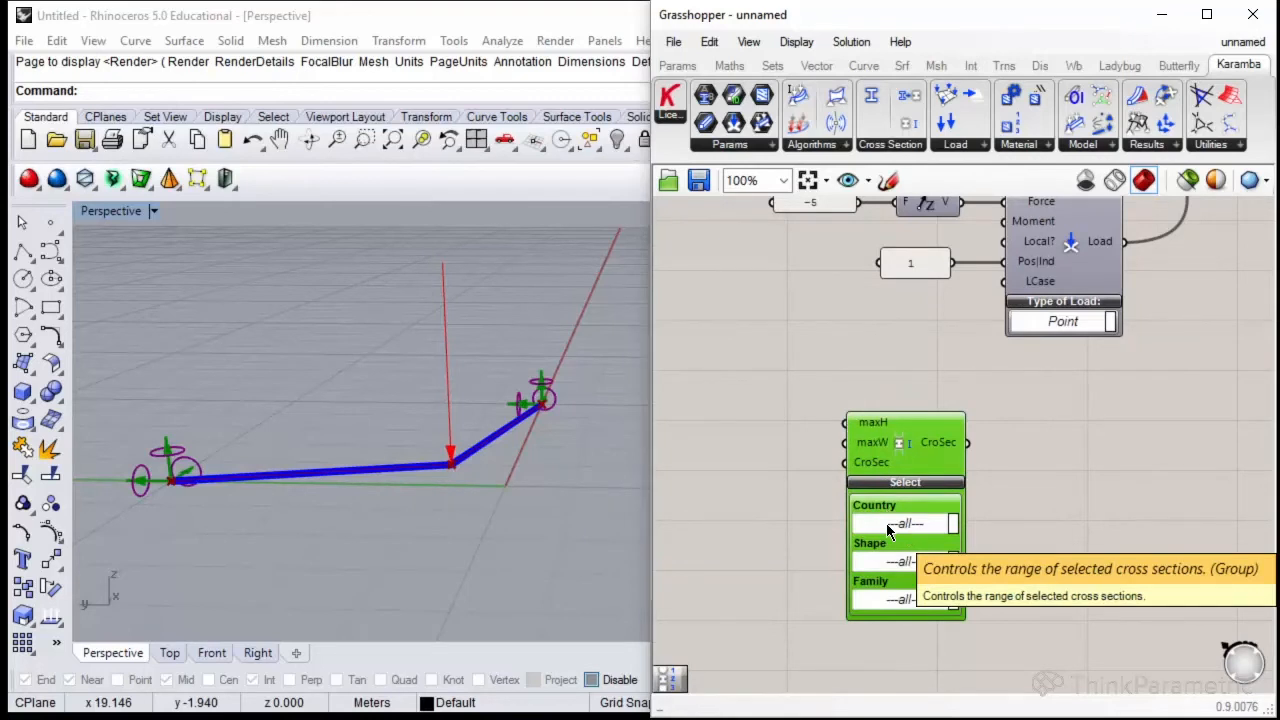
pyautogui.click(904, 524)
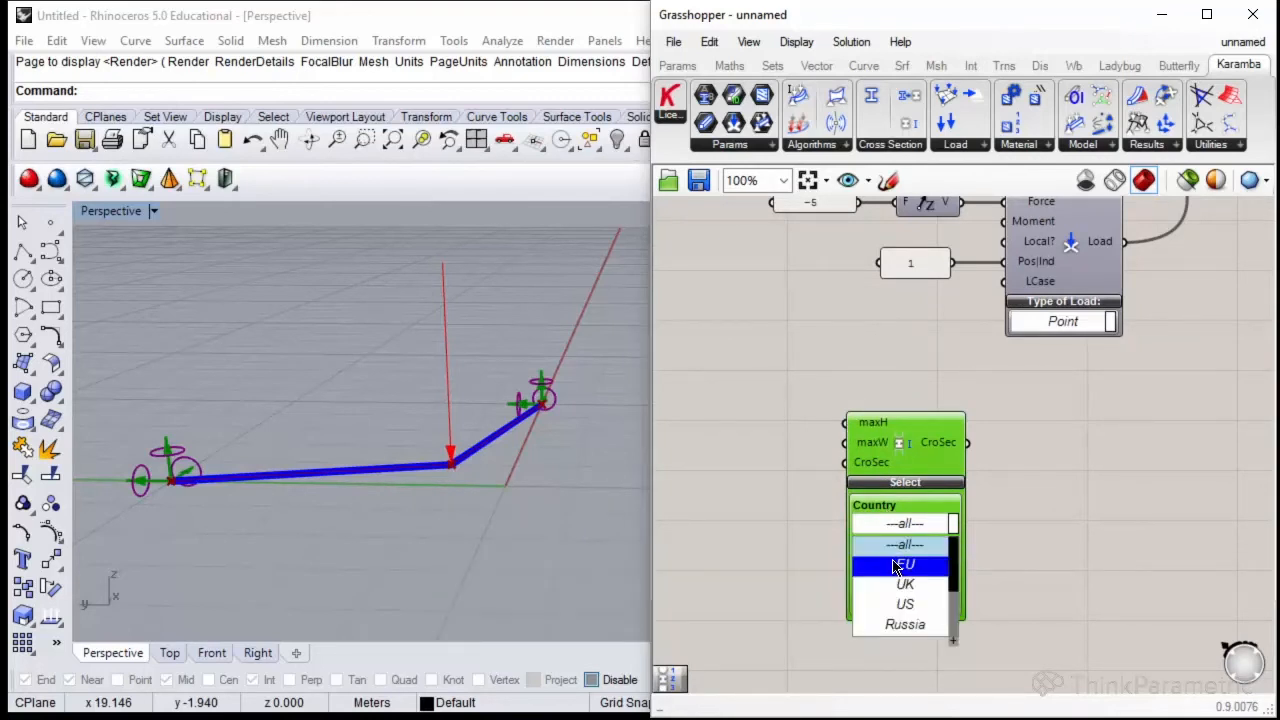
pyautogui.click(904, 564)
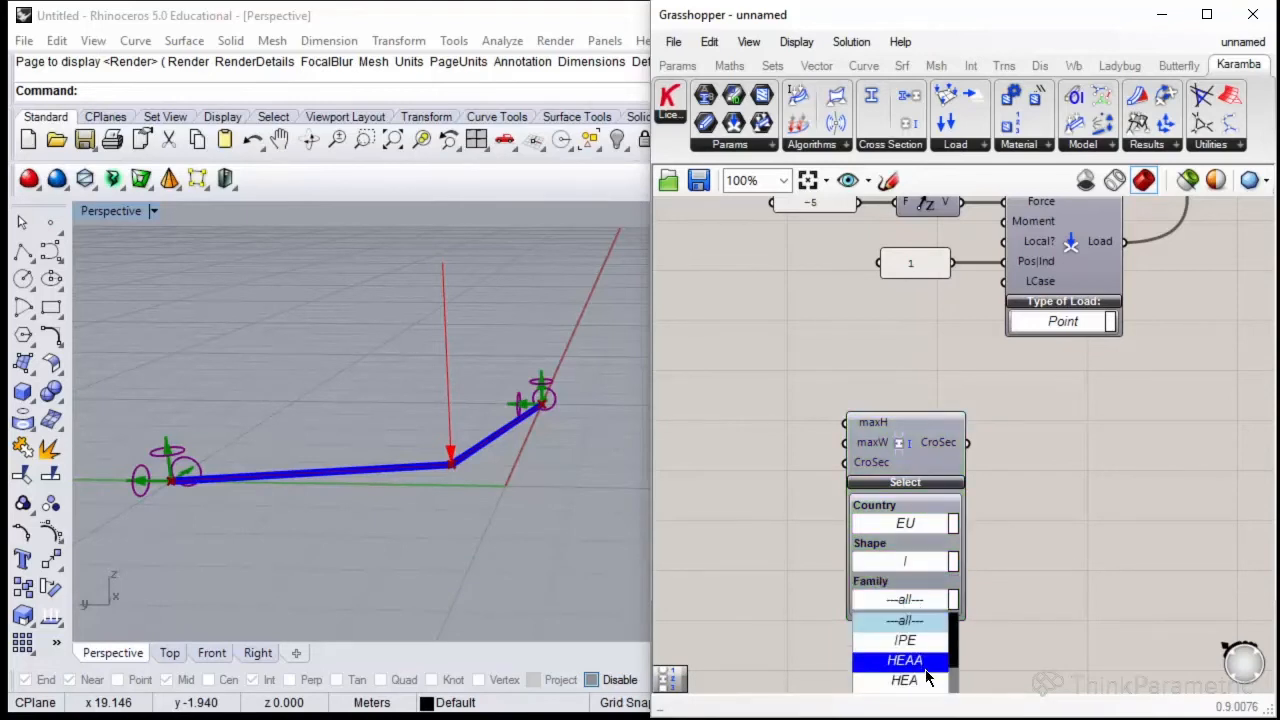
pyautogui.click(904, 660)
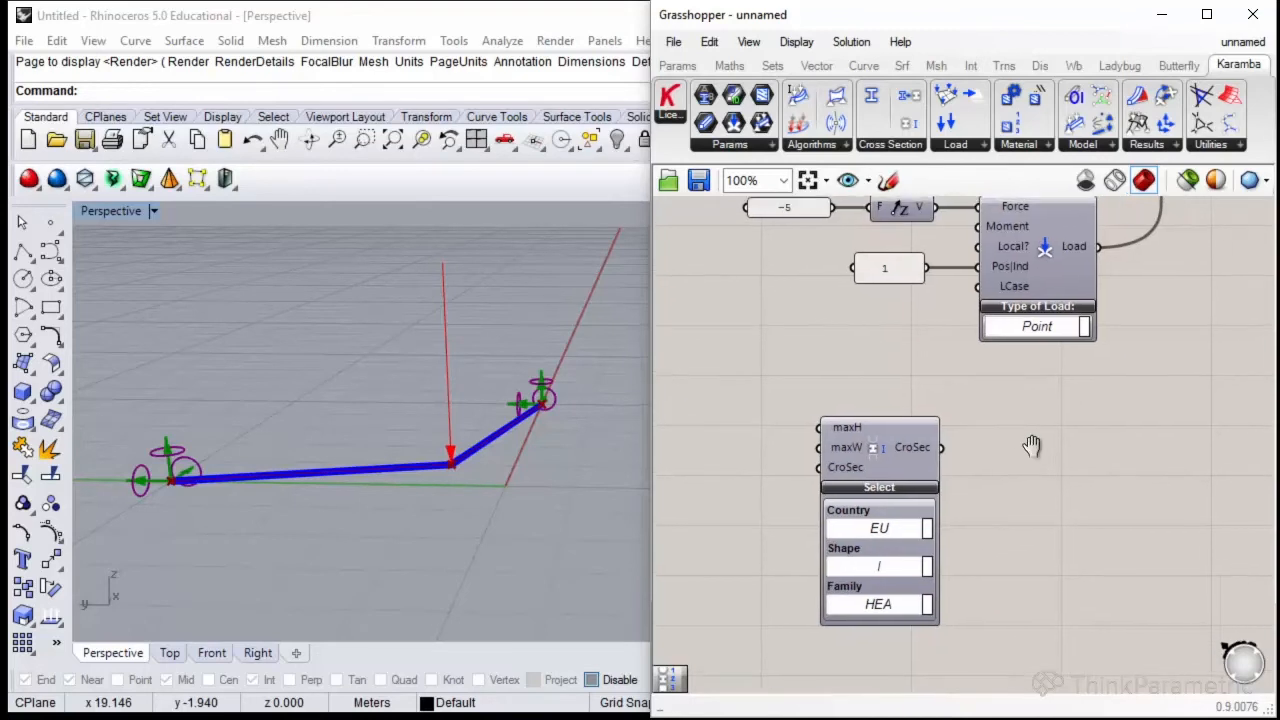
pyautogui.moveTo(904, 448)
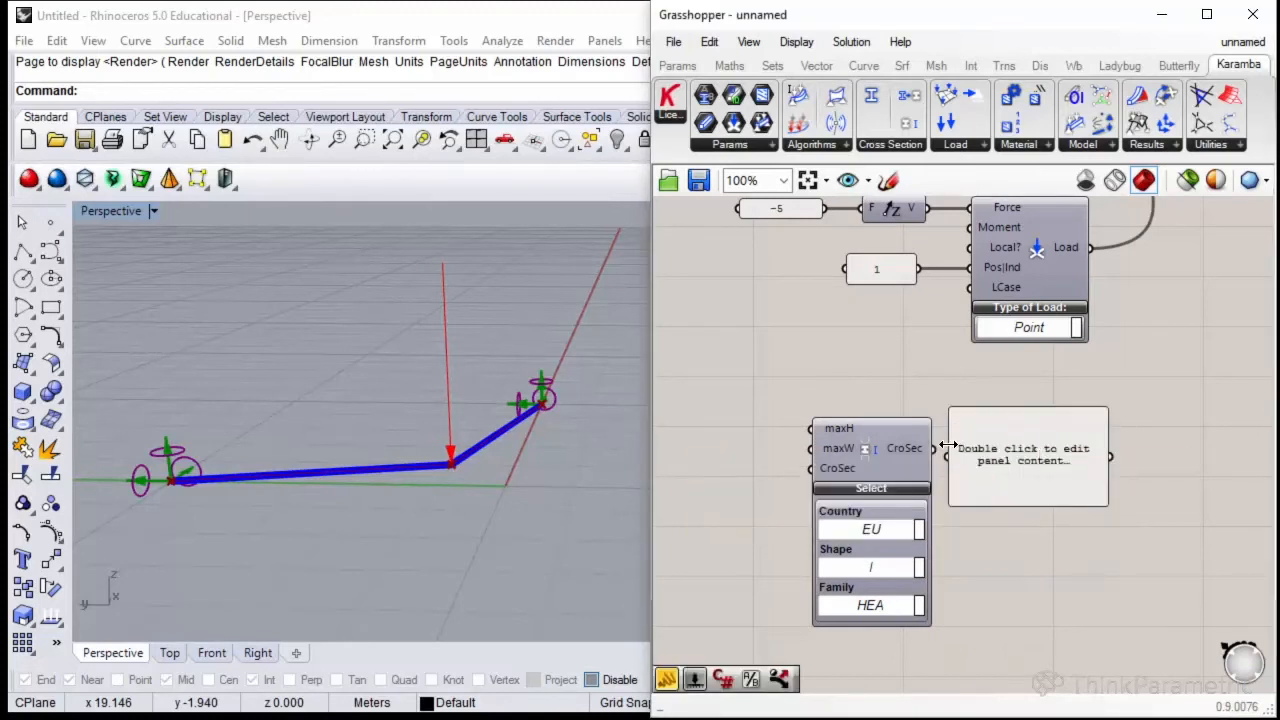
# Show the HEA section list in a panel and add a Cross Section Selector with an index slider.
pyautogui.doubleClick(1028, 456)
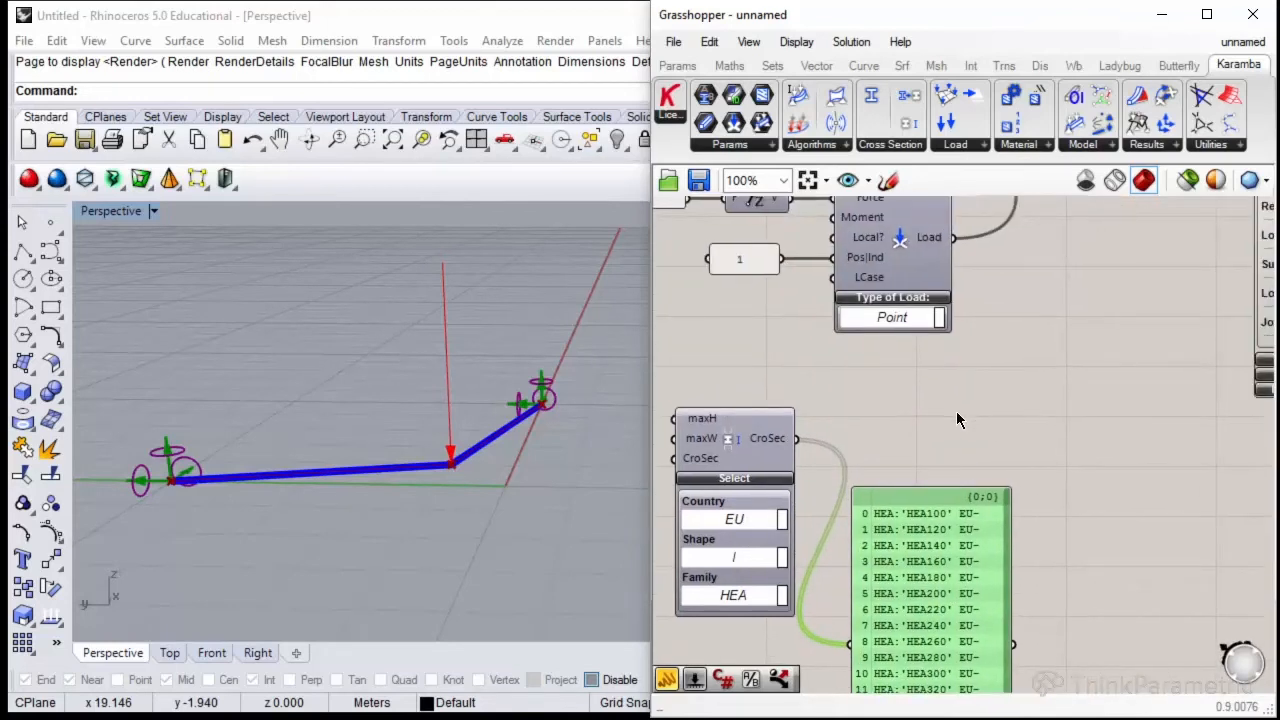
pyautogui.click(890, 144)
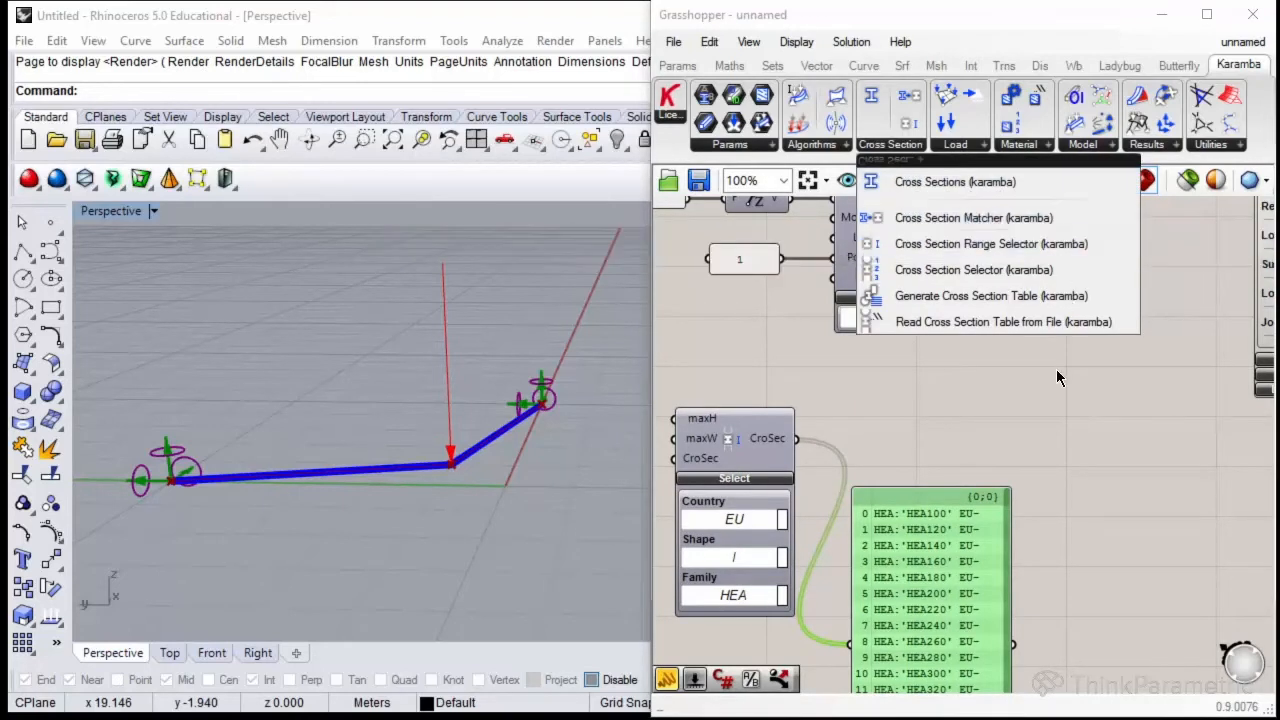
pyautogui.moveTo(1024, 388)
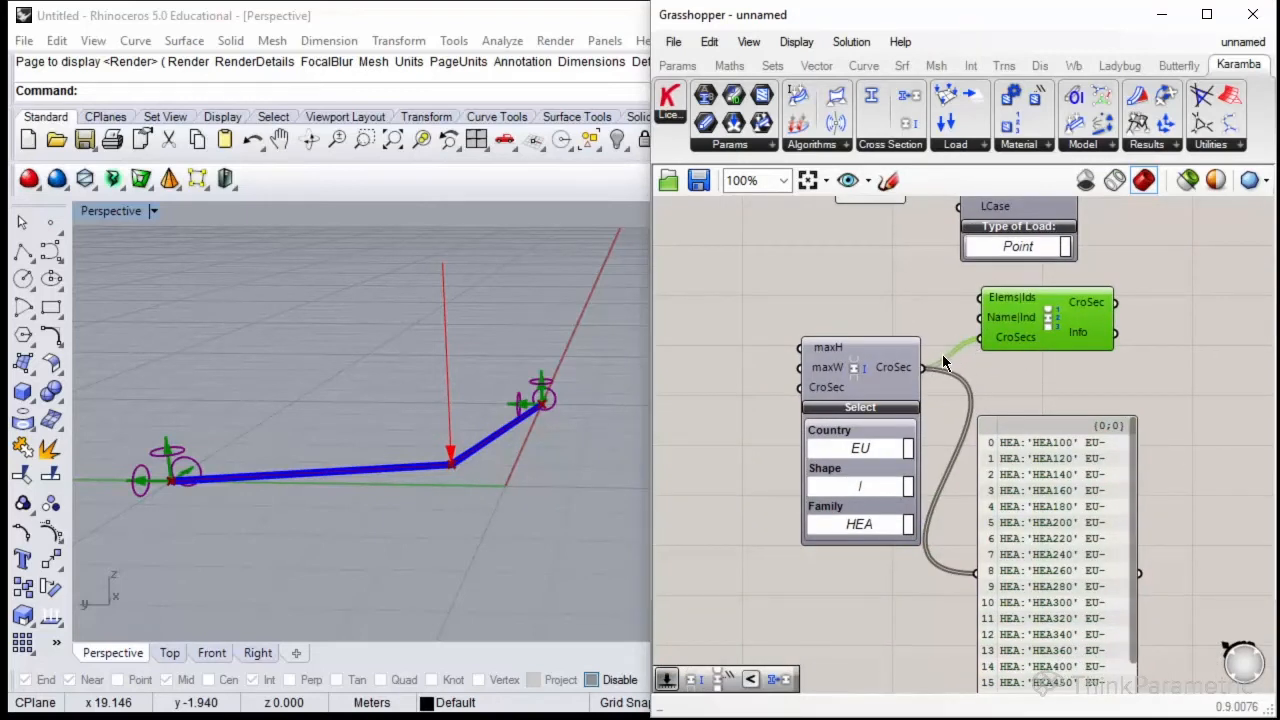
pyautogui.moveTo(768, 296)
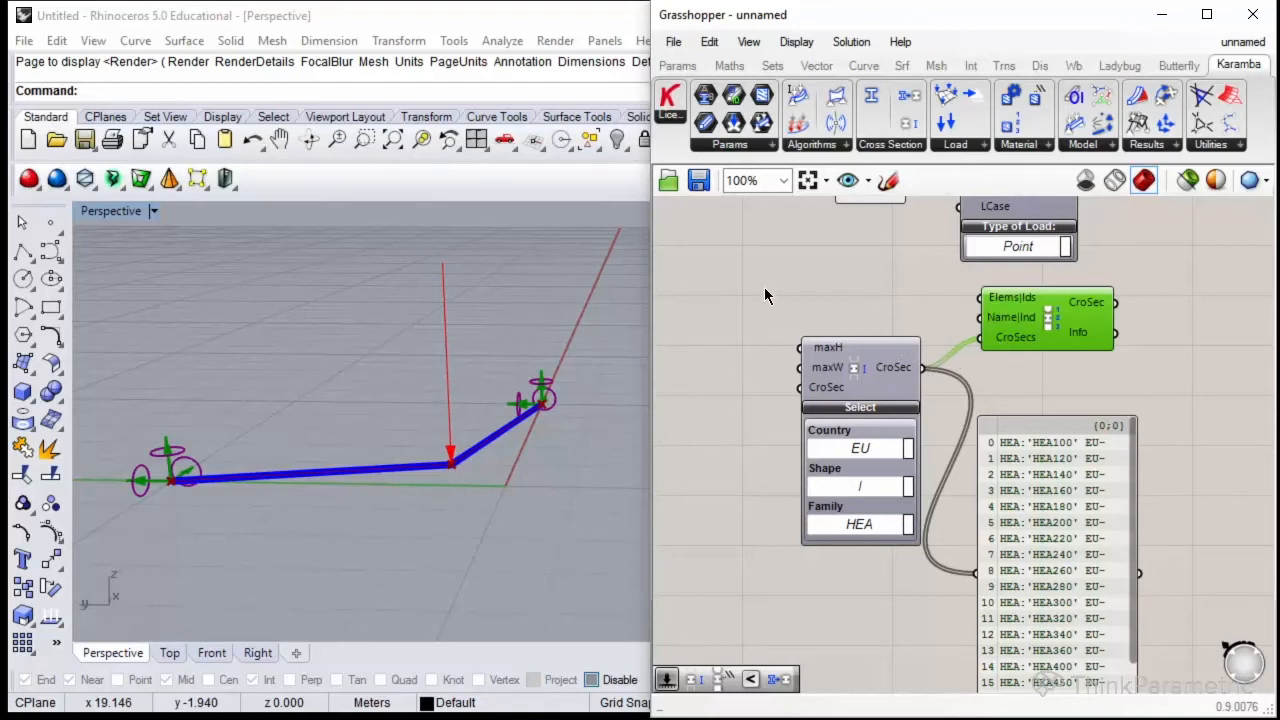
pyautogui.moveTo(1010, 316)
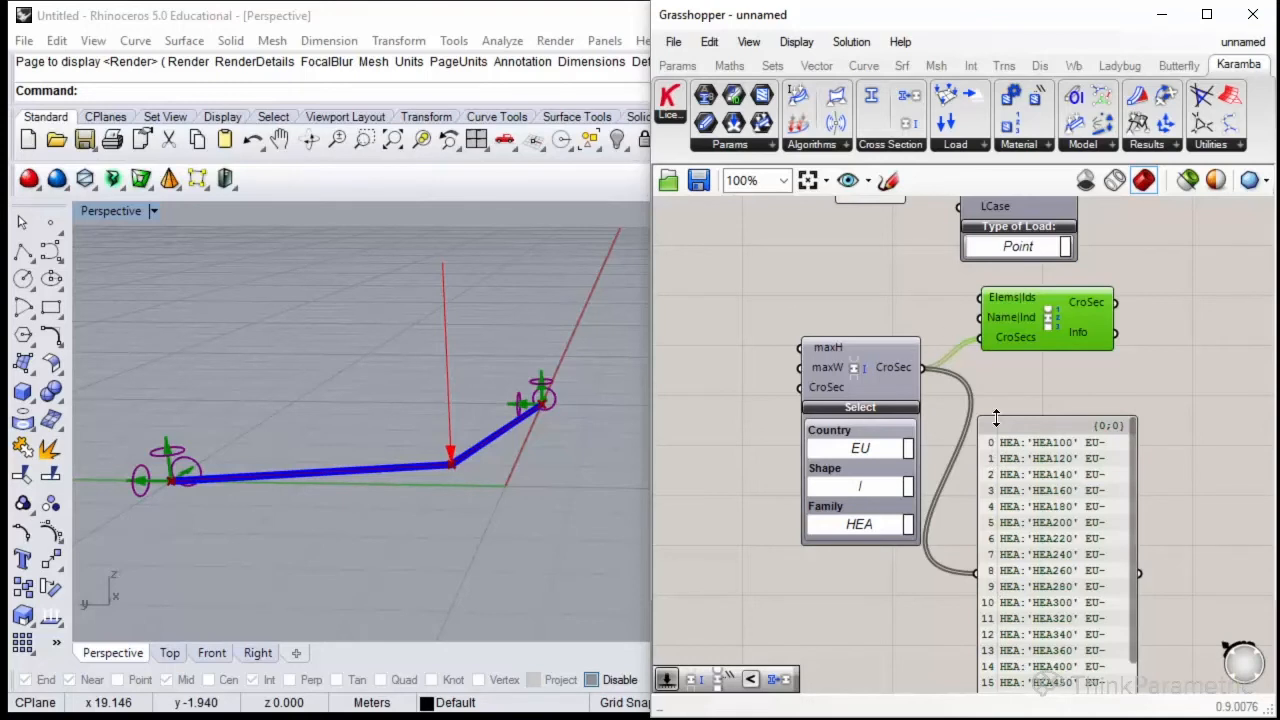
pyautogui.doubleClick(752, 252)
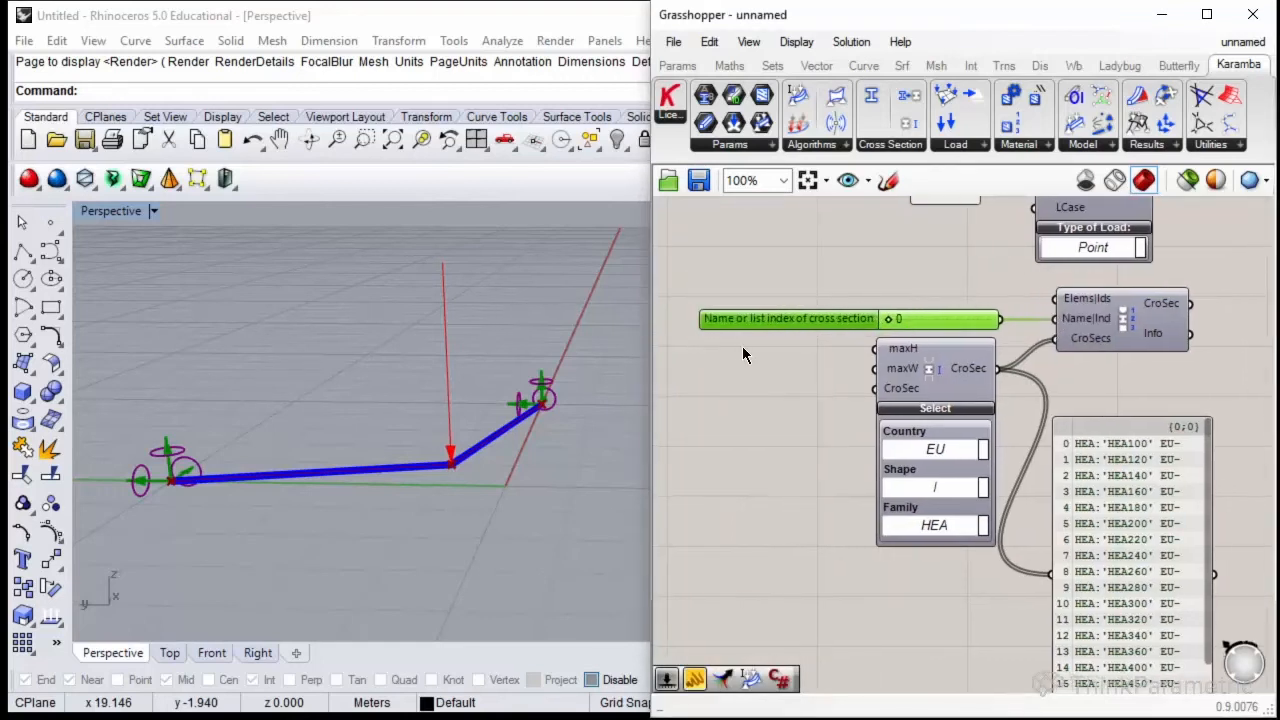
pyautogui.moveTo(756, 332)
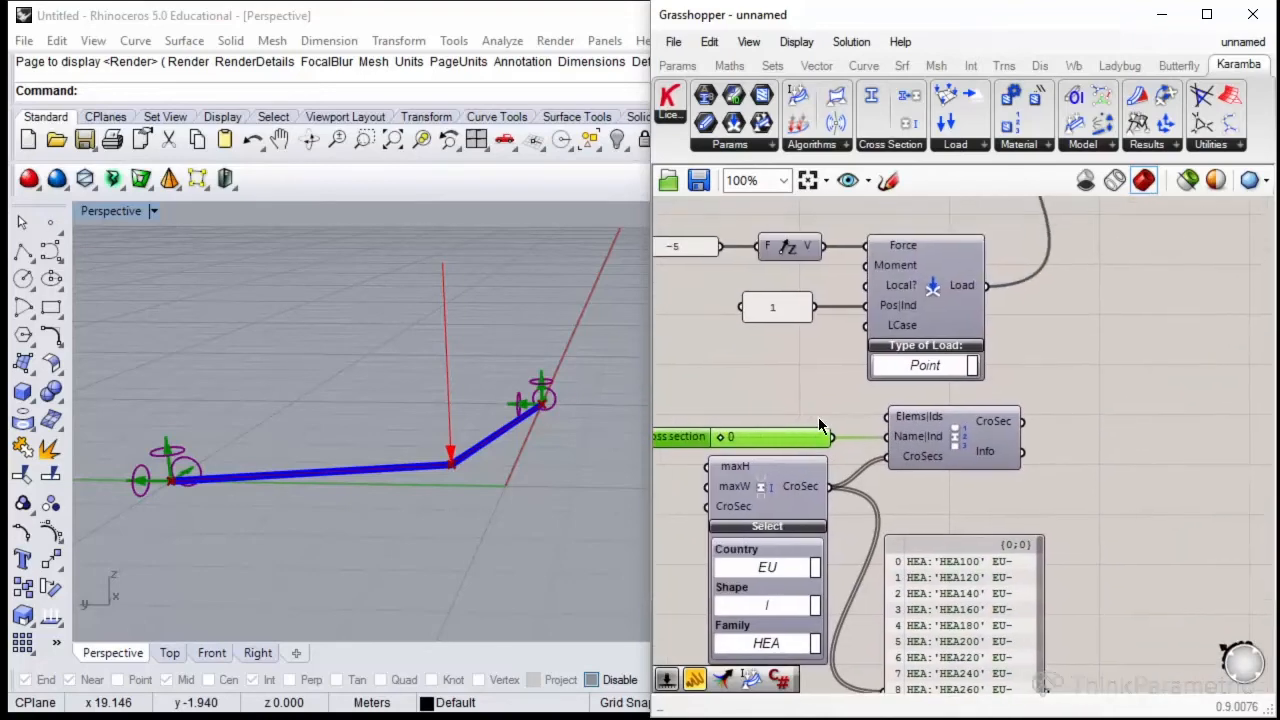
# Set the section-index slider to 15 so the beams show a thick HEA profile in Rhino.
pyautogui.scroll(-3)
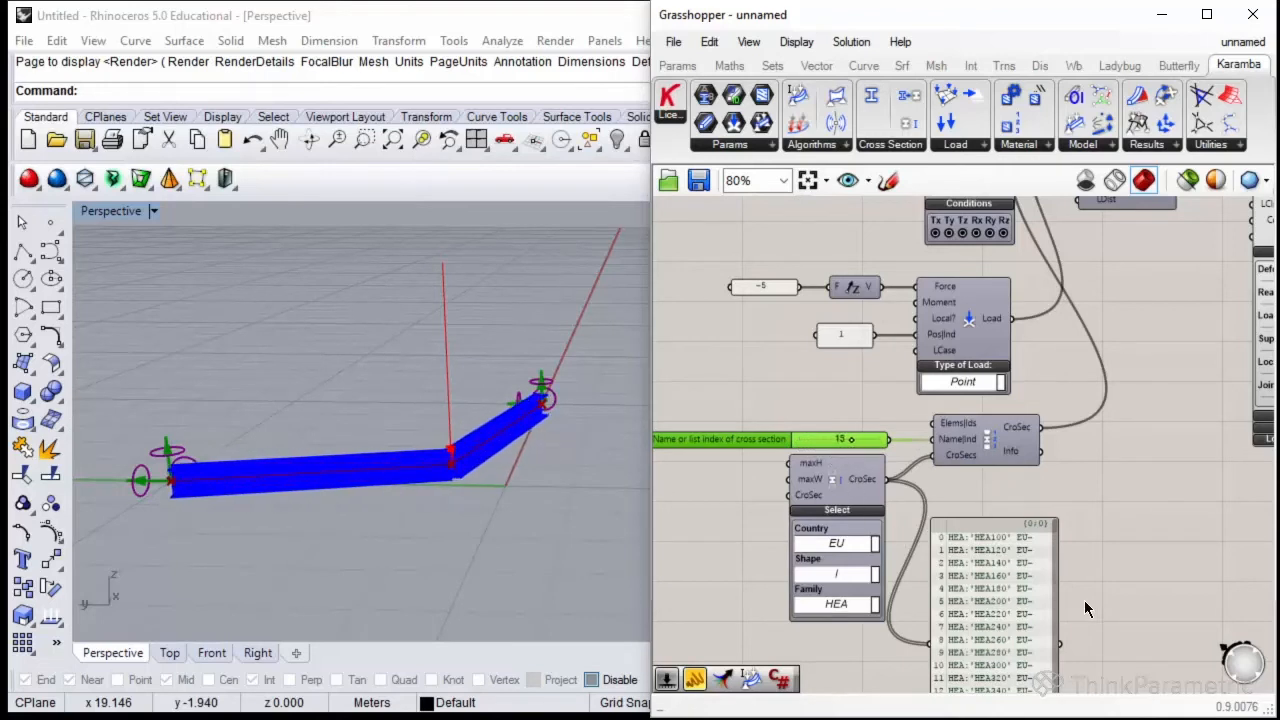
pyautogui.scroll(-3)
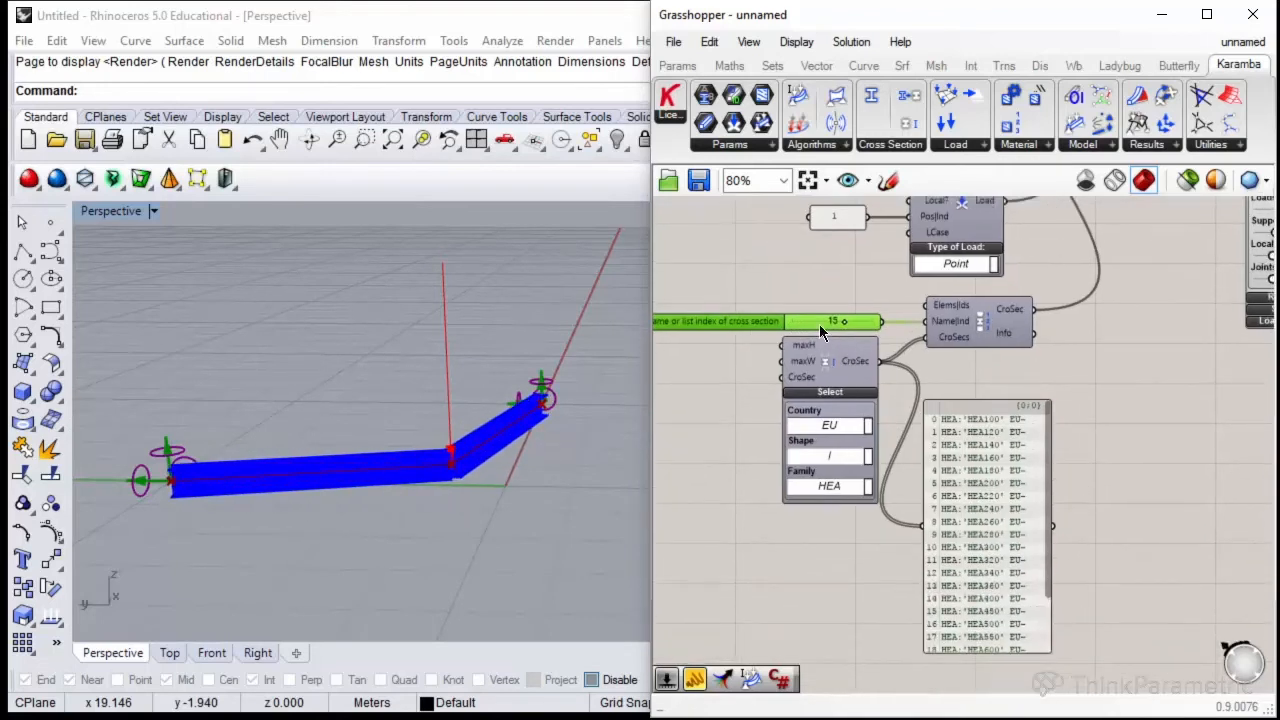
pyautogui.scroll(-3)
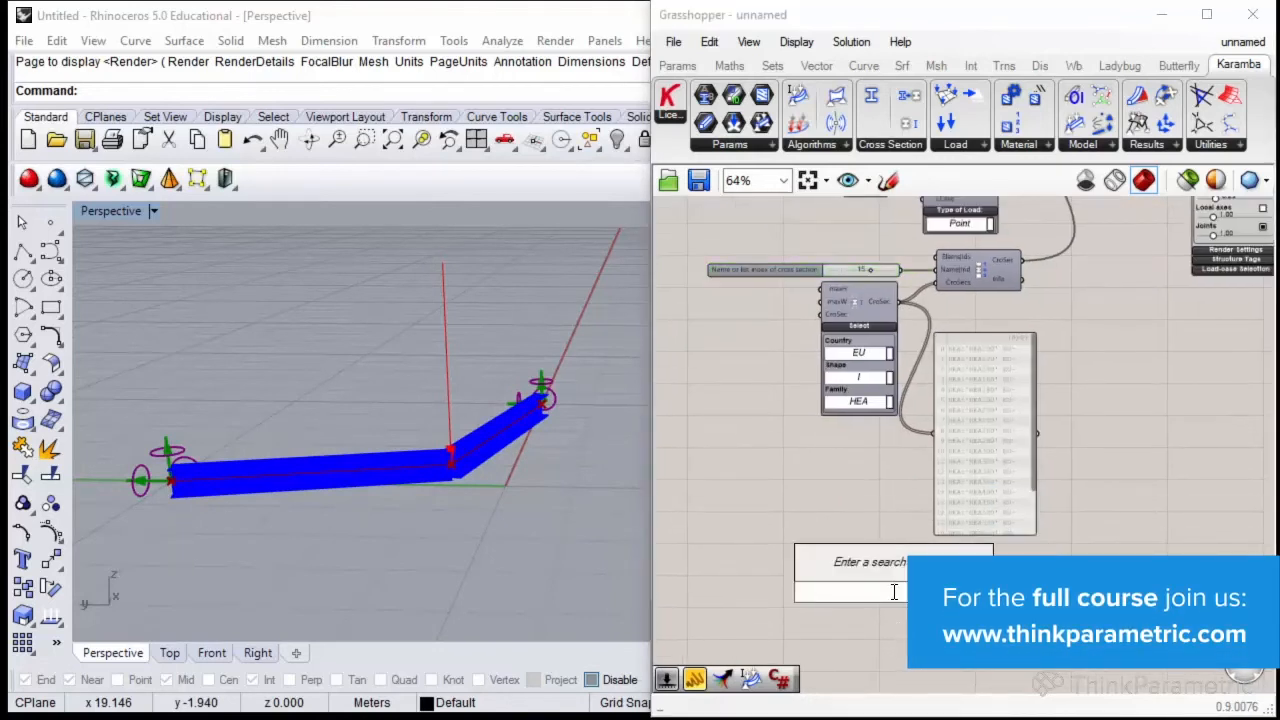
# Place a Karamba Material Selection set to the Steel family, grade S235.
pyautogui.click(1018, 144)
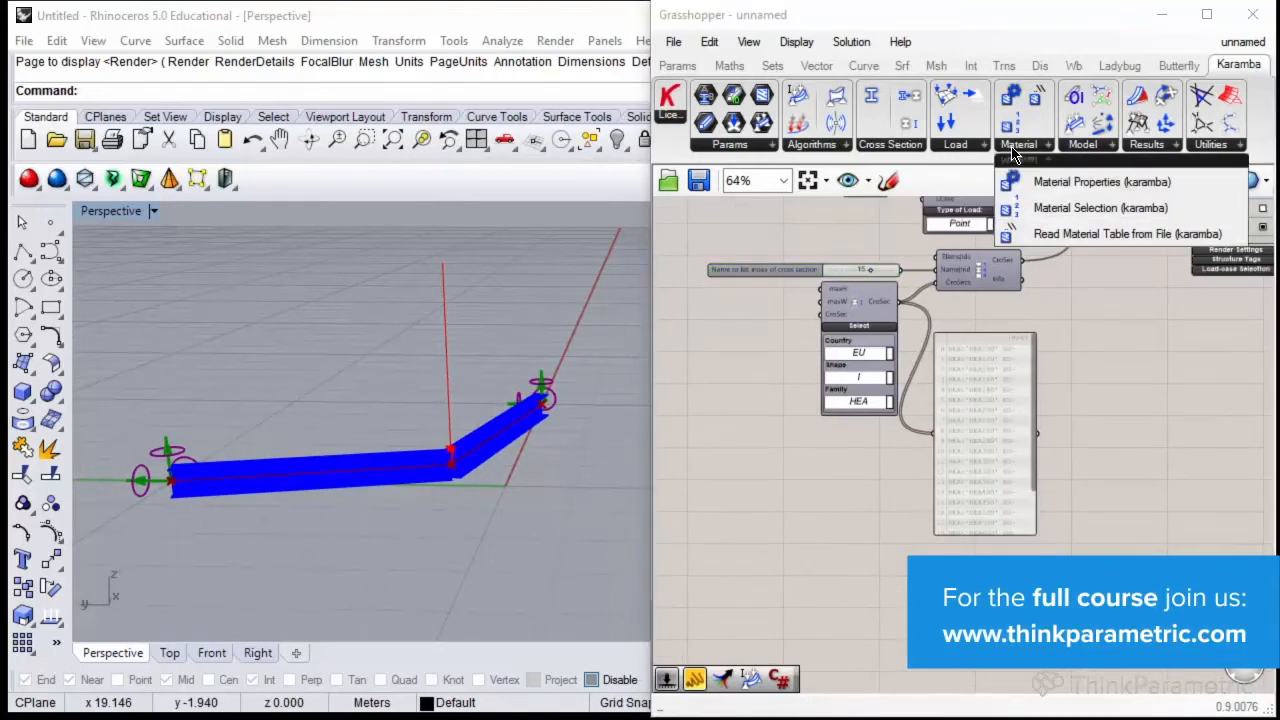
pyautogui.moveTo(1100, 206)
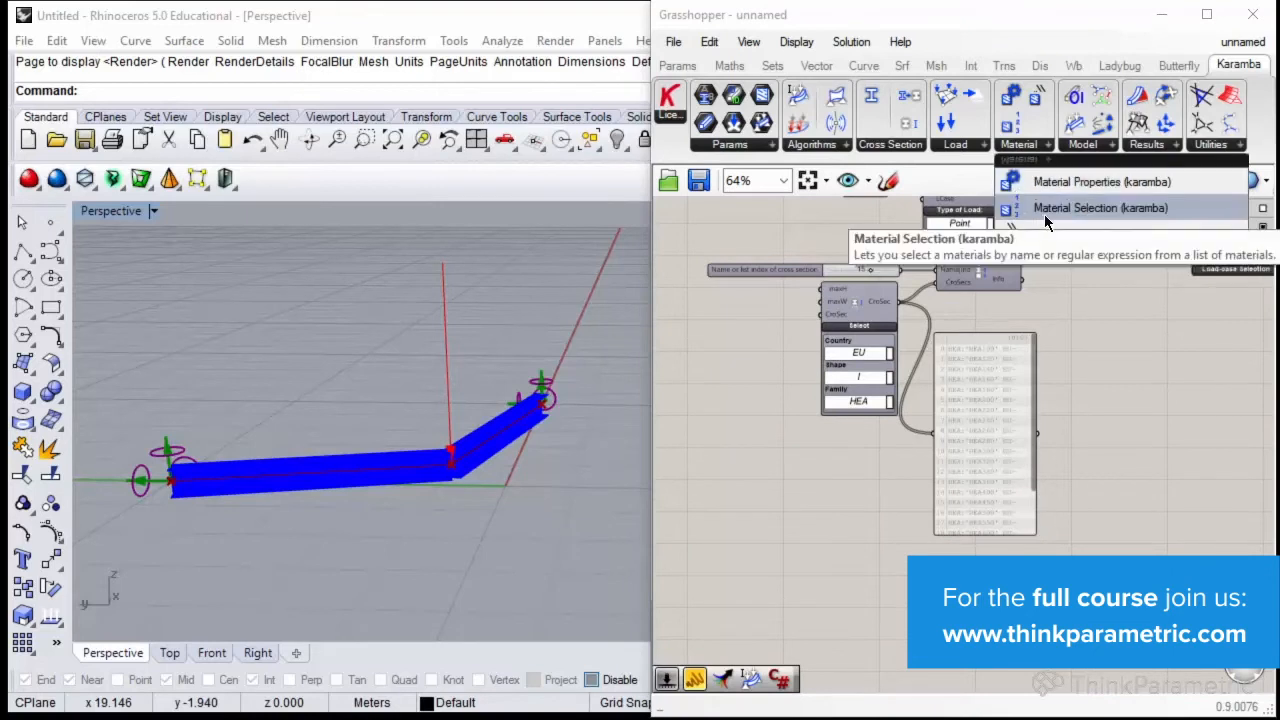
pyautogui.click(1100, 206)
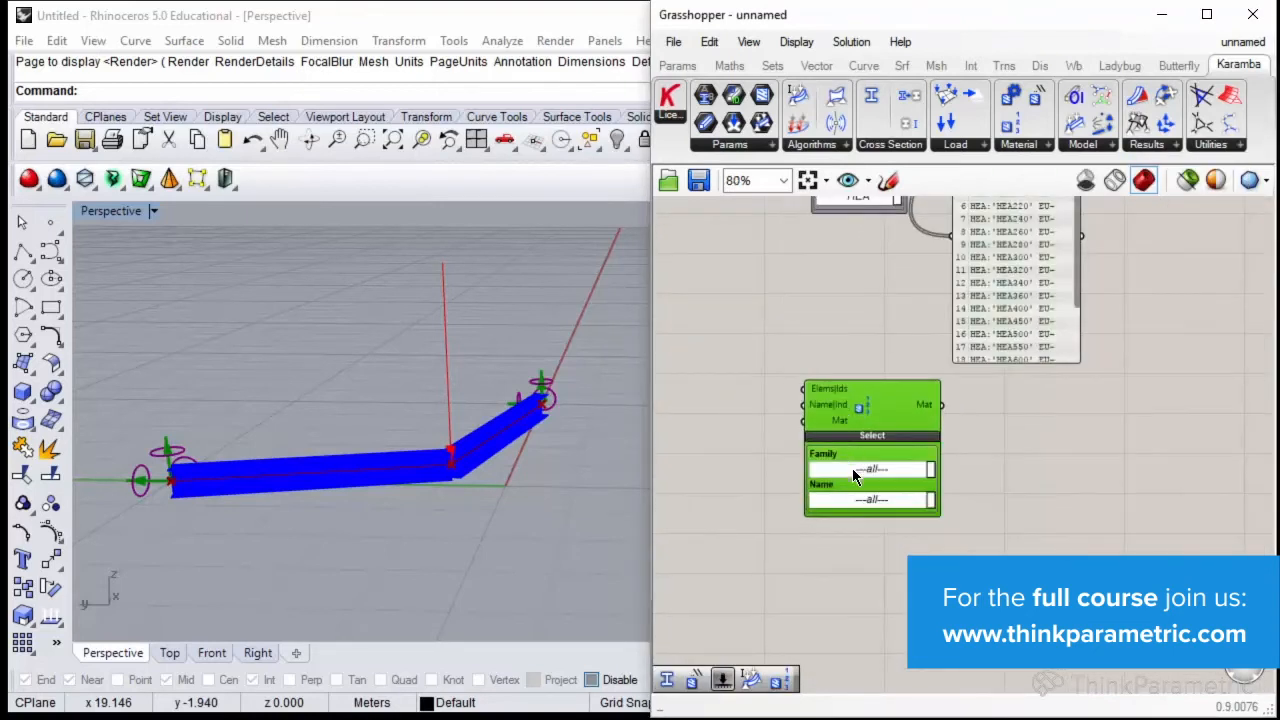
pyautogui.moveTo(838, 452)
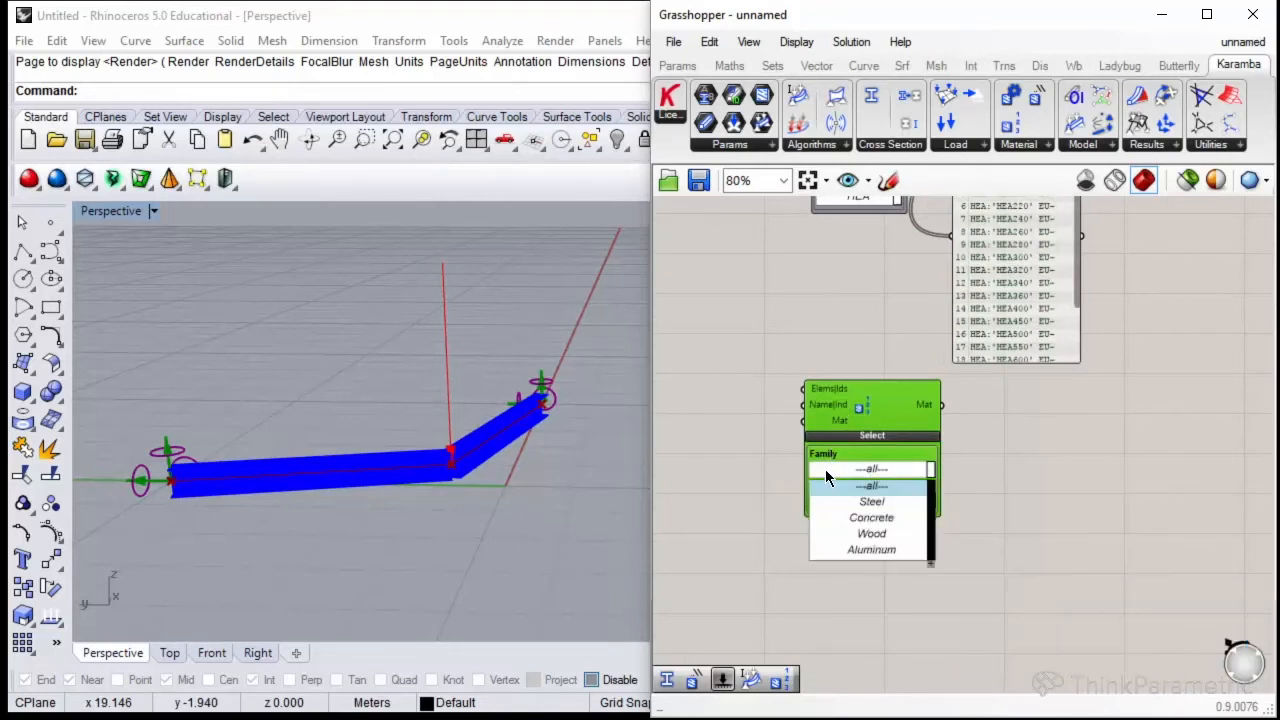
pyautogui.click(872, 500)
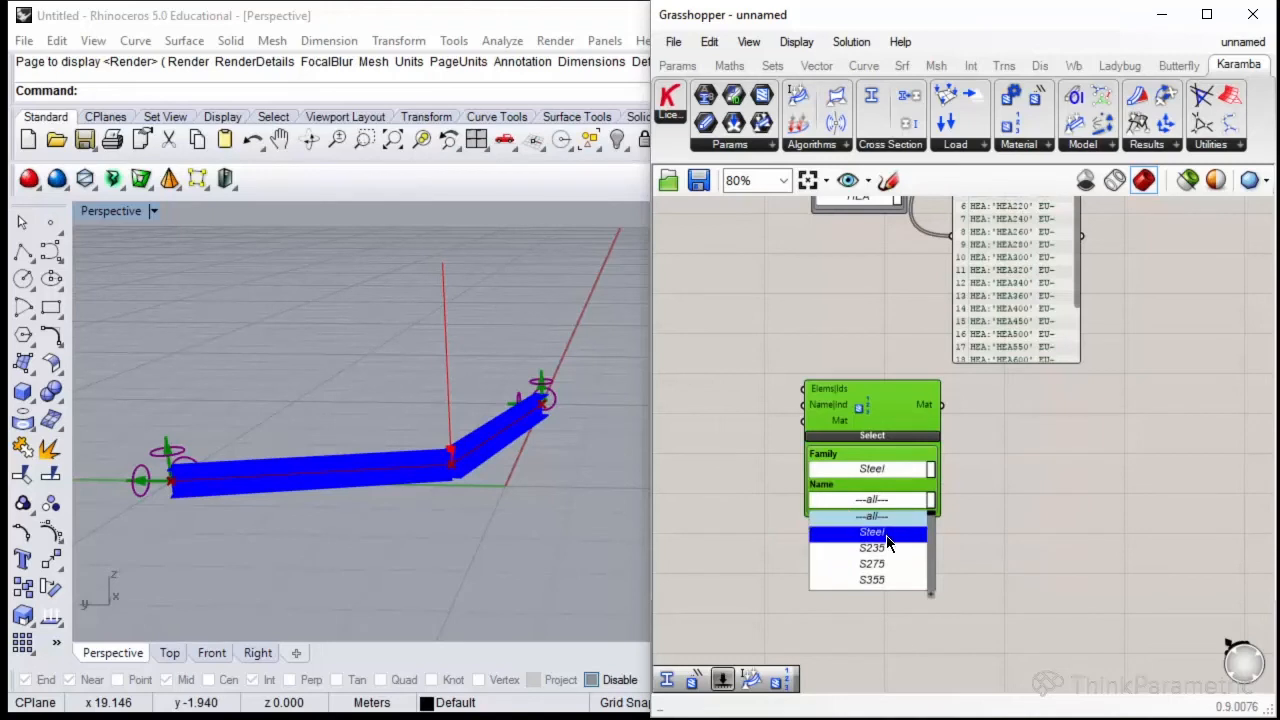
pyautogui.click(872, 548)
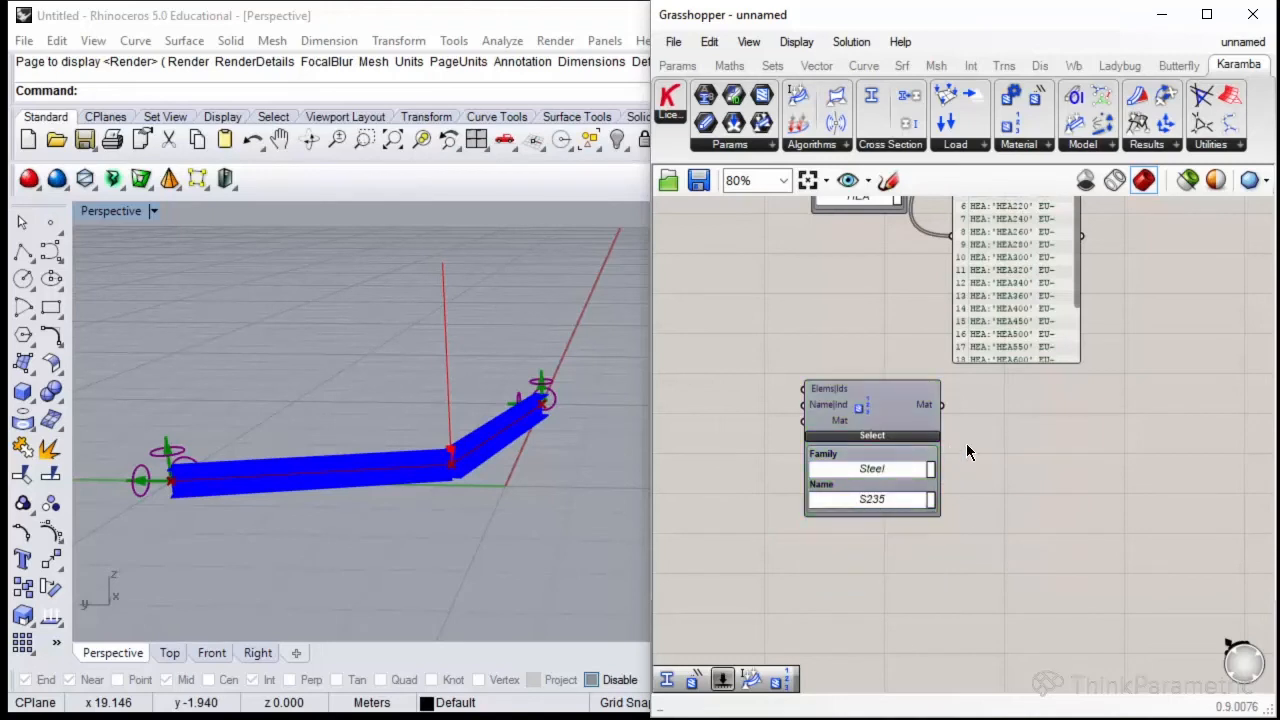
pyautogui.moveTo(1010, 418)
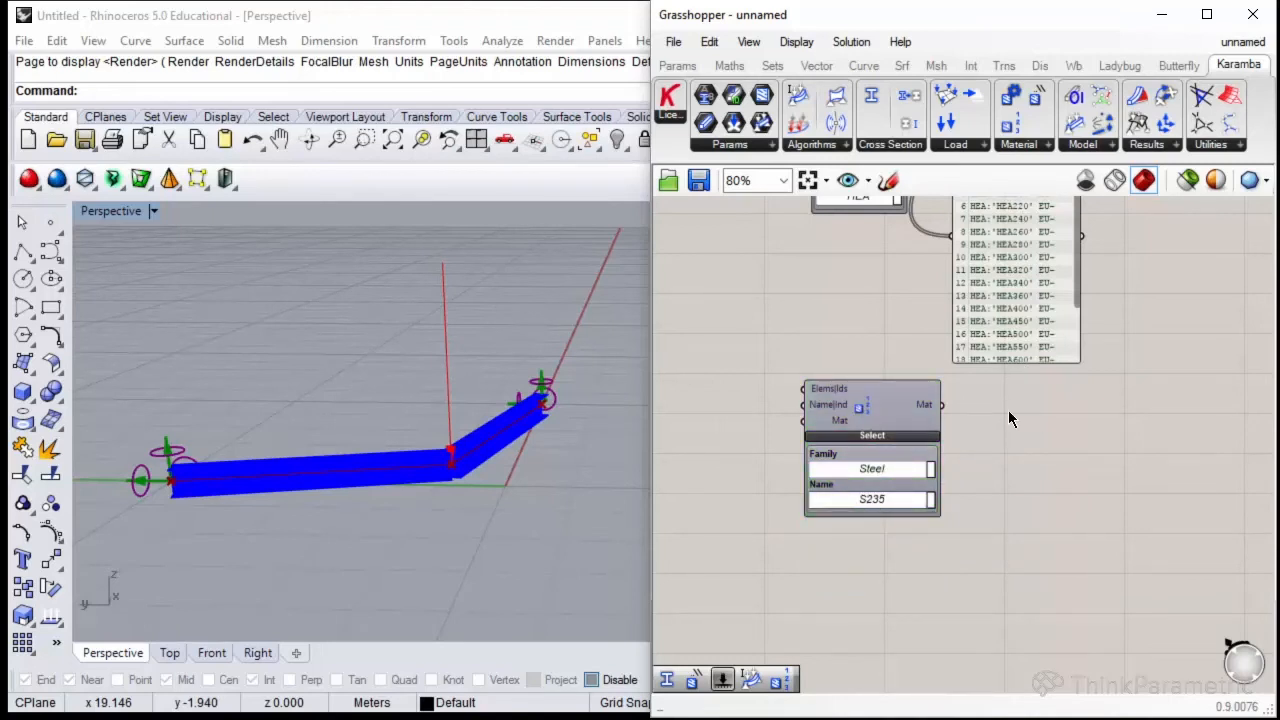
pyautogui.scroll(-3)
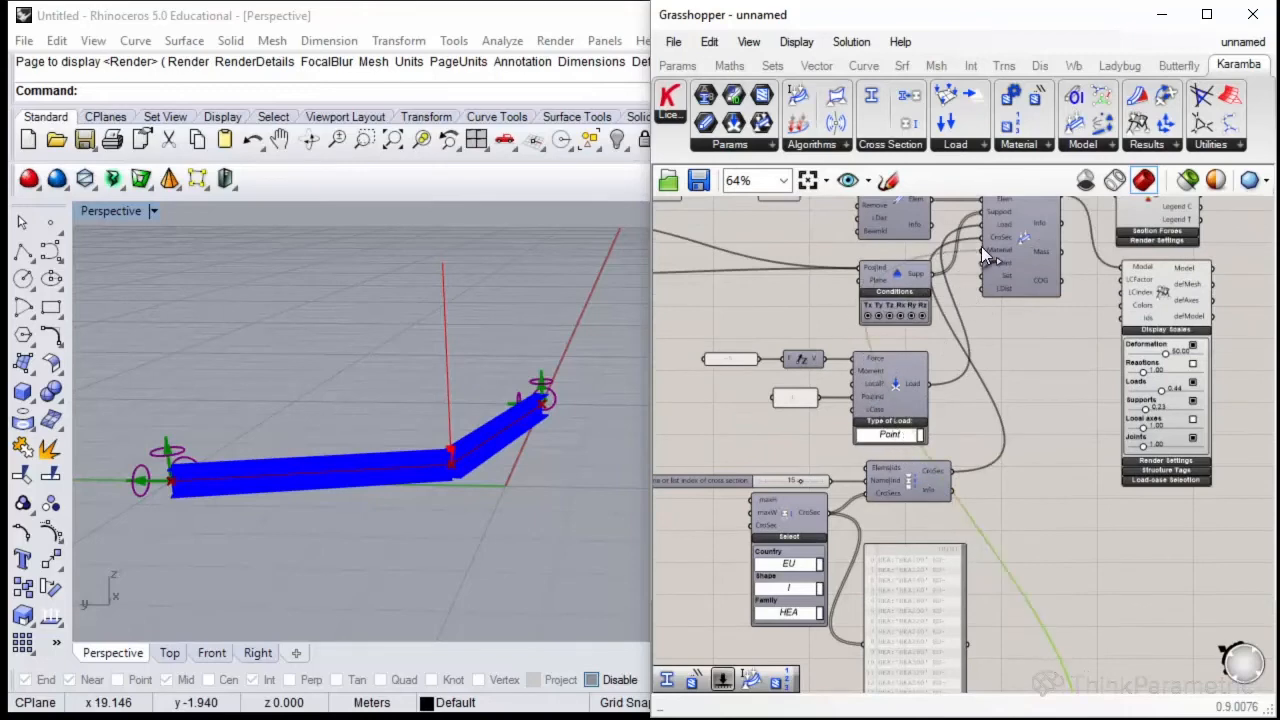
pyautogui.scroll(-3)
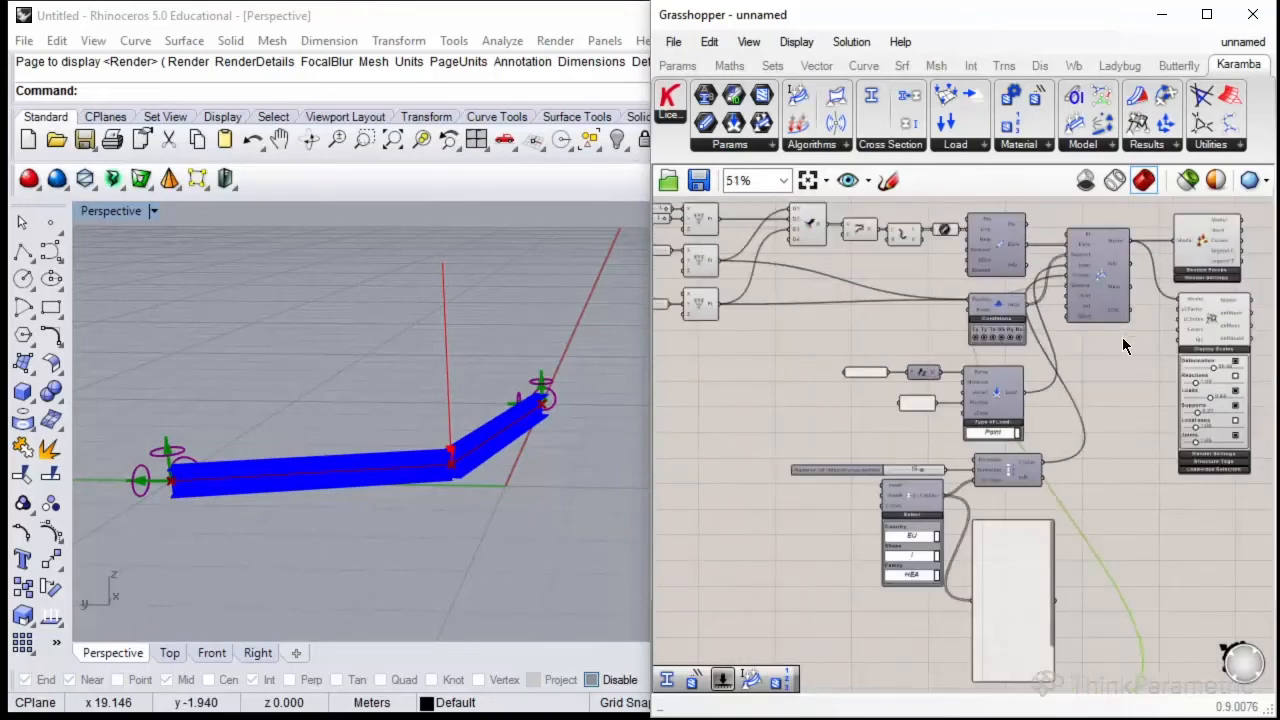
pyautogui.scroll(-3)
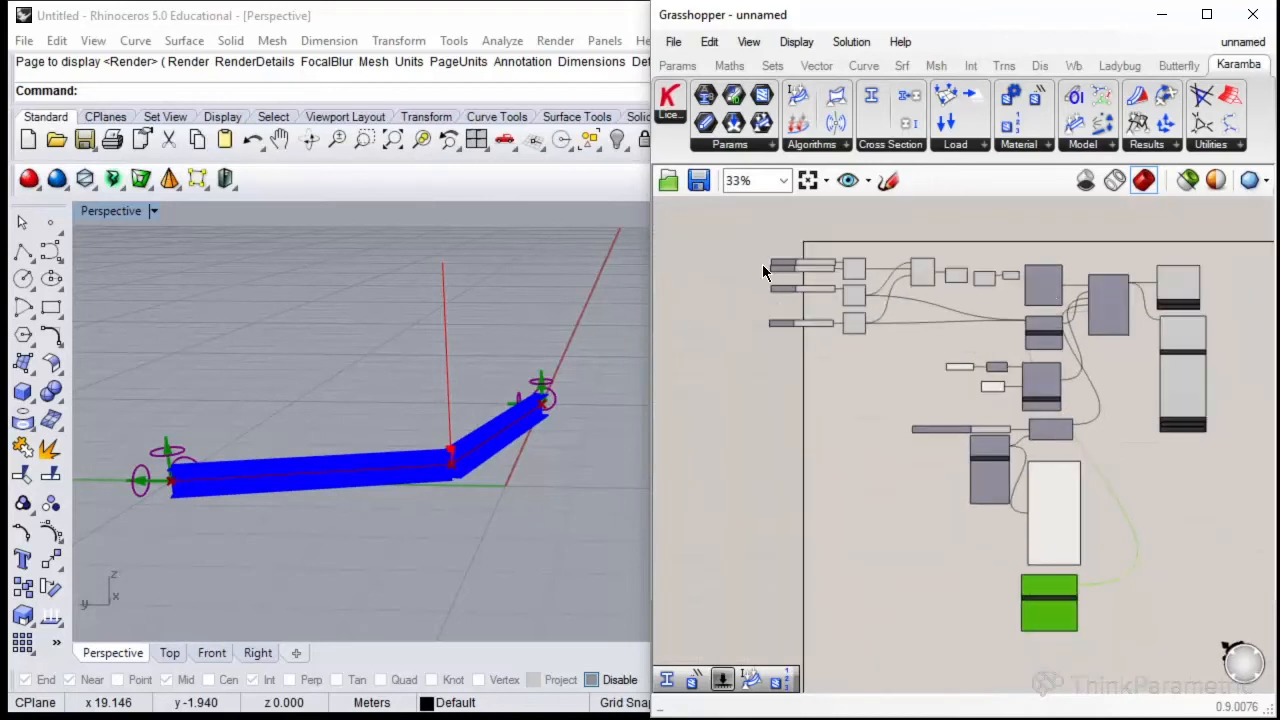
pyautogui.moveTo(1030, 304)
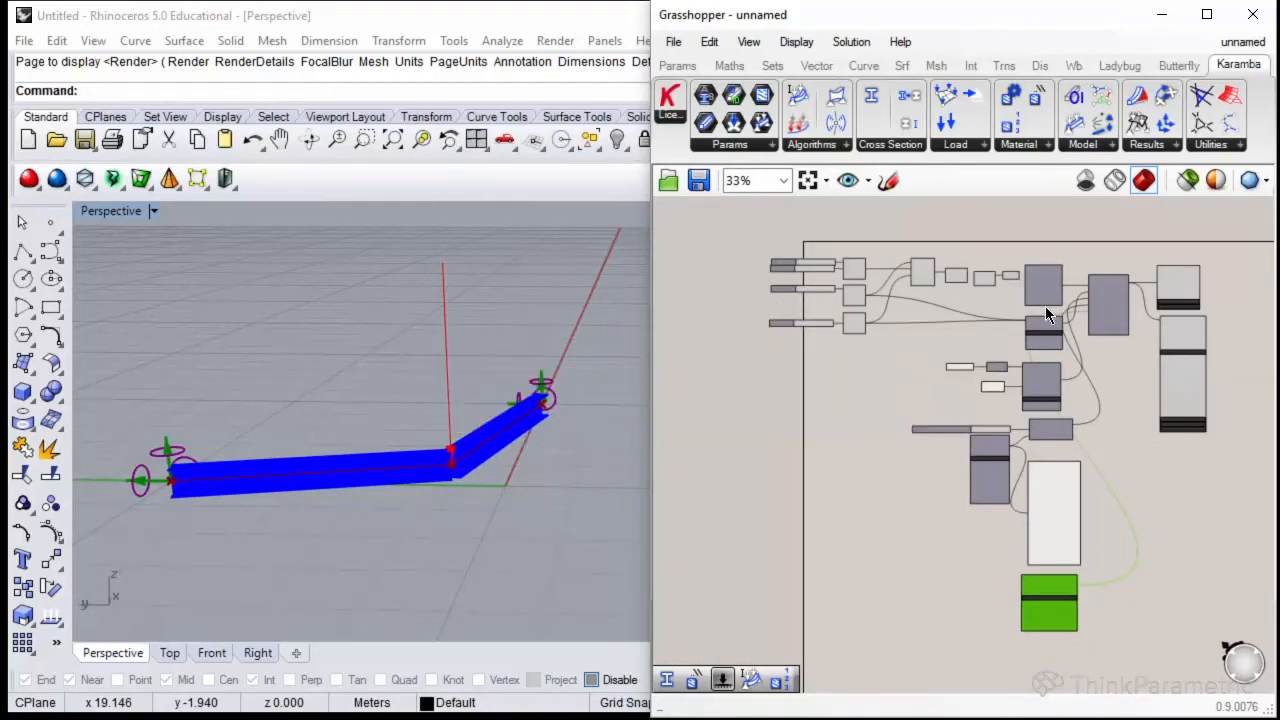
pyautogui.moveTo(1056, 372)
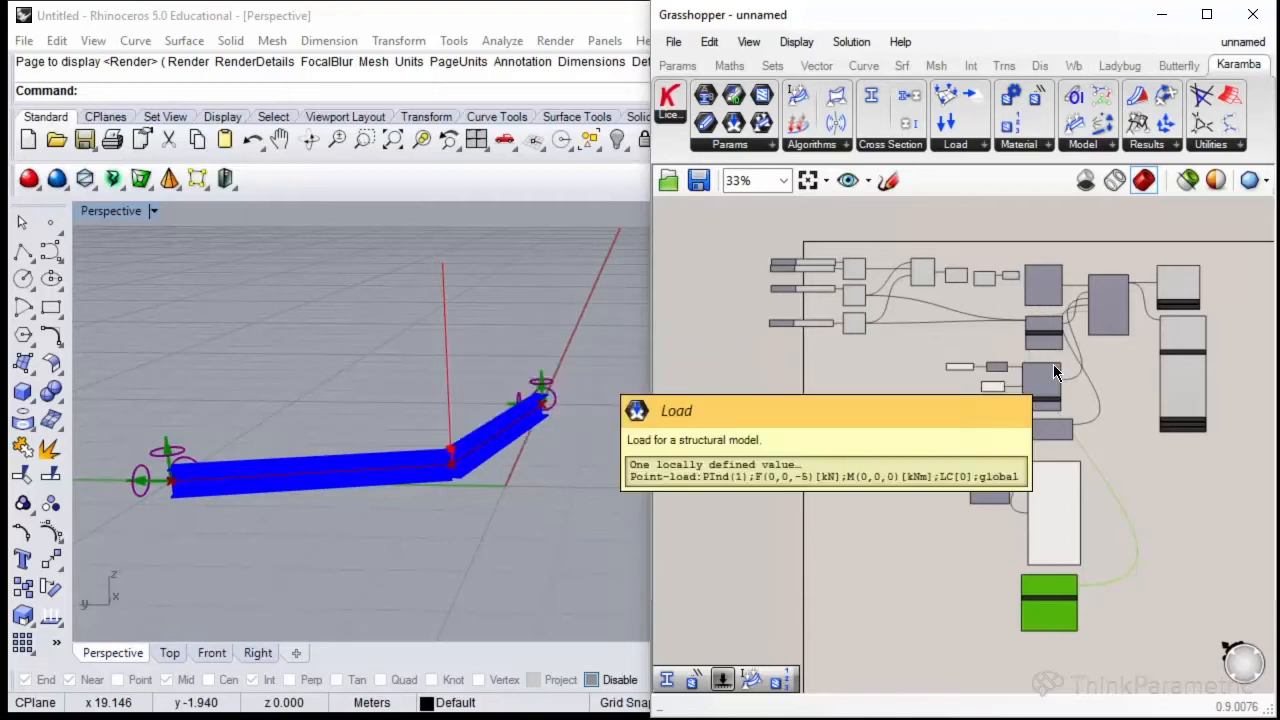
pyautogui.moveTo(1056, 436)
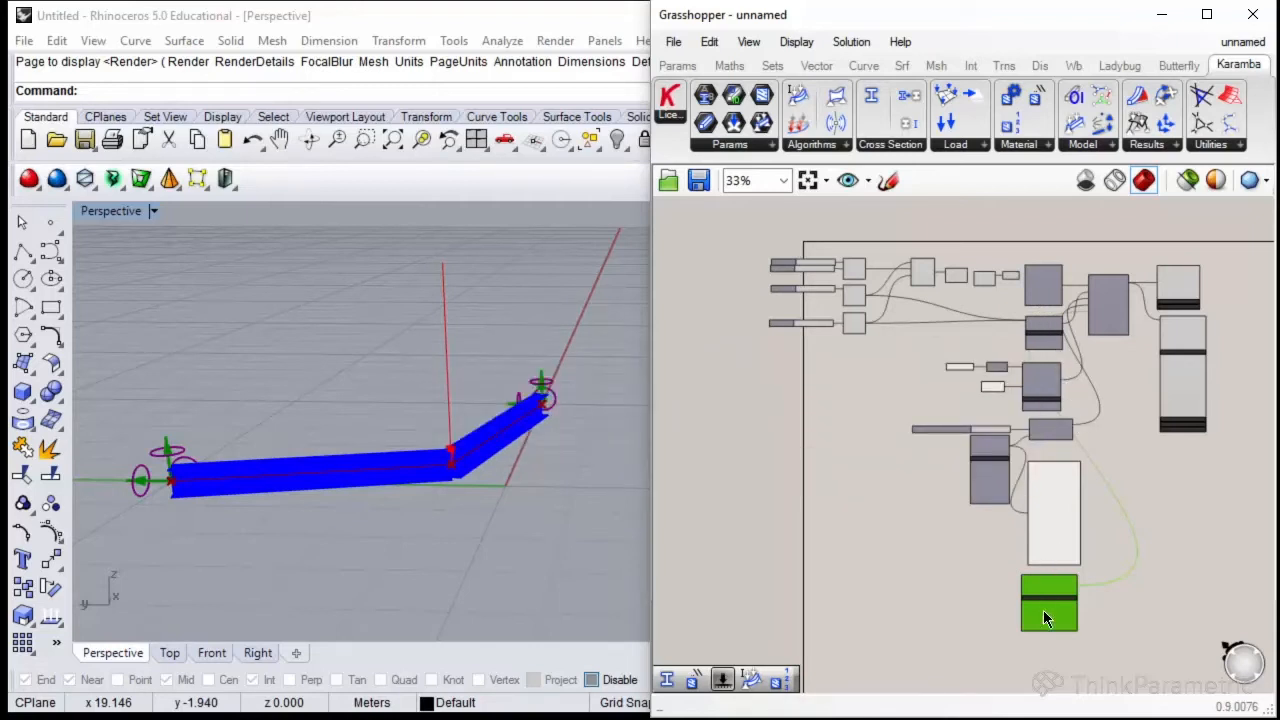
pyautogui.scroll(3)
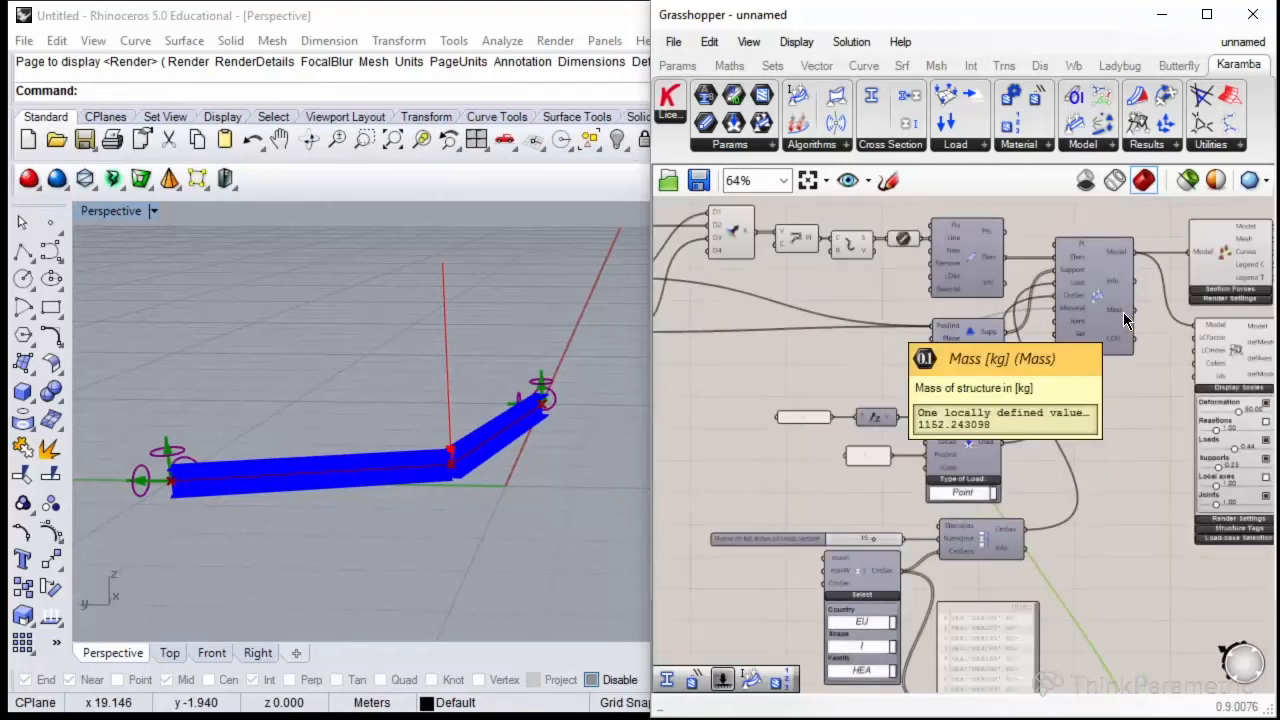
pyautogui.scroll(3)
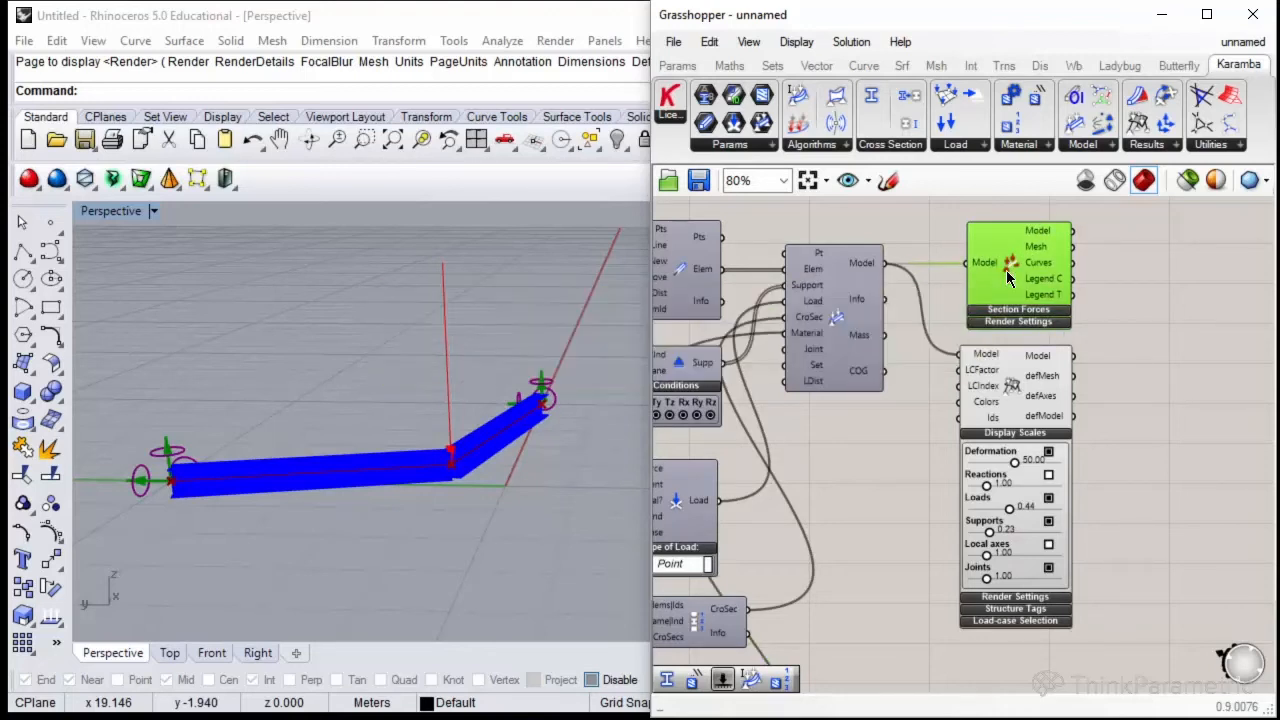
pyautogui.moveTo(1030, 378)
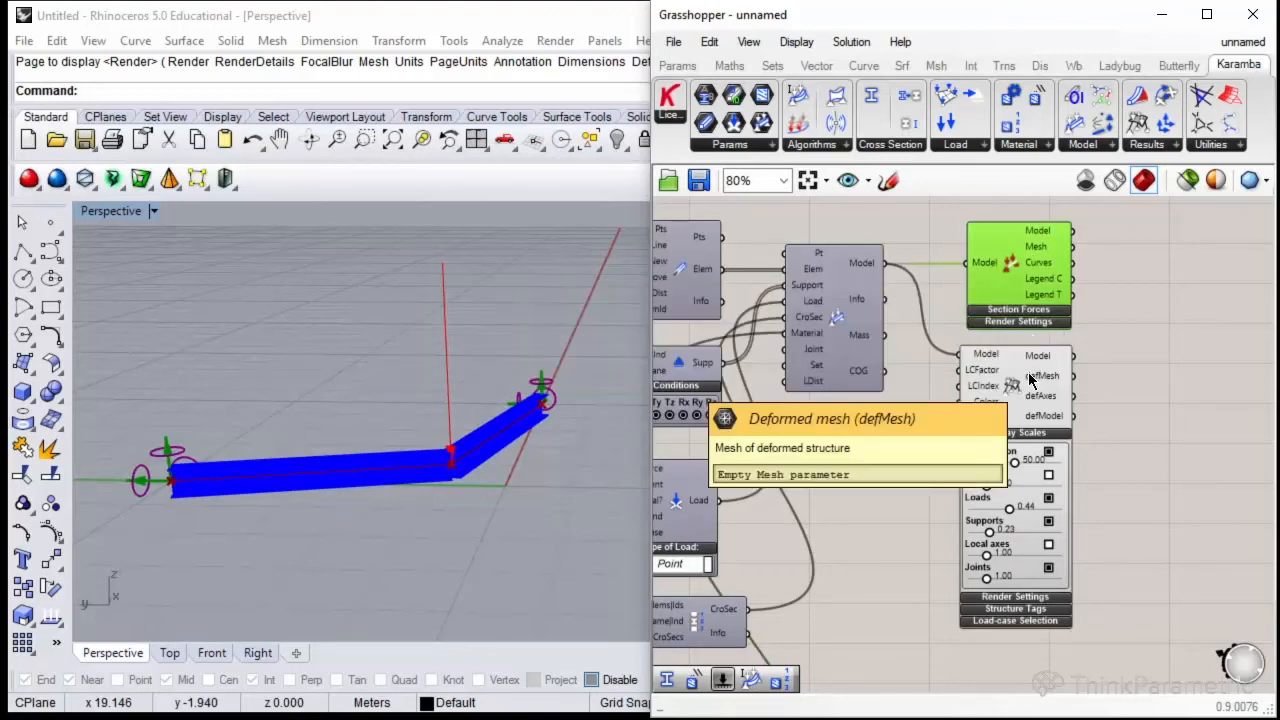
pyautogui.moveTo(1080, 292)
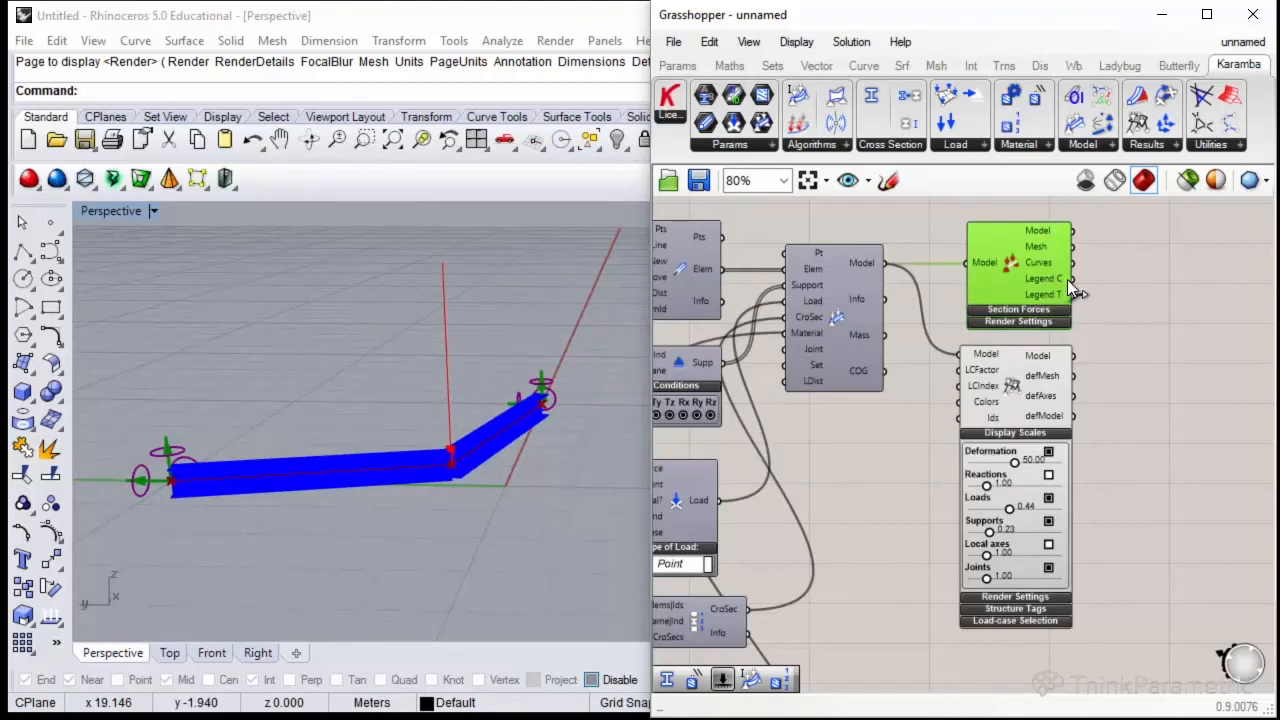
pyautogui.moveTo(930, 250)
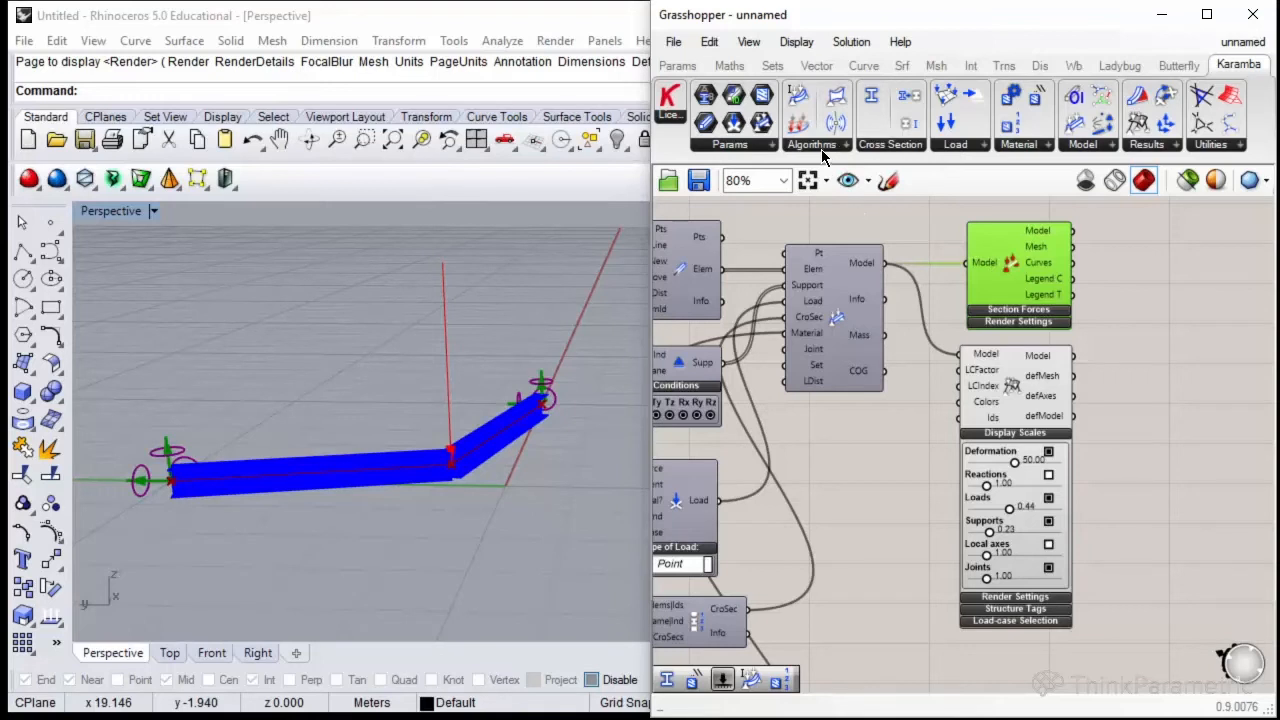
# Place Analyze ThI beside the model and feed it the assembled model.
pyautogui.click(812, 144)
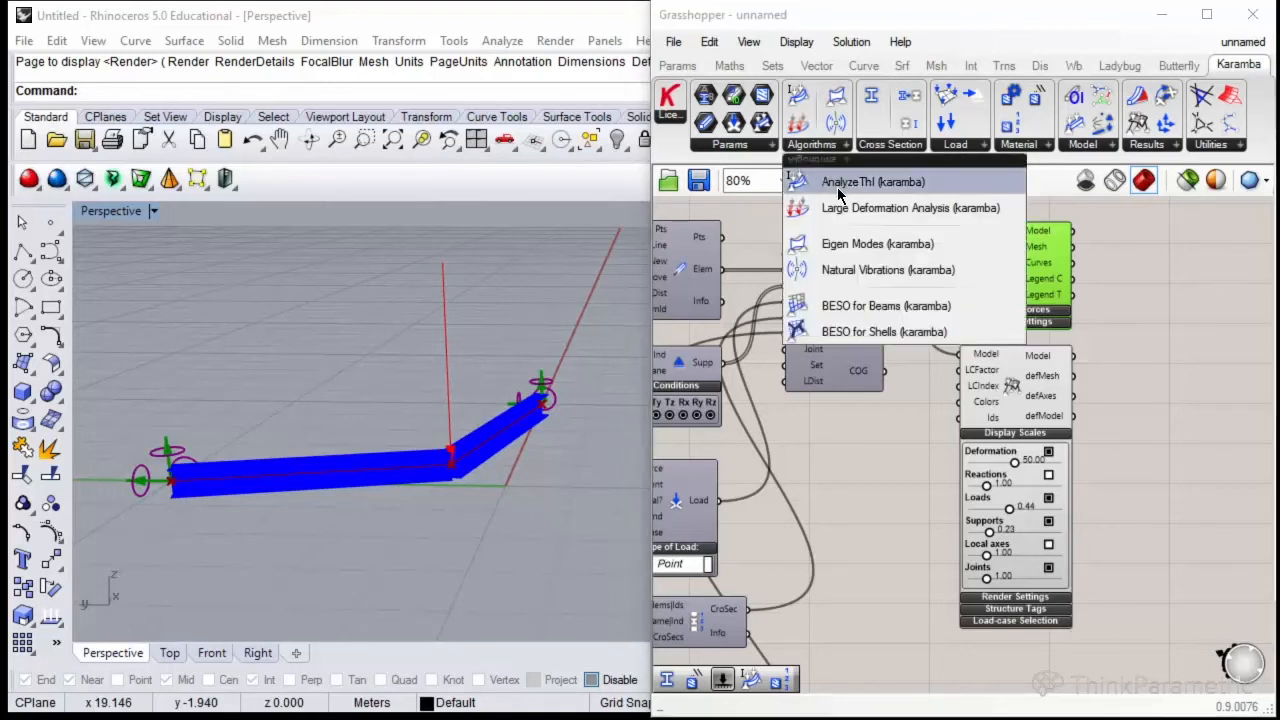
pyautogui.click(872, 180)
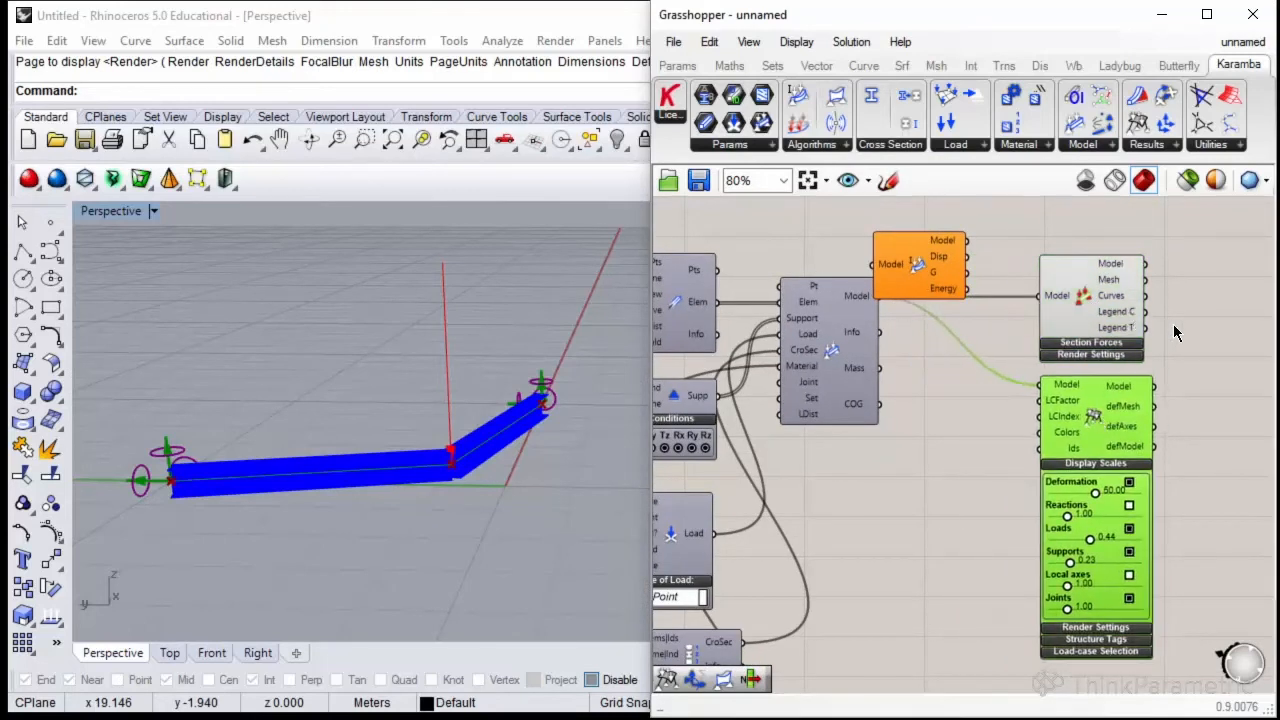
pyautogui.moveTo(916, 264); pyautogui.dragTo(968, 356)
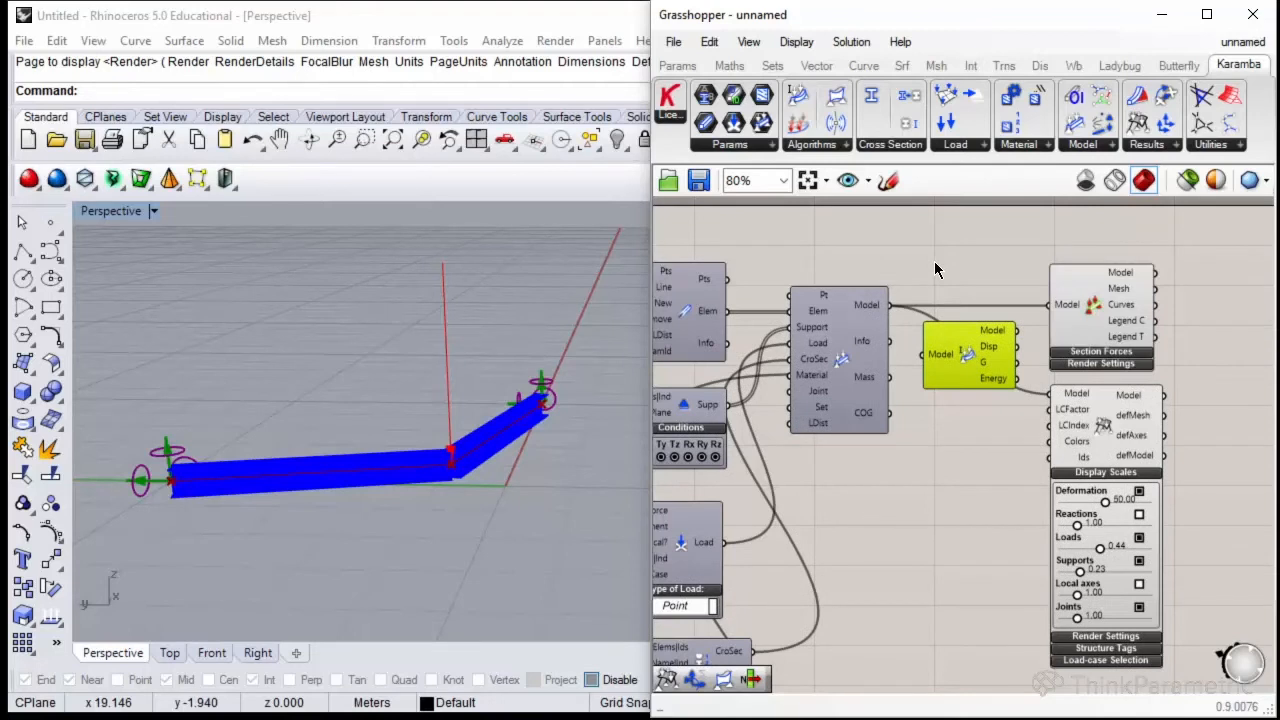
pyautogui.moveTo(898, 318)
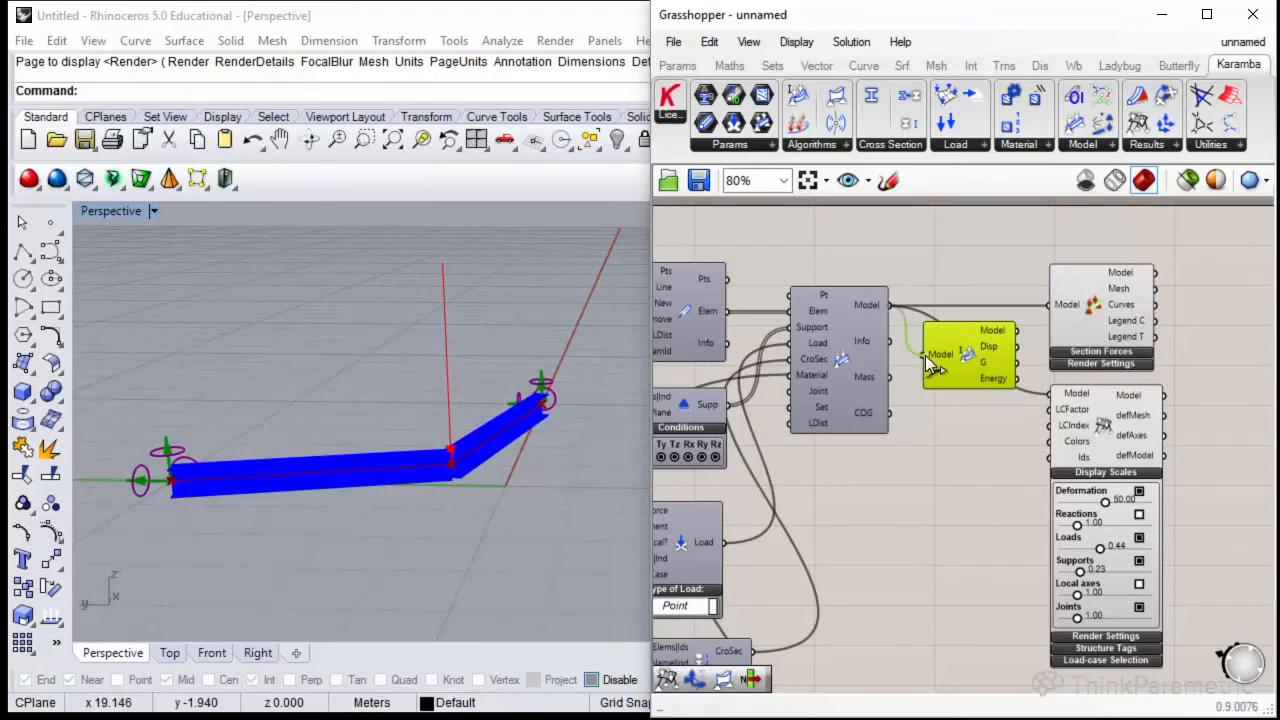
pyautogui.moveTo(964, 356); pyautogui.dragTo(964, 310)
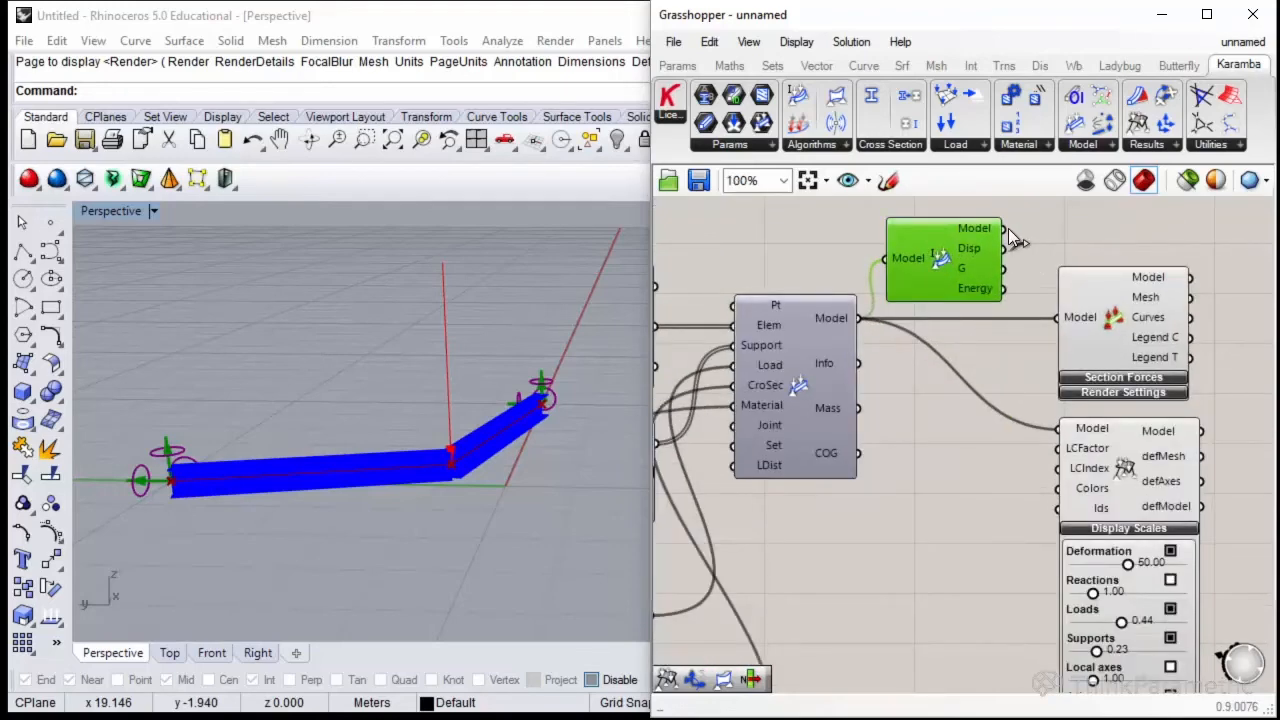
pyautogui.moveTo(980, 248)
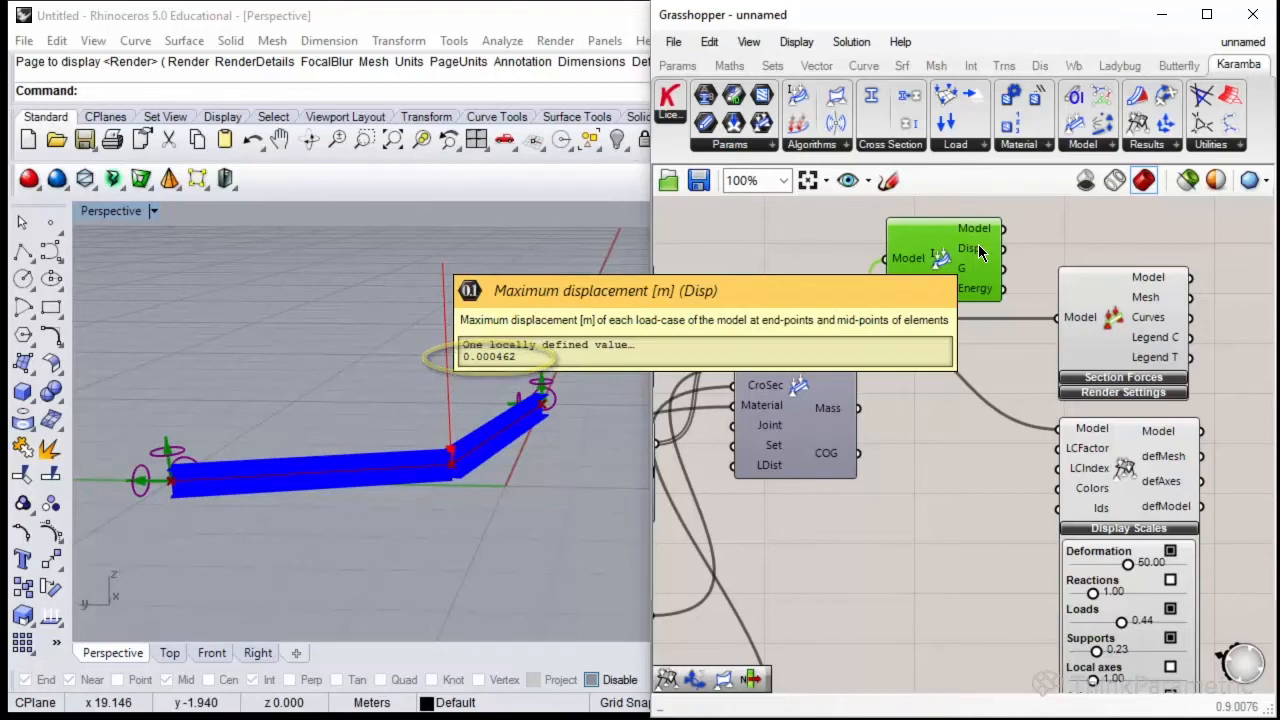
pyautogui.moveTo(1000, 268)
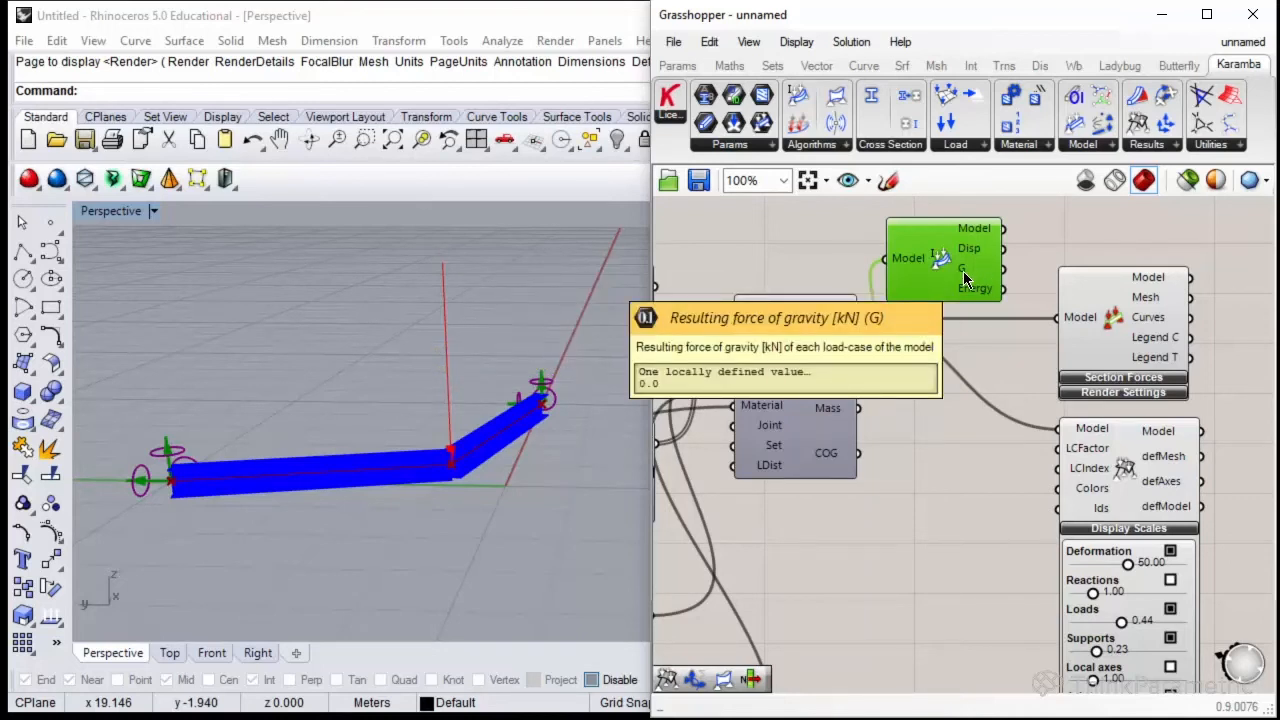
pyautogui.moveTo(976, 300)
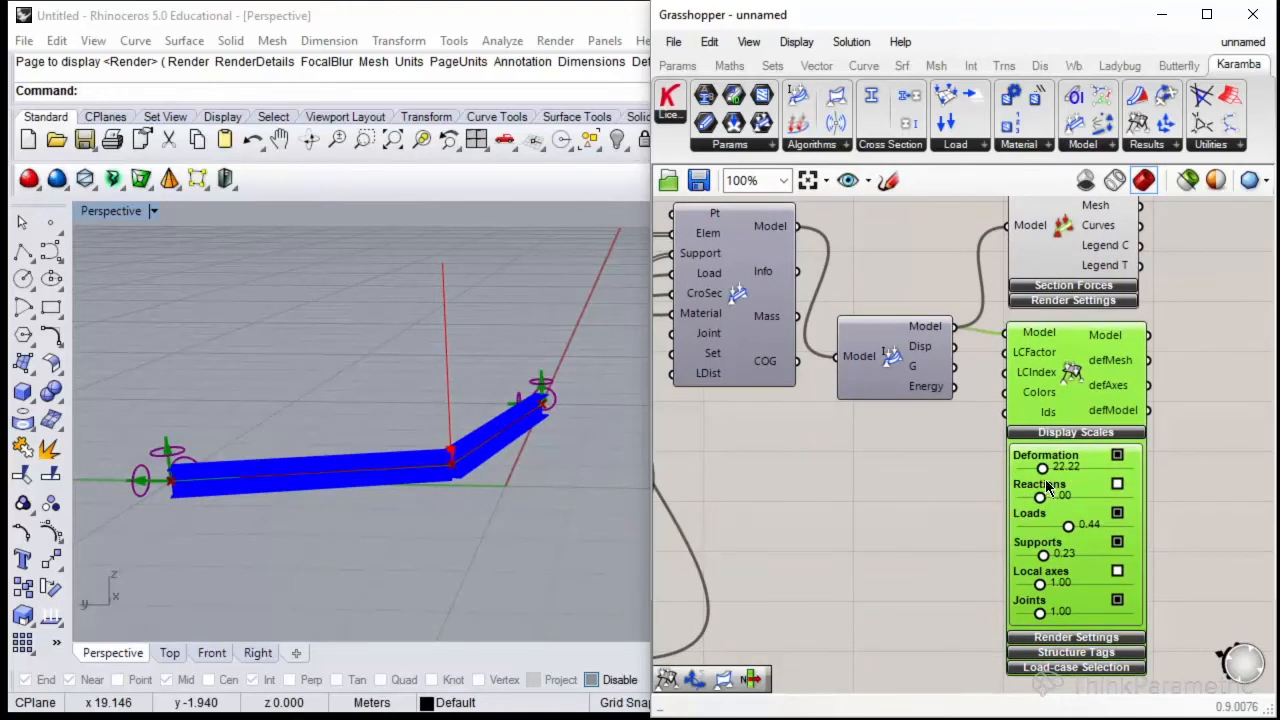
# Drag the Deformation slider up sharply so the beams' deflection shows strongly magnified in Rhino.
pyautogui.moveTo(1042, 468); pyautogui.dragTo(1058, 468)
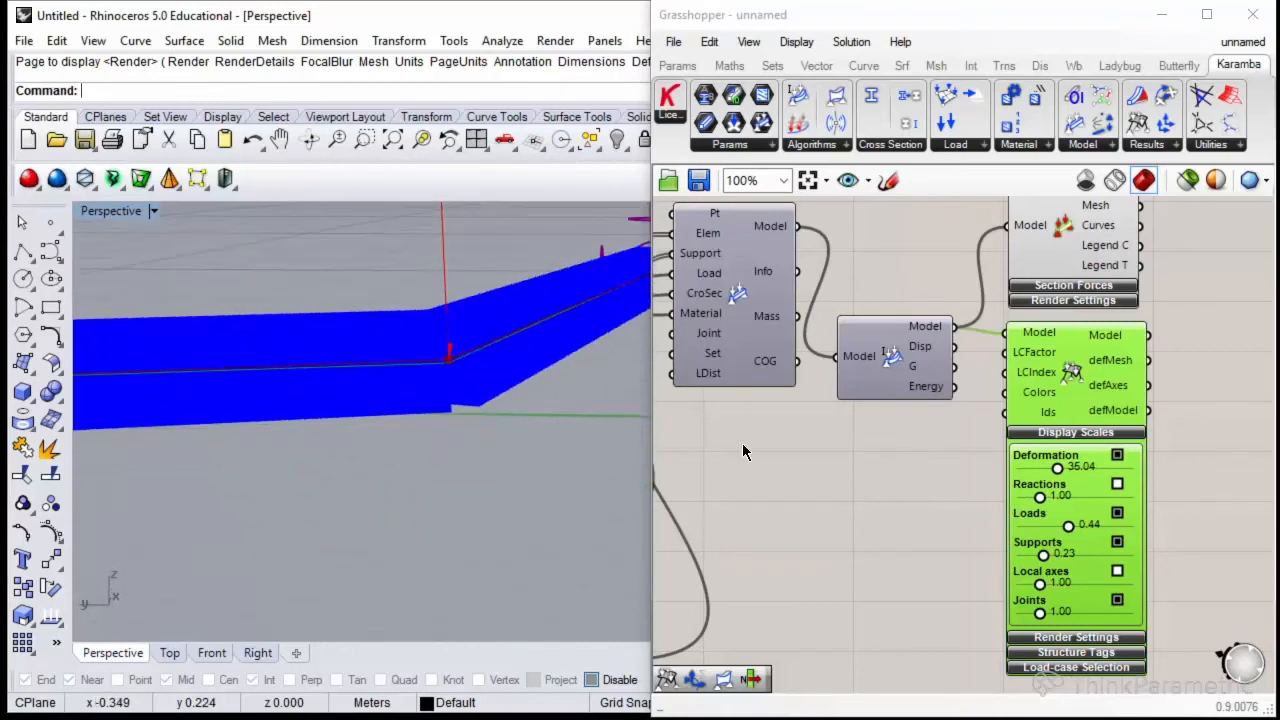
pyautogui.moveTo(1056, 468); pyautogui.dragTo(1064, 470)
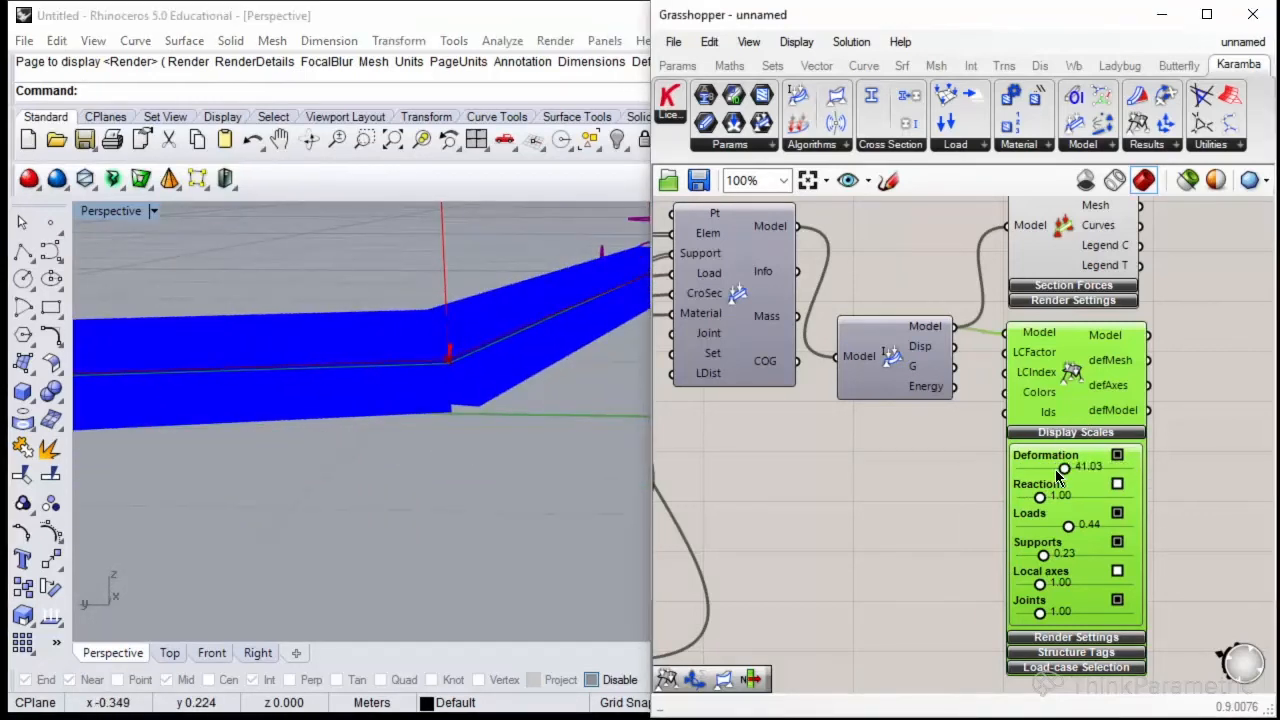
pyautogui.moveTo(1064, 468); pyautogui.dragTo(1038, 468)
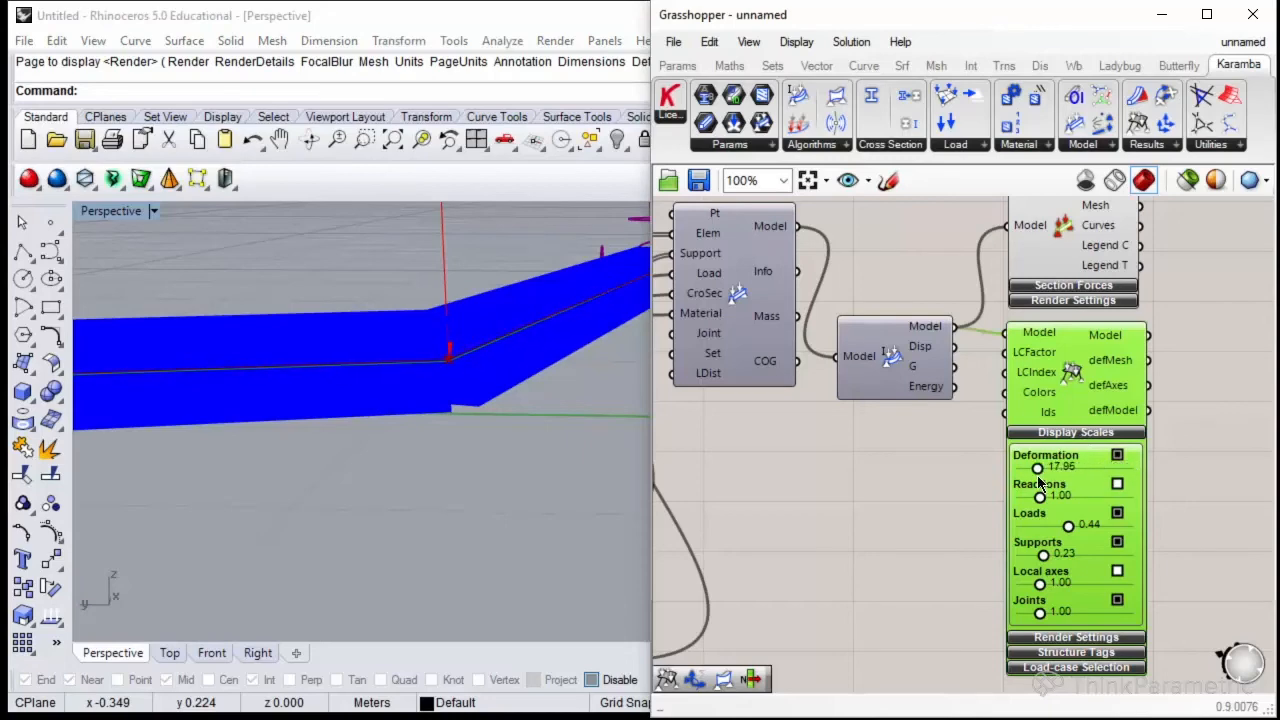
pyautogui.scroll(-3)
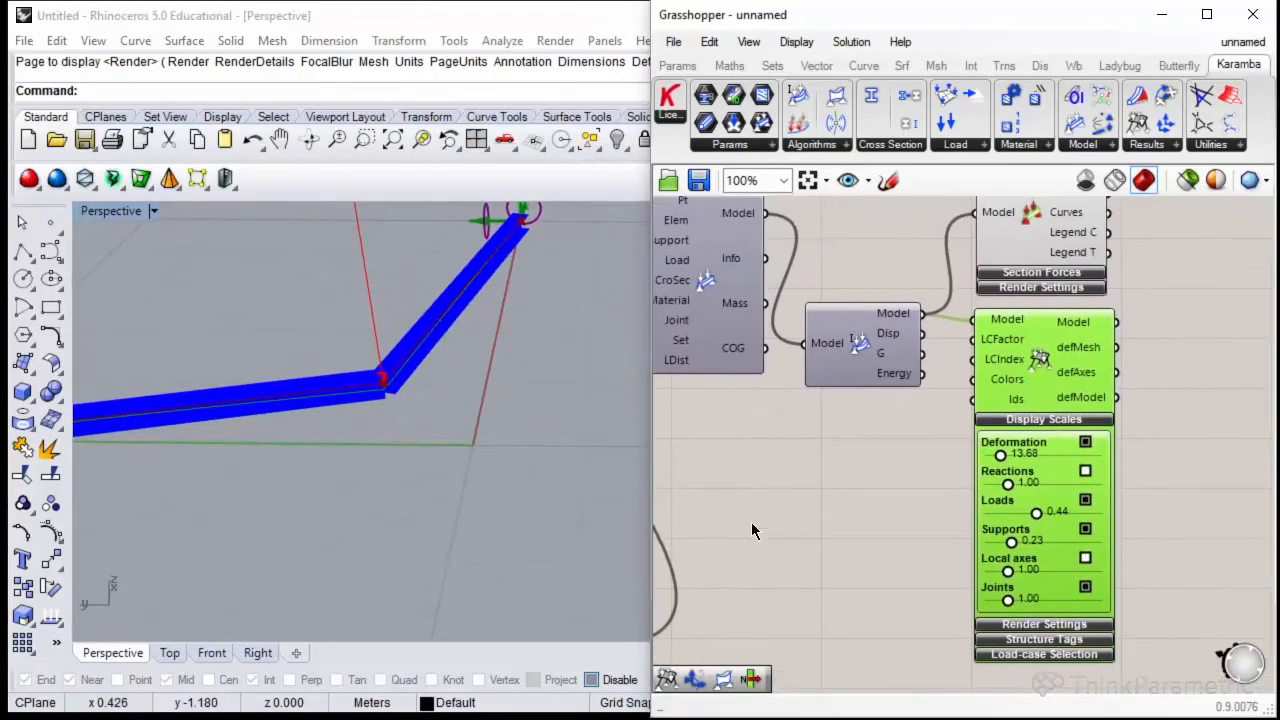
pyautogui.moveTo(1000, 456); pyautogui.dragTo(1066, 456)
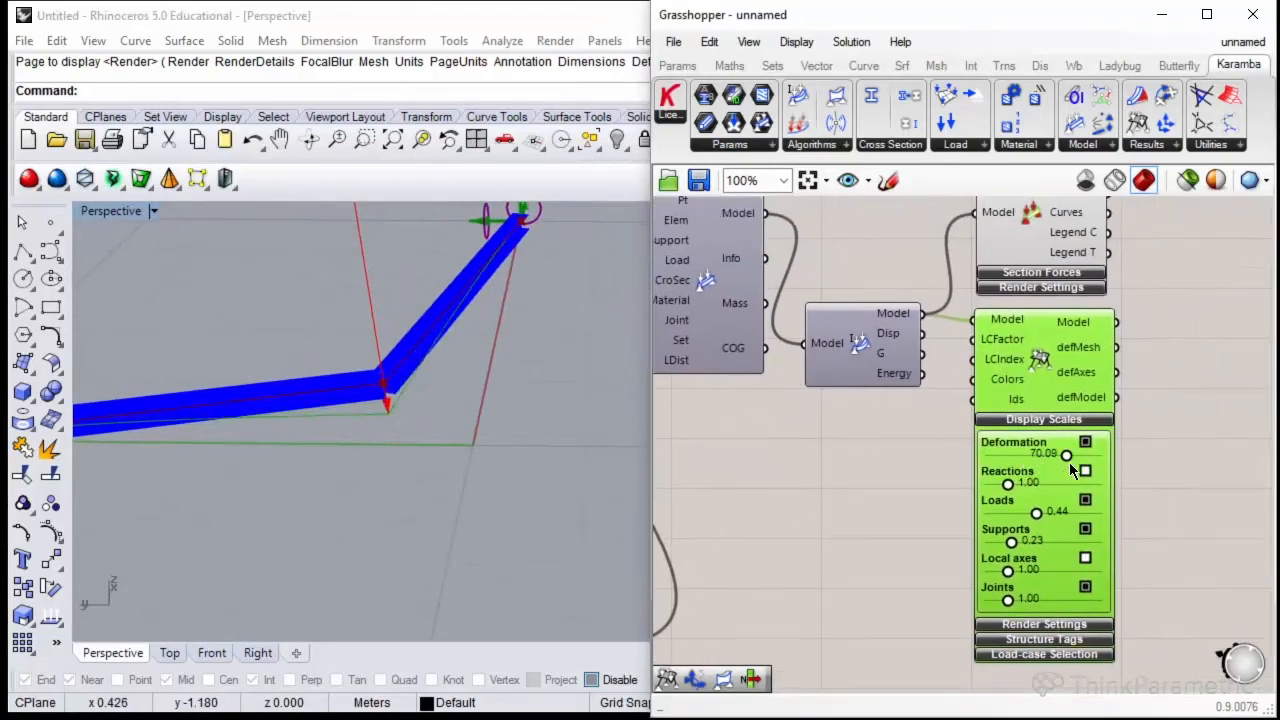
pyautogui.moveTo(1066, 456); pyautogui.dragTo(1080, 456)
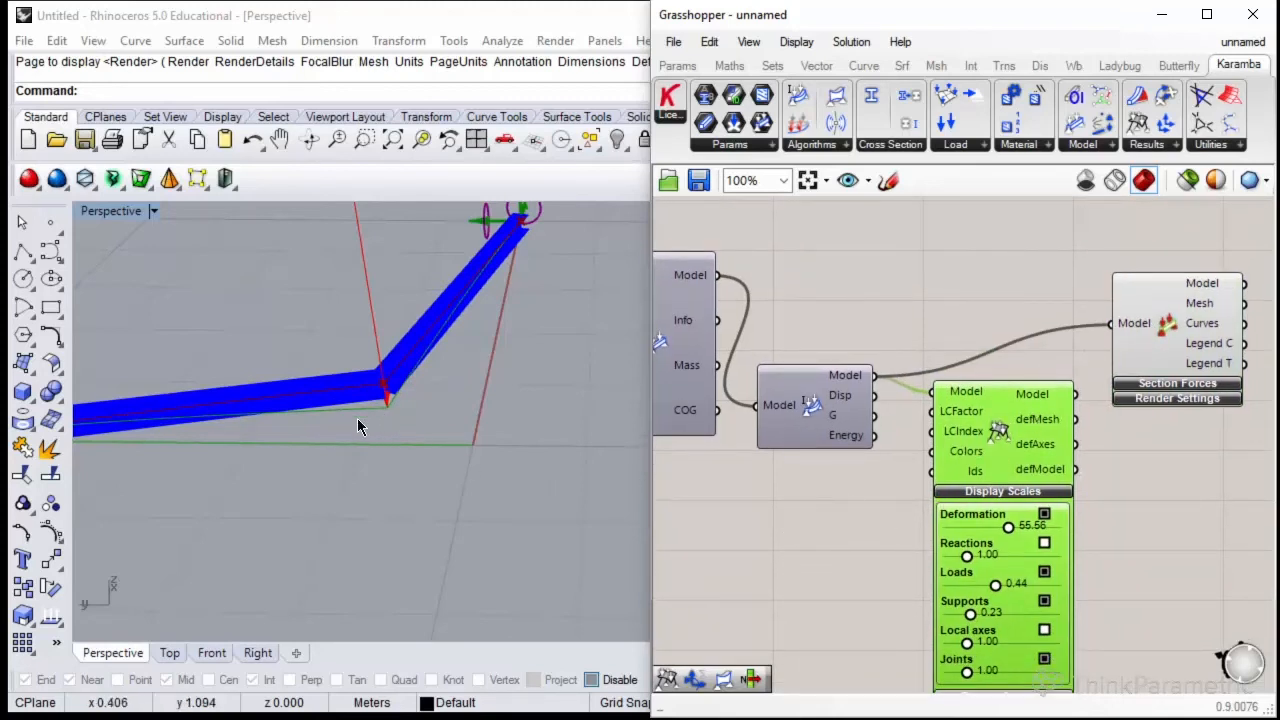
pyautogui.moveTo(1036, 418)
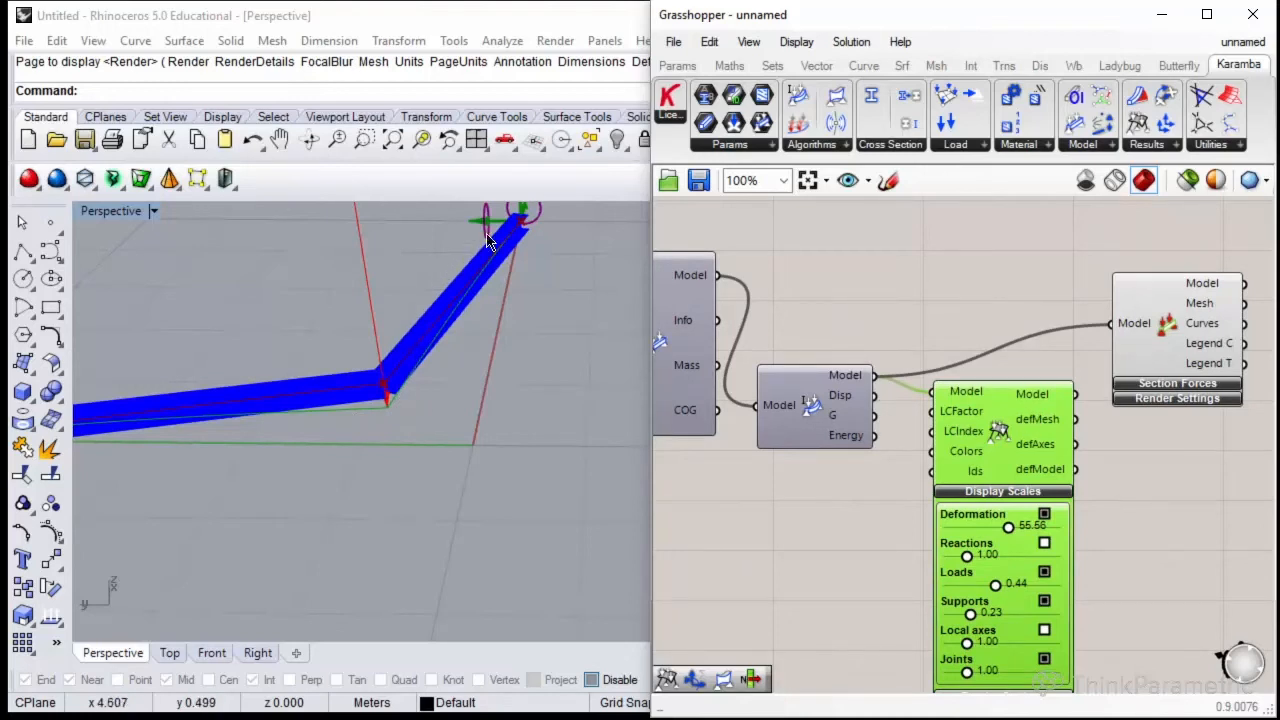
pyautogui.moveTo(1160, 332)
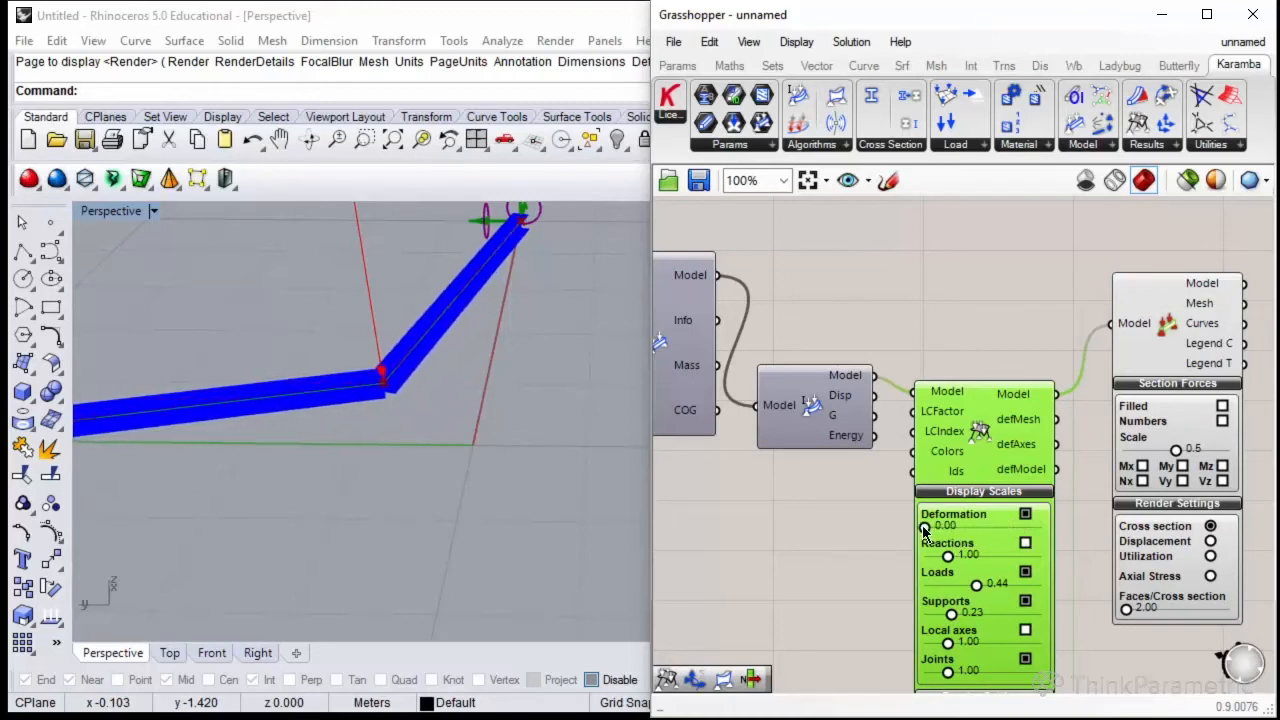
# Set the Display Scales deformation slider to about 23.9.
pyautogui.moveTo(924, 528); pyautogui.dragTo(944, 528)
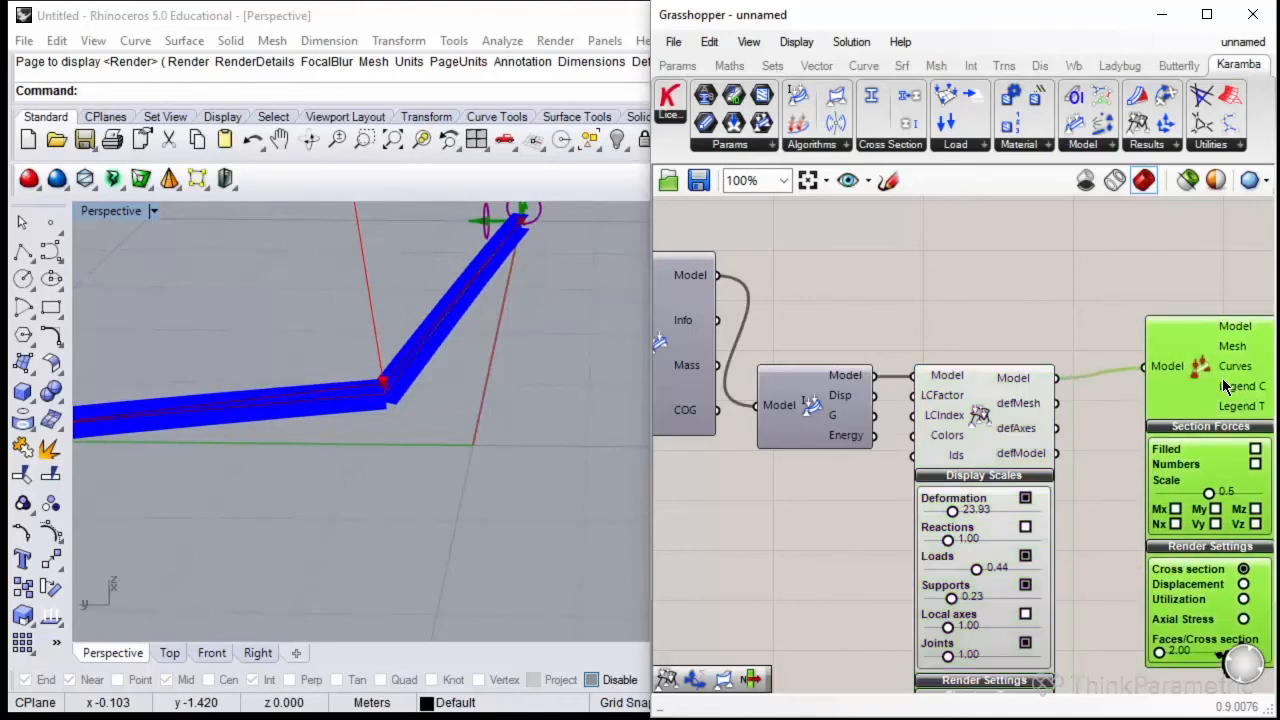
pyautogui.scroll(-3)
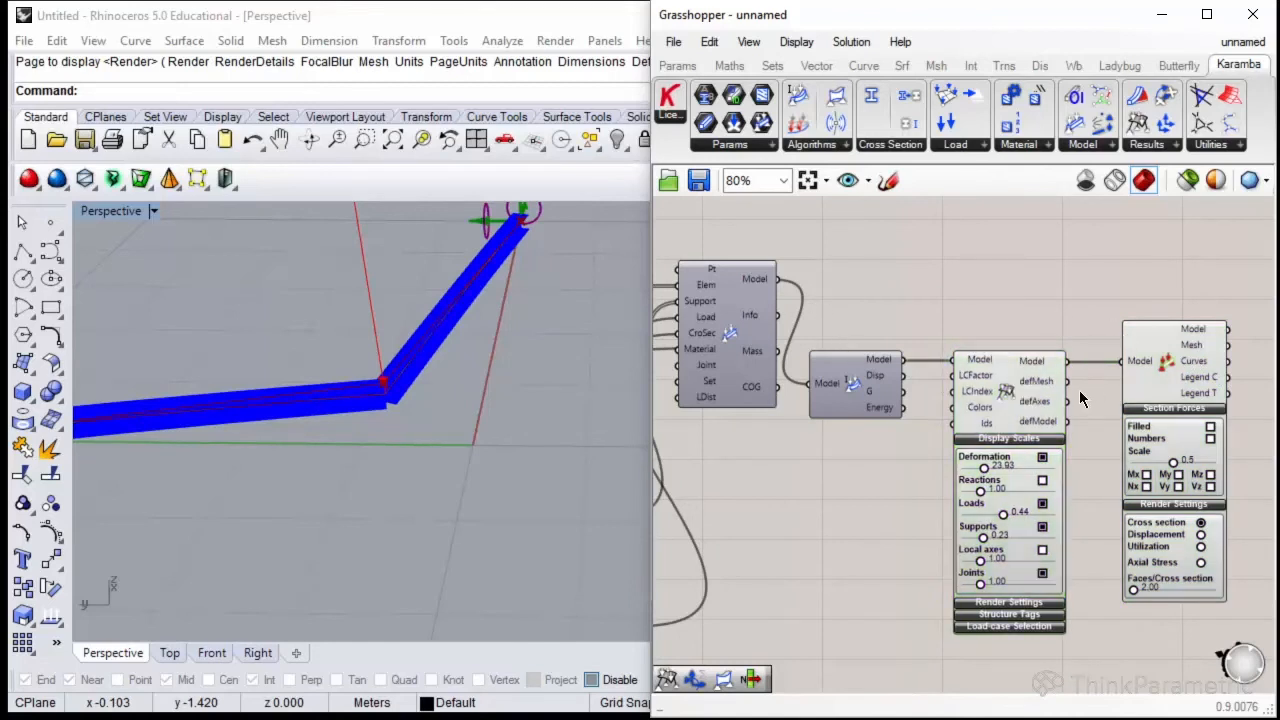
pyautogui.moveTo(878, 376)
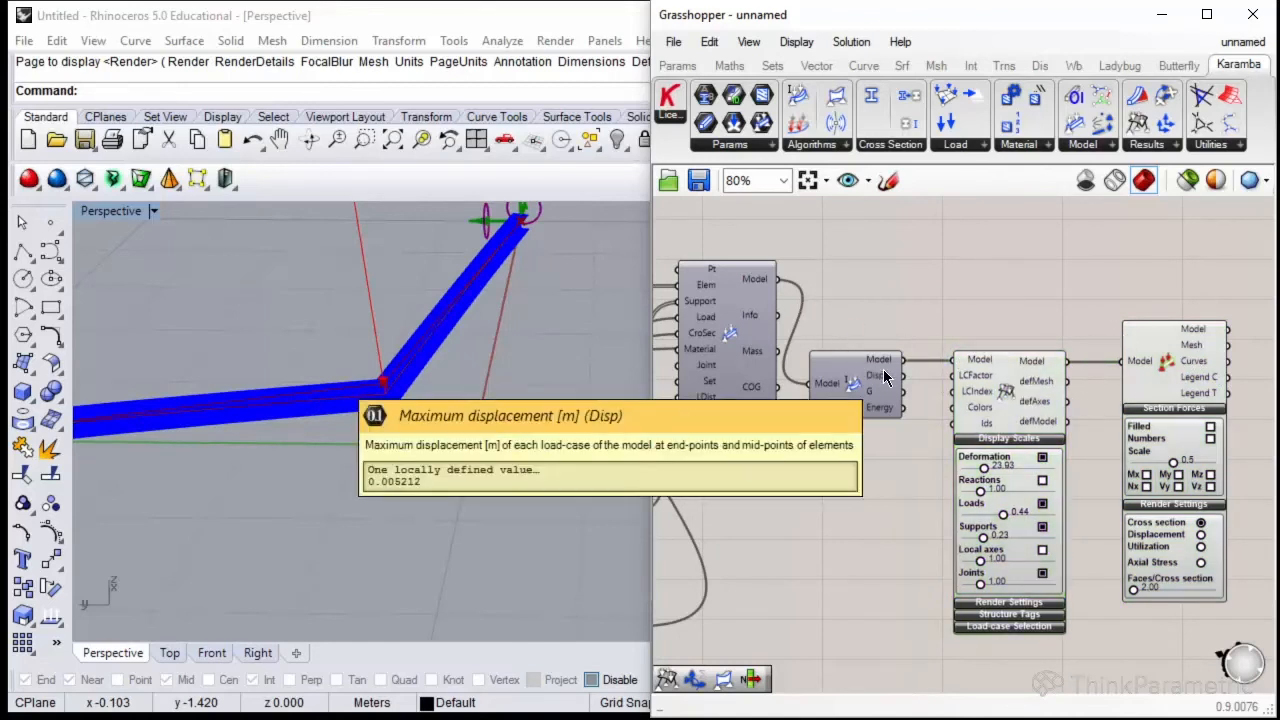
pyautogui.moveTo(890, 472)
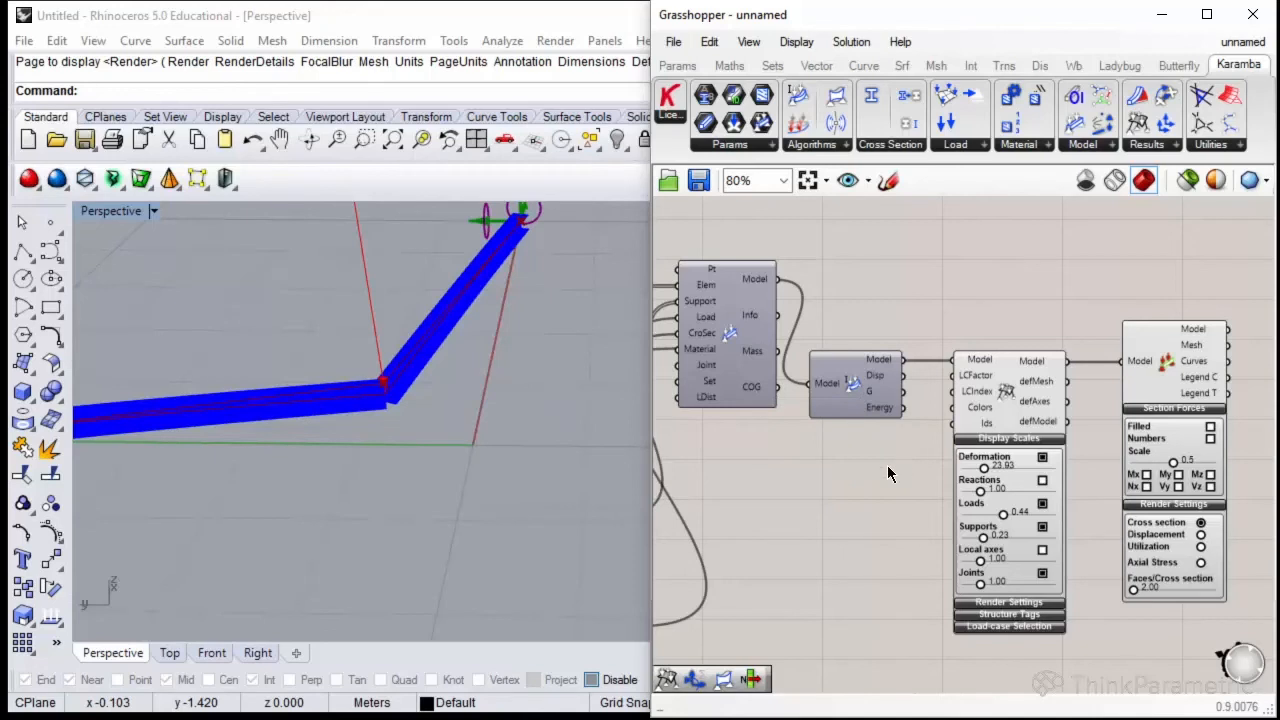
pyautogui.moveTo(1100, 476)
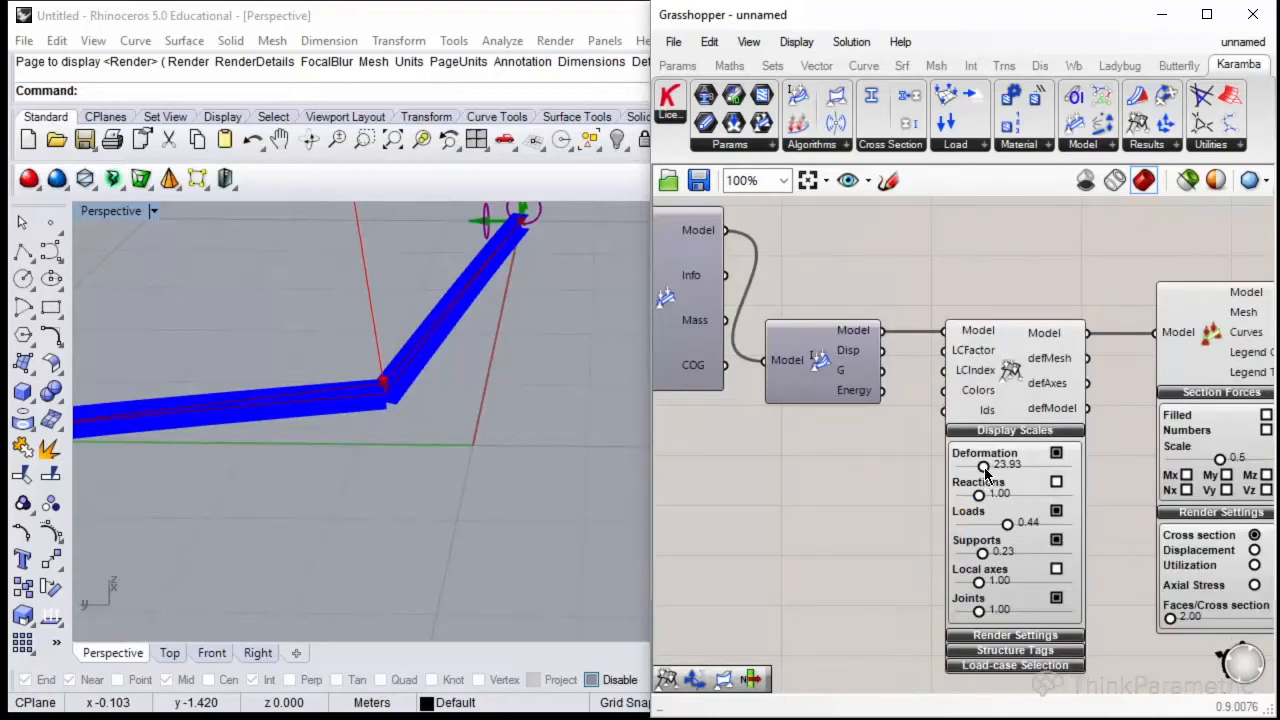
# Adjust the deformation slider up and down, settling it around 21.37.
pyautogui.moveTo(980, 468); pyautogui.dragTo(1000, 468)
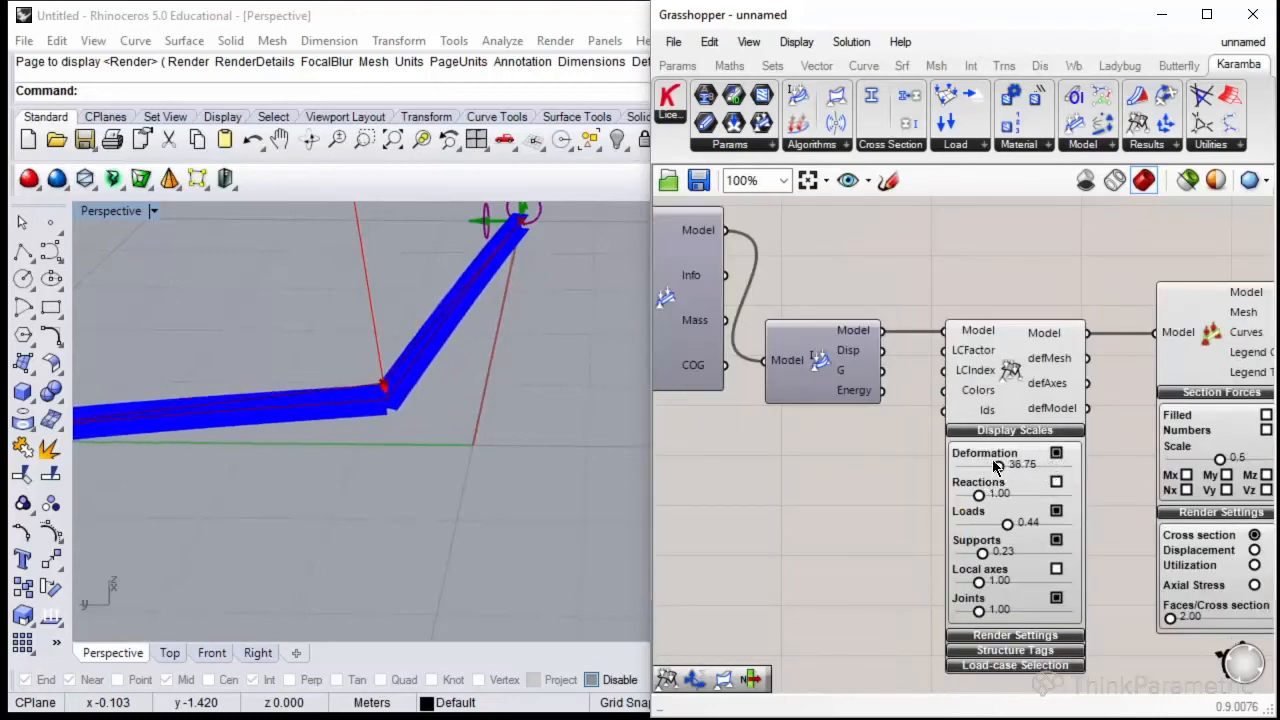
pyautogui.moveTo(1020, 464); pyautogui.dragTo(996, 464)
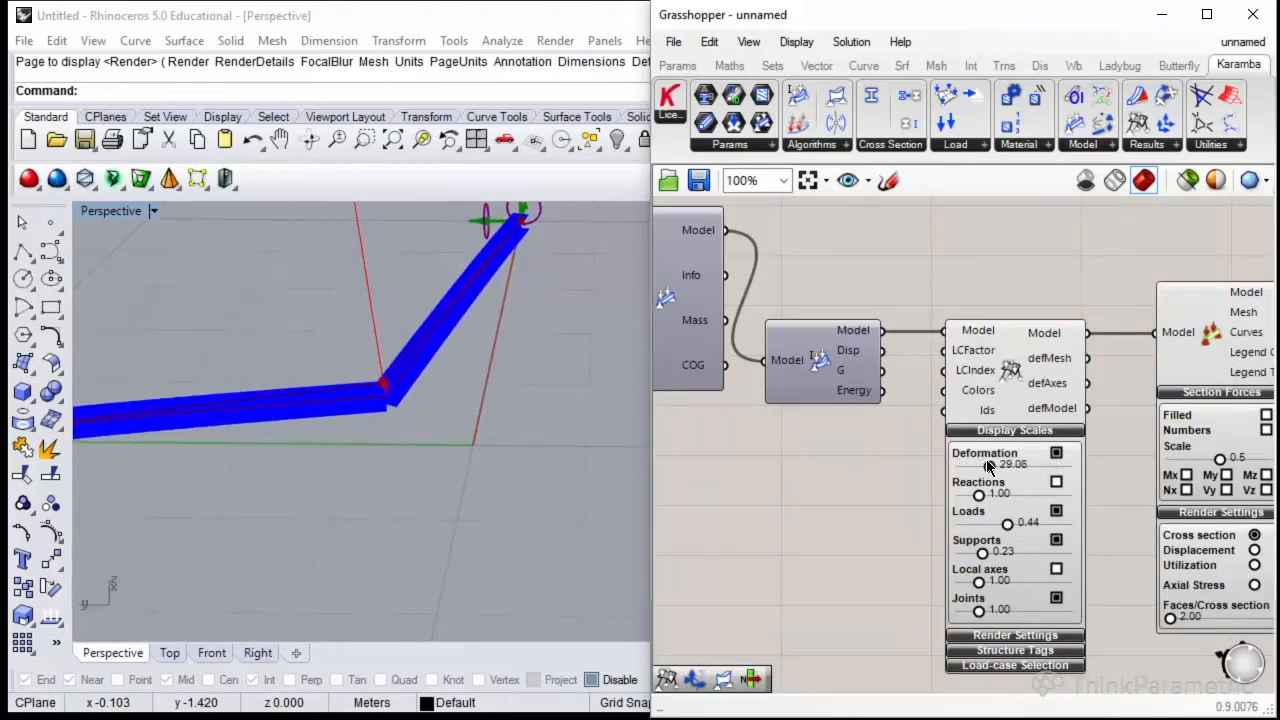
pyautogui.moveTo(1020, 460); pyautogui.dragTo(984, 460)
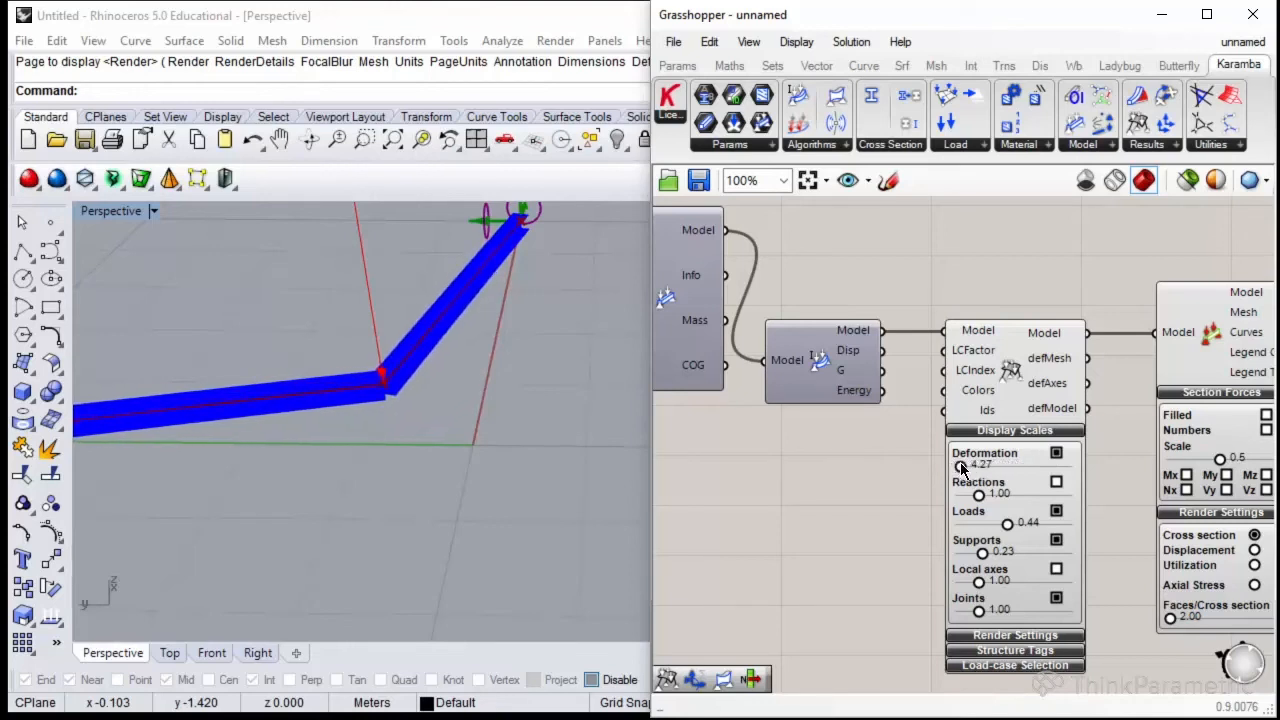
pyautogui.moveTo(1010, 460); pyautogui.dragTo(956, 460)
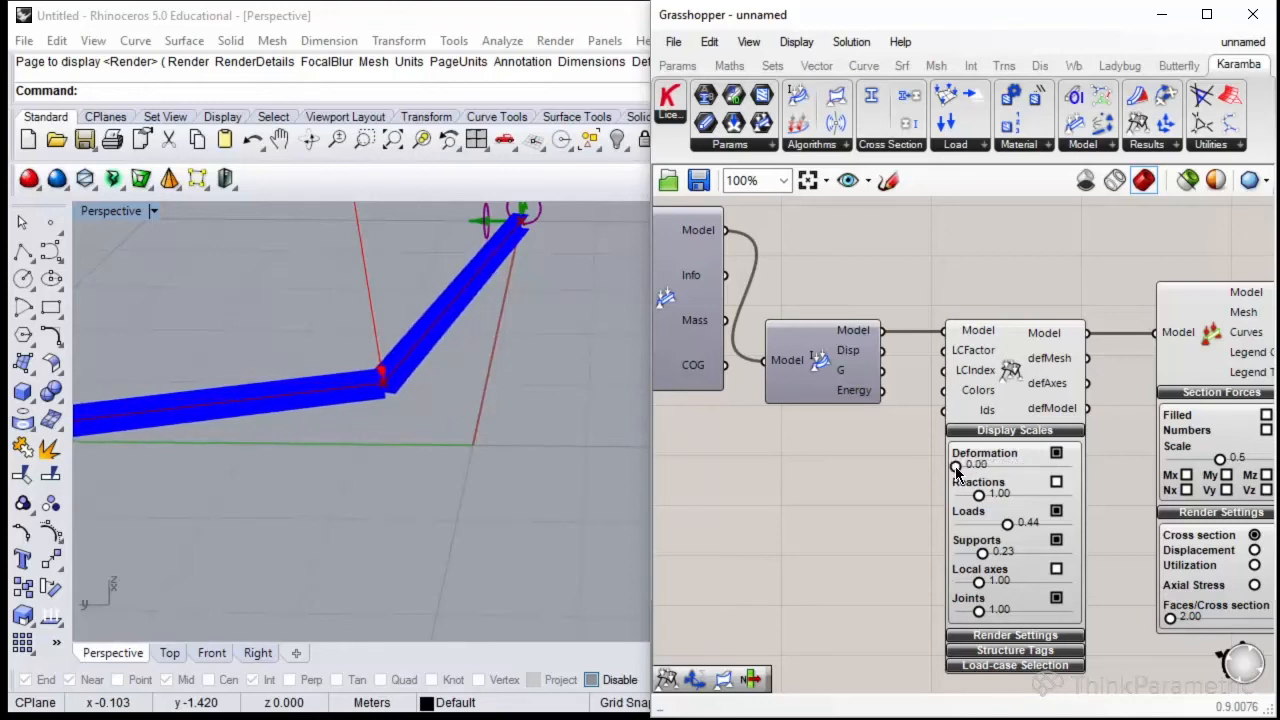
pyautogui.moveTo(954, 468); pyautogui.dragTo(1036, 468)
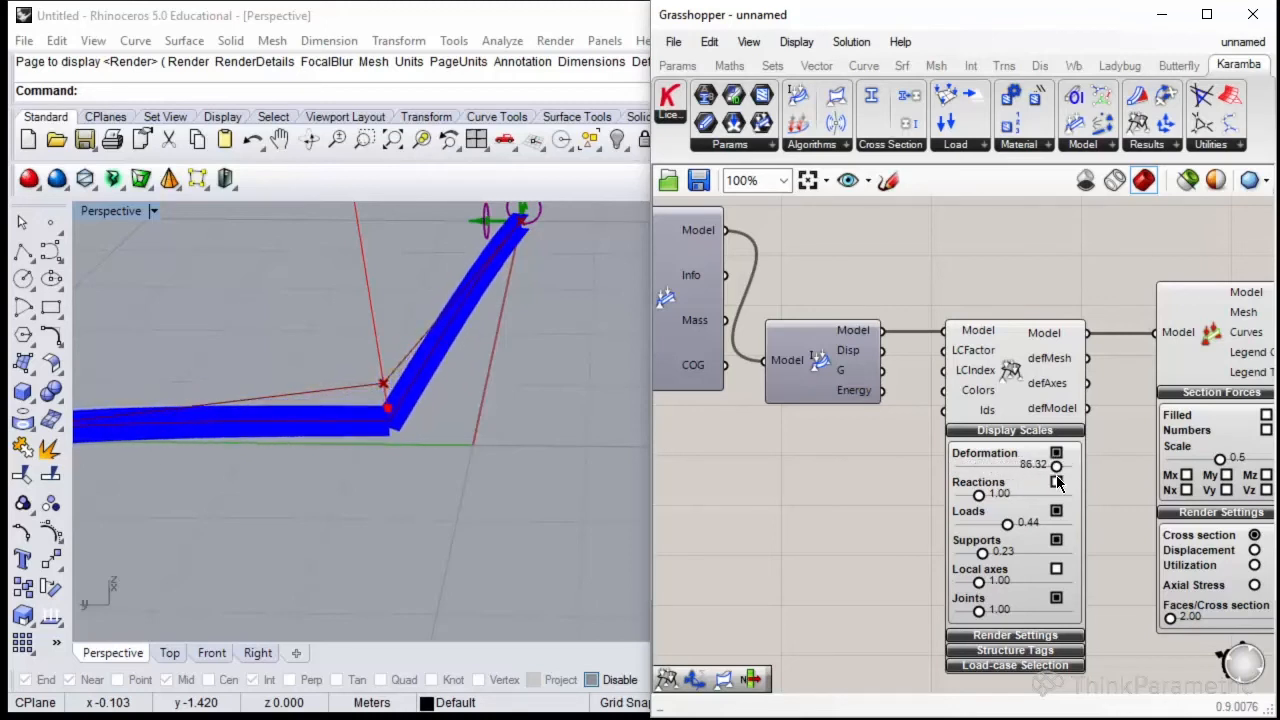
pyautogui.moveTo(1056, 468); pyautogui.dragTo(1042, 468)
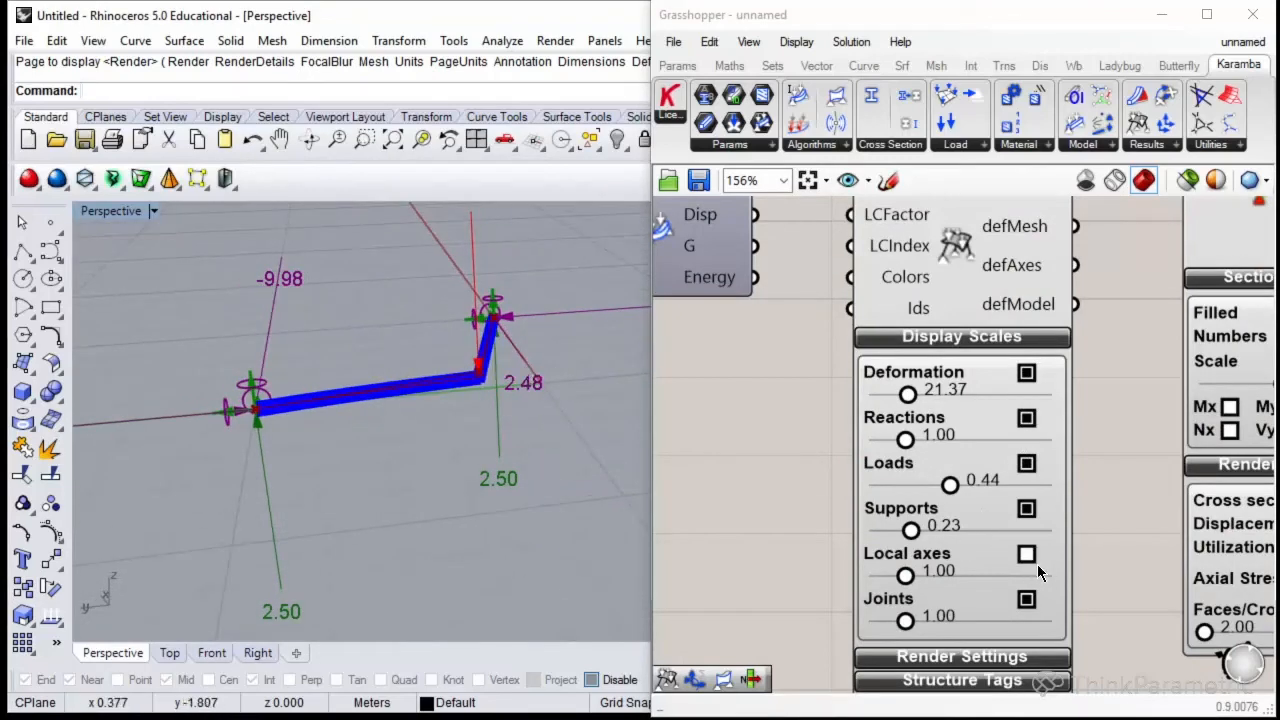
# Show local axes again and expand the ModelView Render Settings and Structure Tags sections.
pyautogui.click(1026, 552)
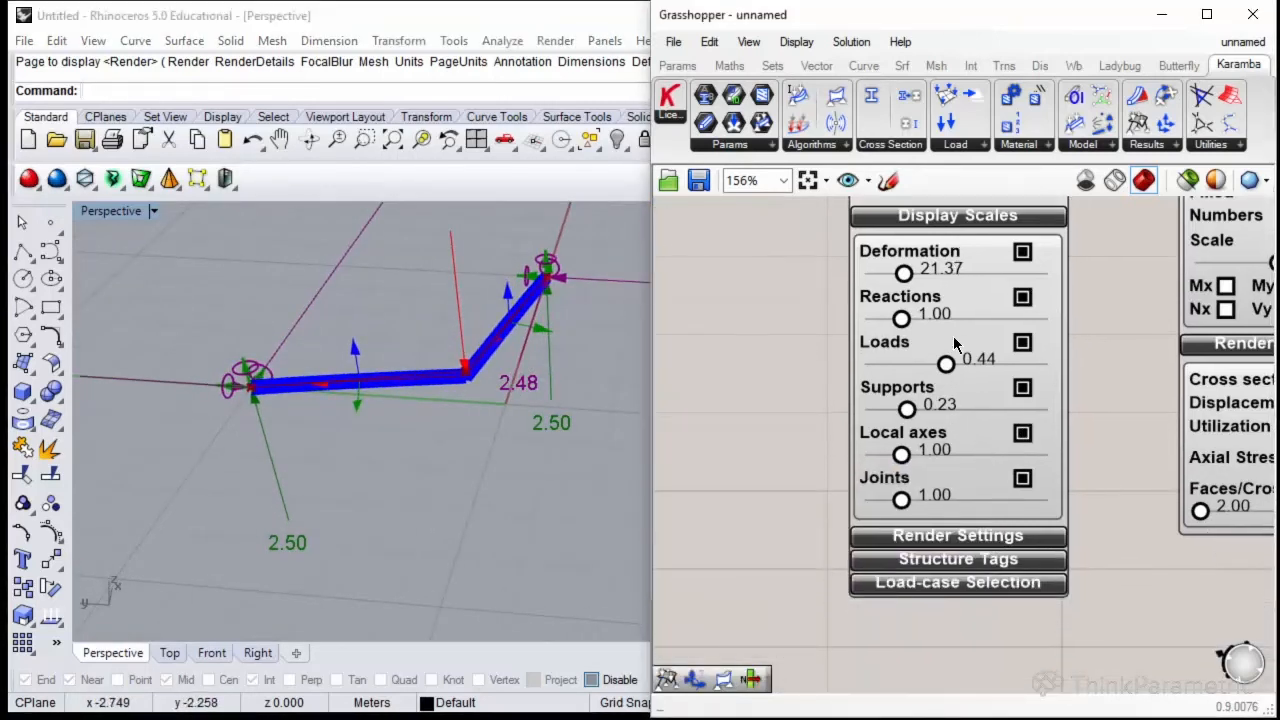
pyautogui.click(956, 536)
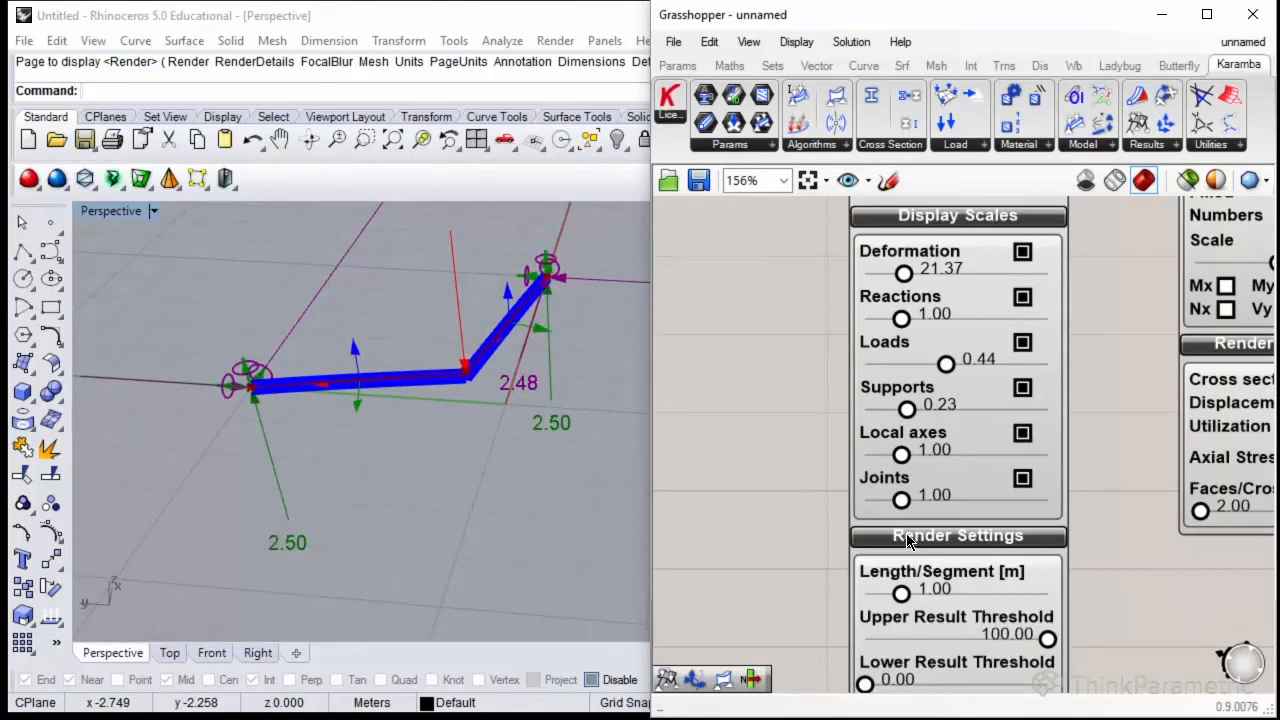
pyautogui.scroll(-3)
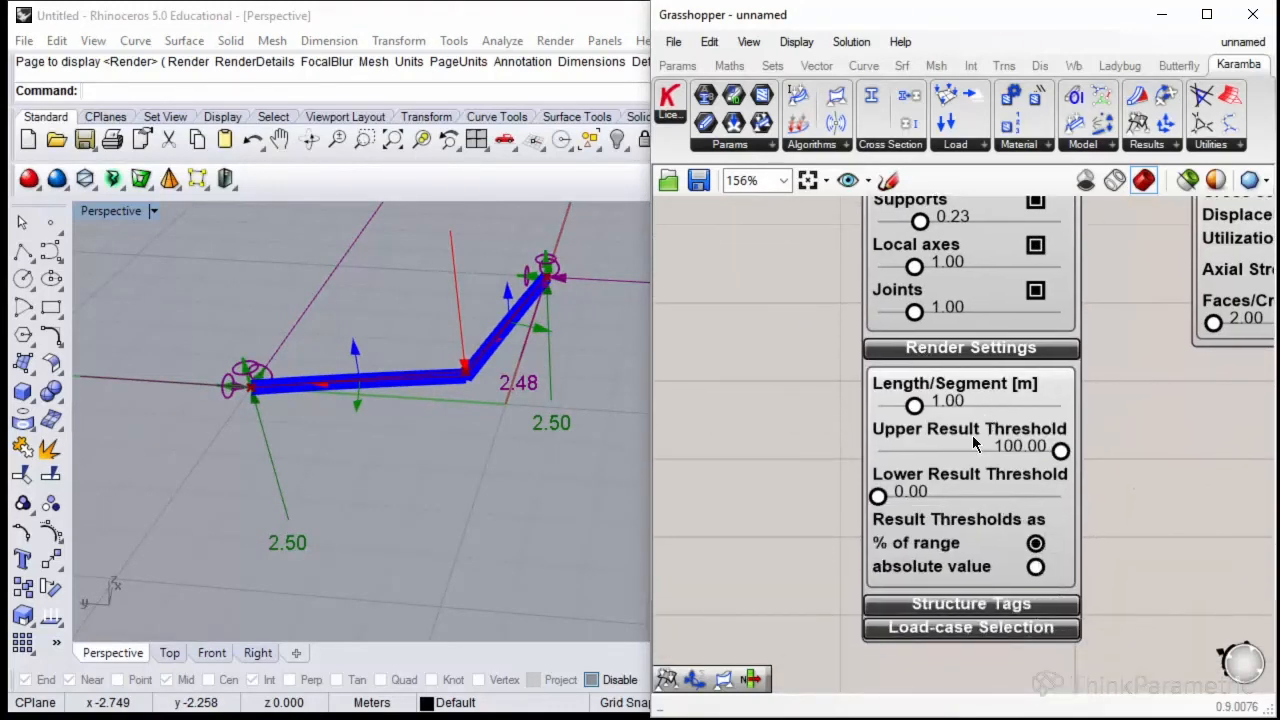
pyautogui.moveTo(984, 590)
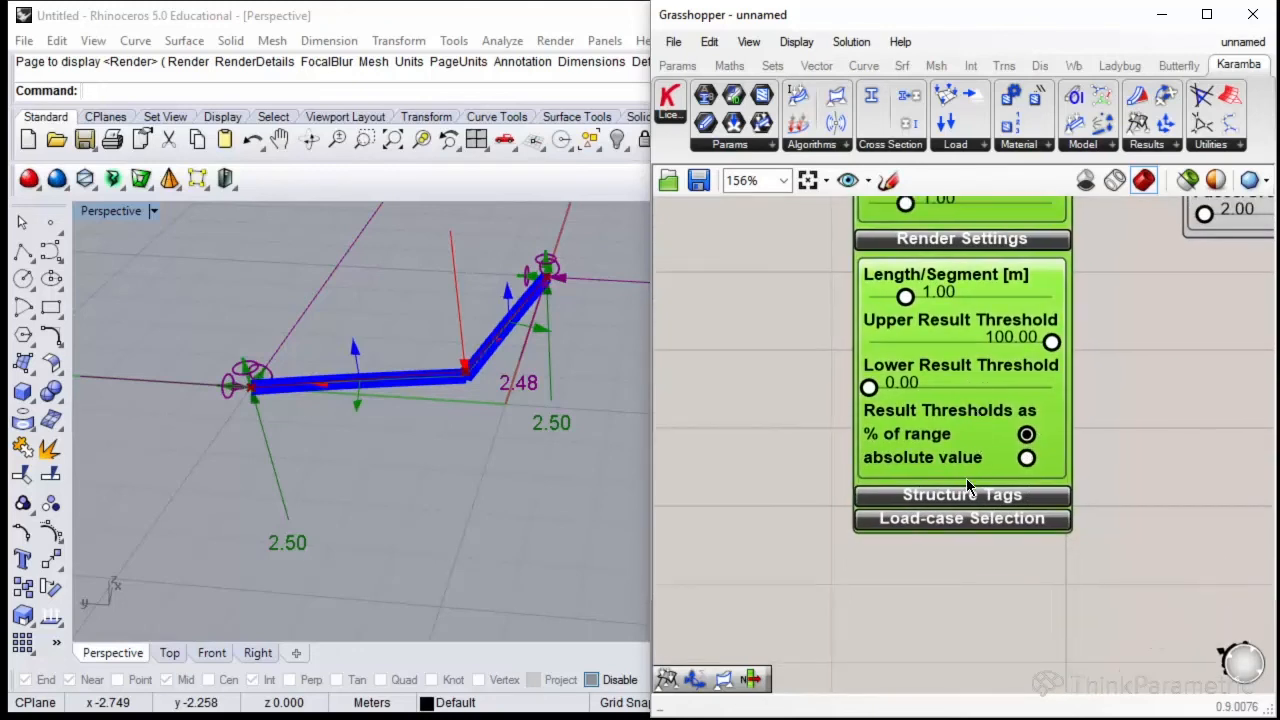
pyautogui.click(960, 494)
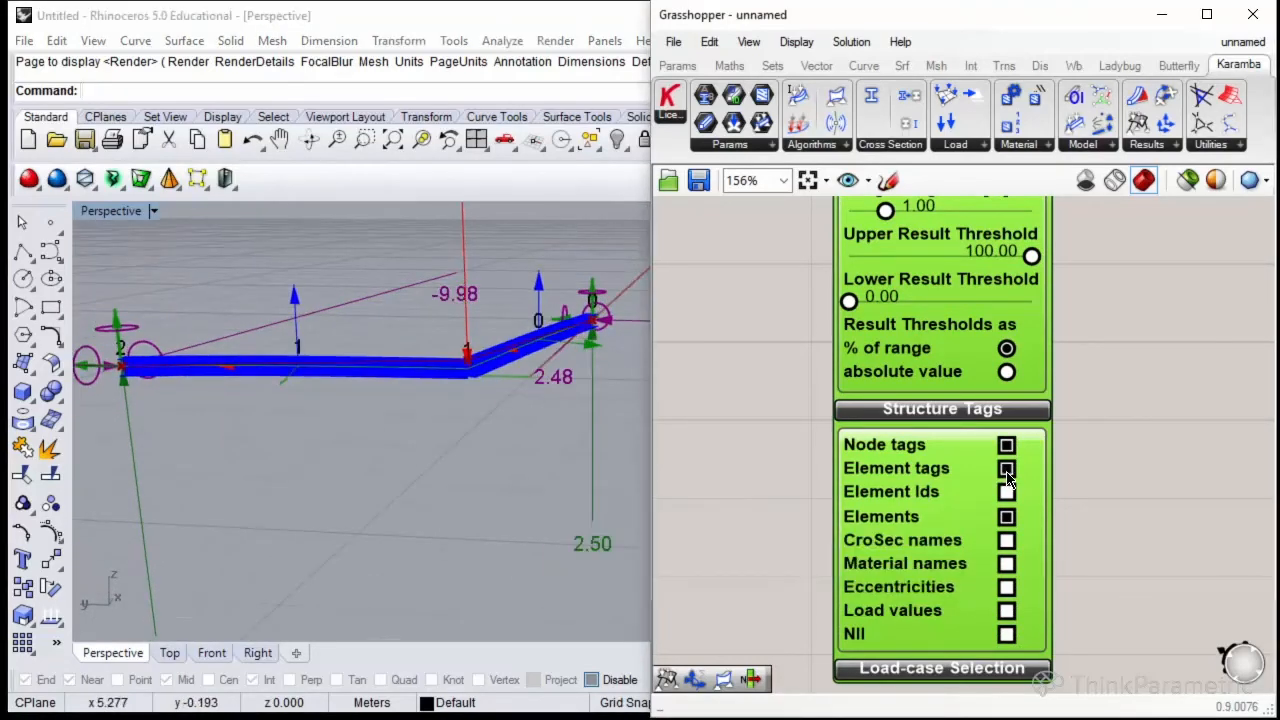
# Hide element number and material name labels, show beam name labels, and expand Load-case Selection.
pyautogui.click(1006, 468)
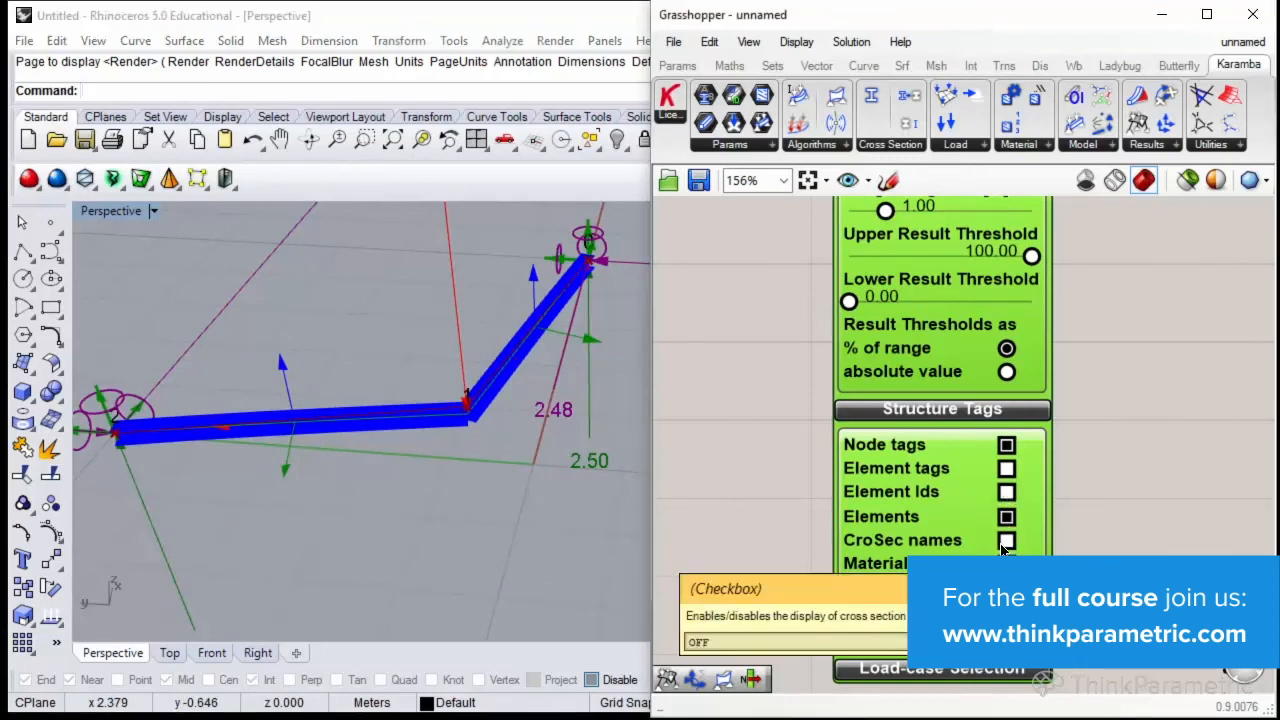
pyautogui.click(1008, 540)
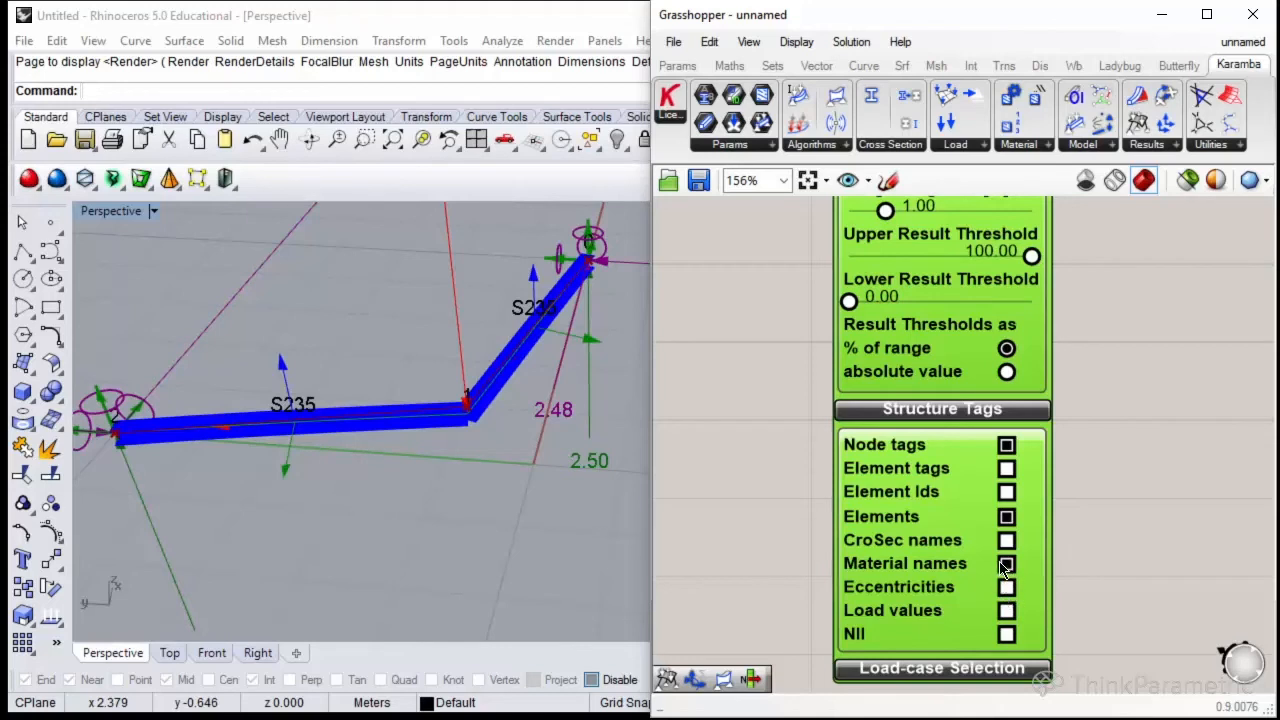
pyautogui.click(1006, 564)
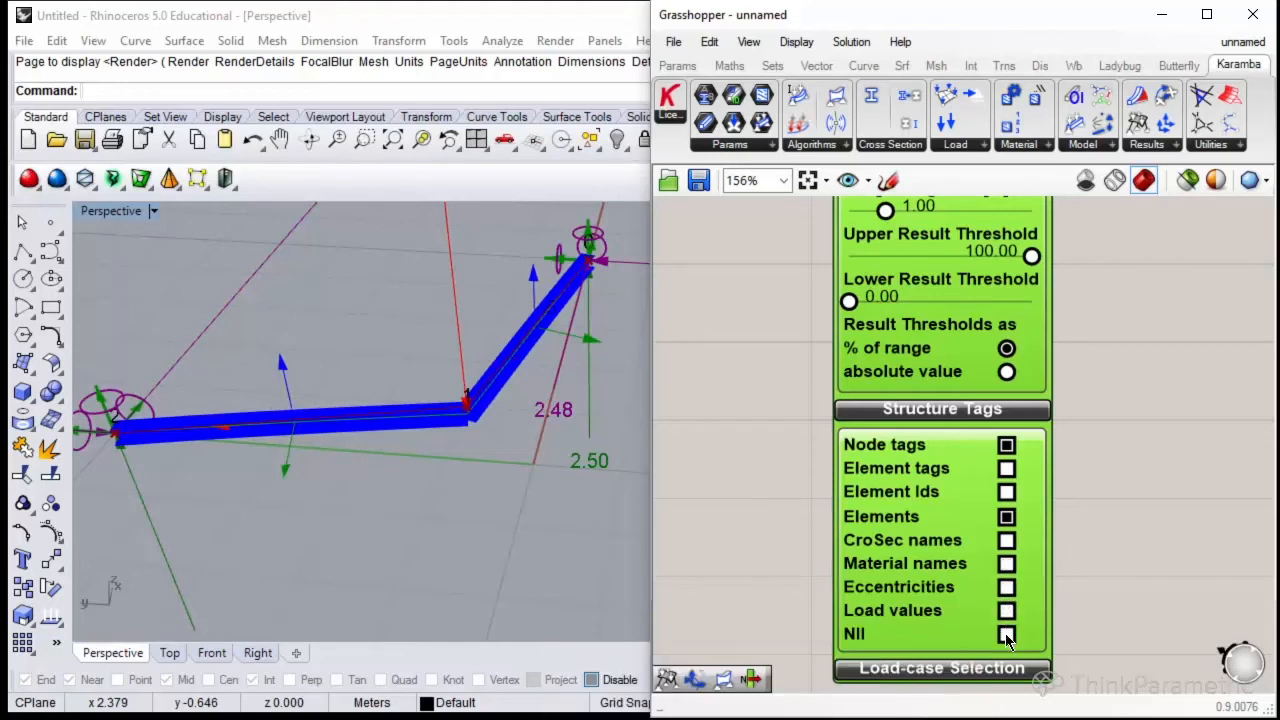
pyautogui.scroll(-3)
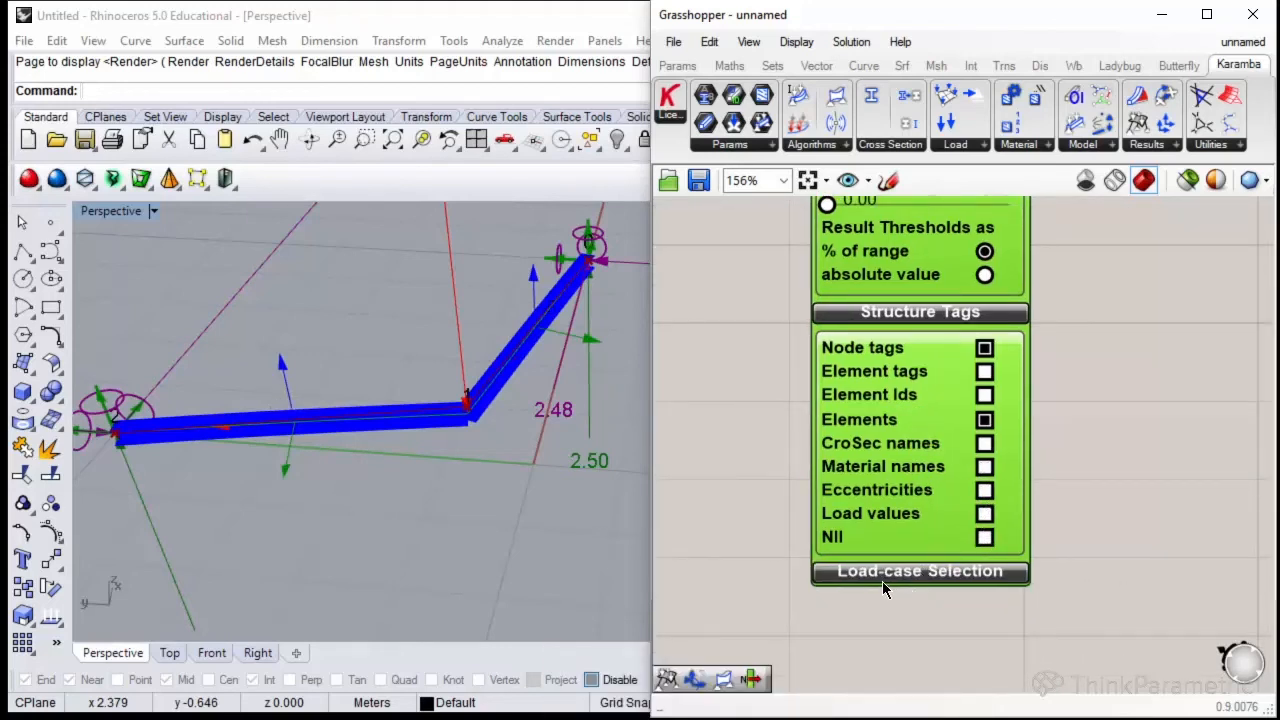
pyautogui.click(918, 572)
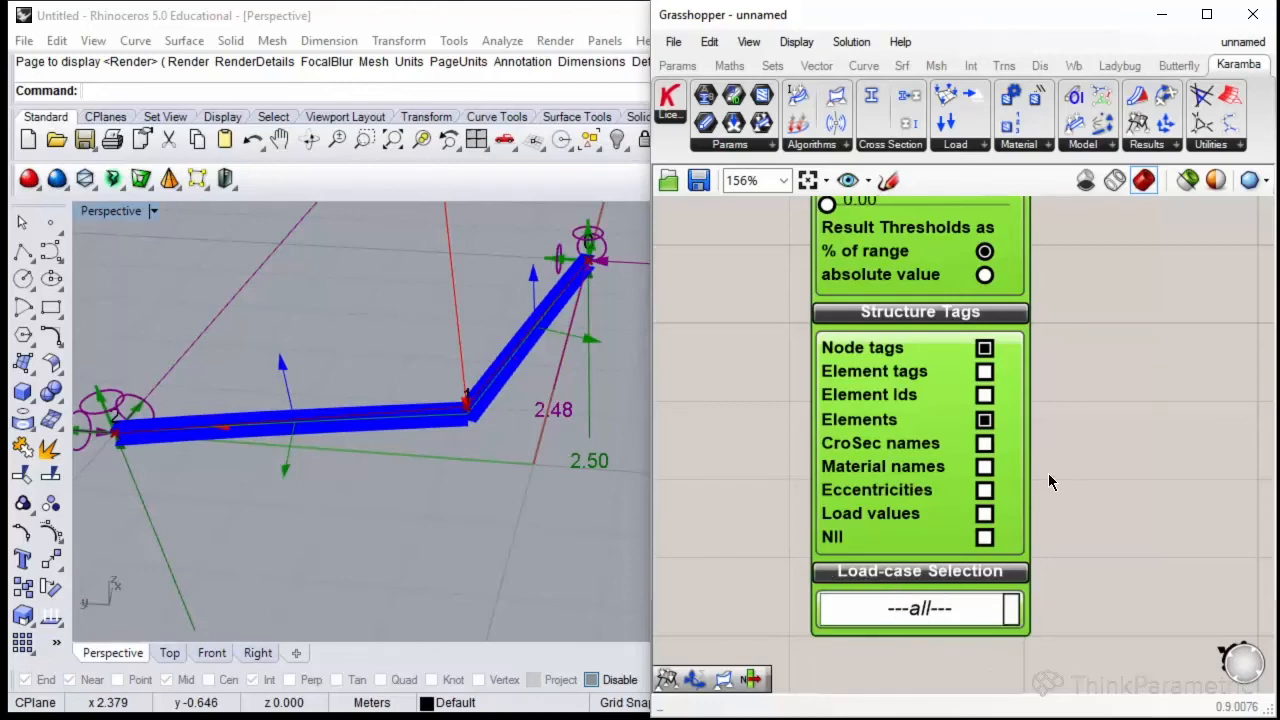
pyautogui.scroll(-3)
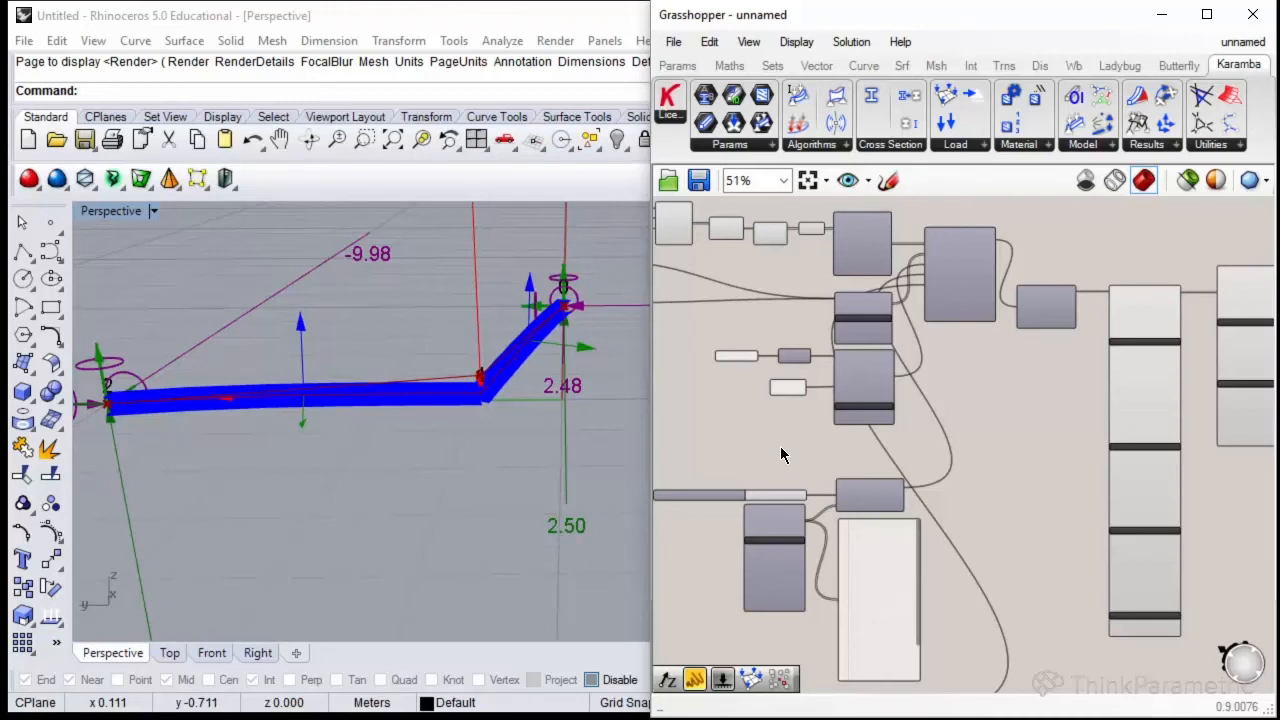
# Add a Gravity load with load case number 1 wired into the Assemble component's Load input.
pyautogui.scroll(3)
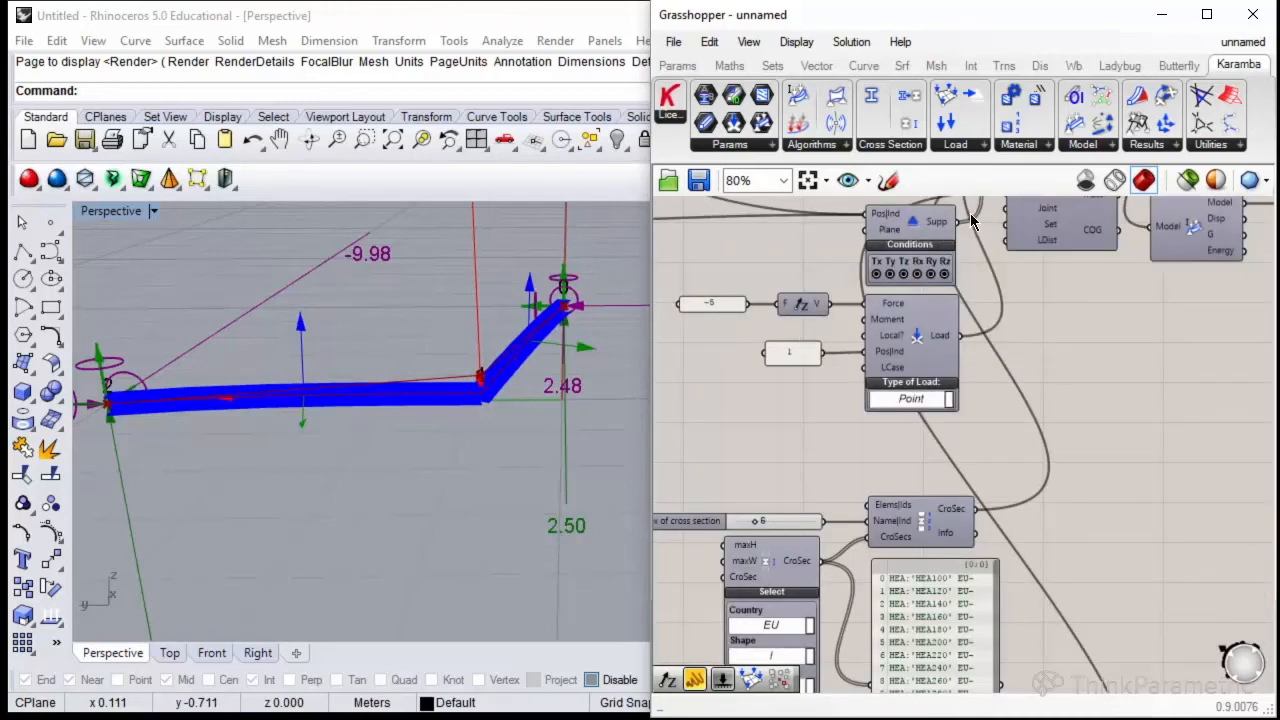
pyautogui.moveTo(964, 150)
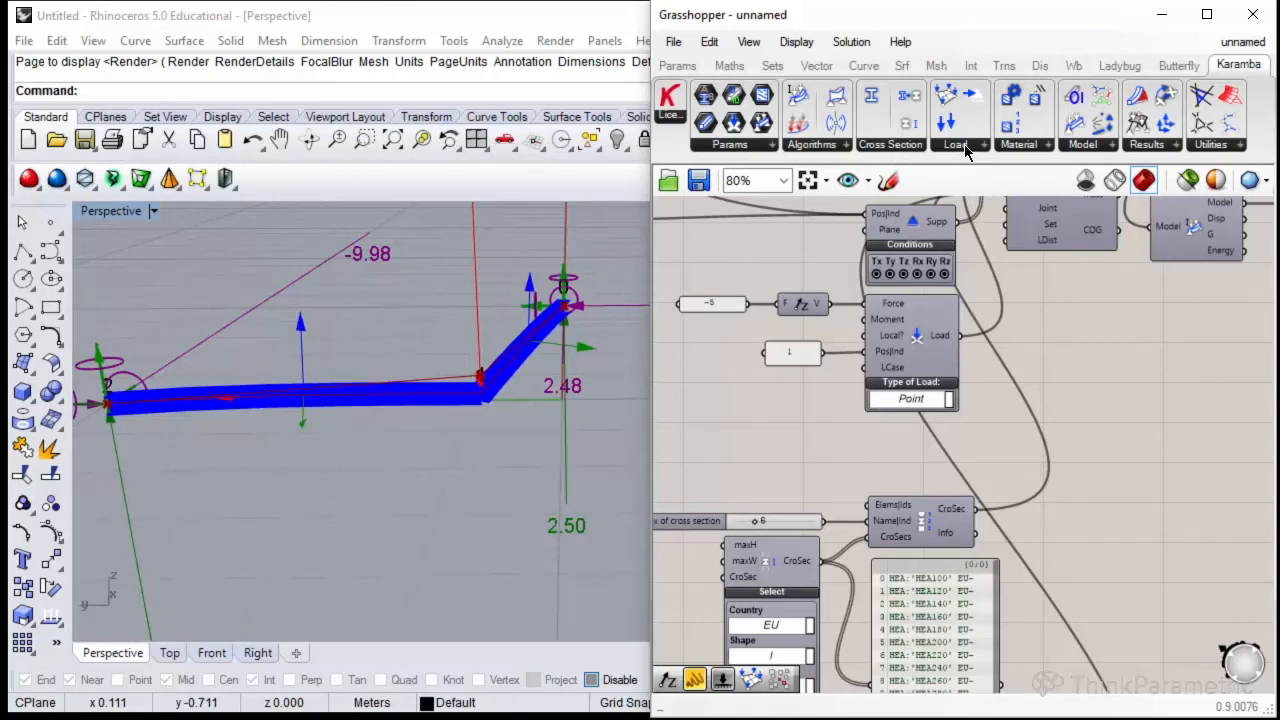
pyautogui.moveTo(896, 436)
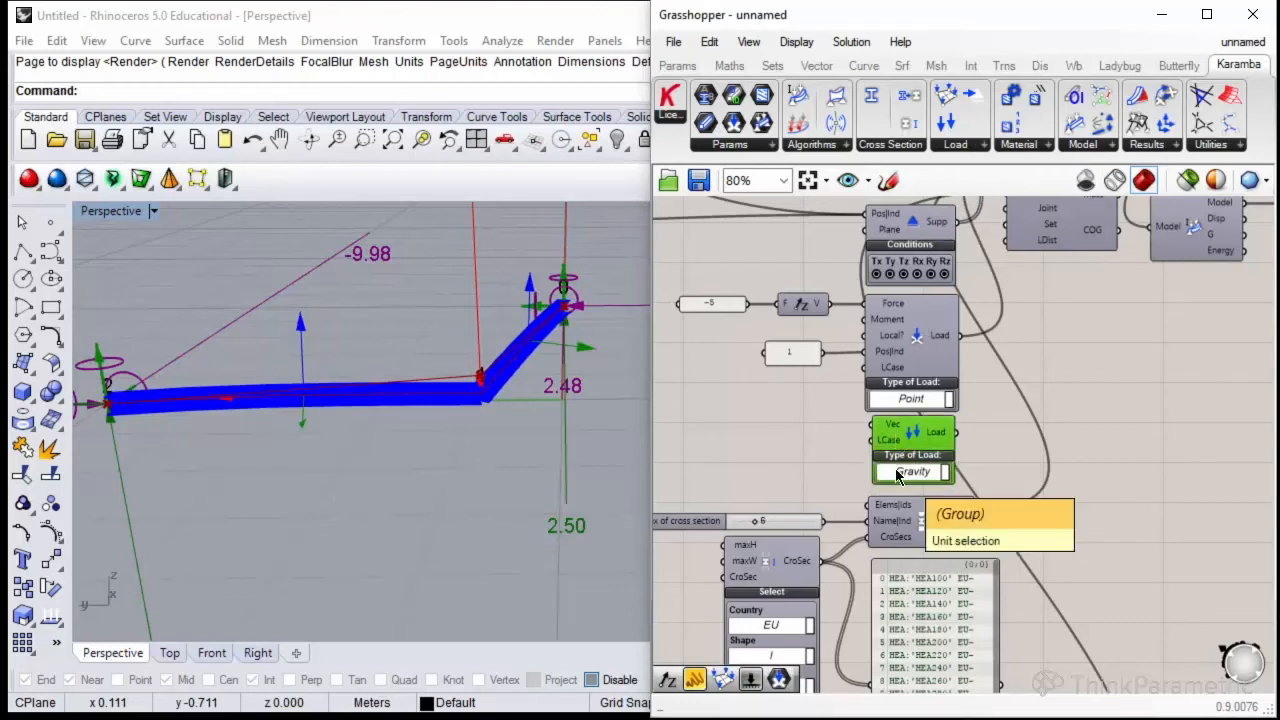
pyautogui.moveTo(892, 432)
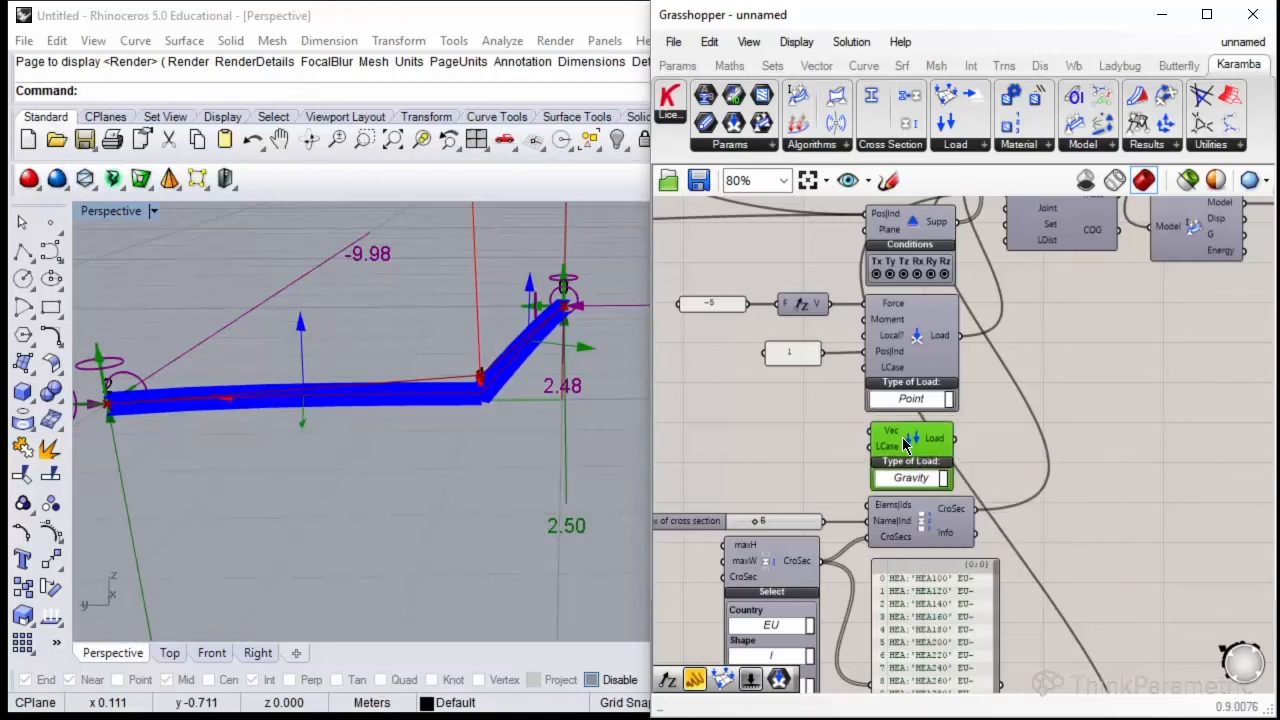
pyautogui.moveTo(896, 376)
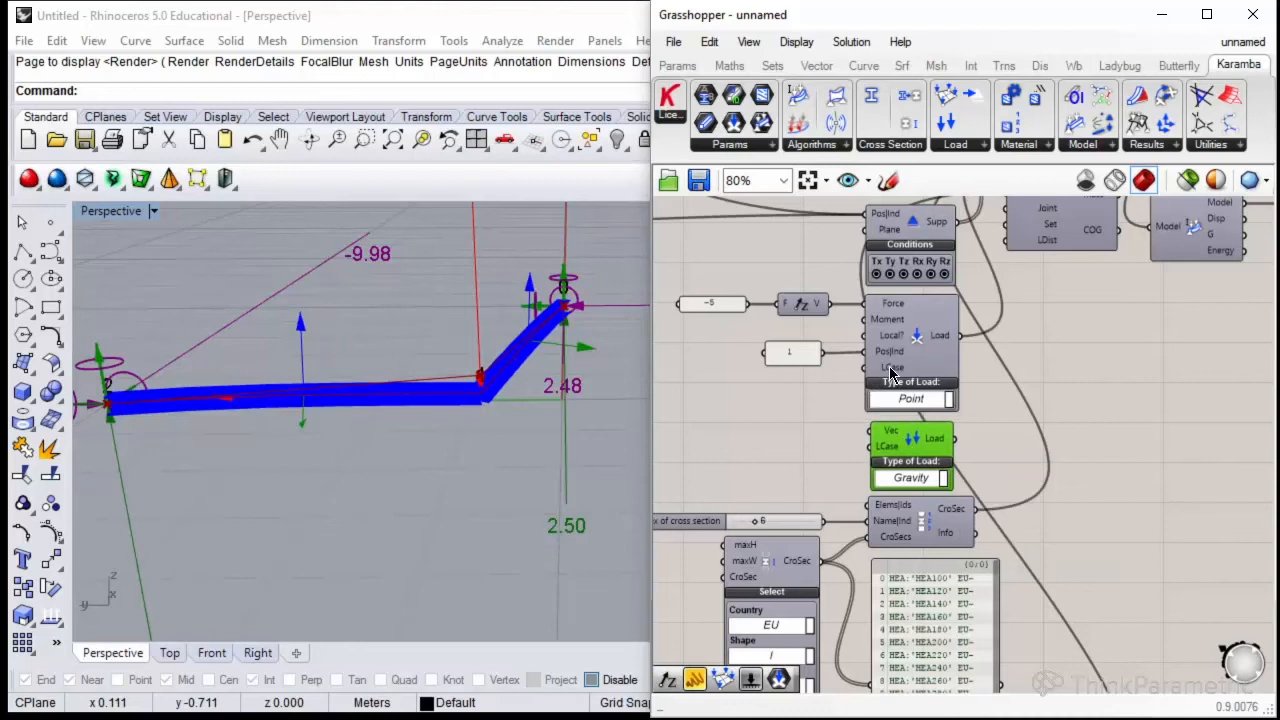
pyautogui.moveTo(890, 372)
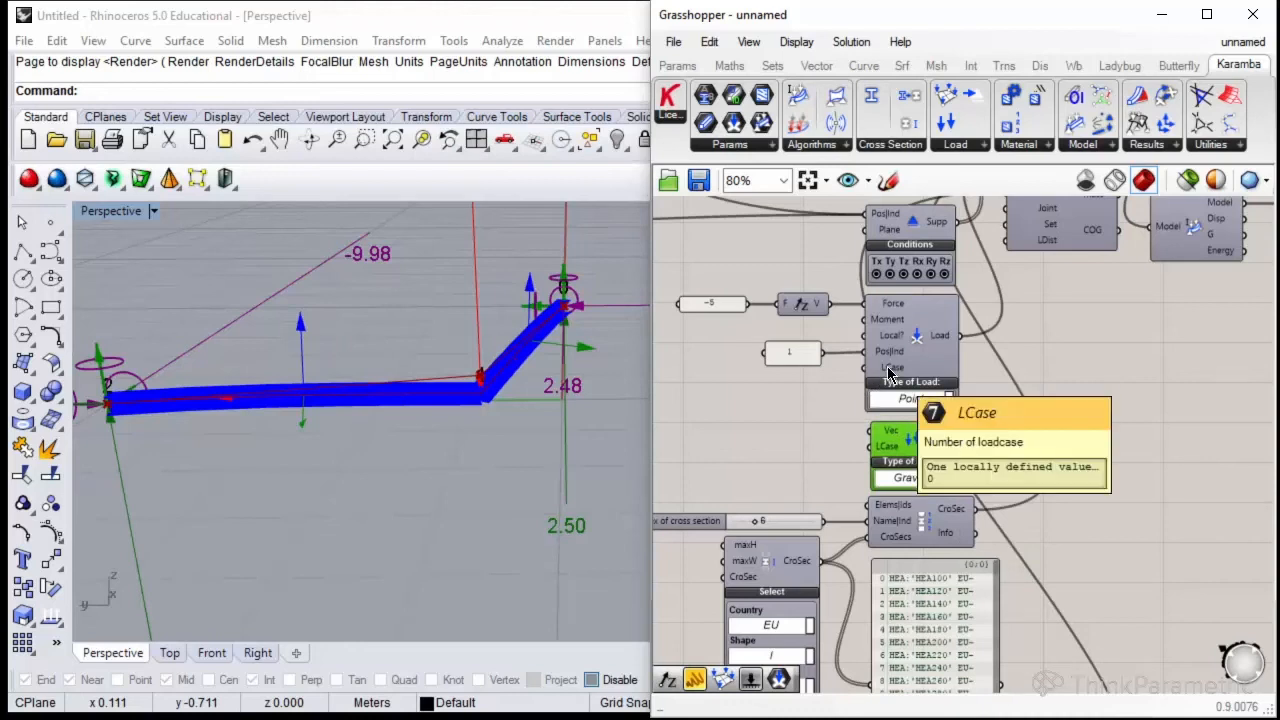
pyautogui.moveTo(890, 452)
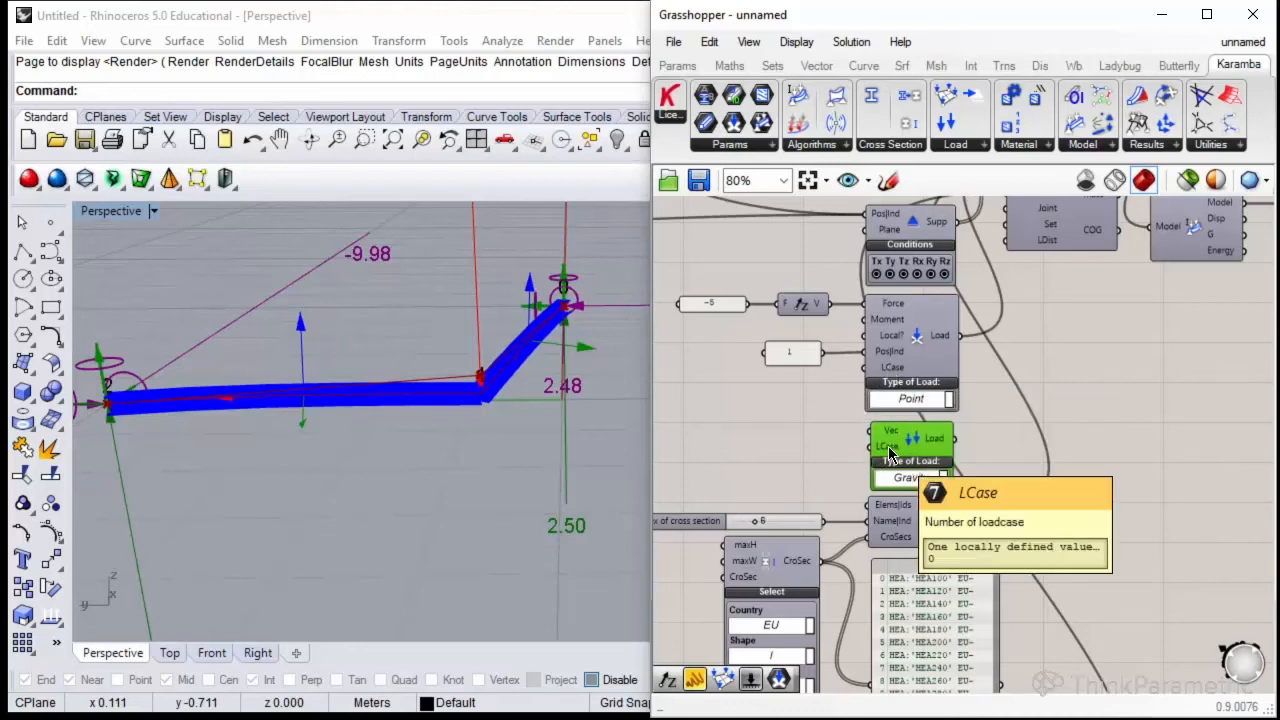
pyautogui.moveTo(776, 456)
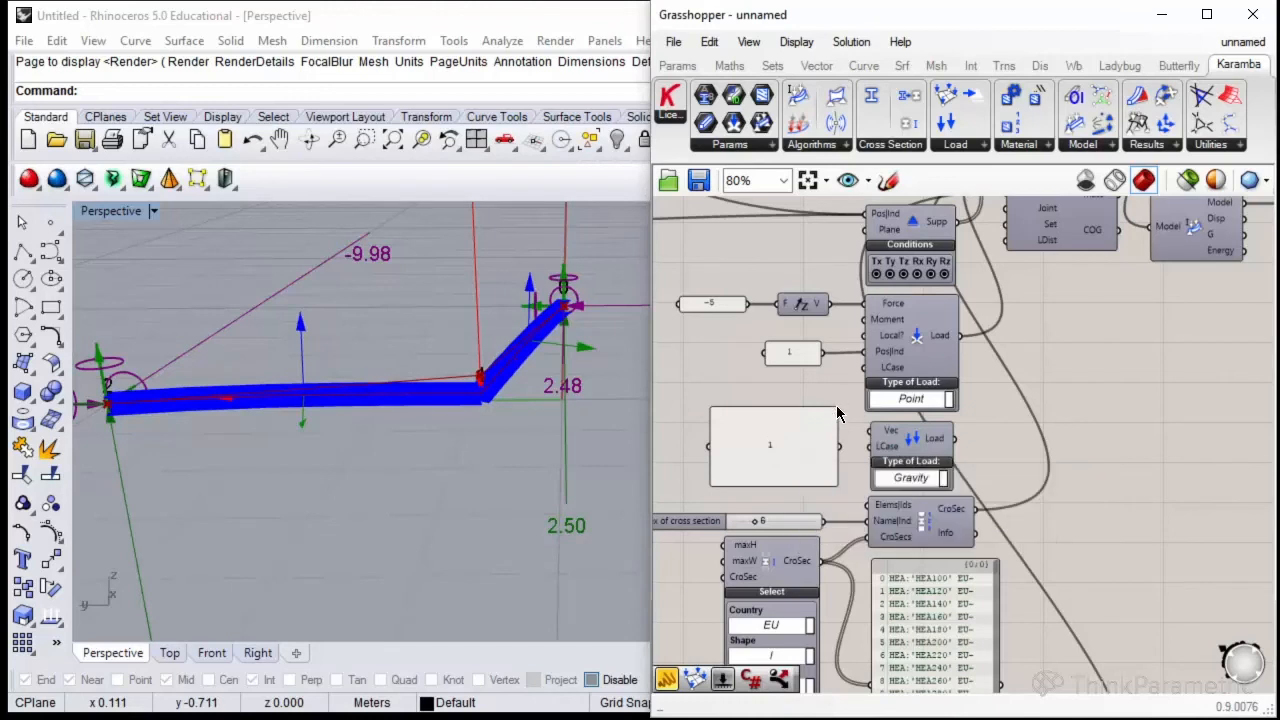
pyautogui.click(770, 444)
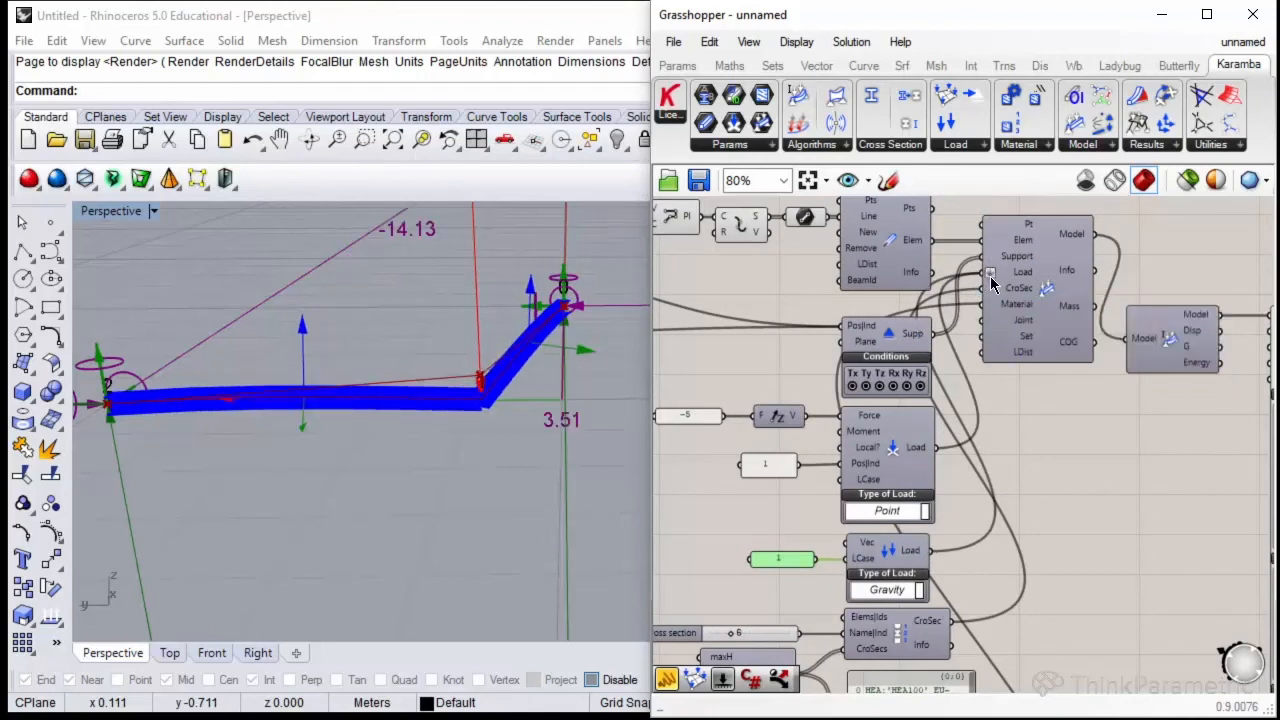
pyautogui.moveTo(990, 272)
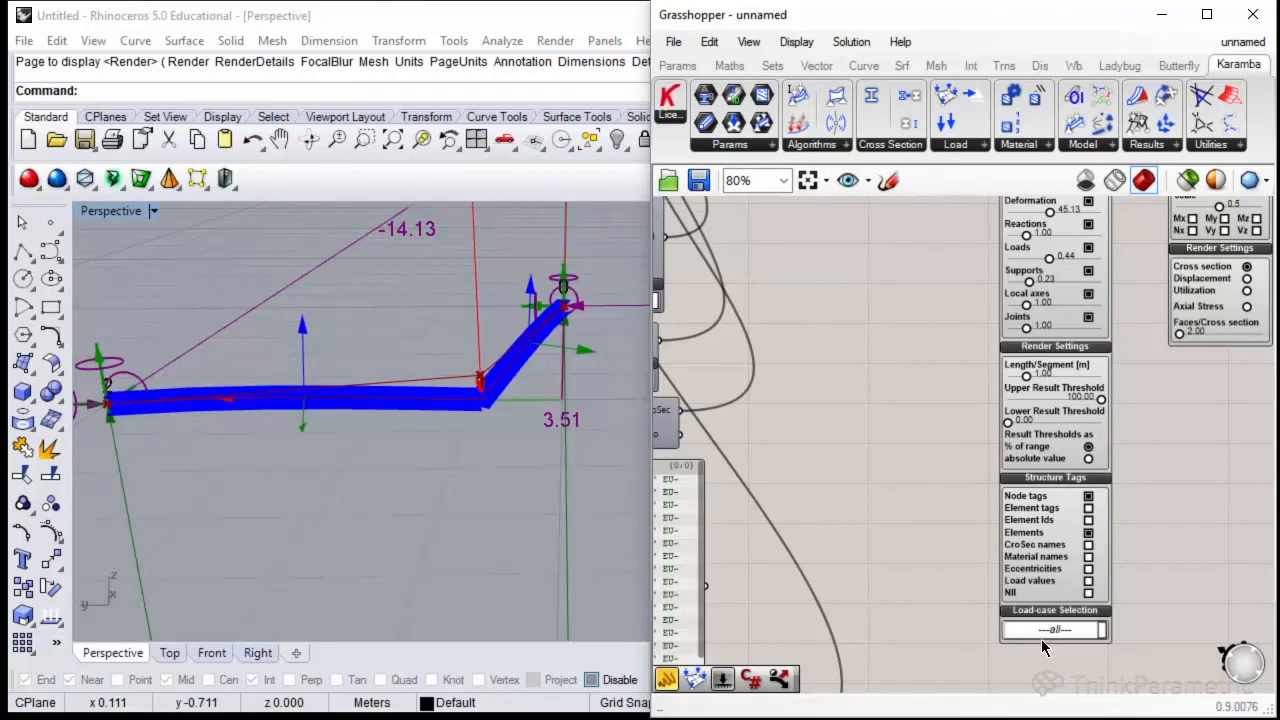
# Compare results for LoadCase 0 and LoadCase 1 in the ModelView load-case dropdown, then return to all cases.
pyautogui.scroll(-3)
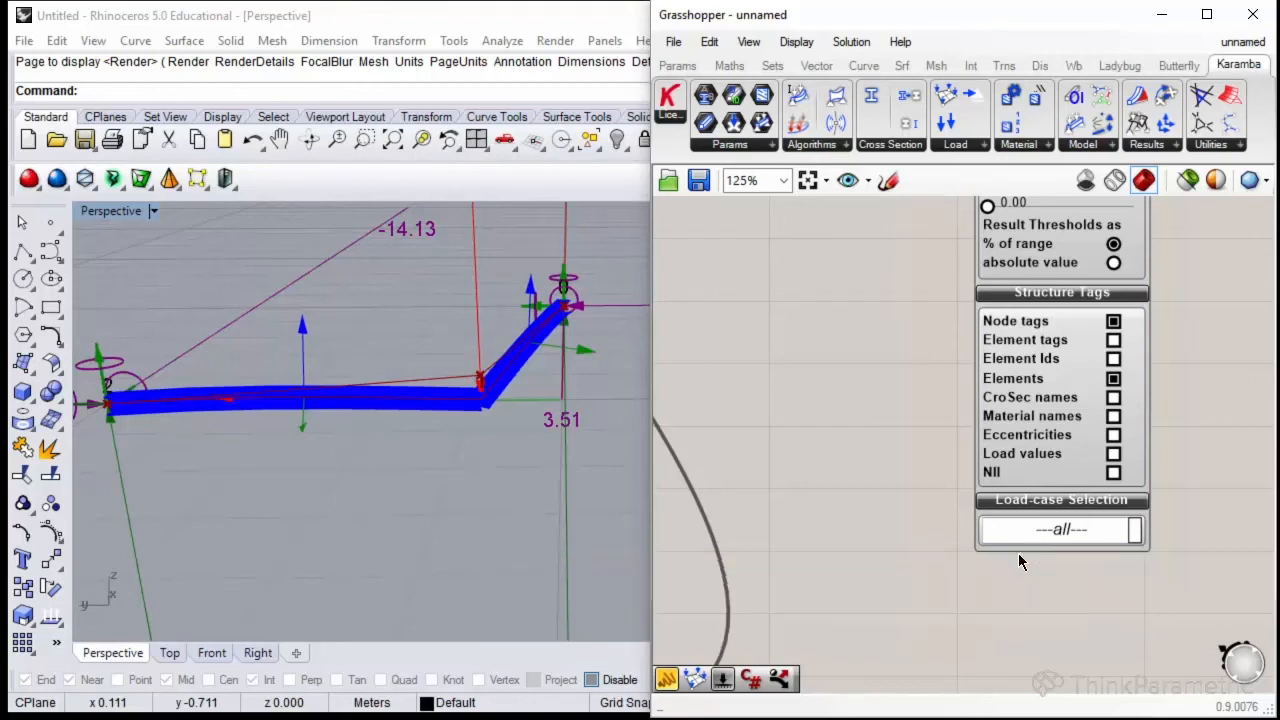
pyautogui.moveTo(1060, 528)
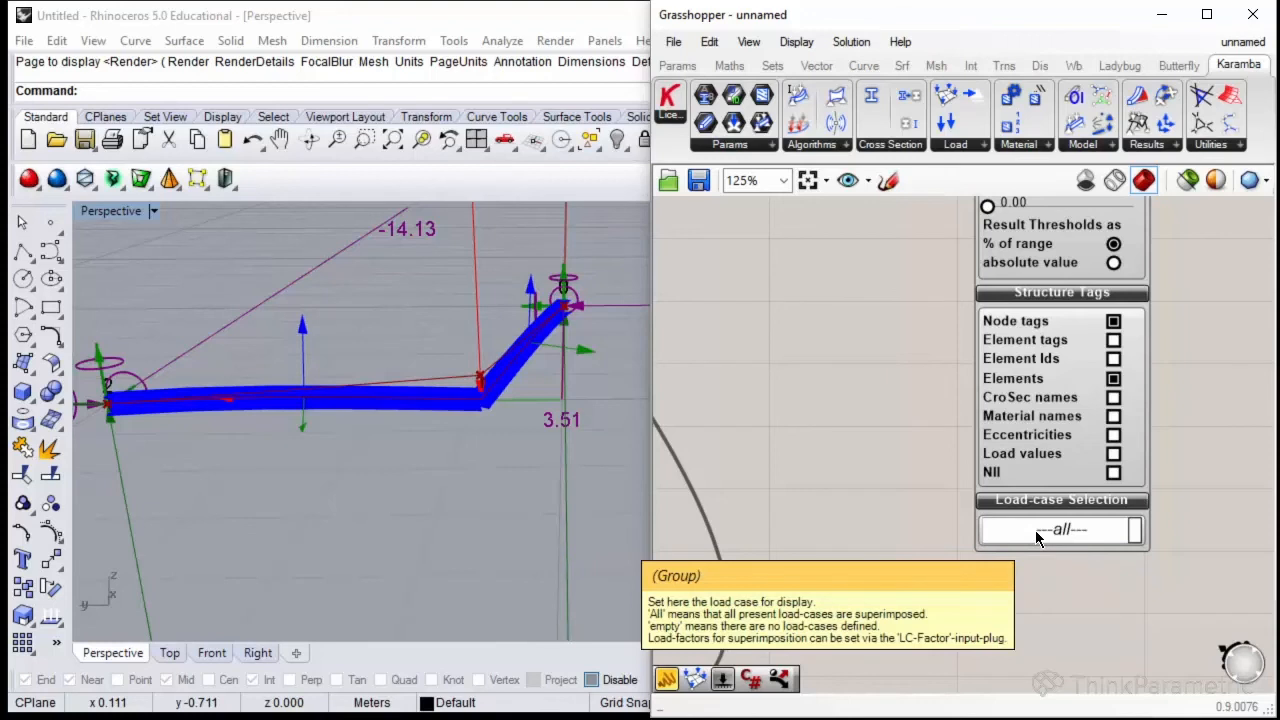
pyautogui.click(1056, 528)
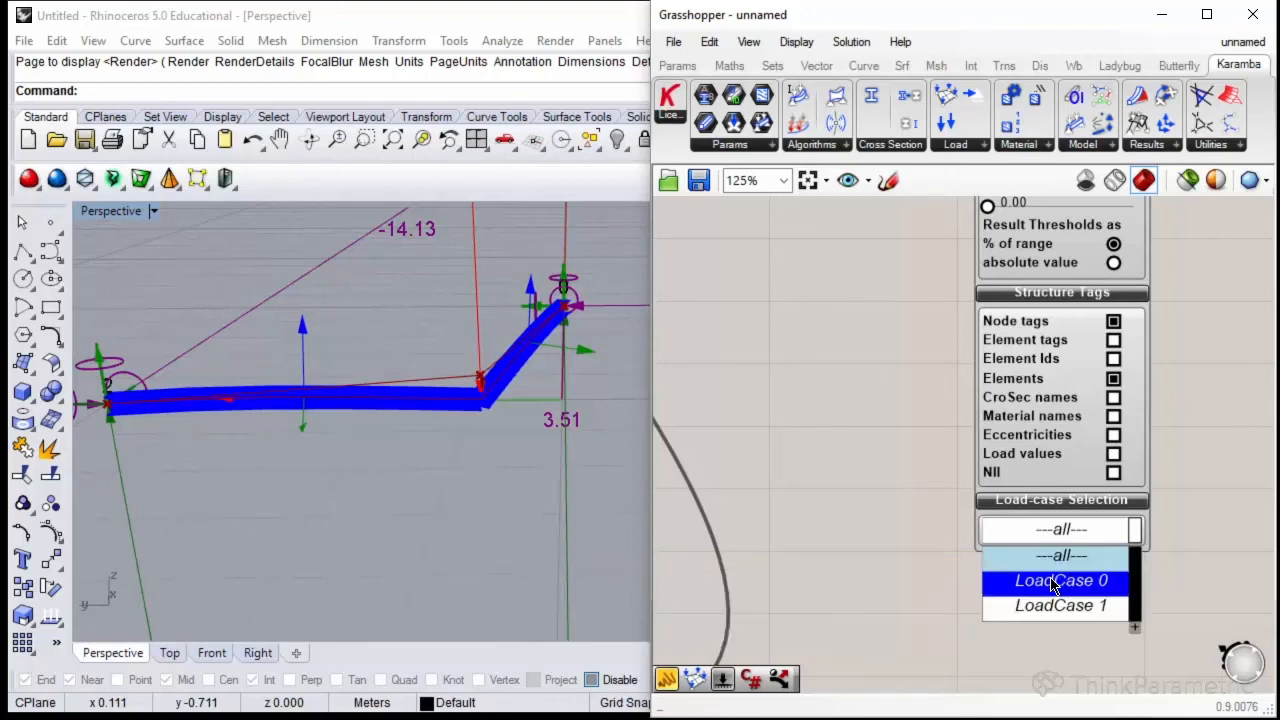
pyautogui.click(1060, 580)
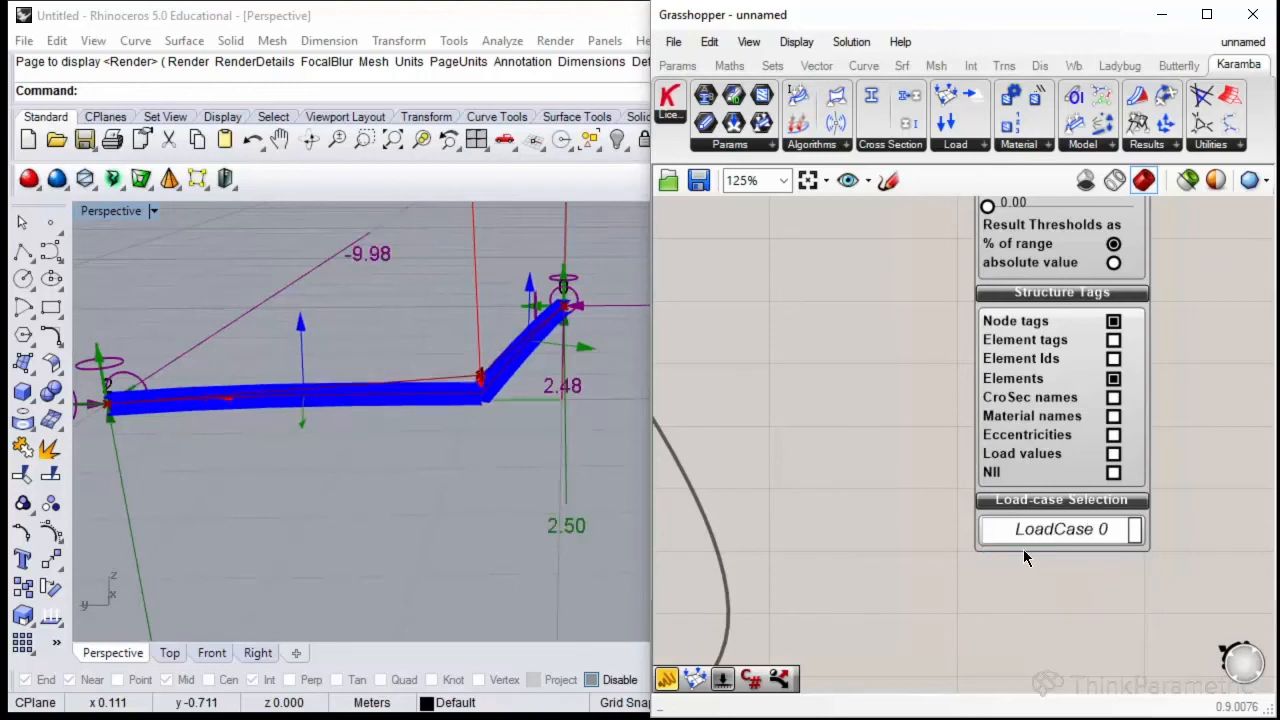
pyautogui.click(1060, 528)
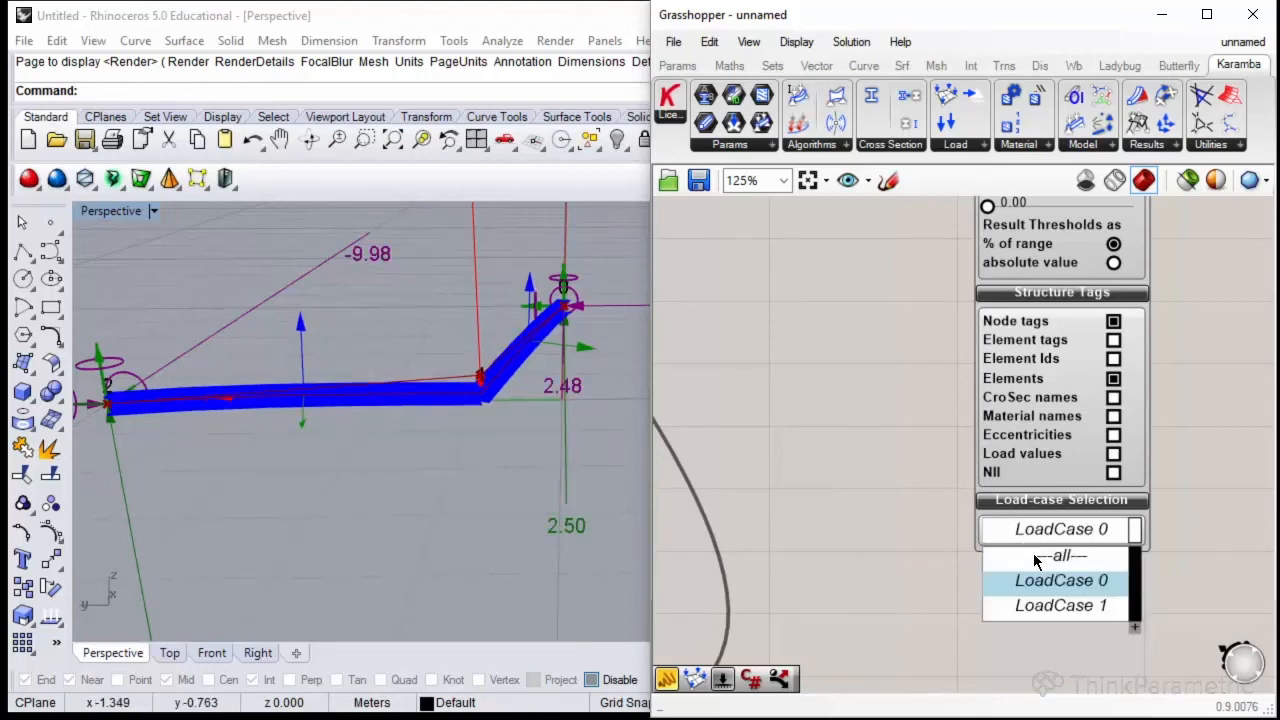
pyautogui.click(1060, 604)
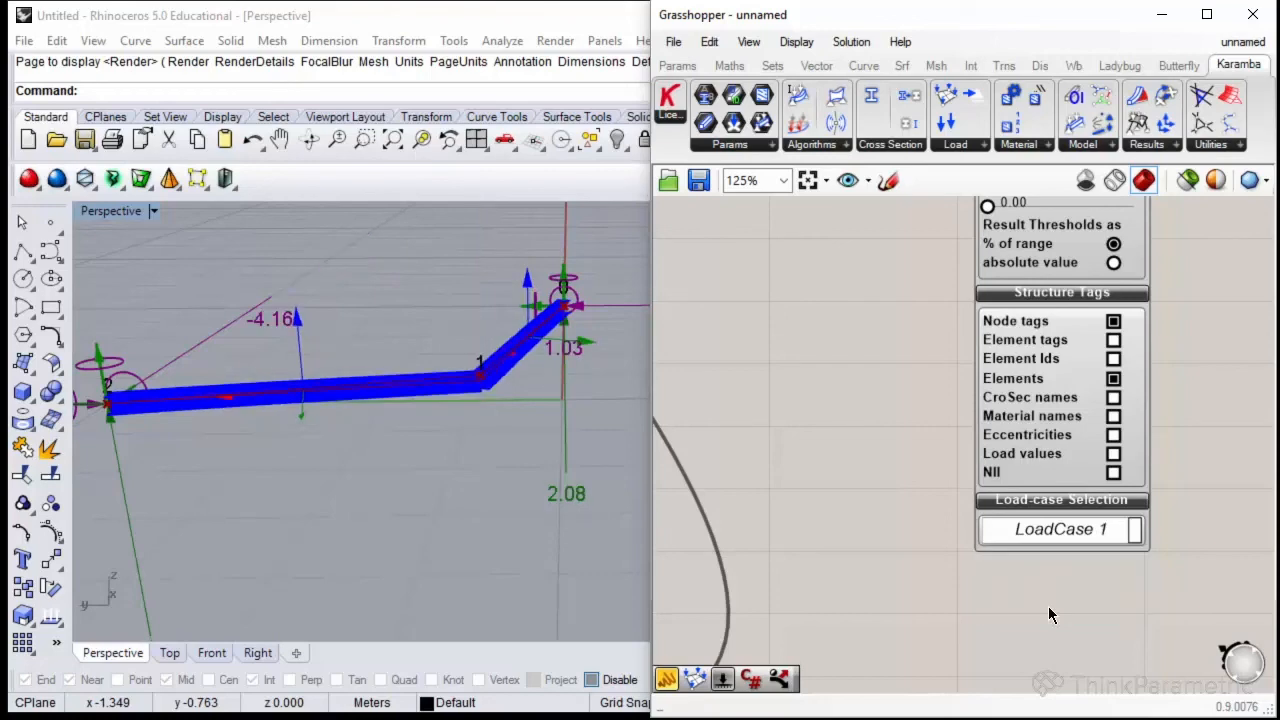
pyautogui.moveTo(476, 412)
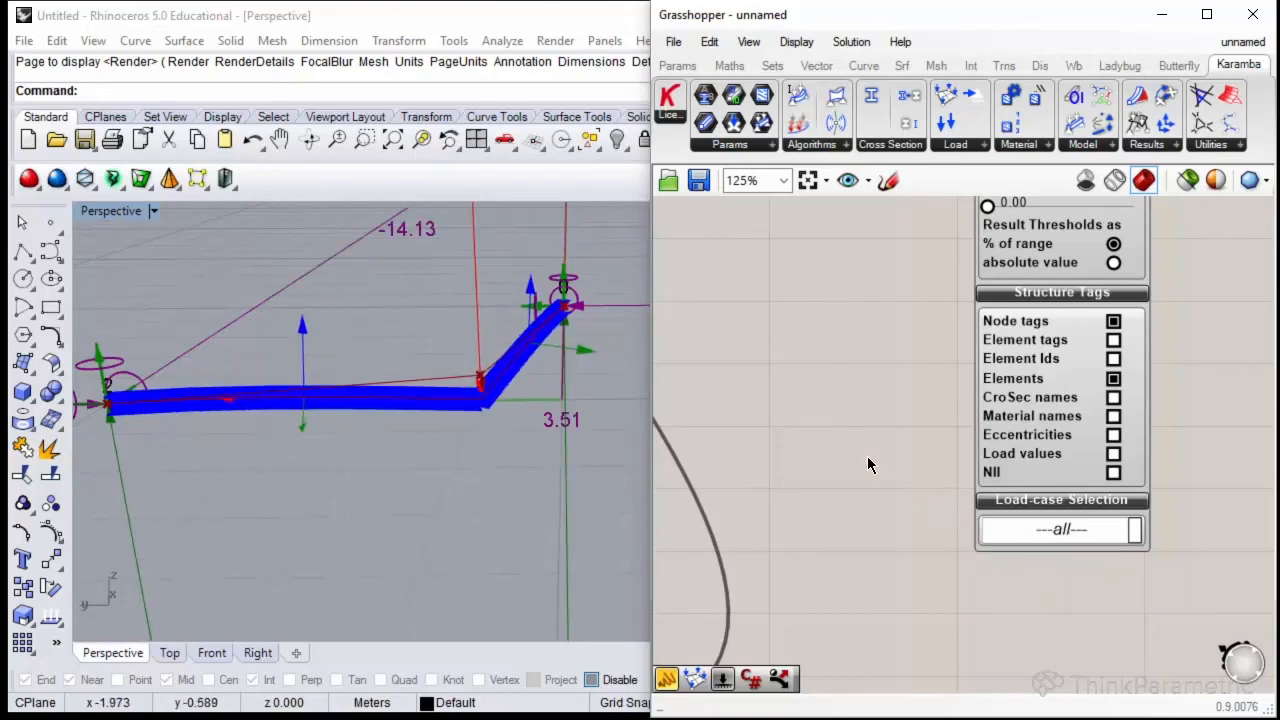
pyautogui.scroll(-3)
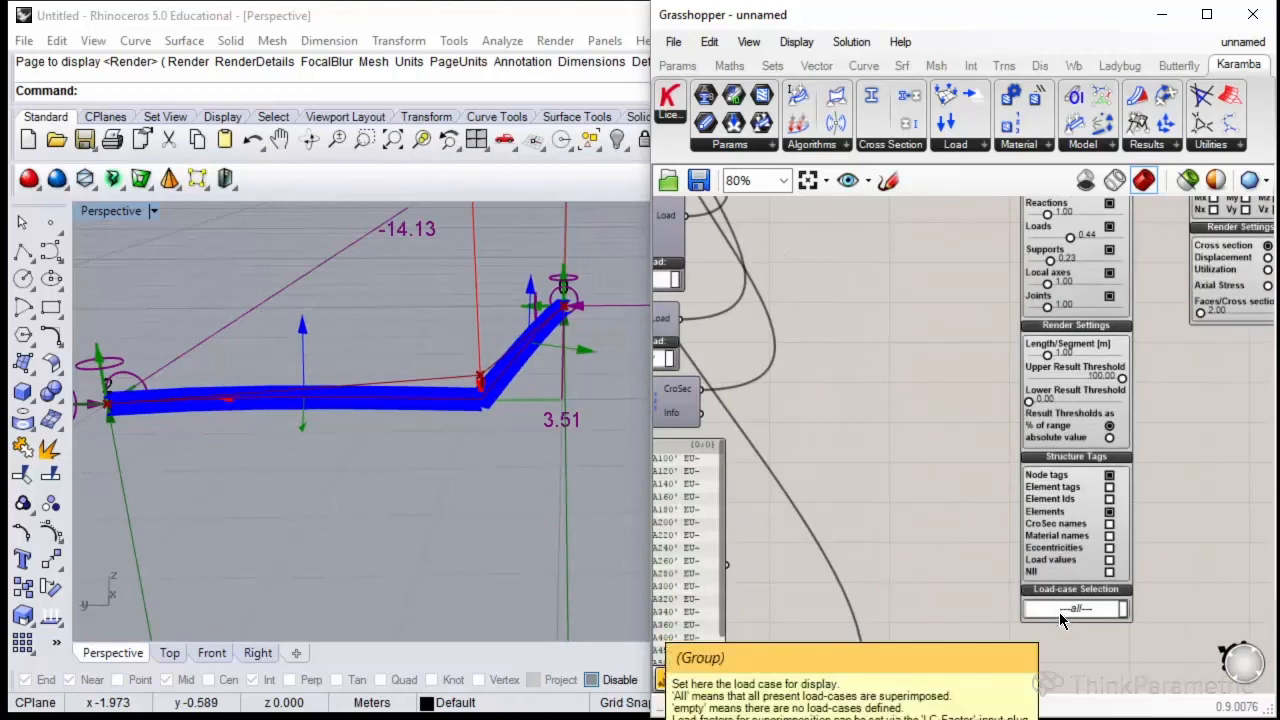
pyautogui.moveTo(1164, 466)
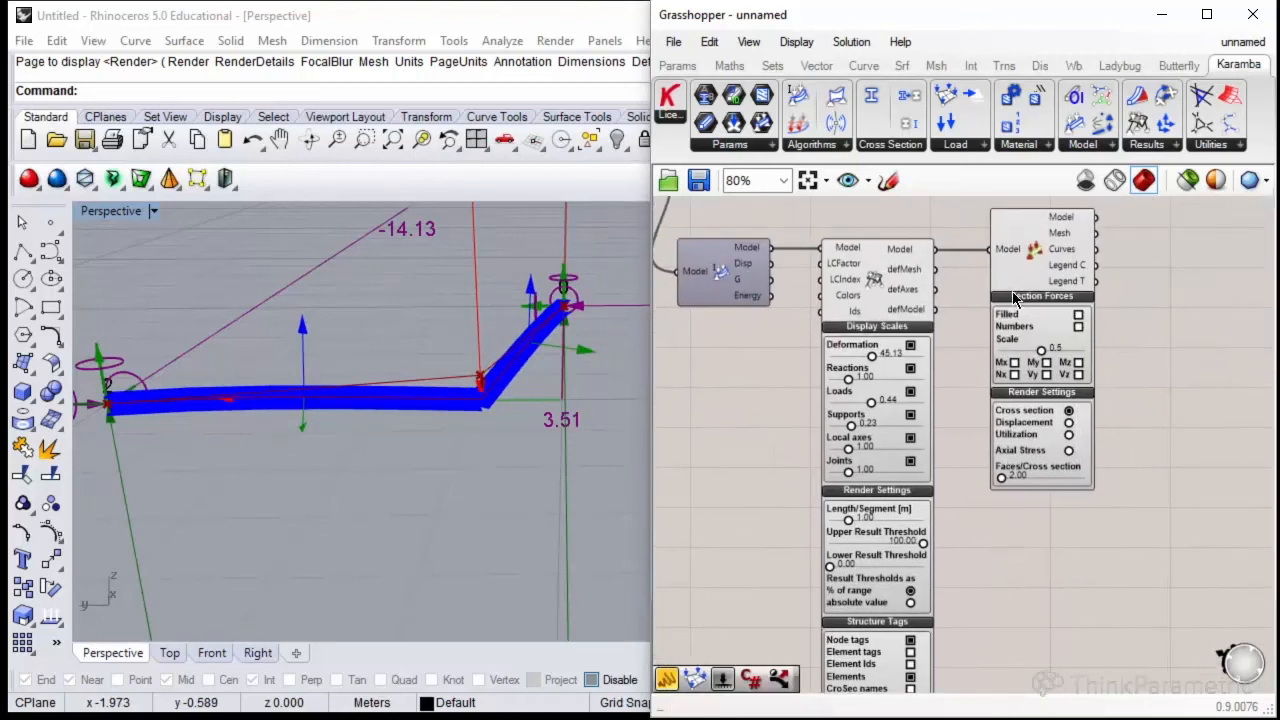
pyautogui.moveTo(1070, 238)
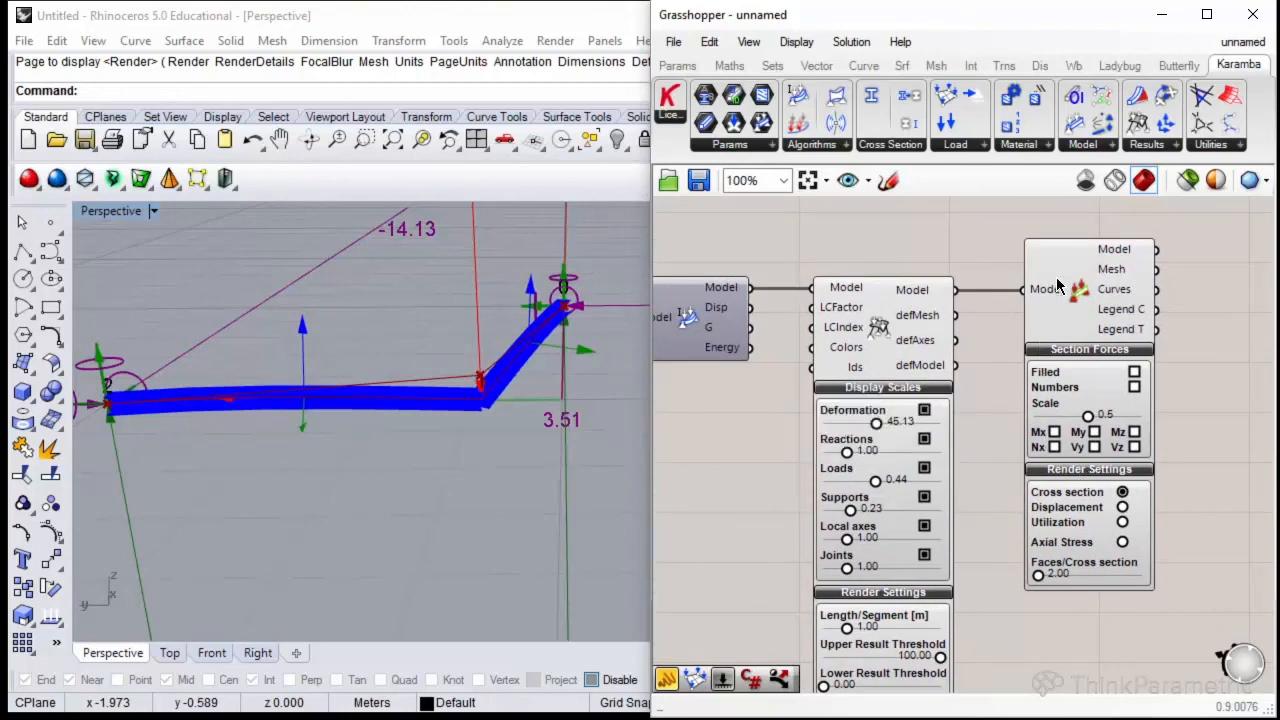
pyautogui.moveTo(1116, 520)
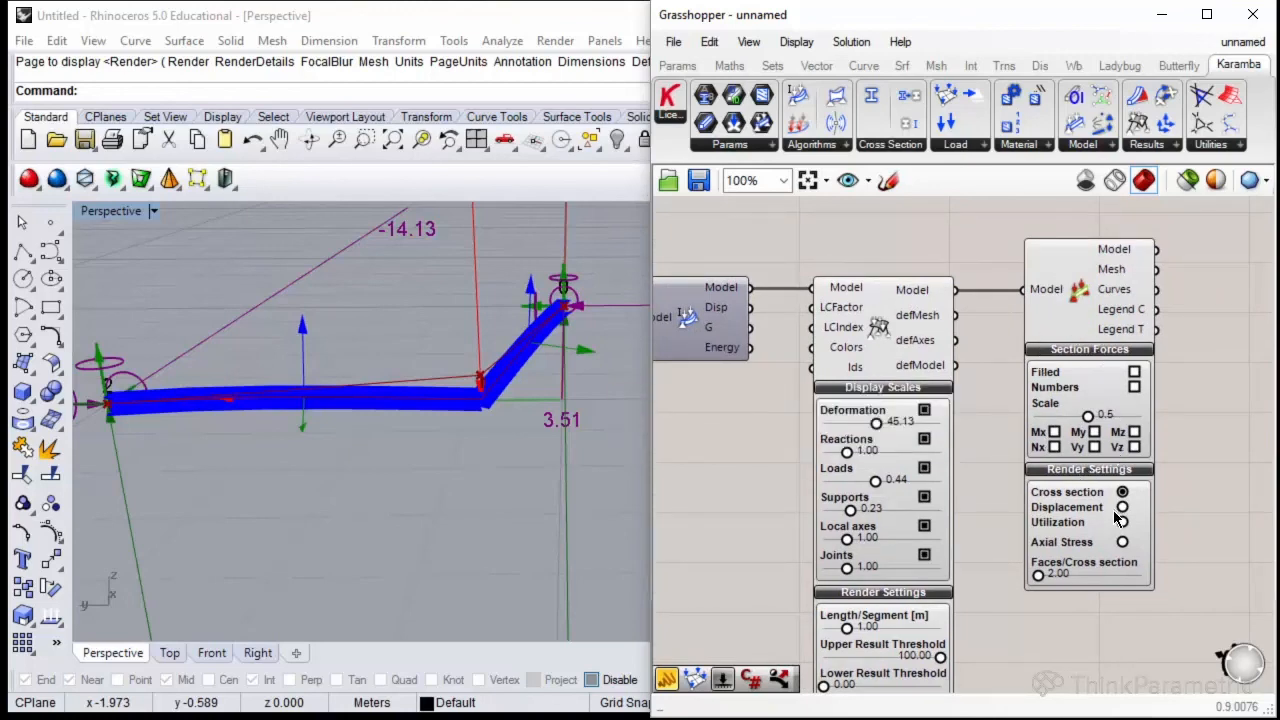
# Set BeamView to Displacement colouring and wire a Legend listing values 0 to 0.685 cm.
pyautogui.click(1124, 508)
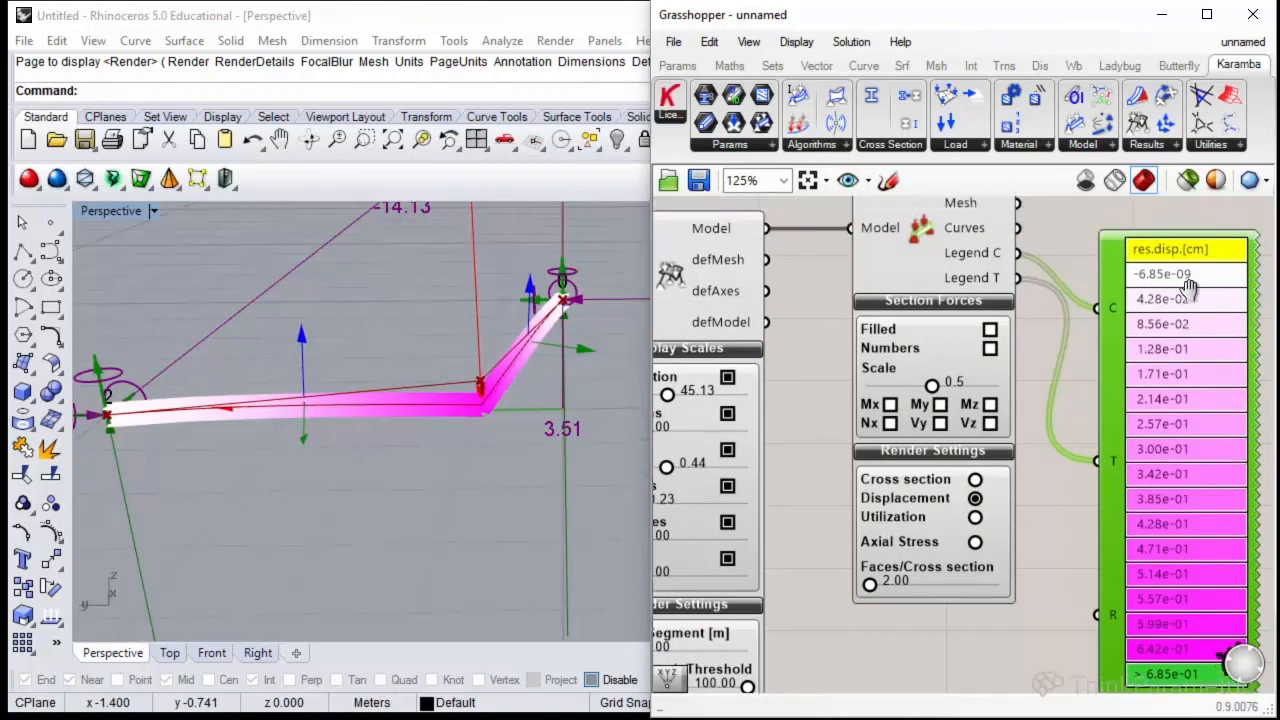
pyautogui.scroll(-3)
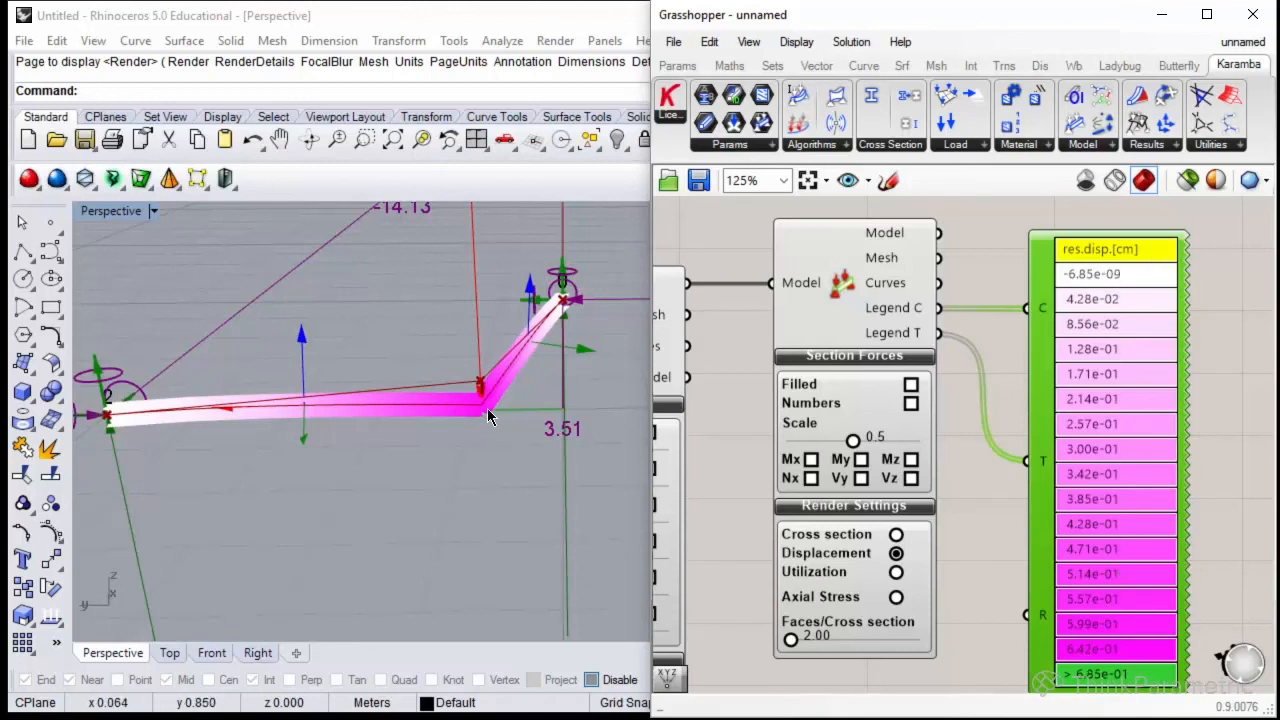
pyautogui.moveTo(490, 418)
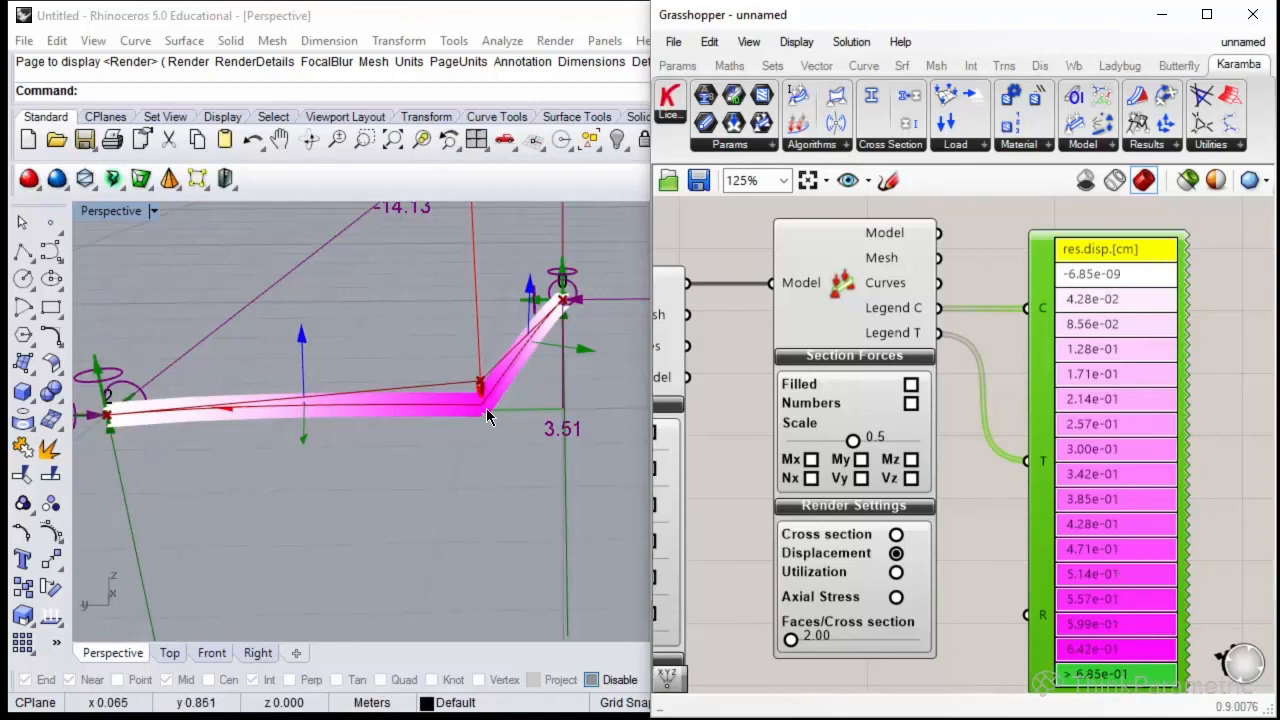
pyautogui.moveTo(1008, 376)
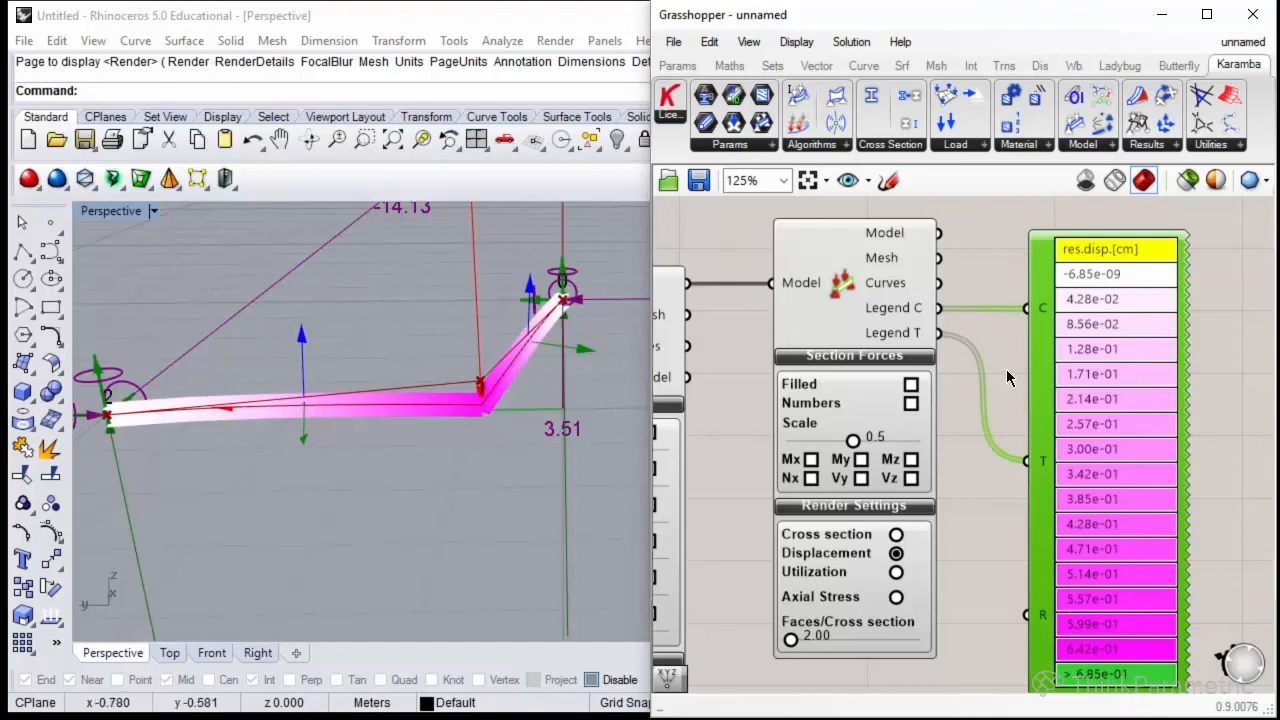
pyautogui.moveTo(476, 430)
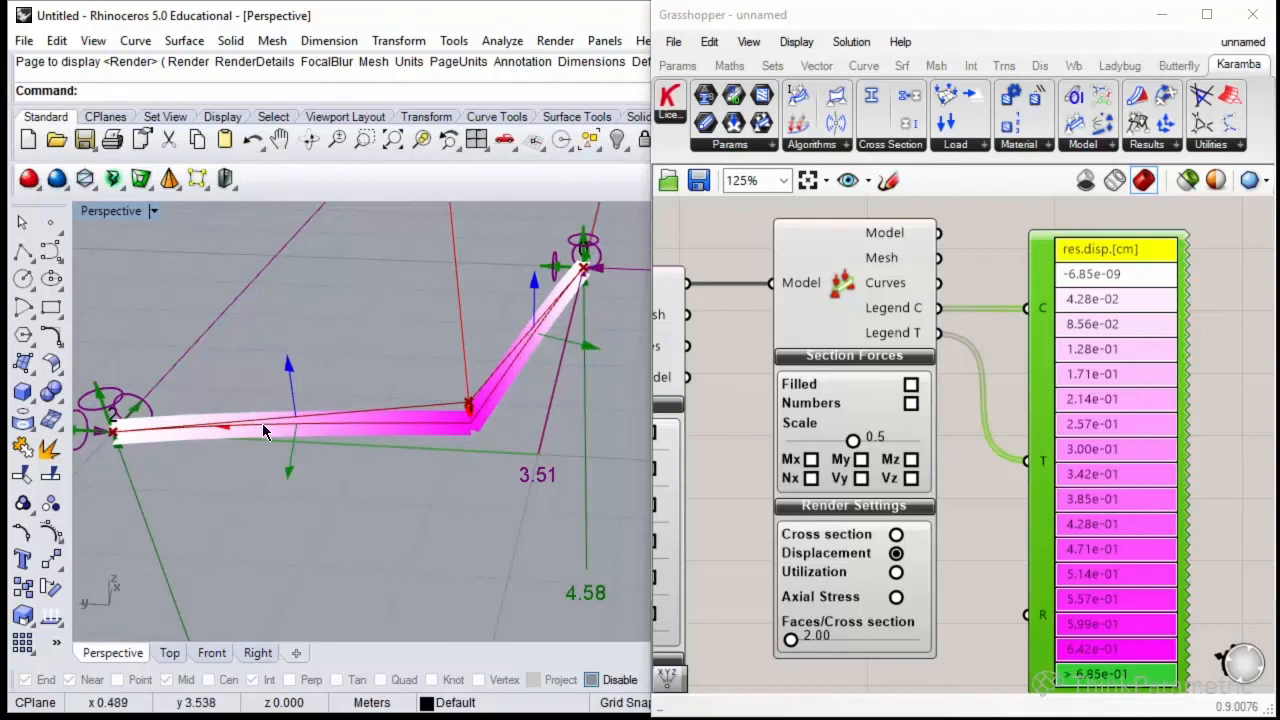
pyautogui.scroll(-3)
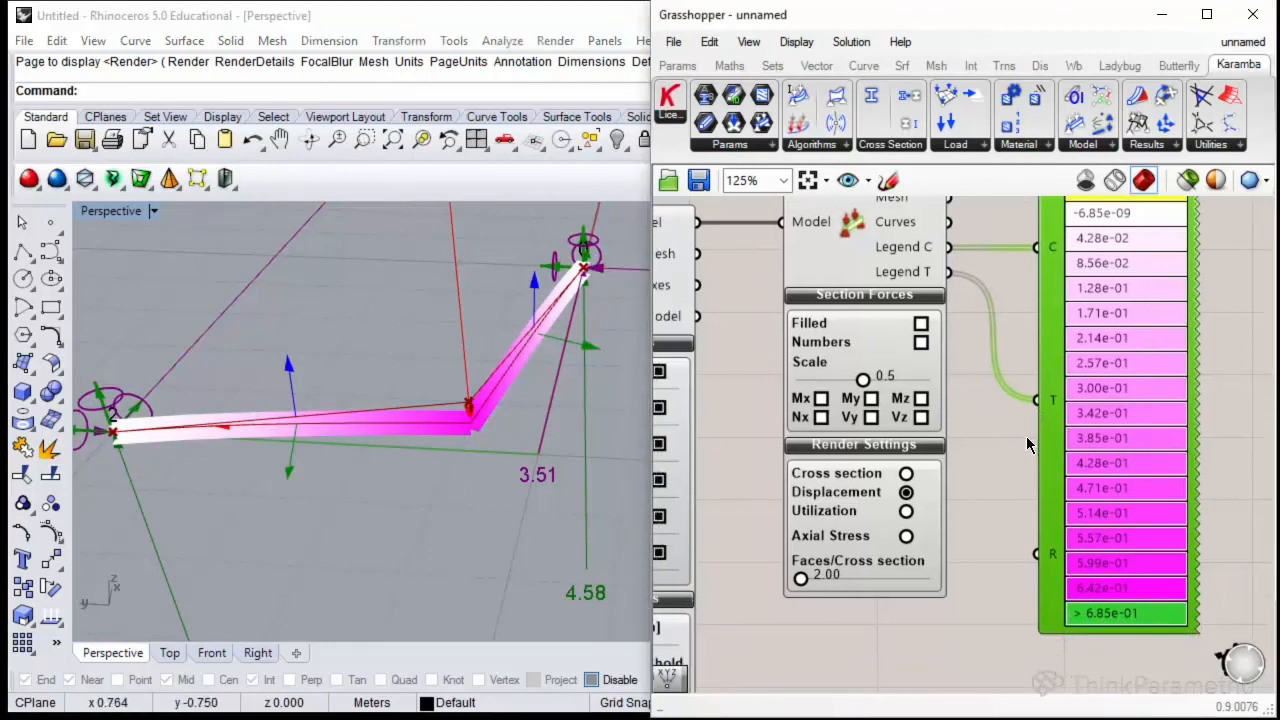
# Switch BeamView colouring to Utilization, giving a legend from about -12% to 12%.
pyautogui.click(906, 512)
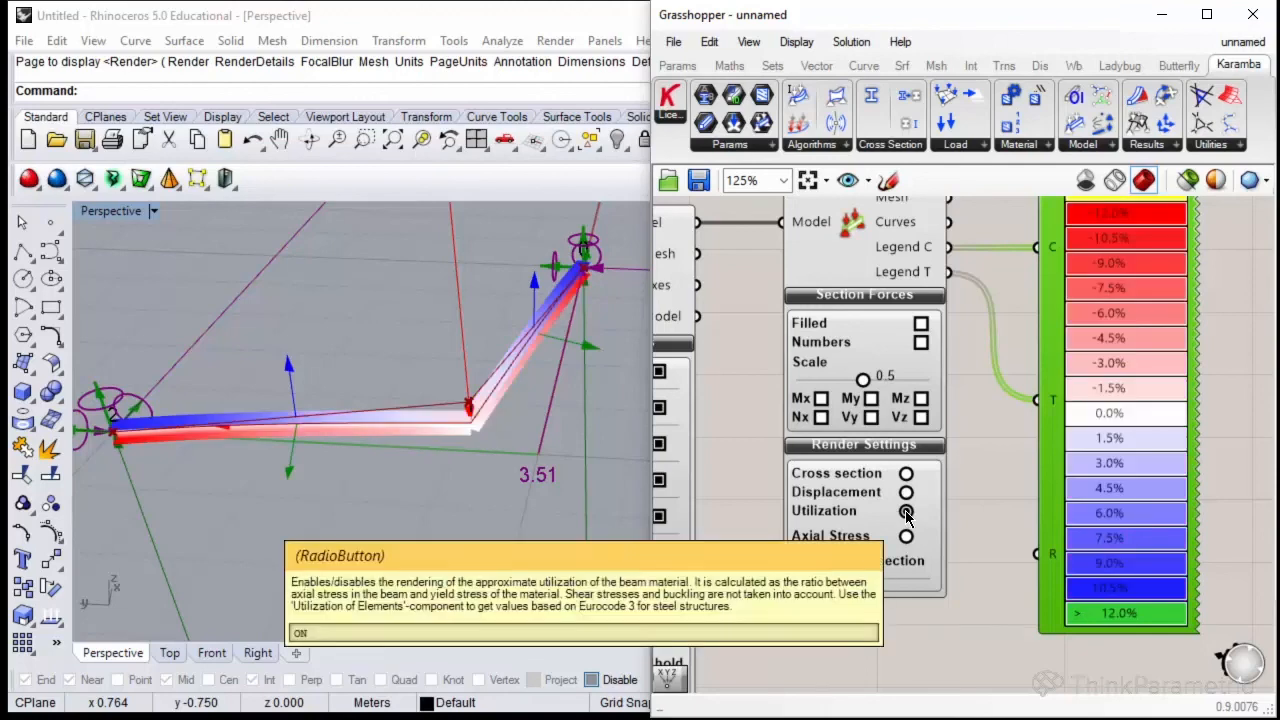
pyautogui.click(906, 512)
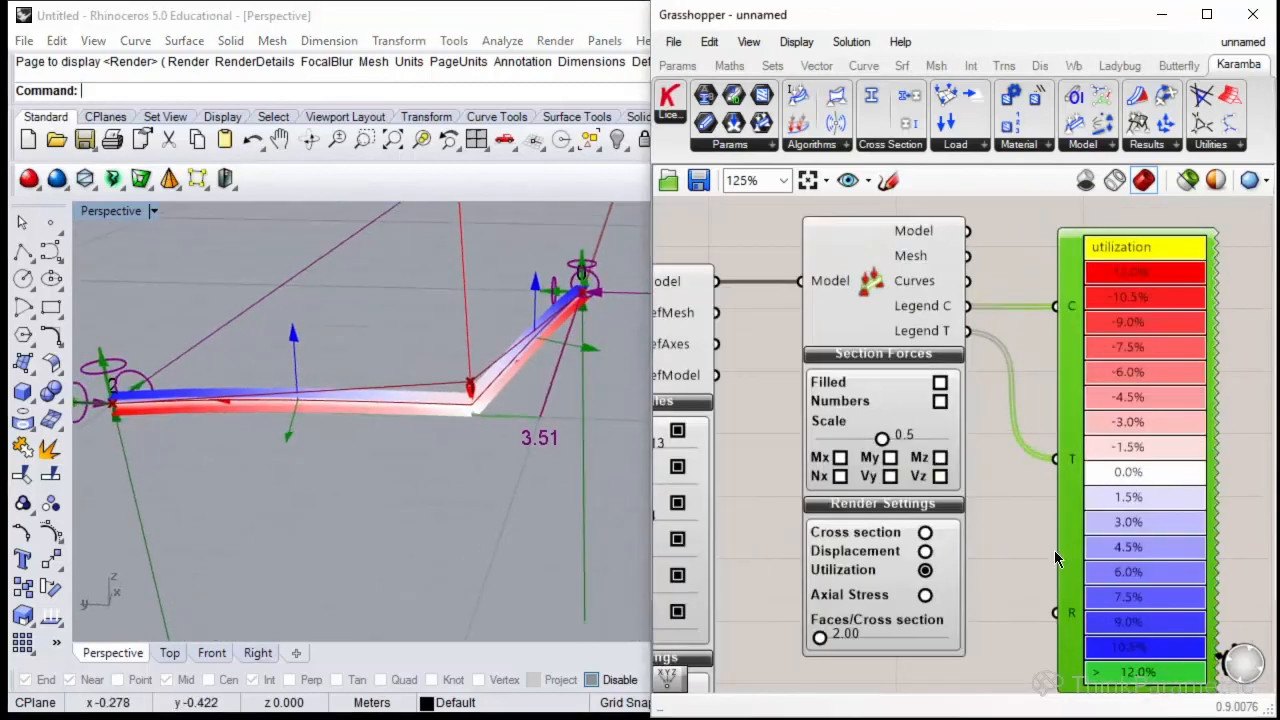
pyautogui.scroll(-3)
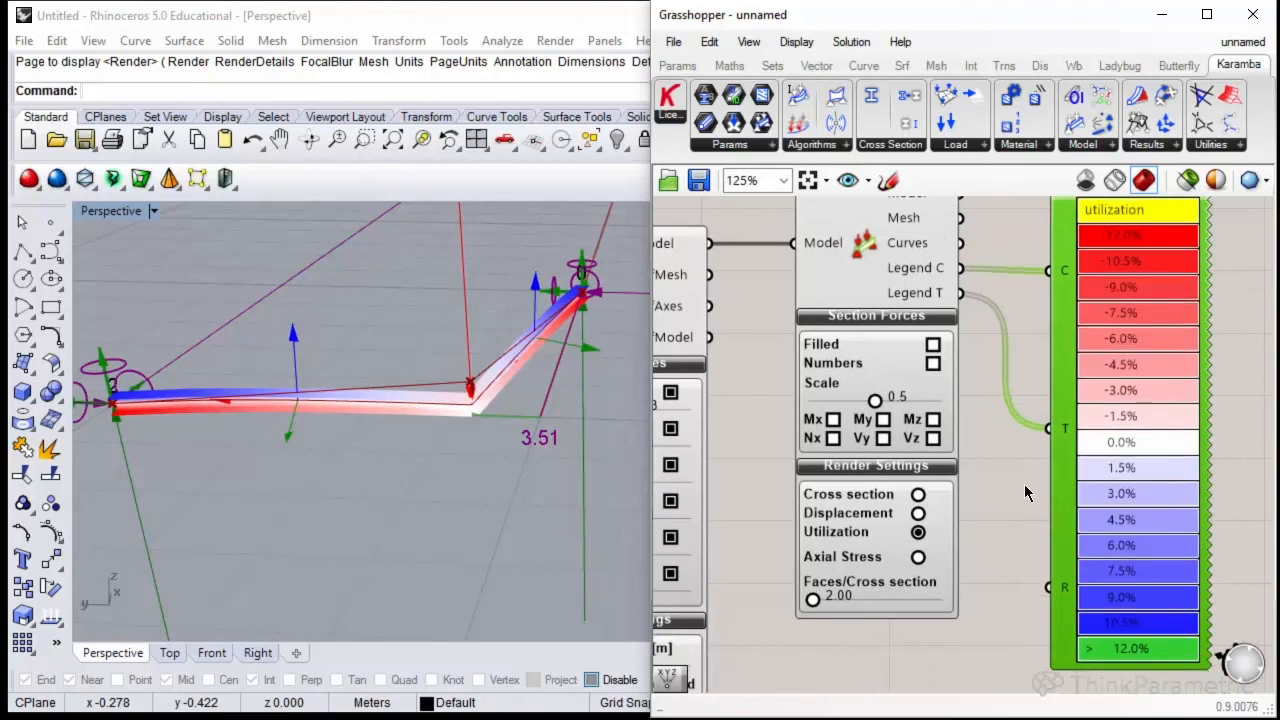
pyautogui.scroll(3)
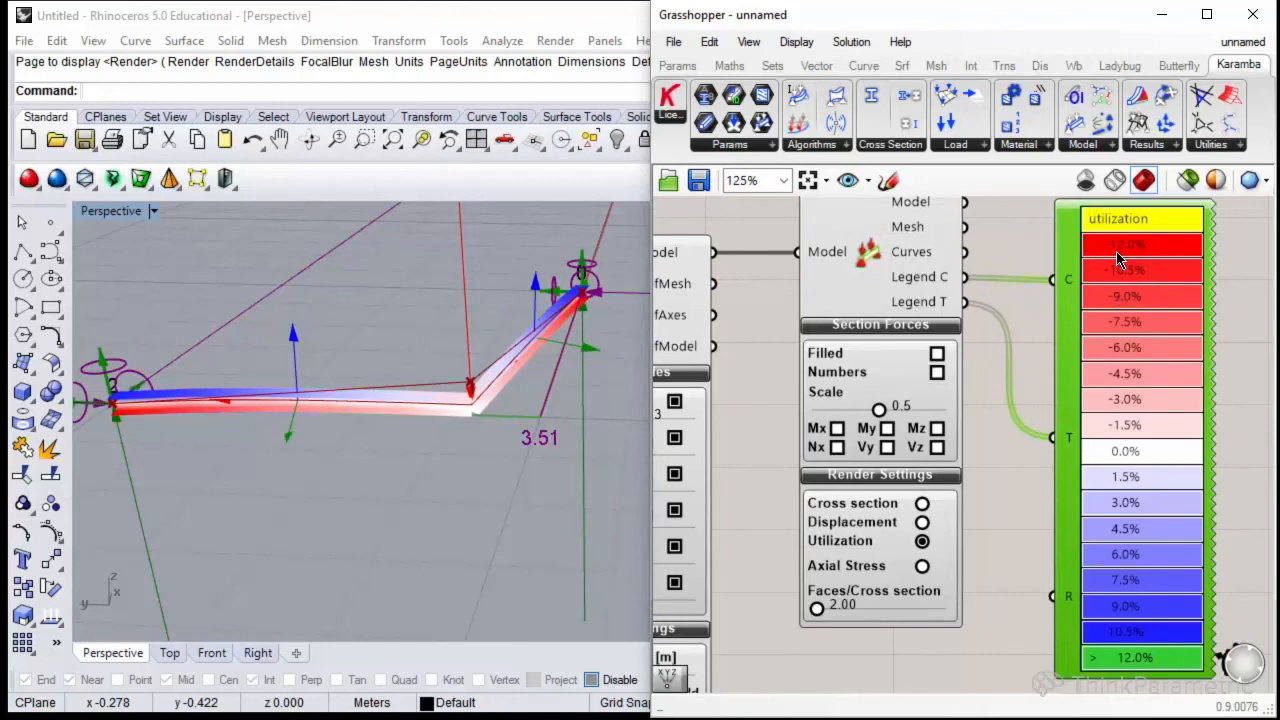
pyautogui.moveTo(1122, 262)
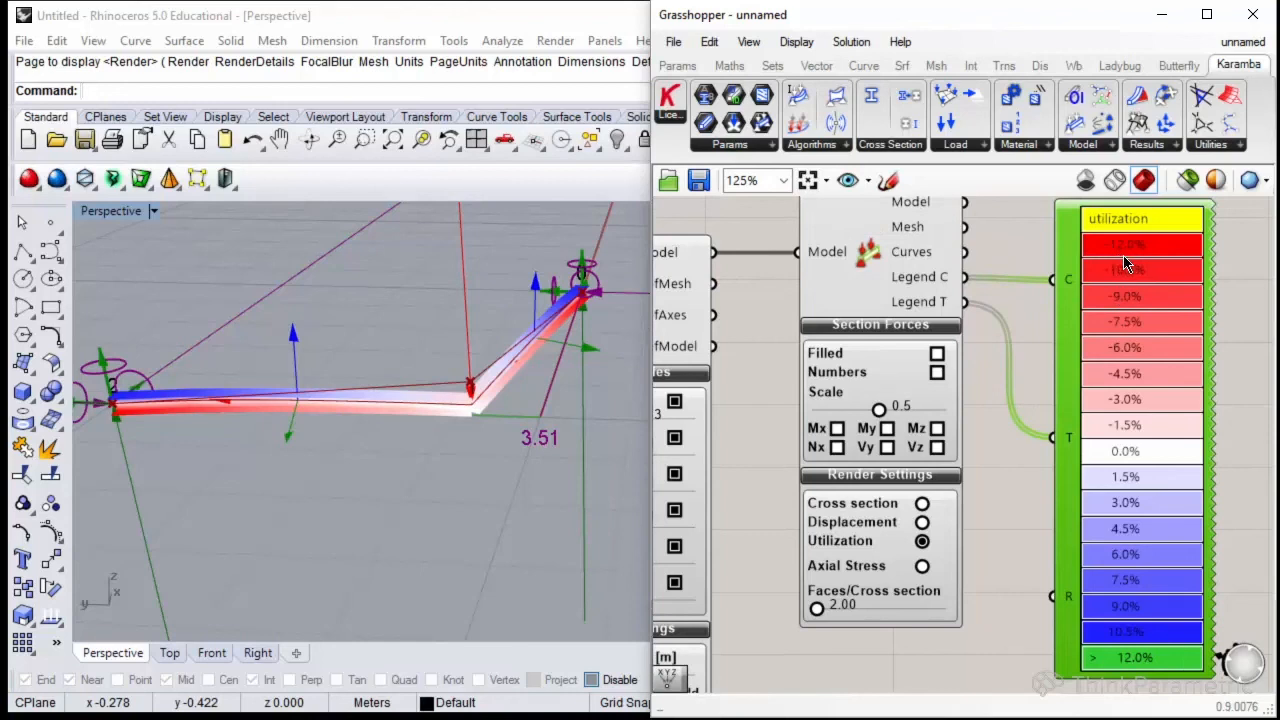
pyautogui.moveTo(1128, 262)
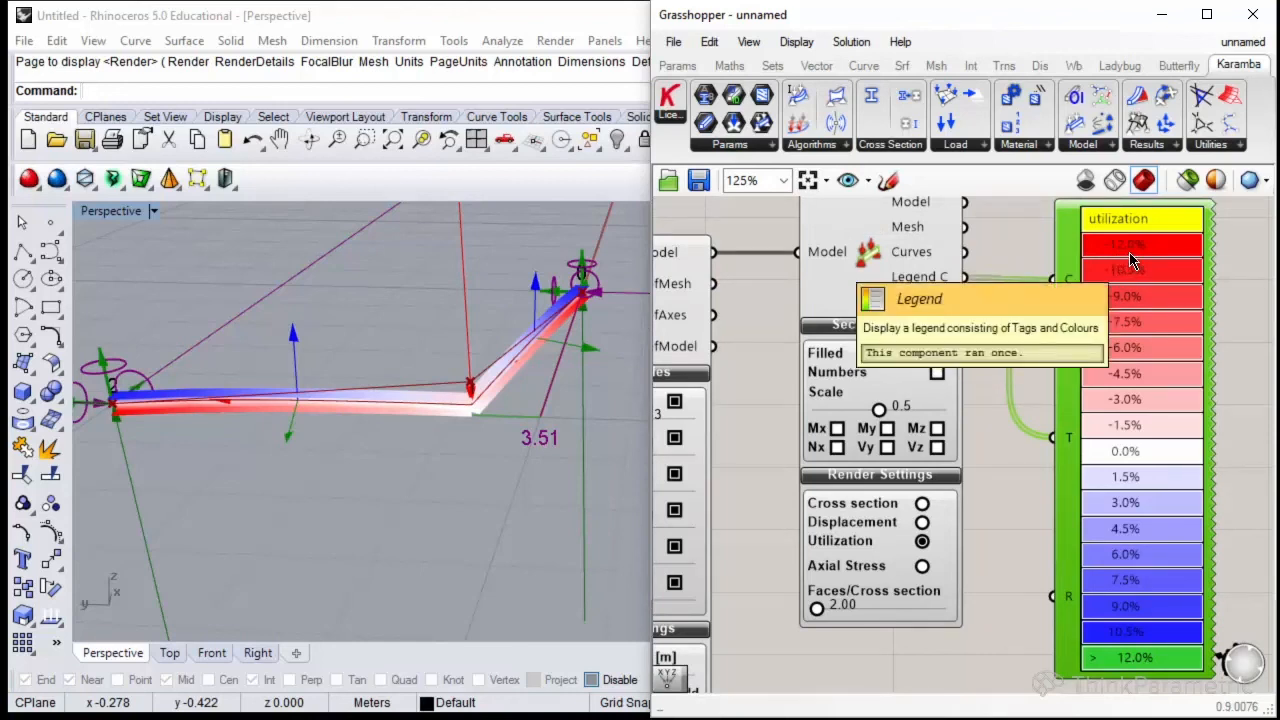
pyautogui.moveTo(904, 284)
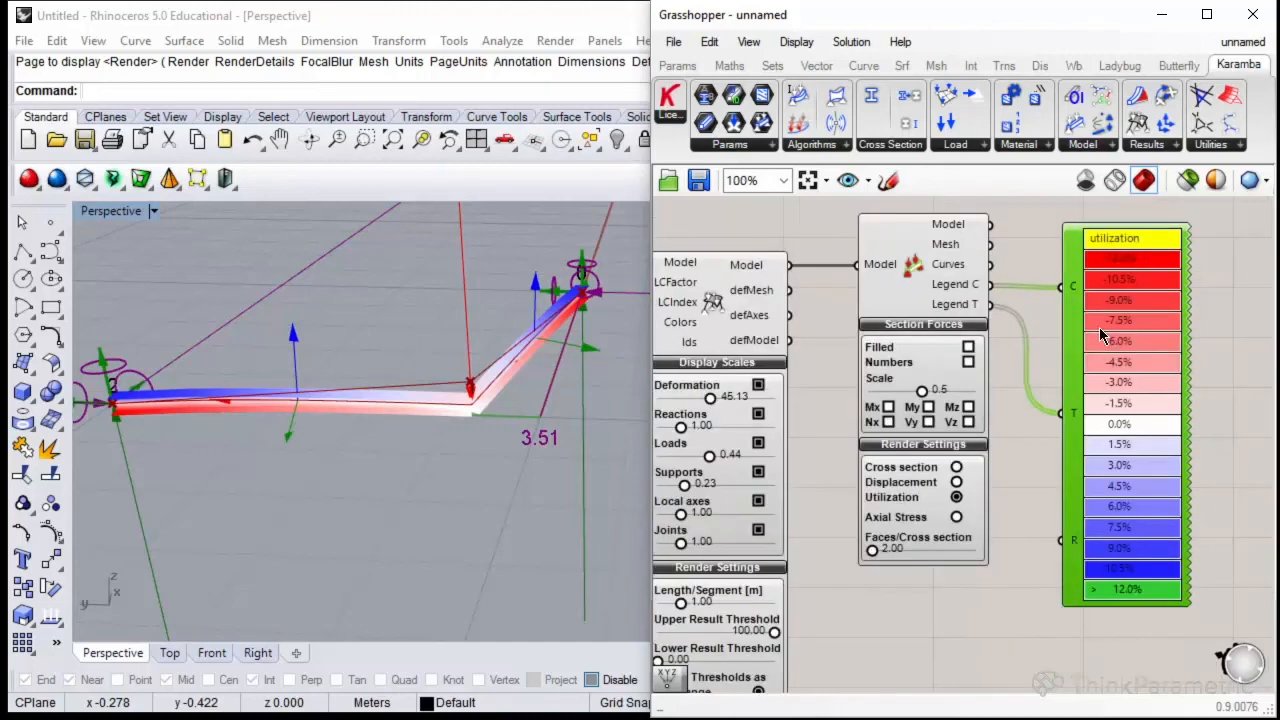
pyautogui.scroll(-3)
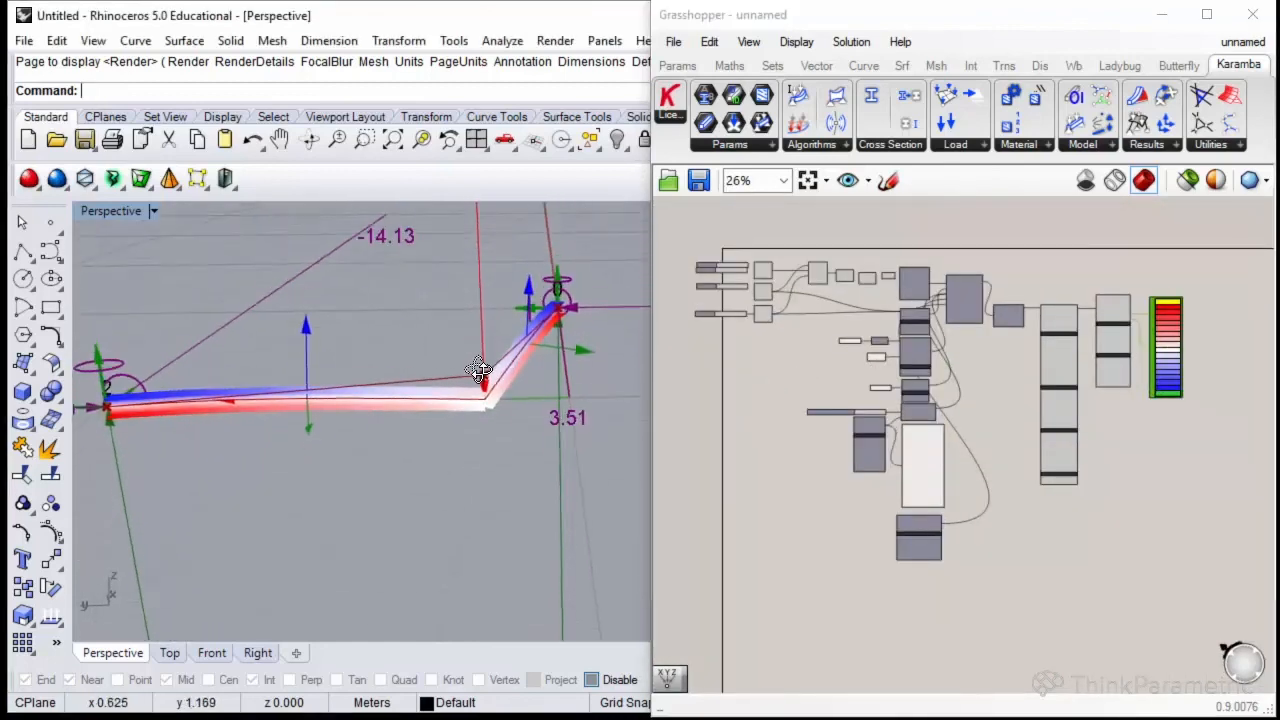
pyautogui.moveTo(480, 370); pyautogui.dragTo(420, 436)
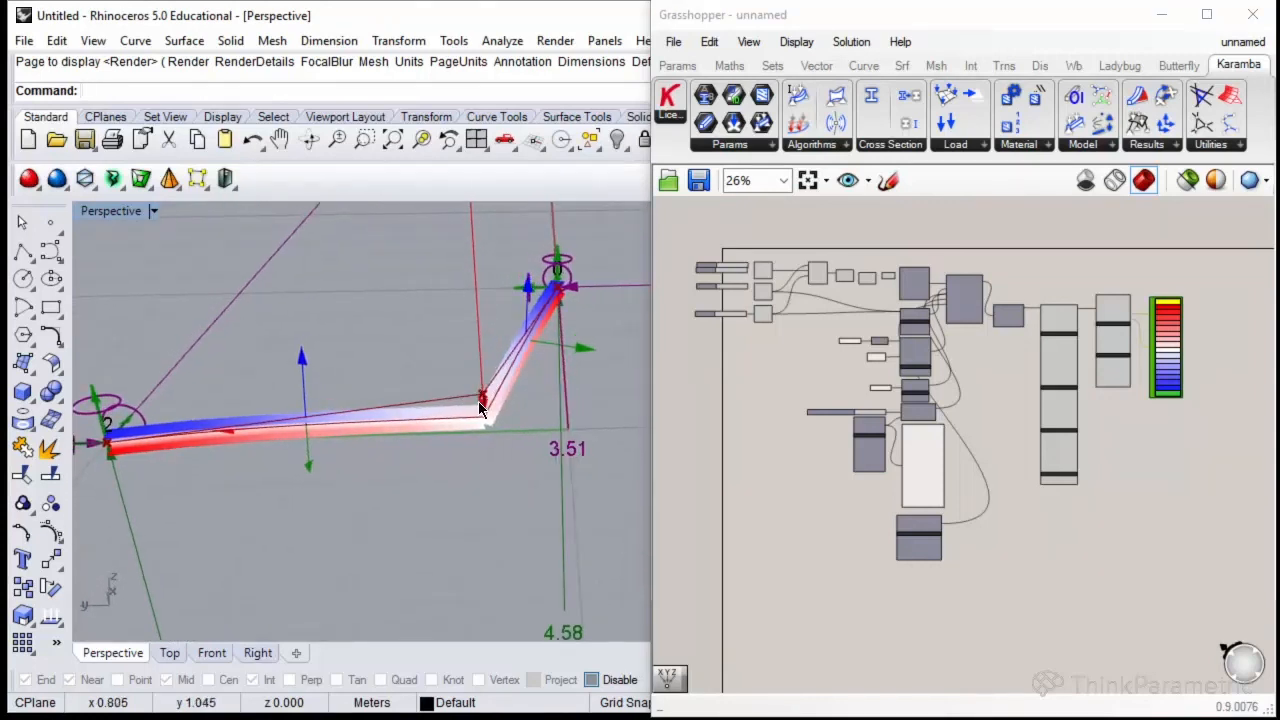
pyautogui.scroll(3)
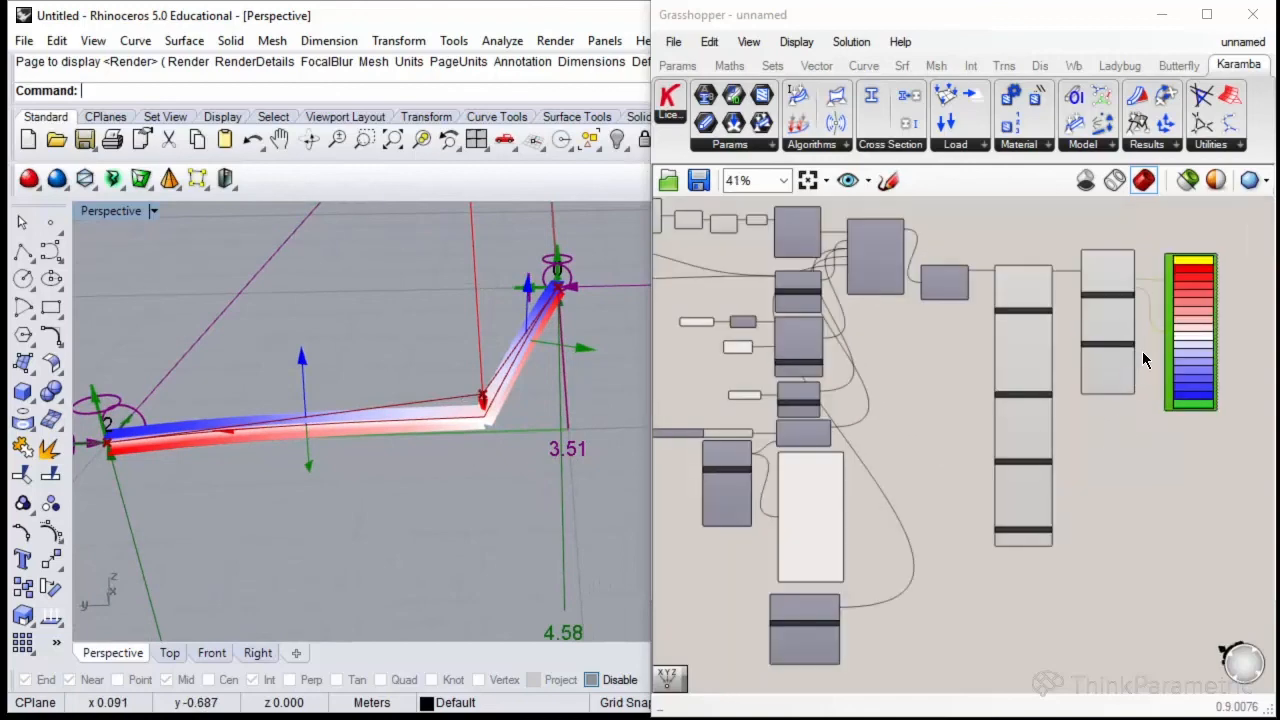
pyautogui.scroll(3)
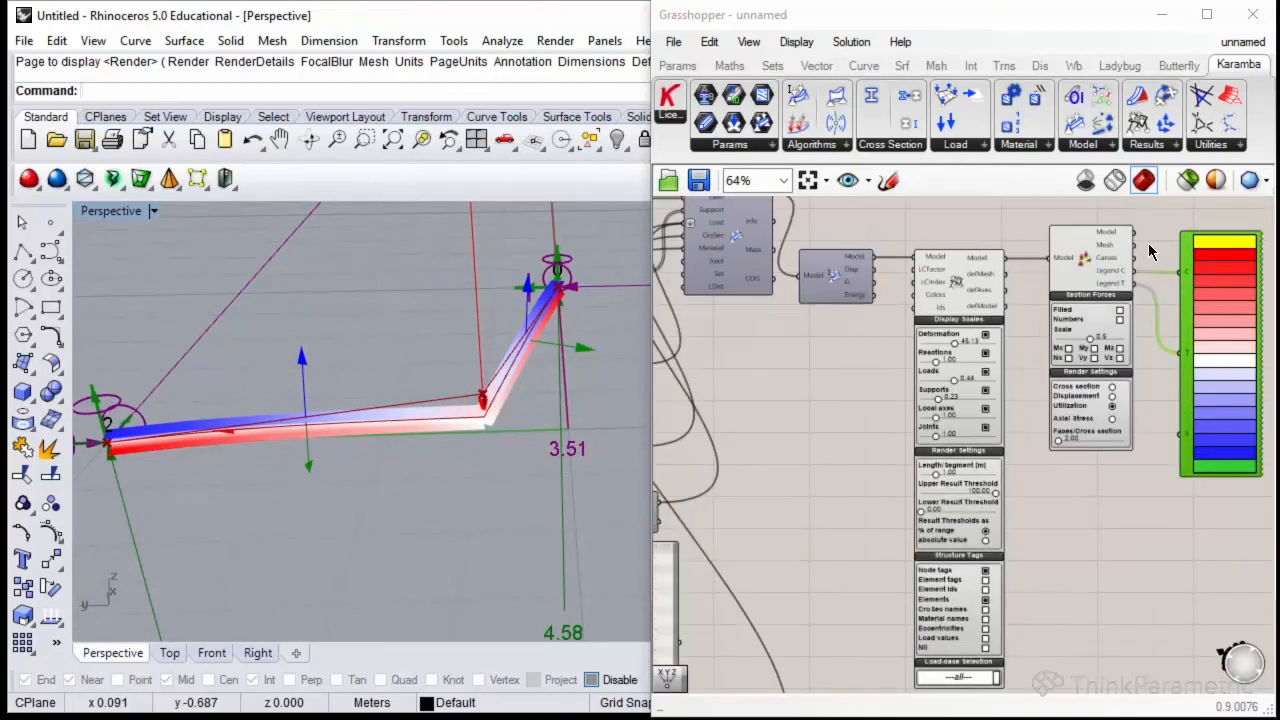
pyautogui.moveTo(1070, 268)
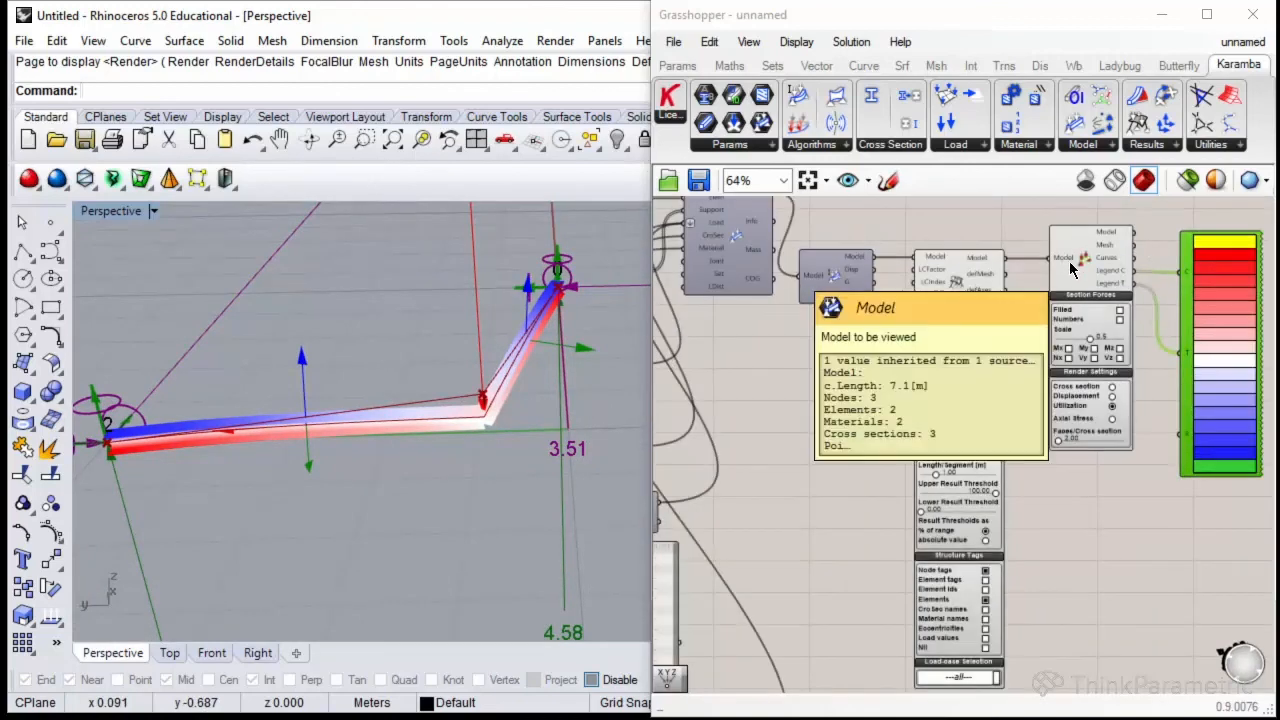